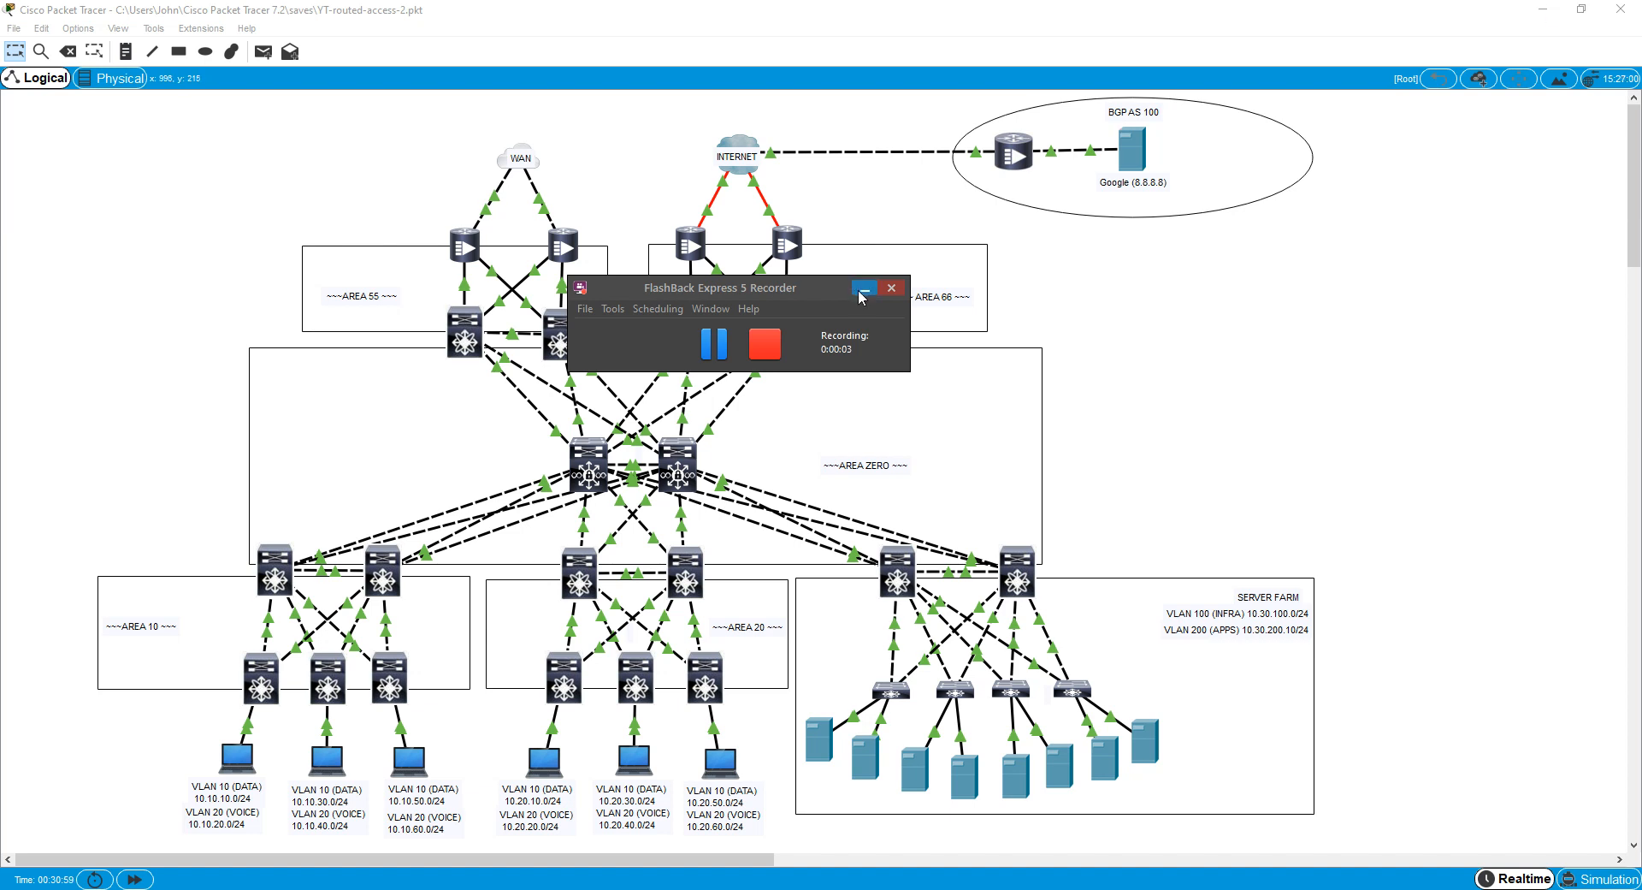
Run 'show int trunk' on L2-1 showing Fa0/1 and Fa0/2 trunking VLANs 100 and 200.
left_click(864, 288)
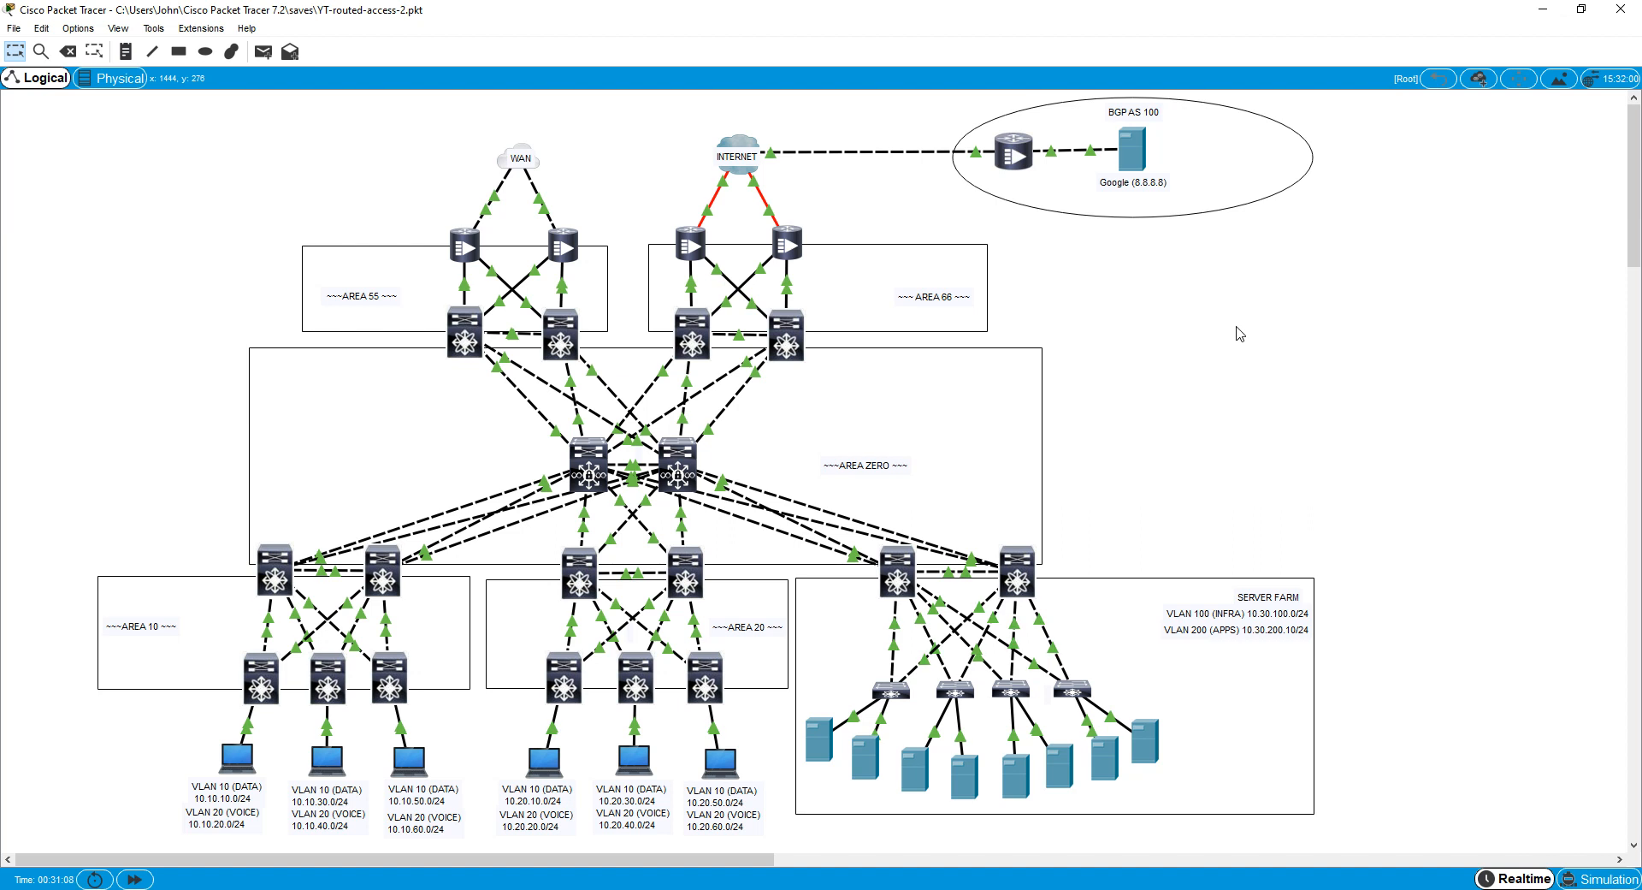
mouse_move(1395, 407)
type("sh")
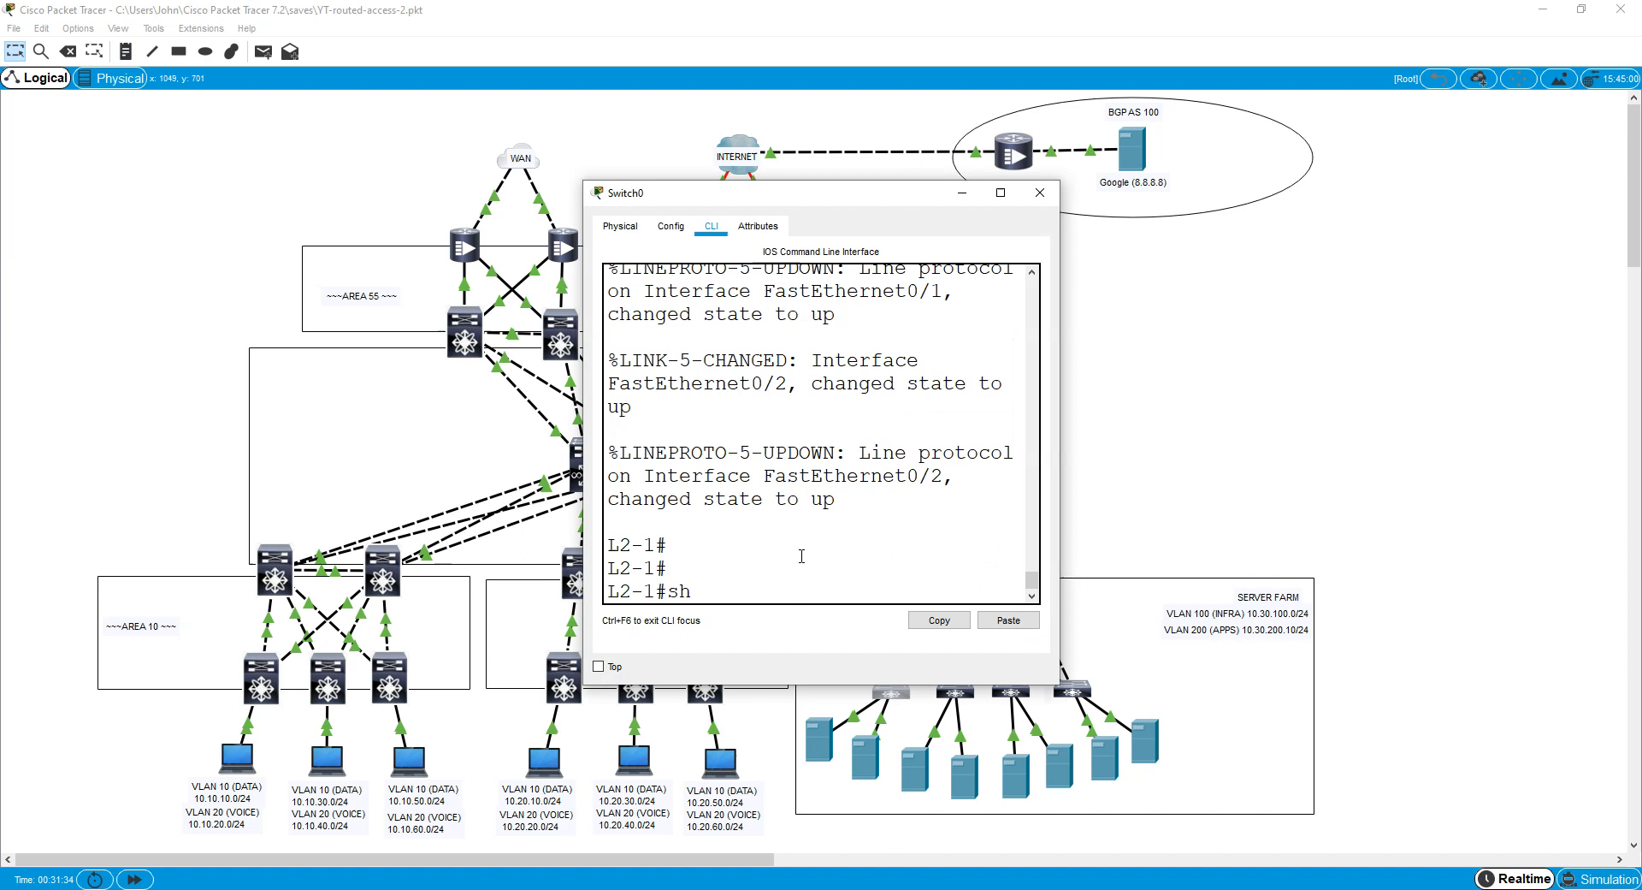
type("int tru")
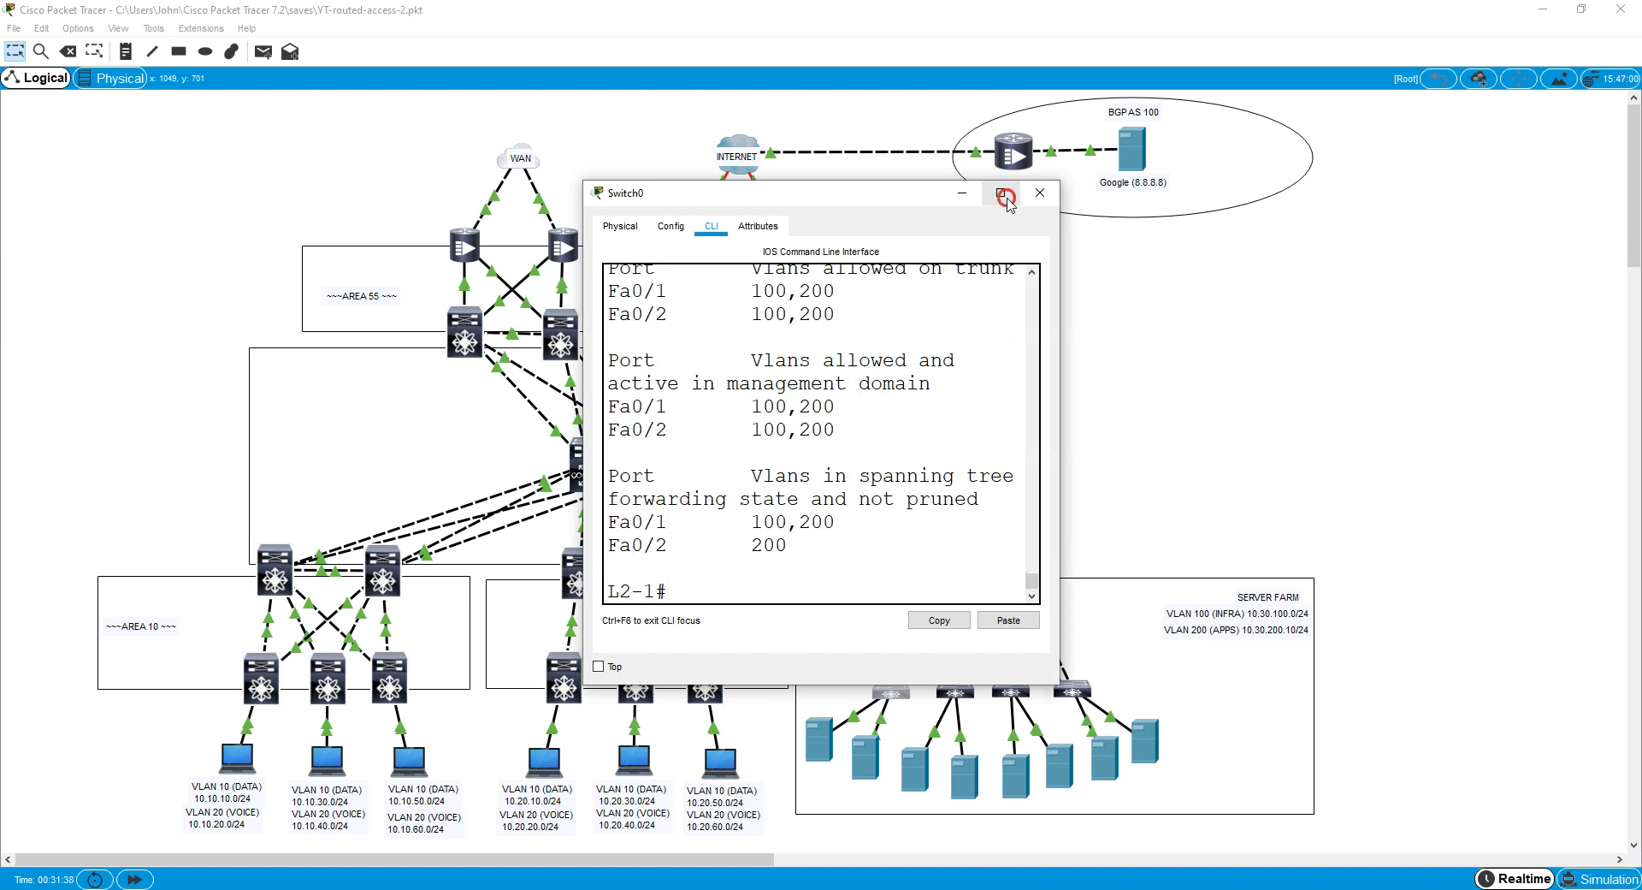
left_click(1005, 199)
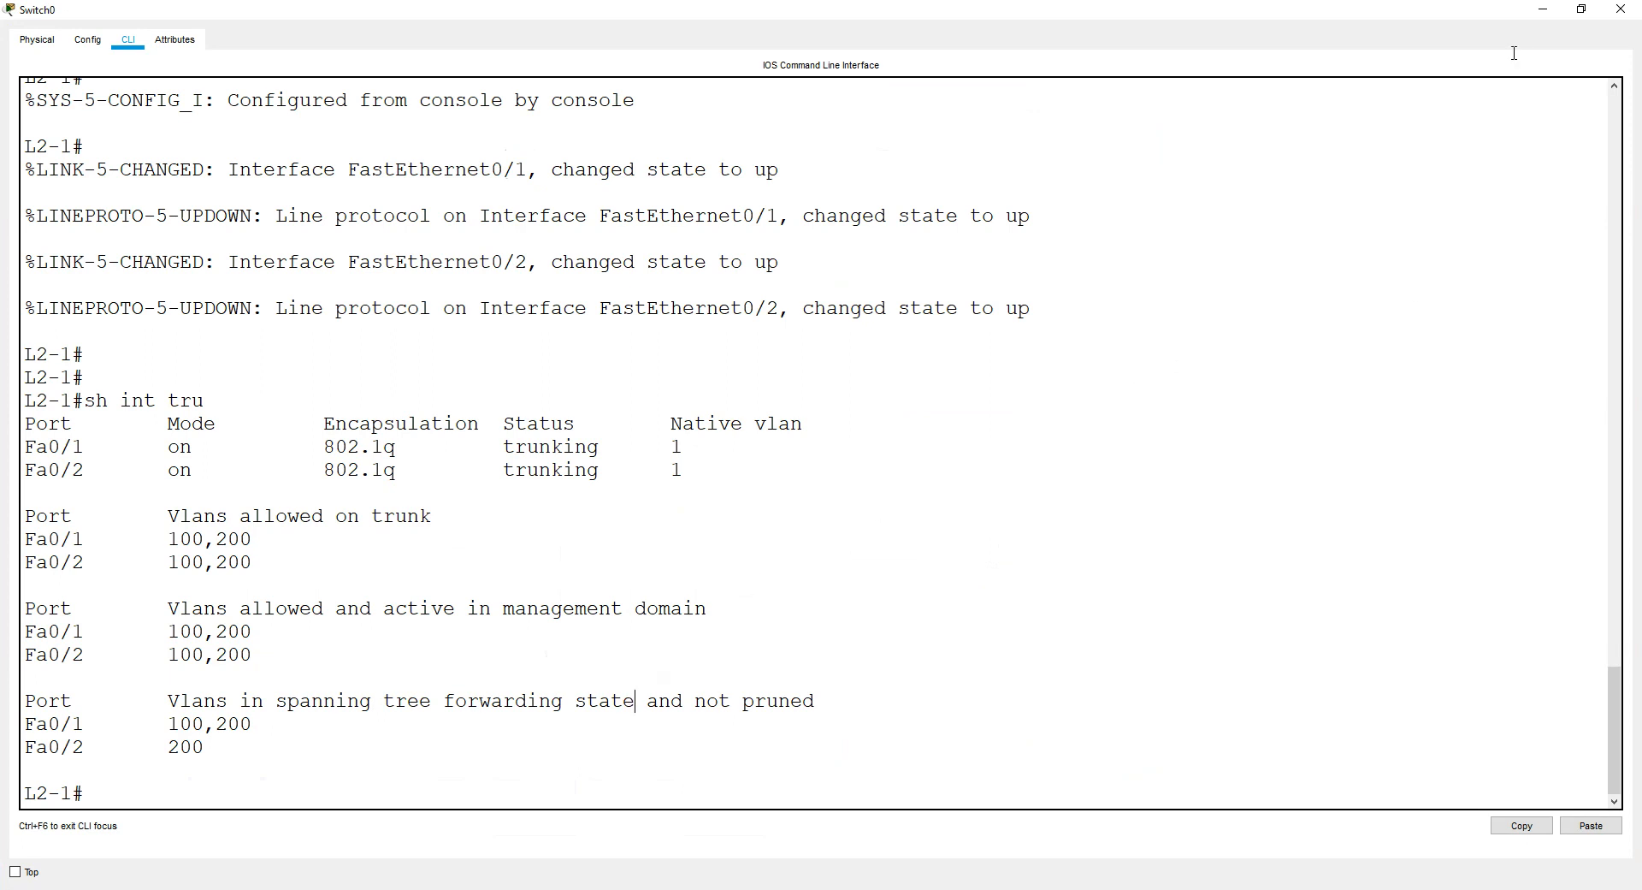
mouse_move(1539, 12)
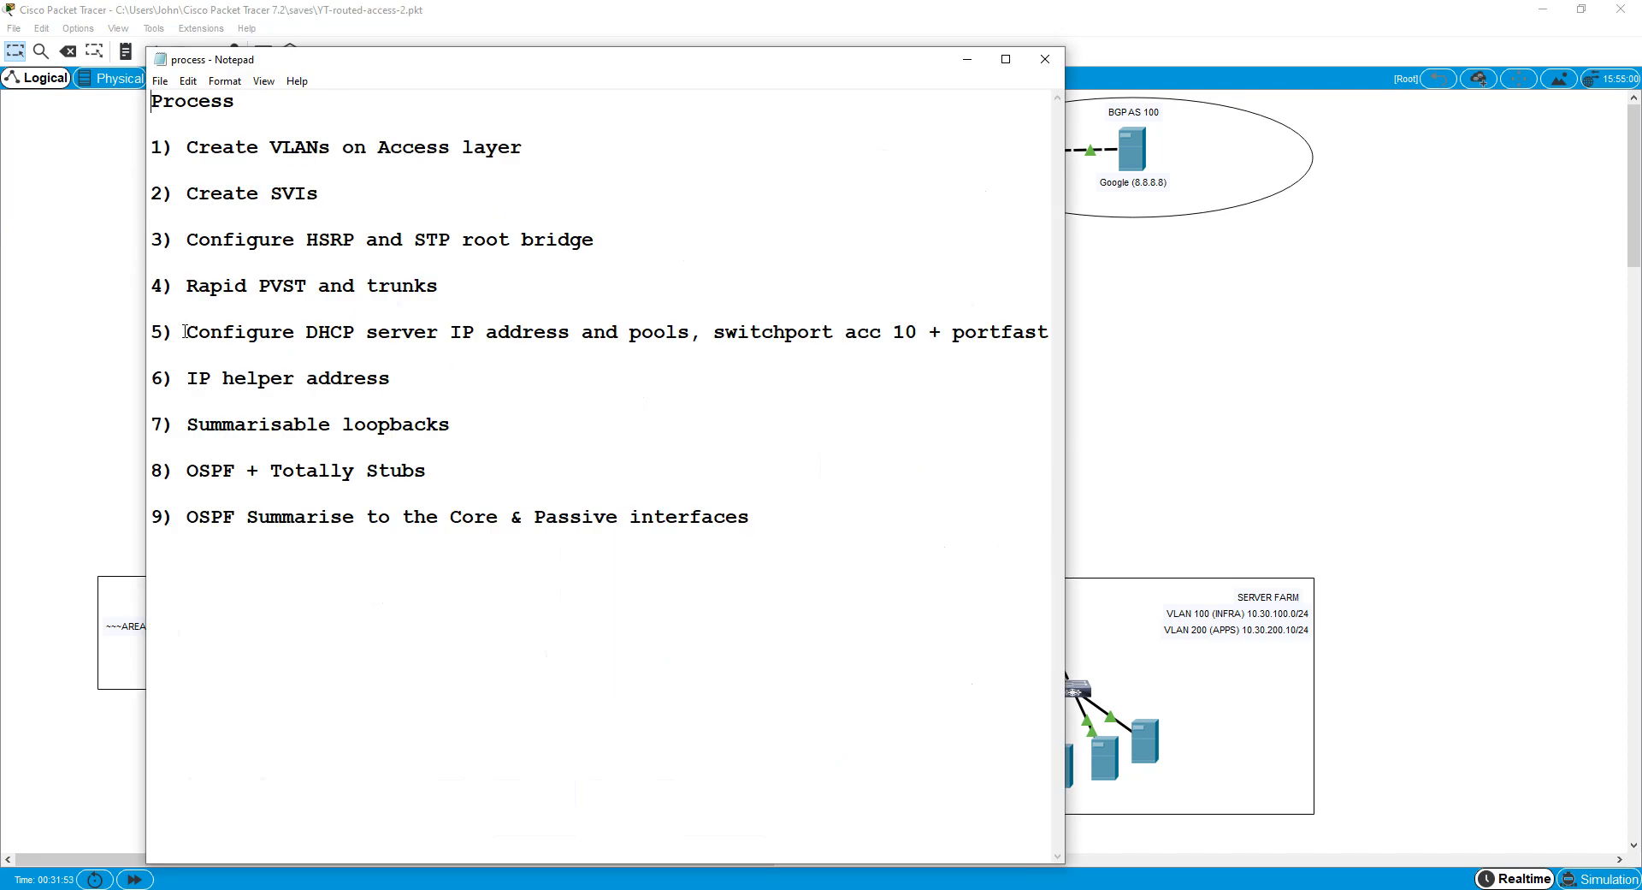
Highlight step 5 on the DHCP server and PortFast, then minimize the process notes.
left_click_drag(187, 332, 774, 332)
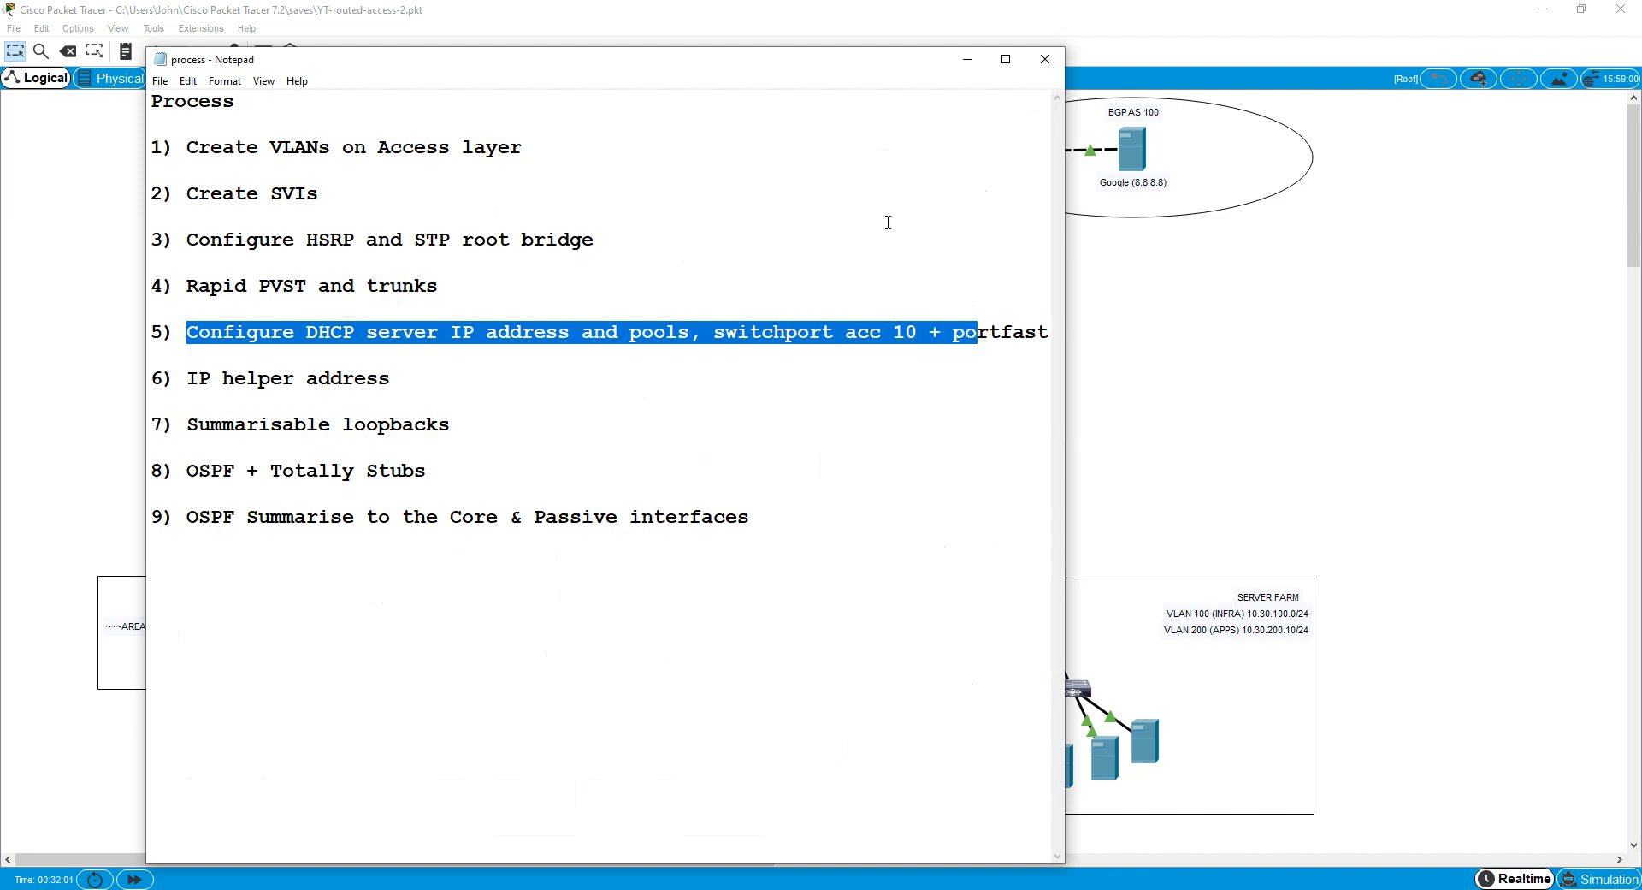
left_click(927, 99)
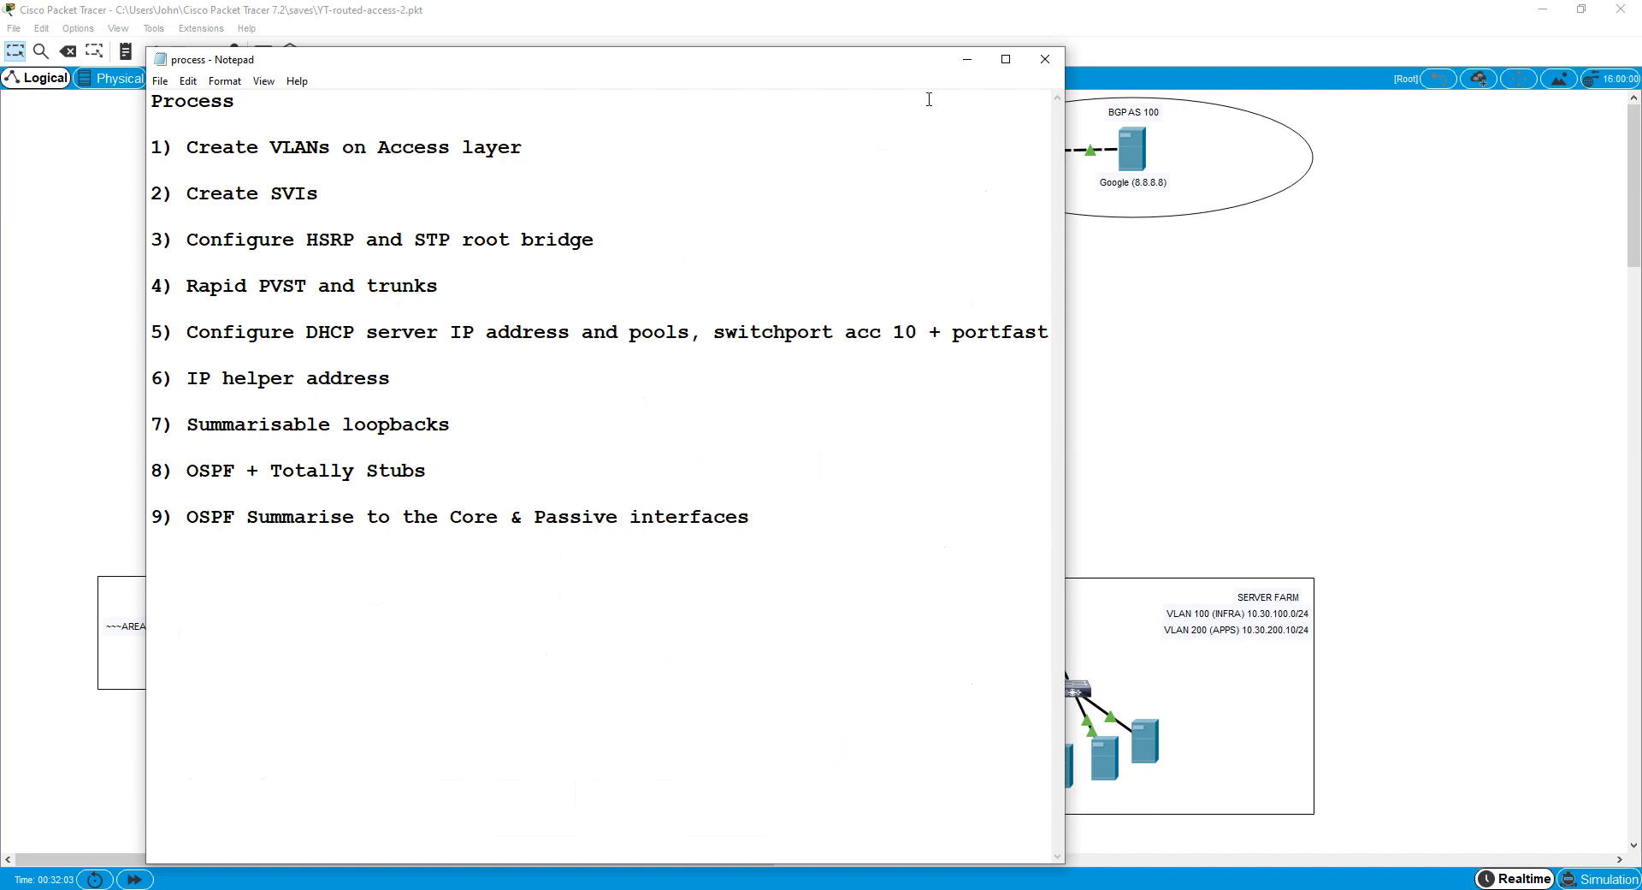
left_click(1043, 58)
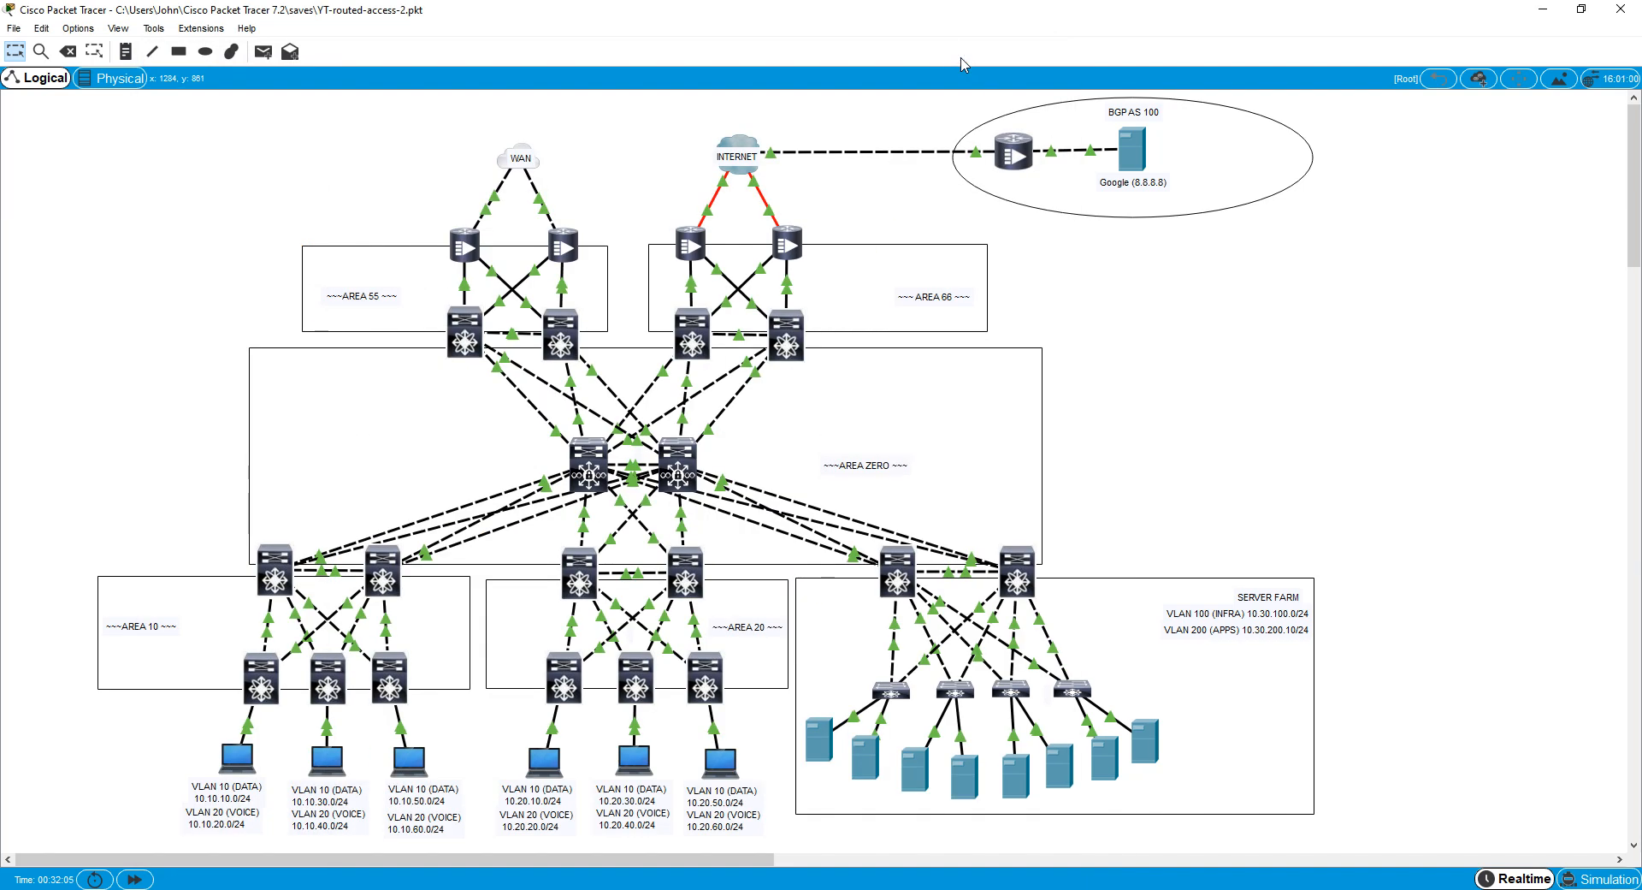
mouse_move(1118, 580)
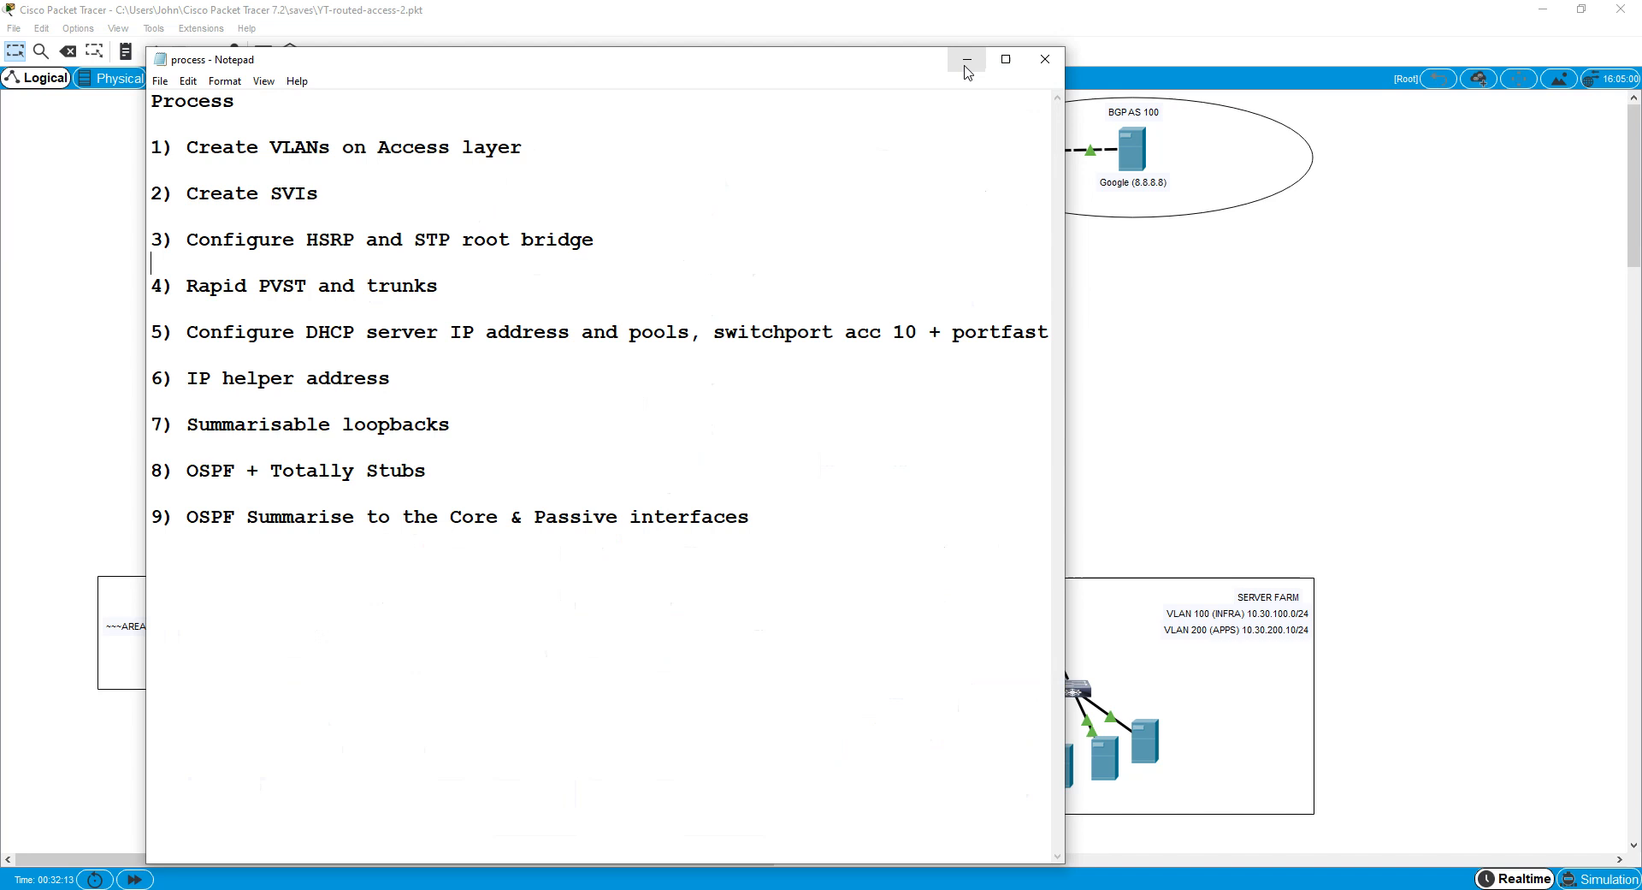
left_click(965, 59)
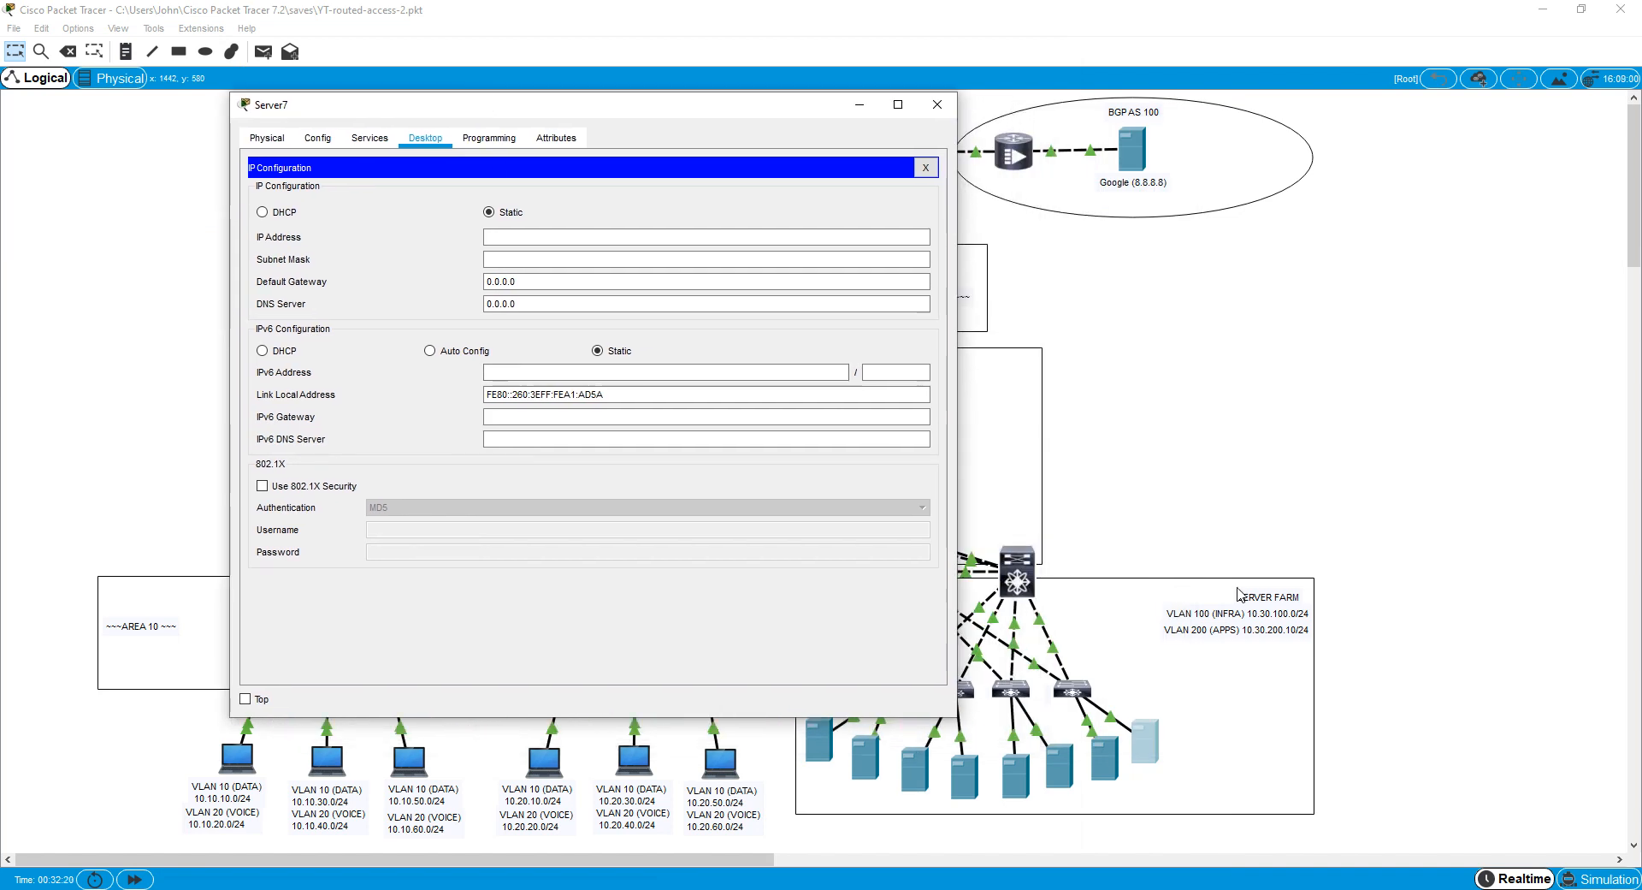
mouse_move(1262, 604)
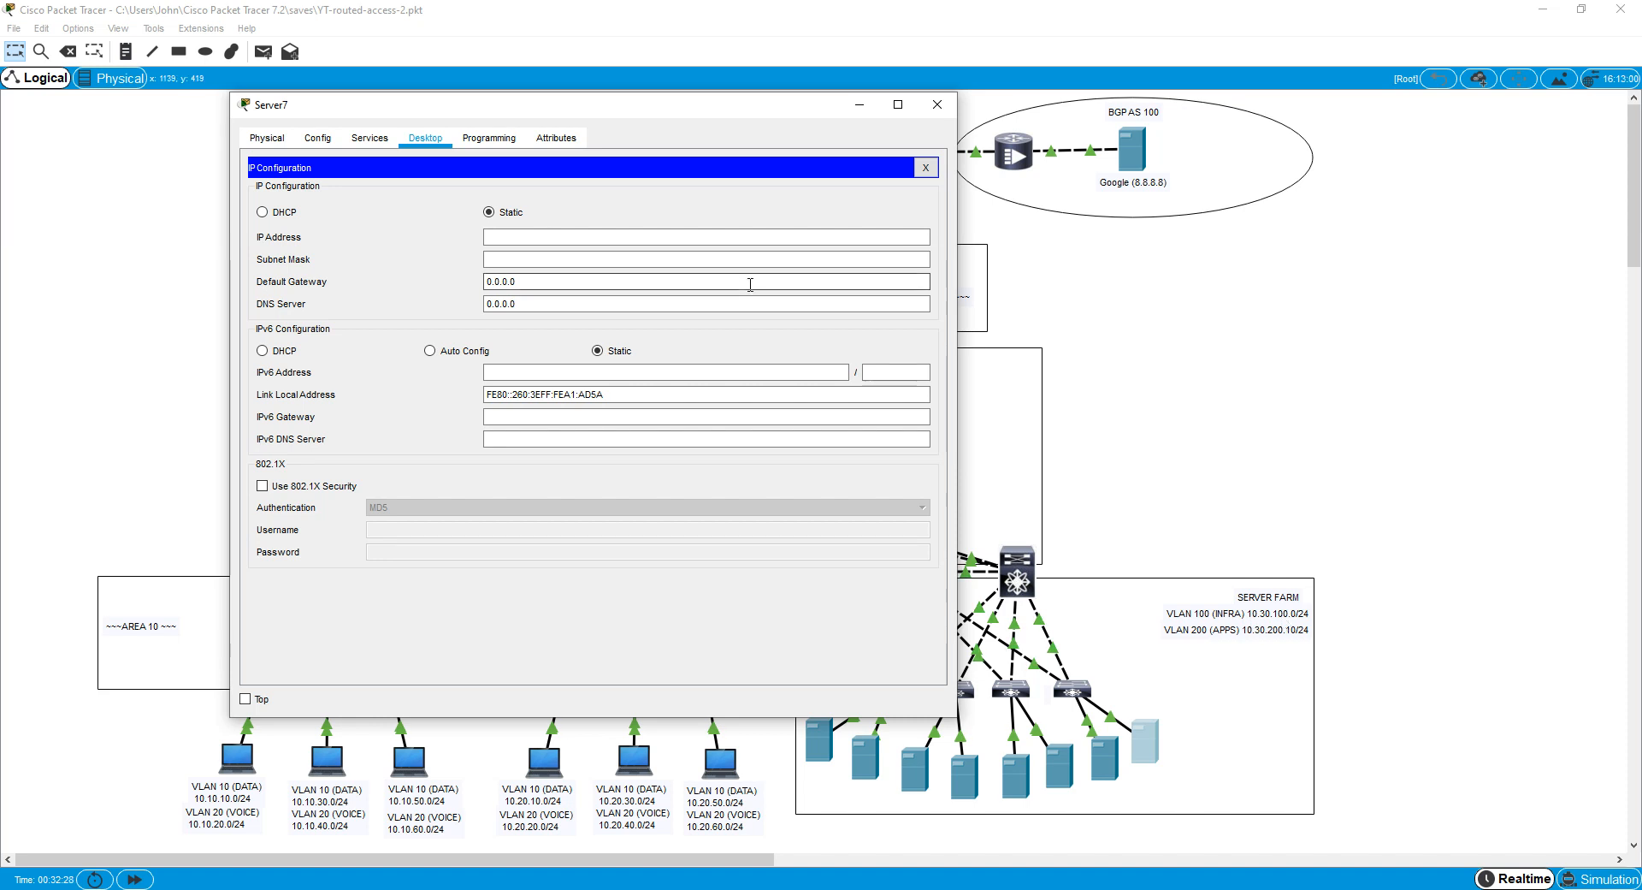
Enter Server7's static IP 10.30.100.254 and its default gateway in the 10.30 network.
type("10.")
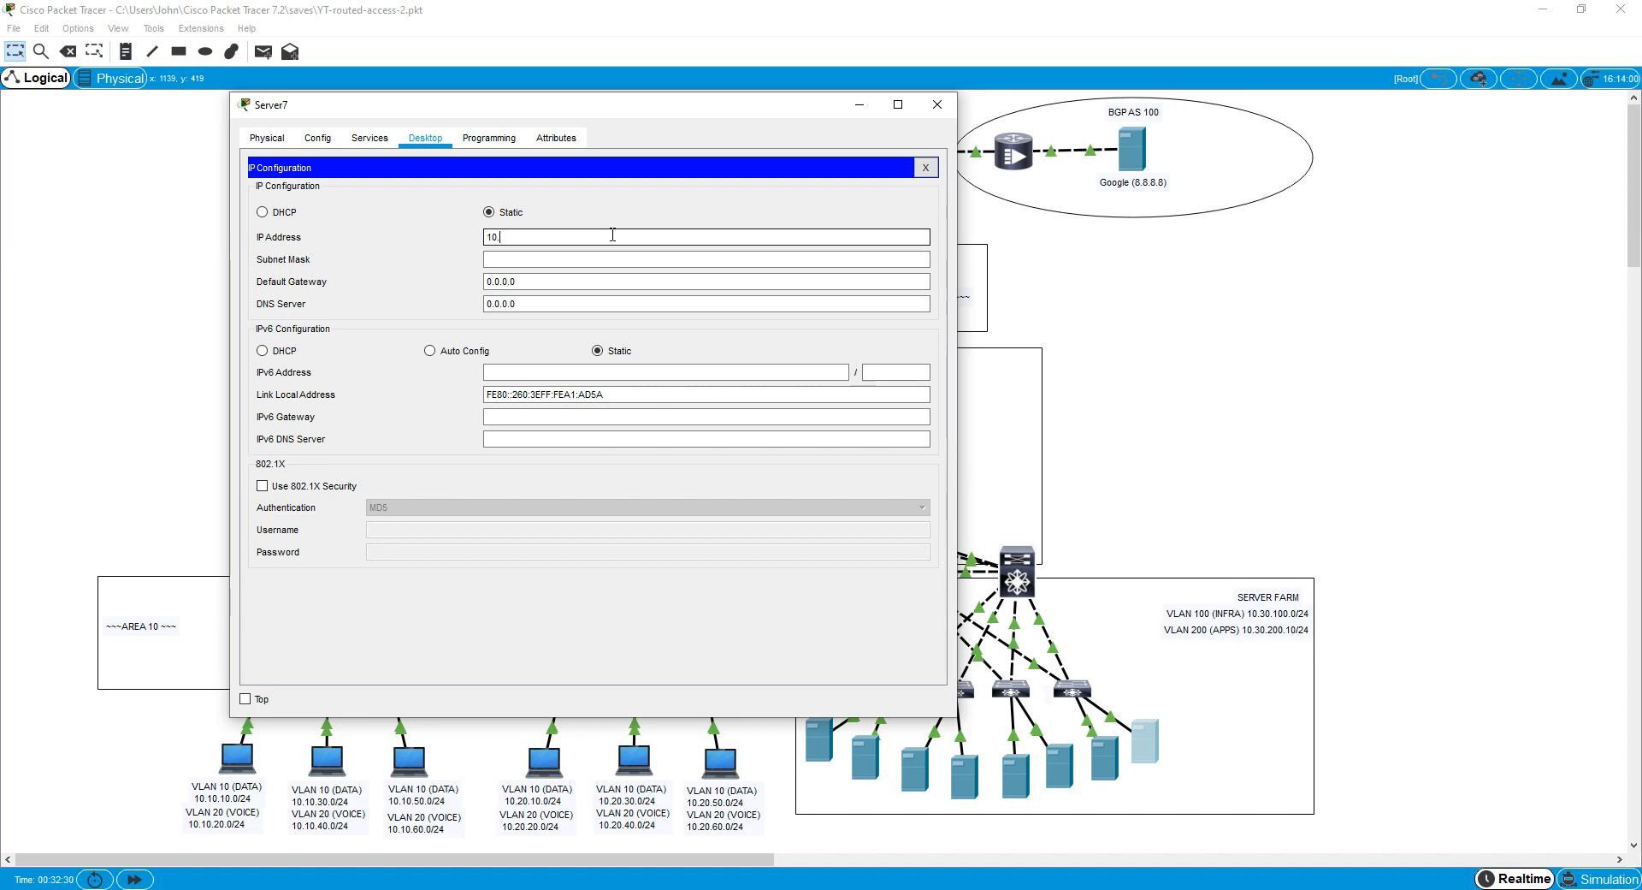
type("30.")
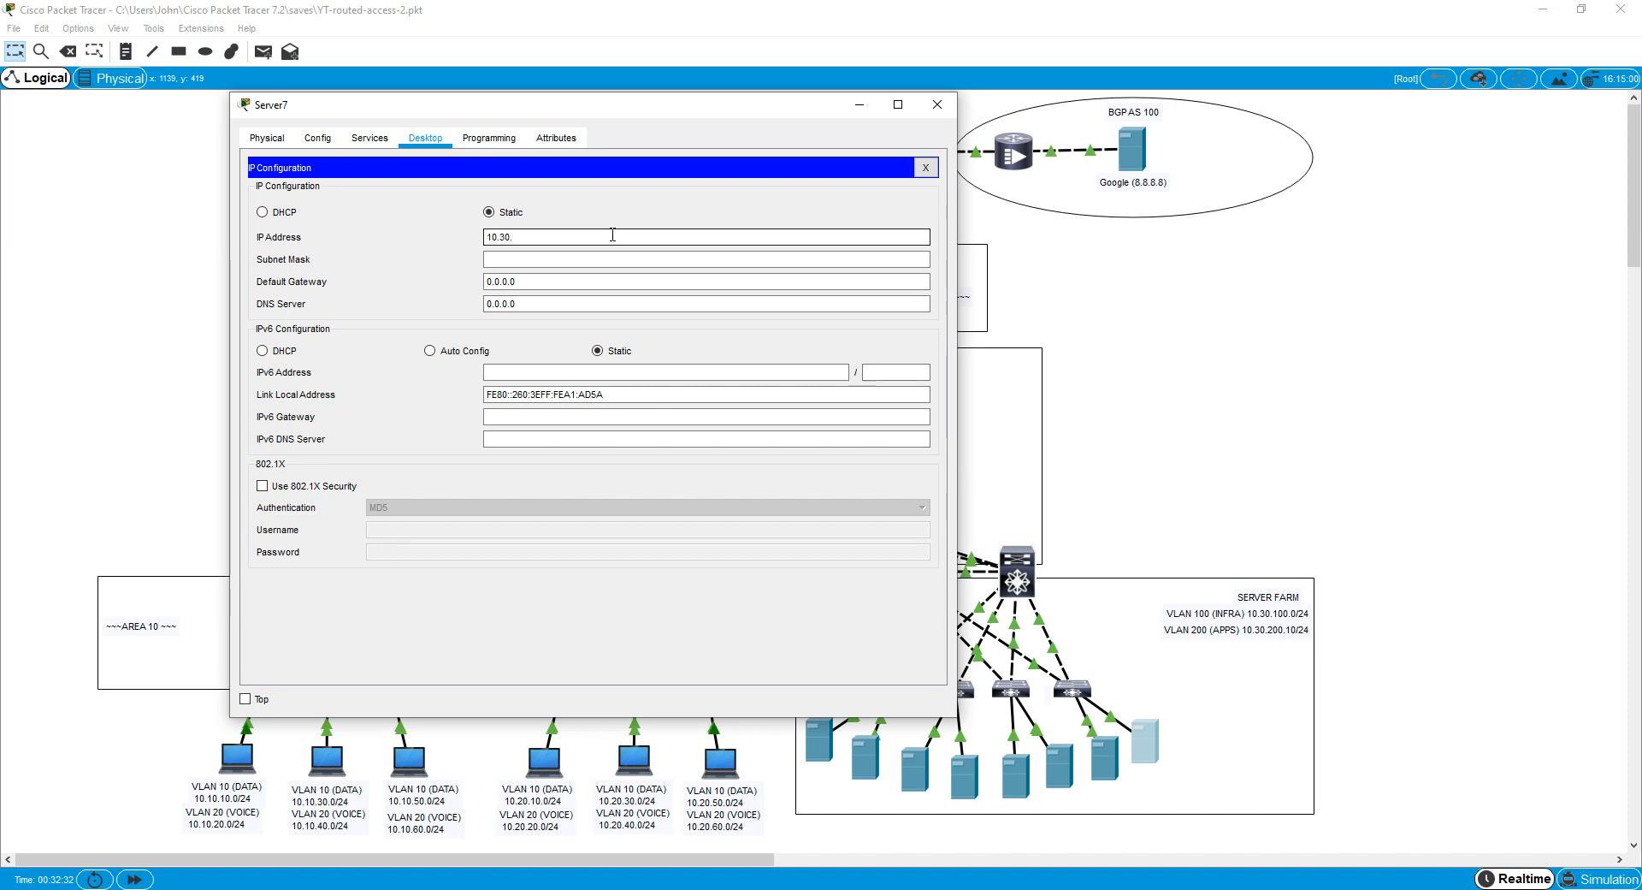
type("100.254")
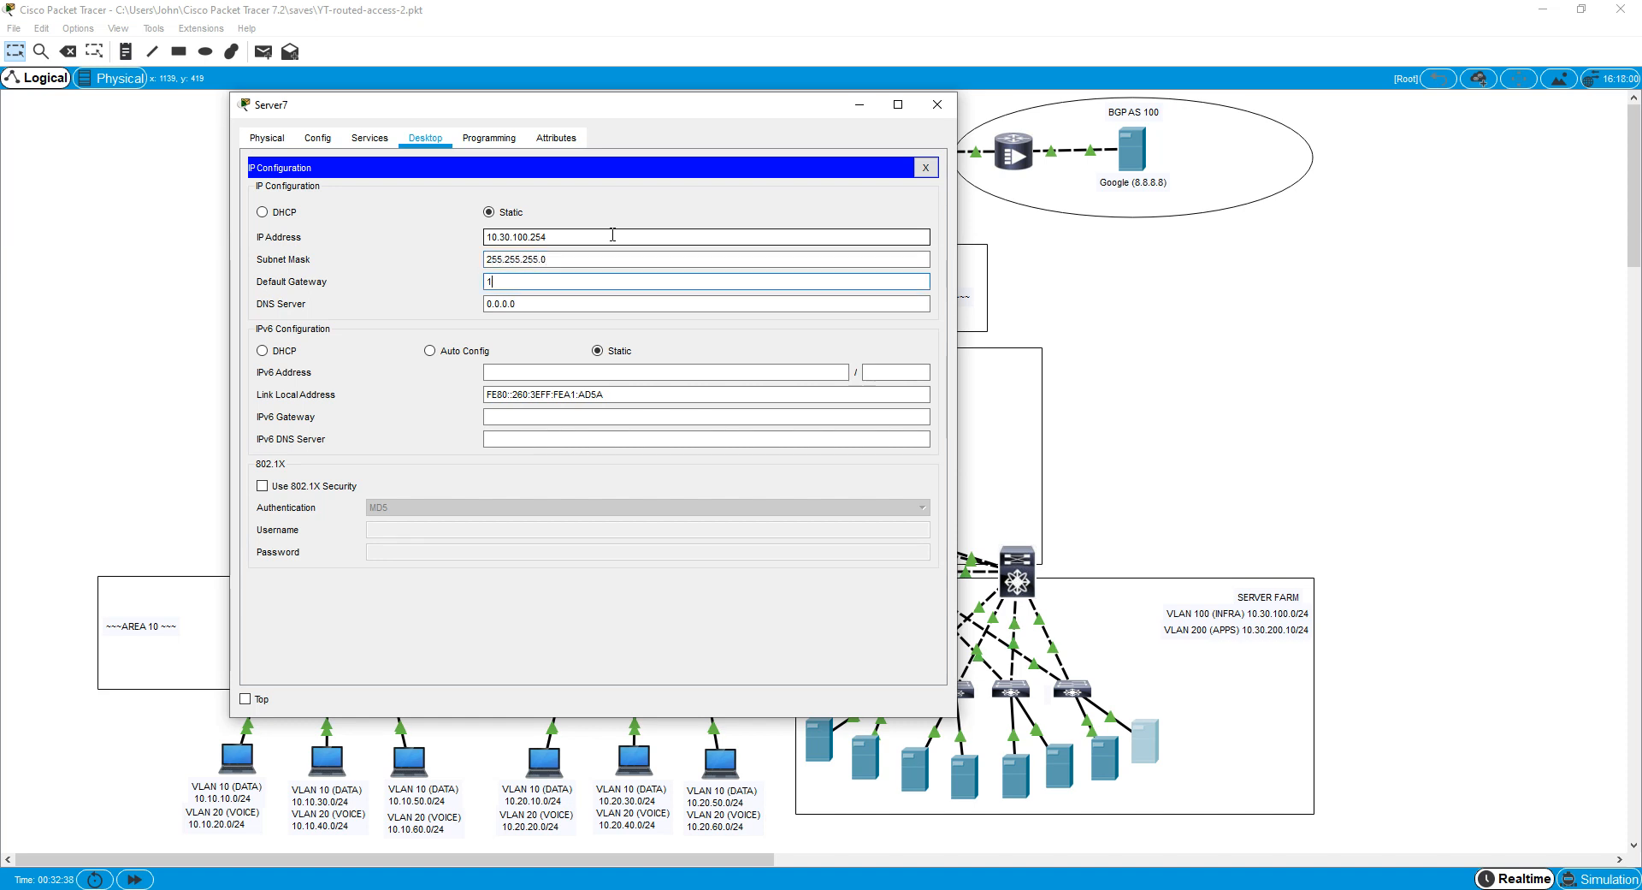
type("0.30.2")
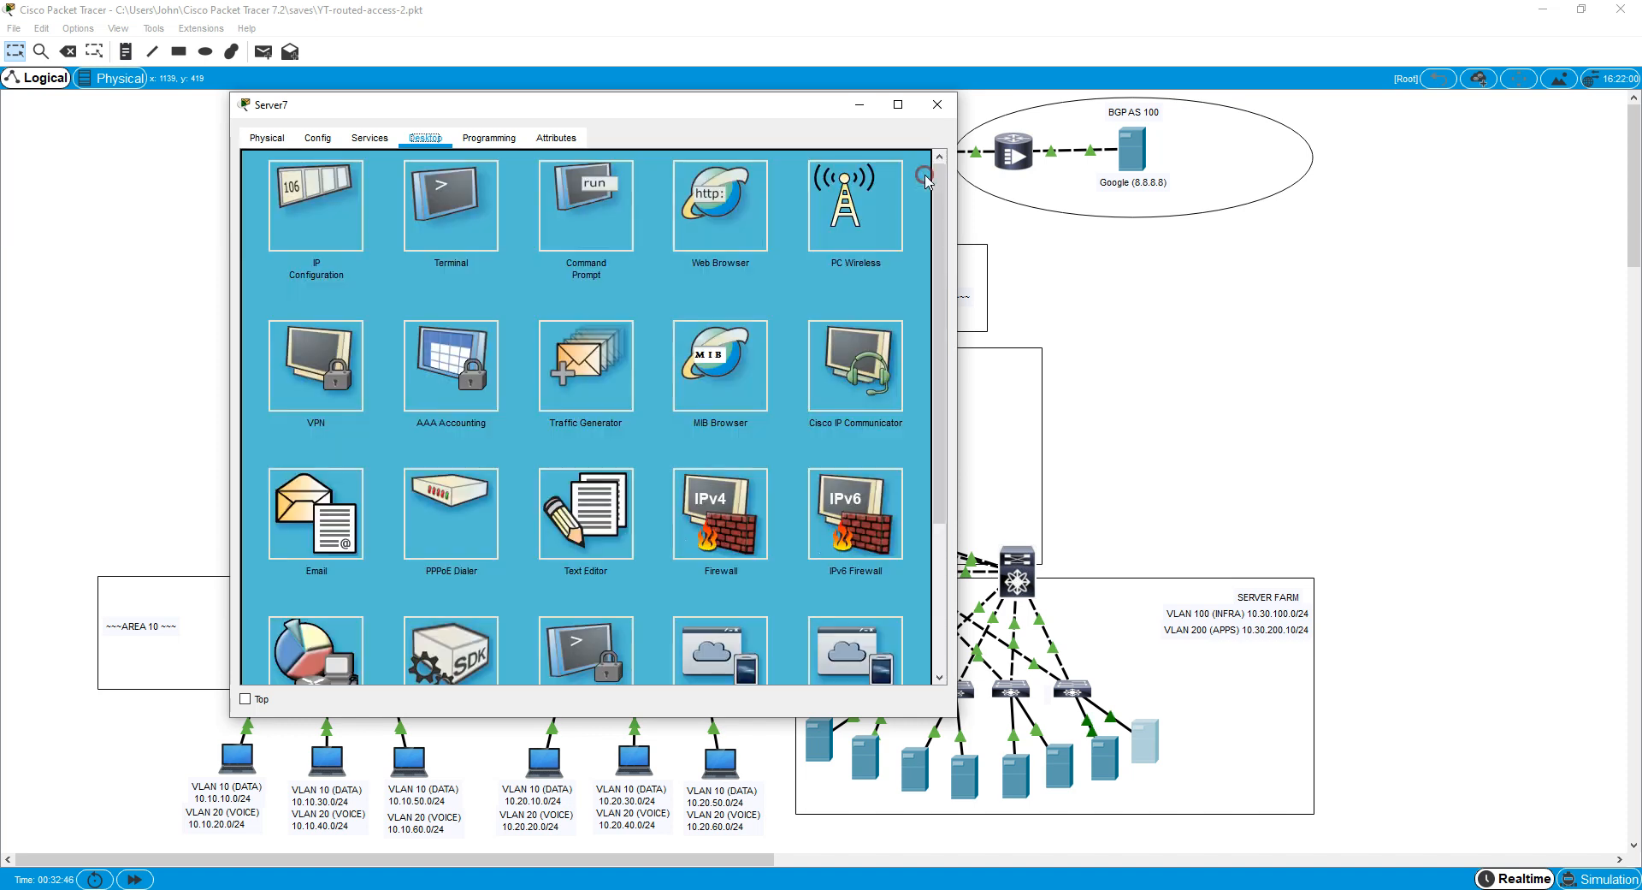
Set L2-4's Fa0/4 to access mode in VLAN 100.
left_click(935, 105)
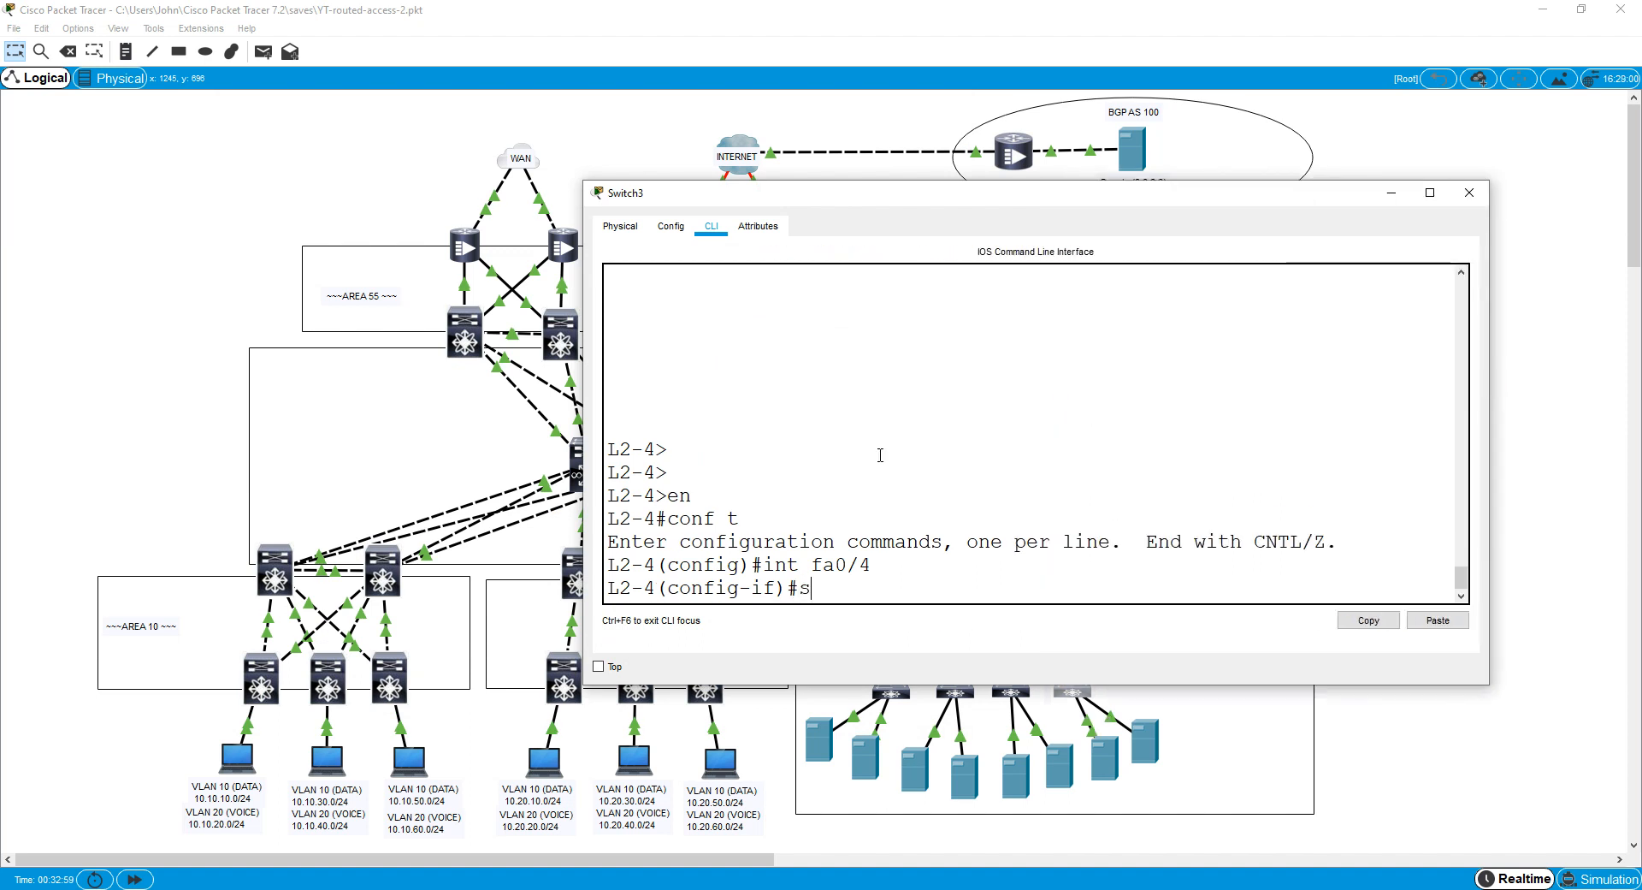
type("switchport mode access")
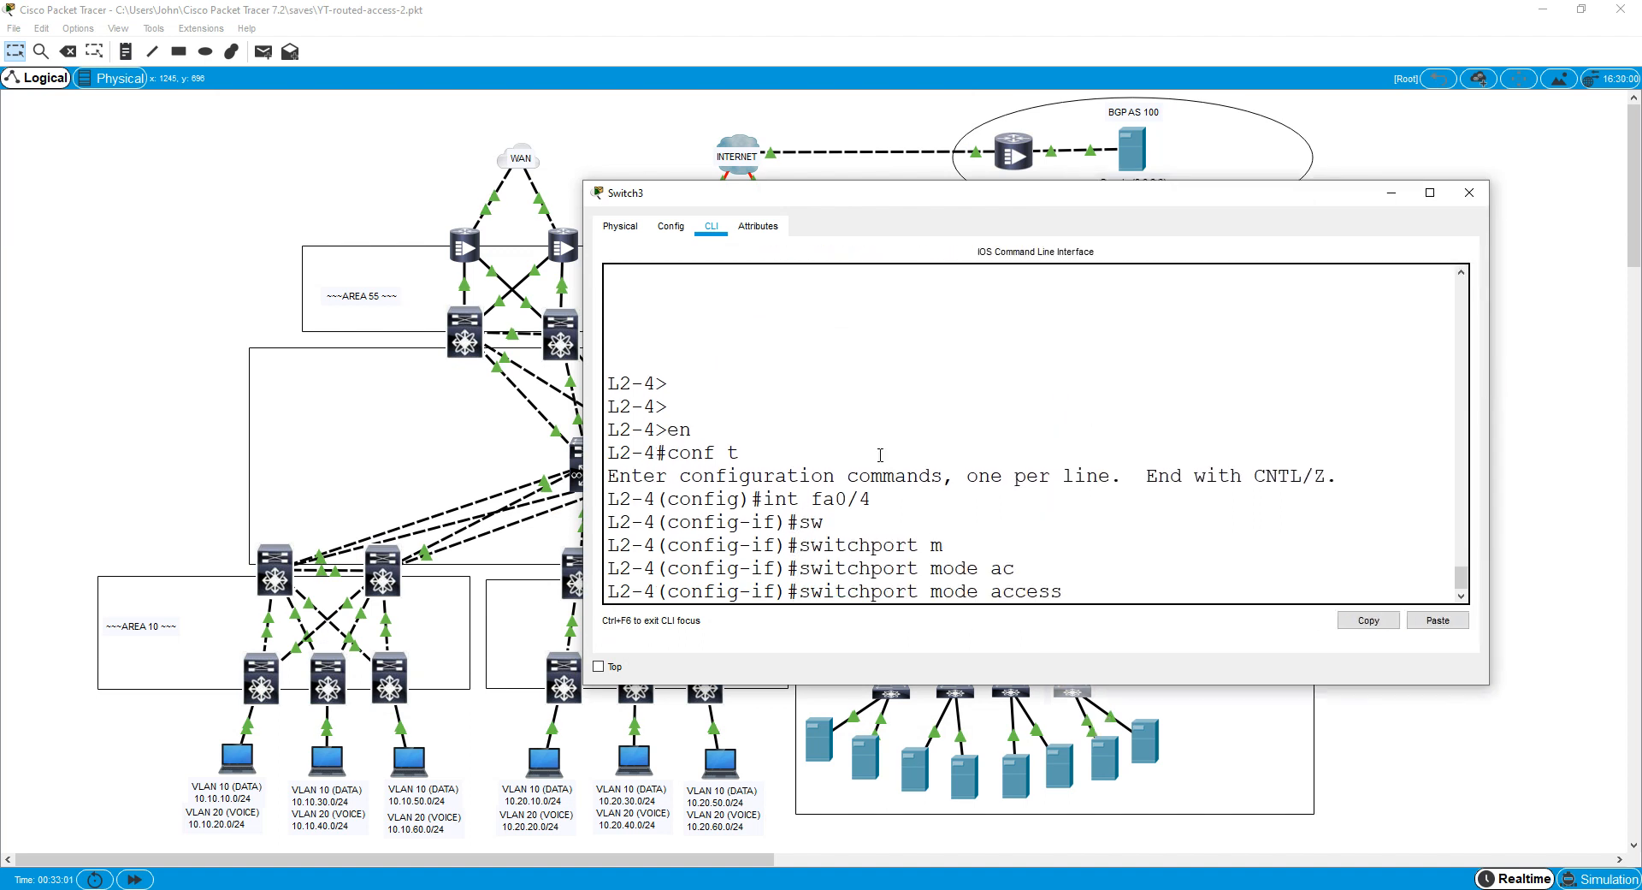
key("Return")
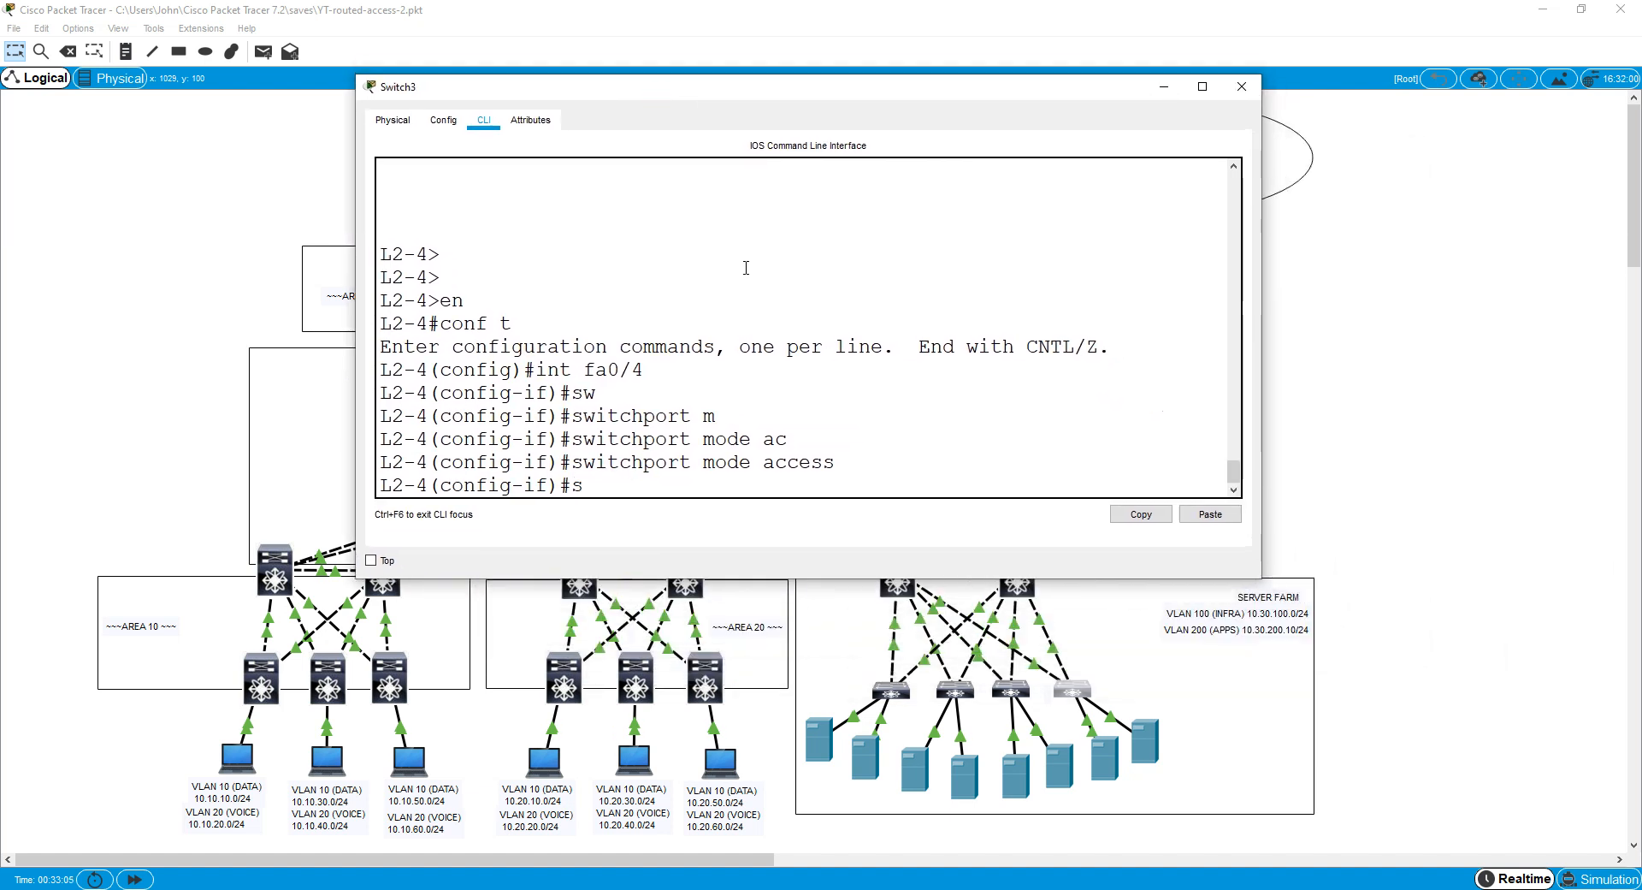
type("switchport access vlan 100")
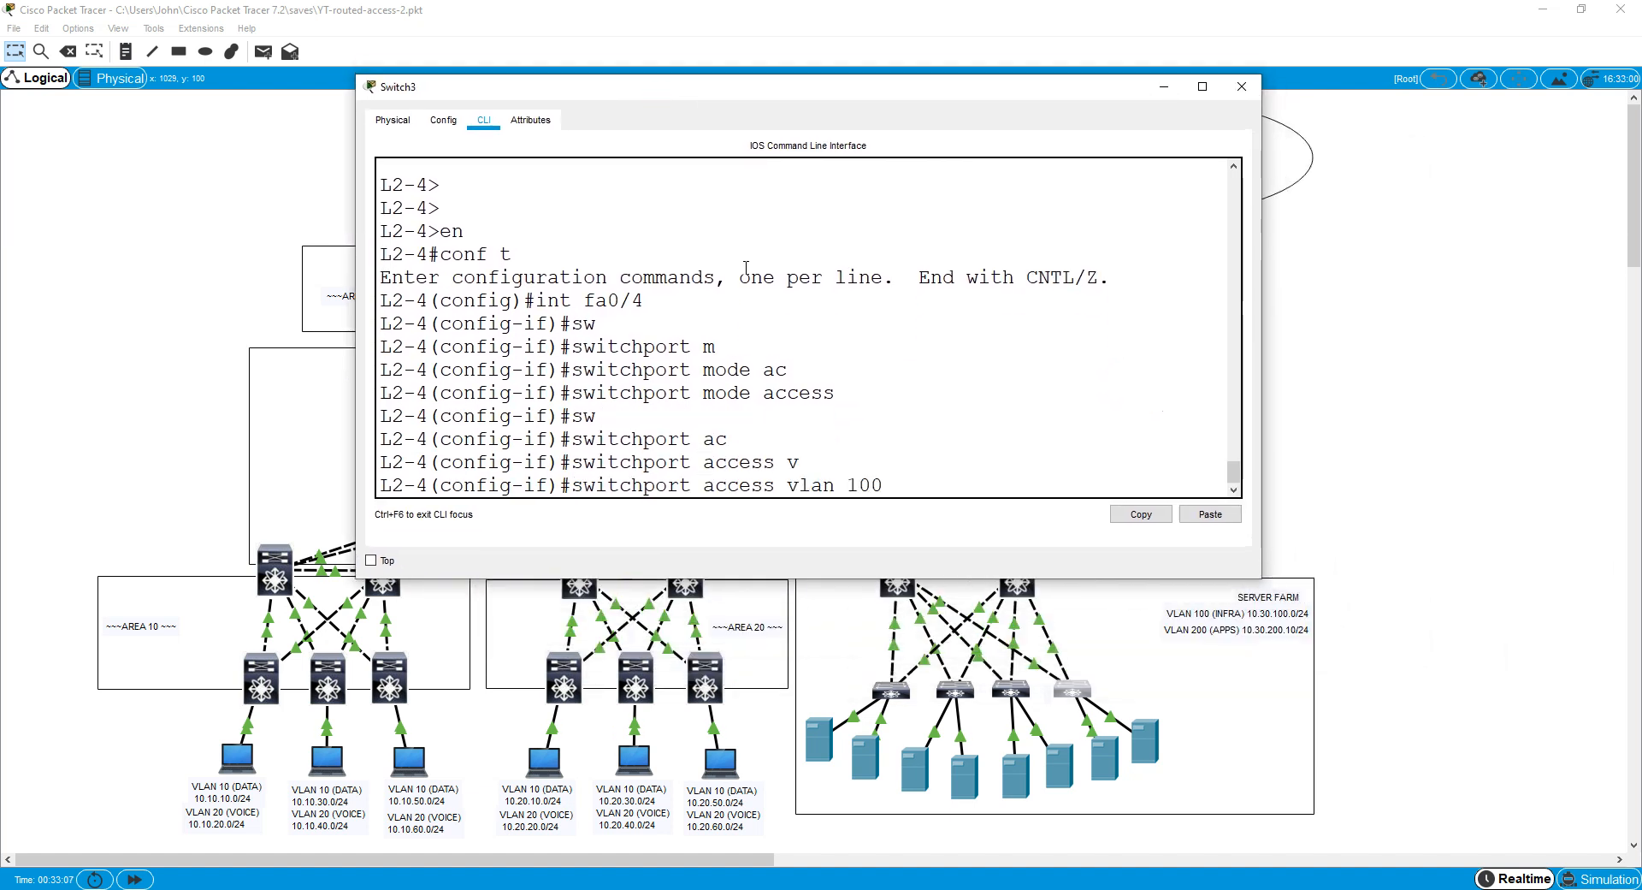
Enable spanning-tree PortFast and BPDU guard on Fa0/4 and leave configuration mode.
type("spanning-tree portfast")
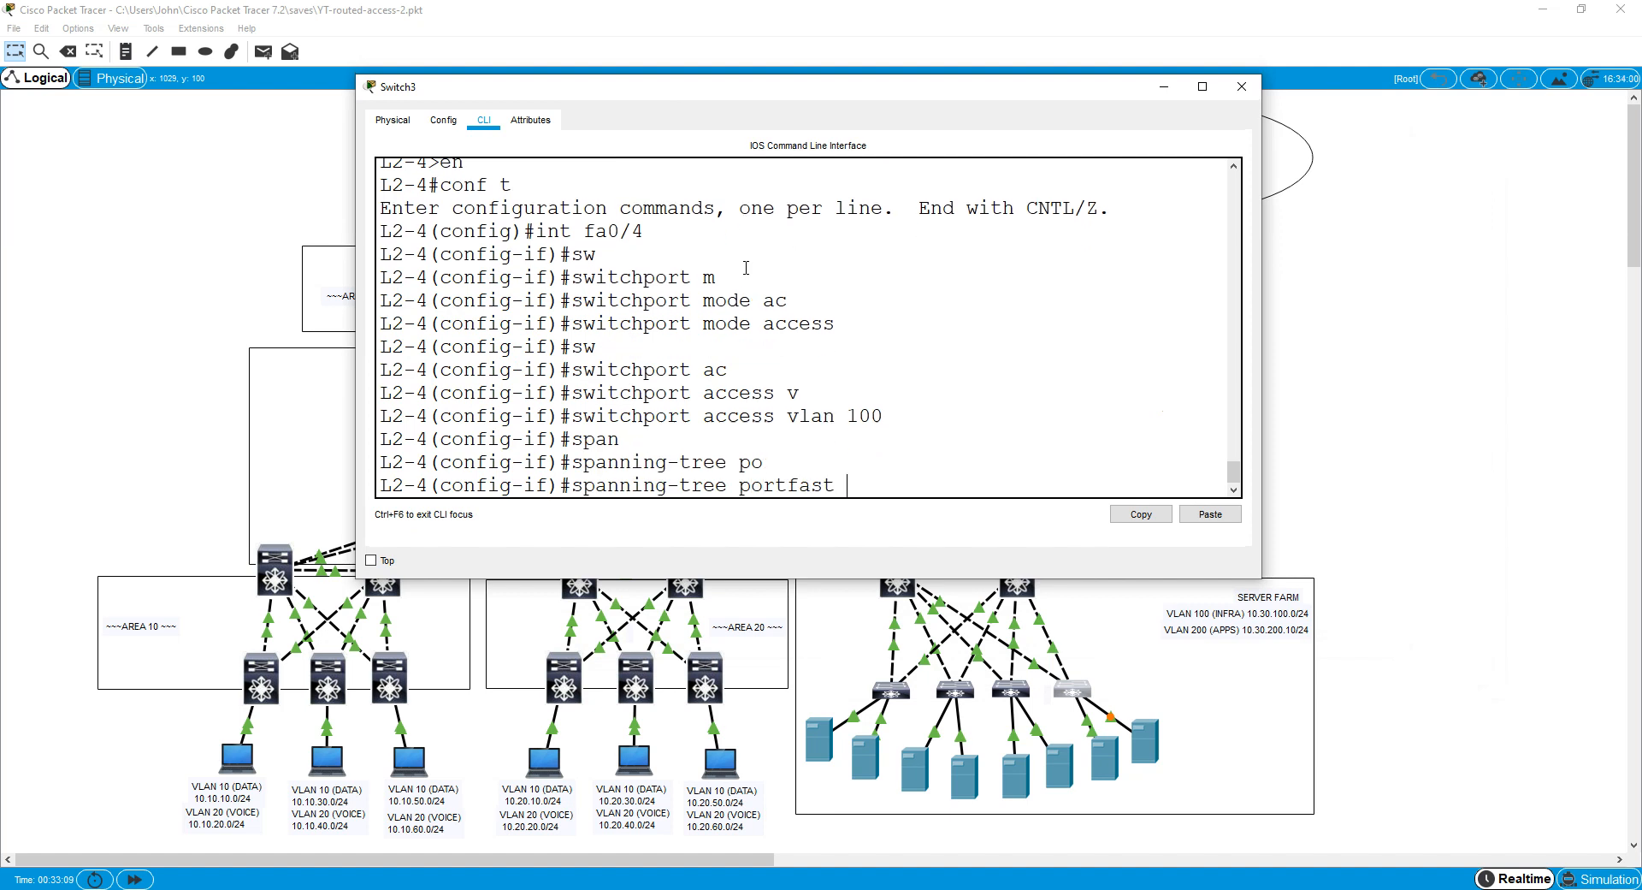
type("spanning-tree bpduguard enable")
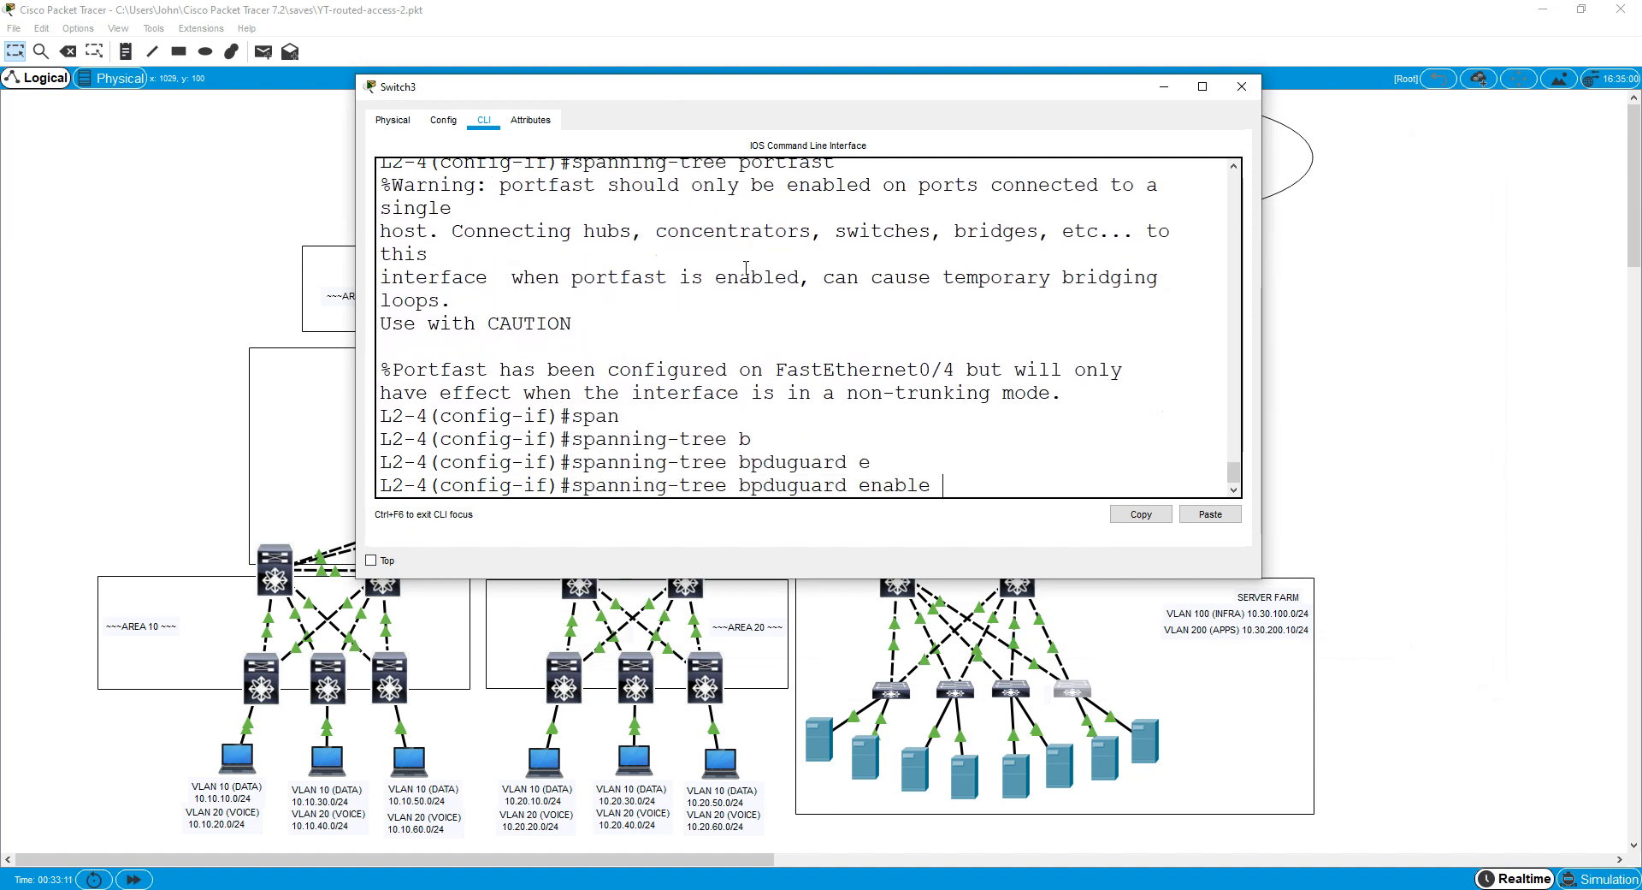
key("Return")
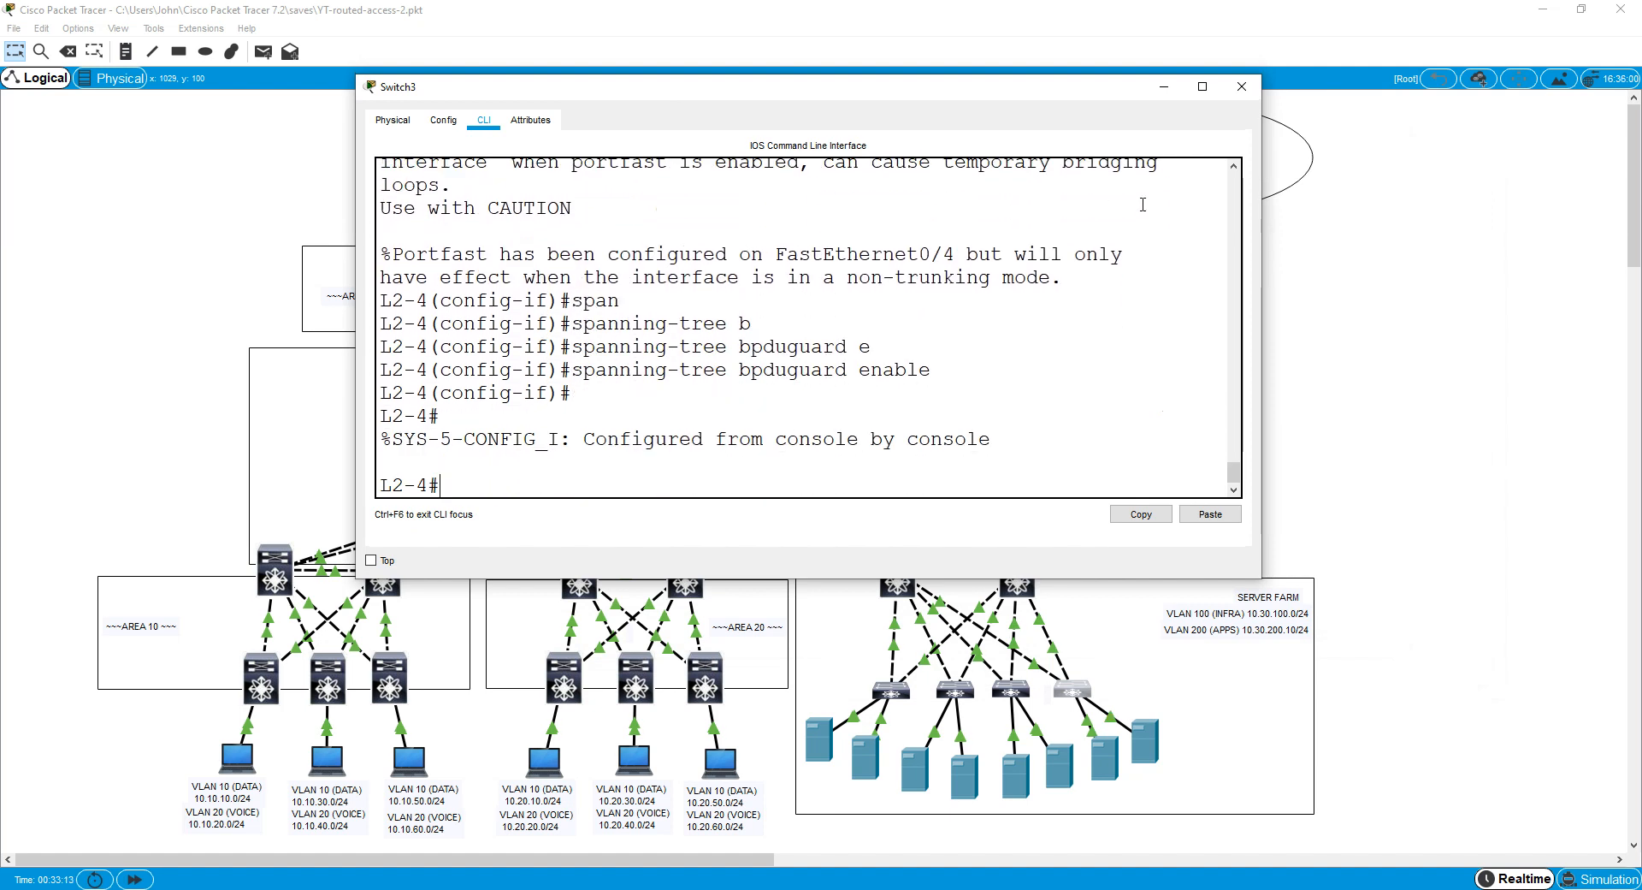
left_click(1241, 85)
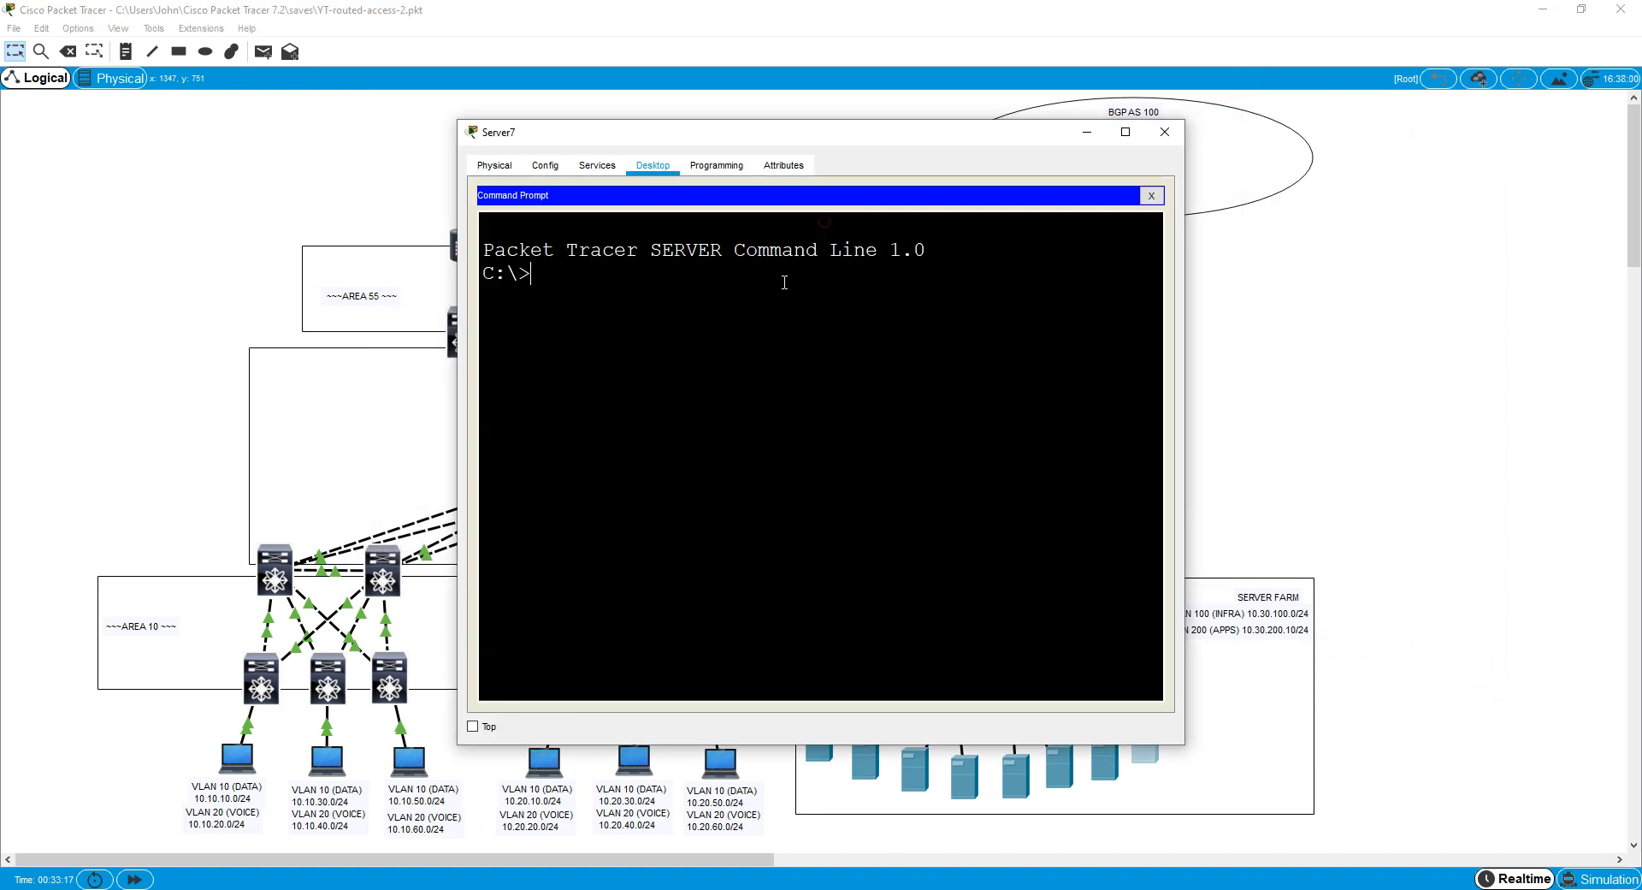
Run ipconfig on Server7 confirming 10.30.100.254 and ping the gateway 10.30.100.1.
type("ipconfig")
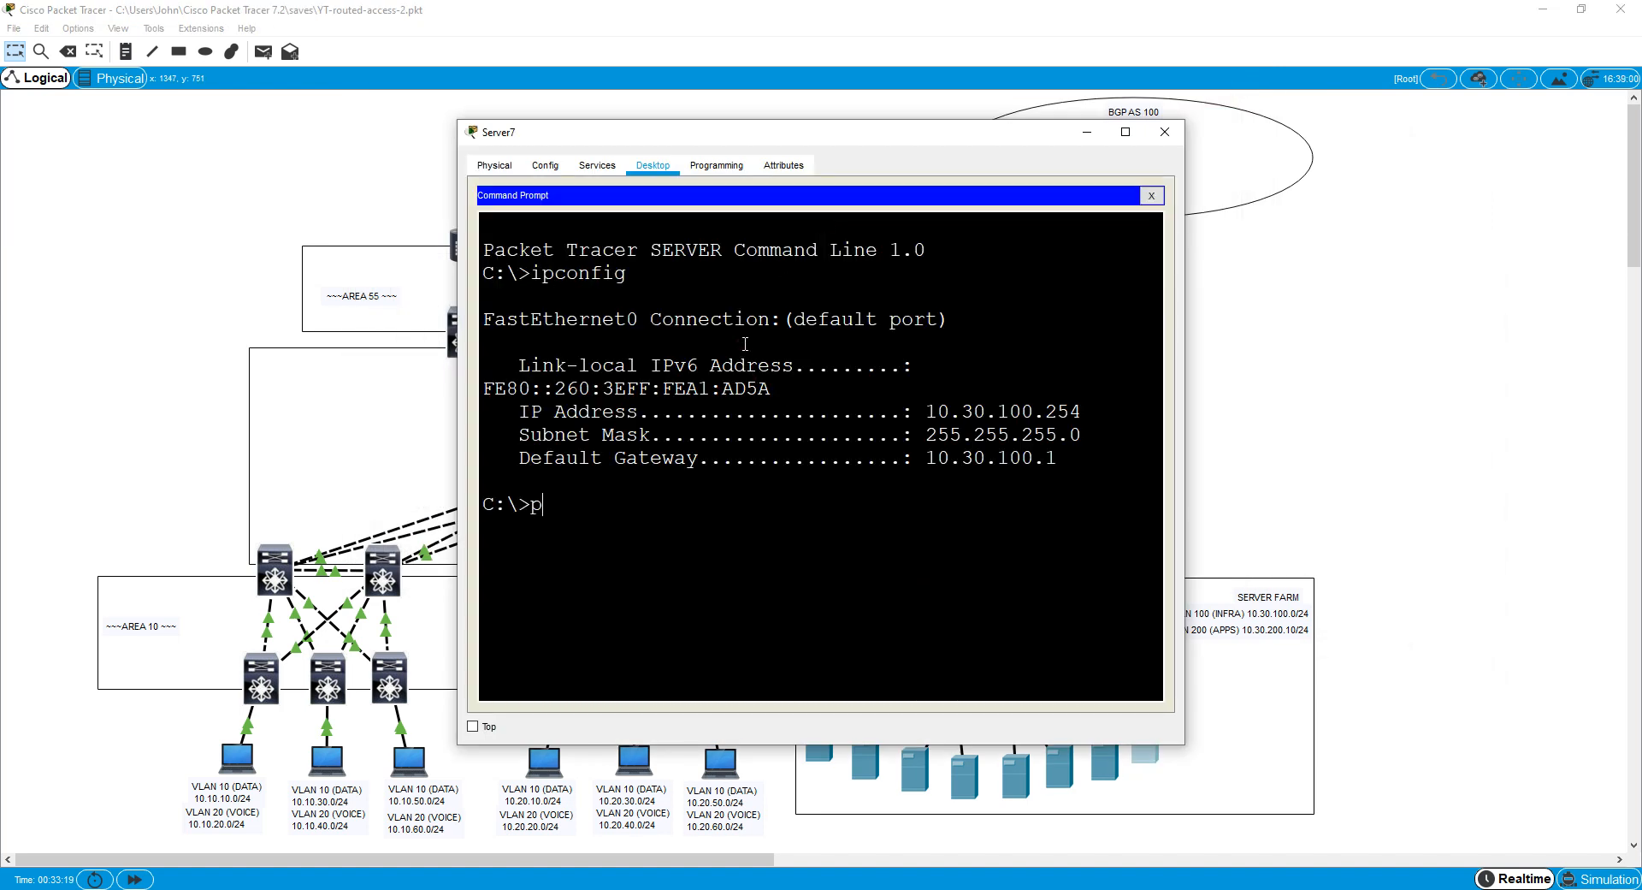
type("ing 10.30.1")
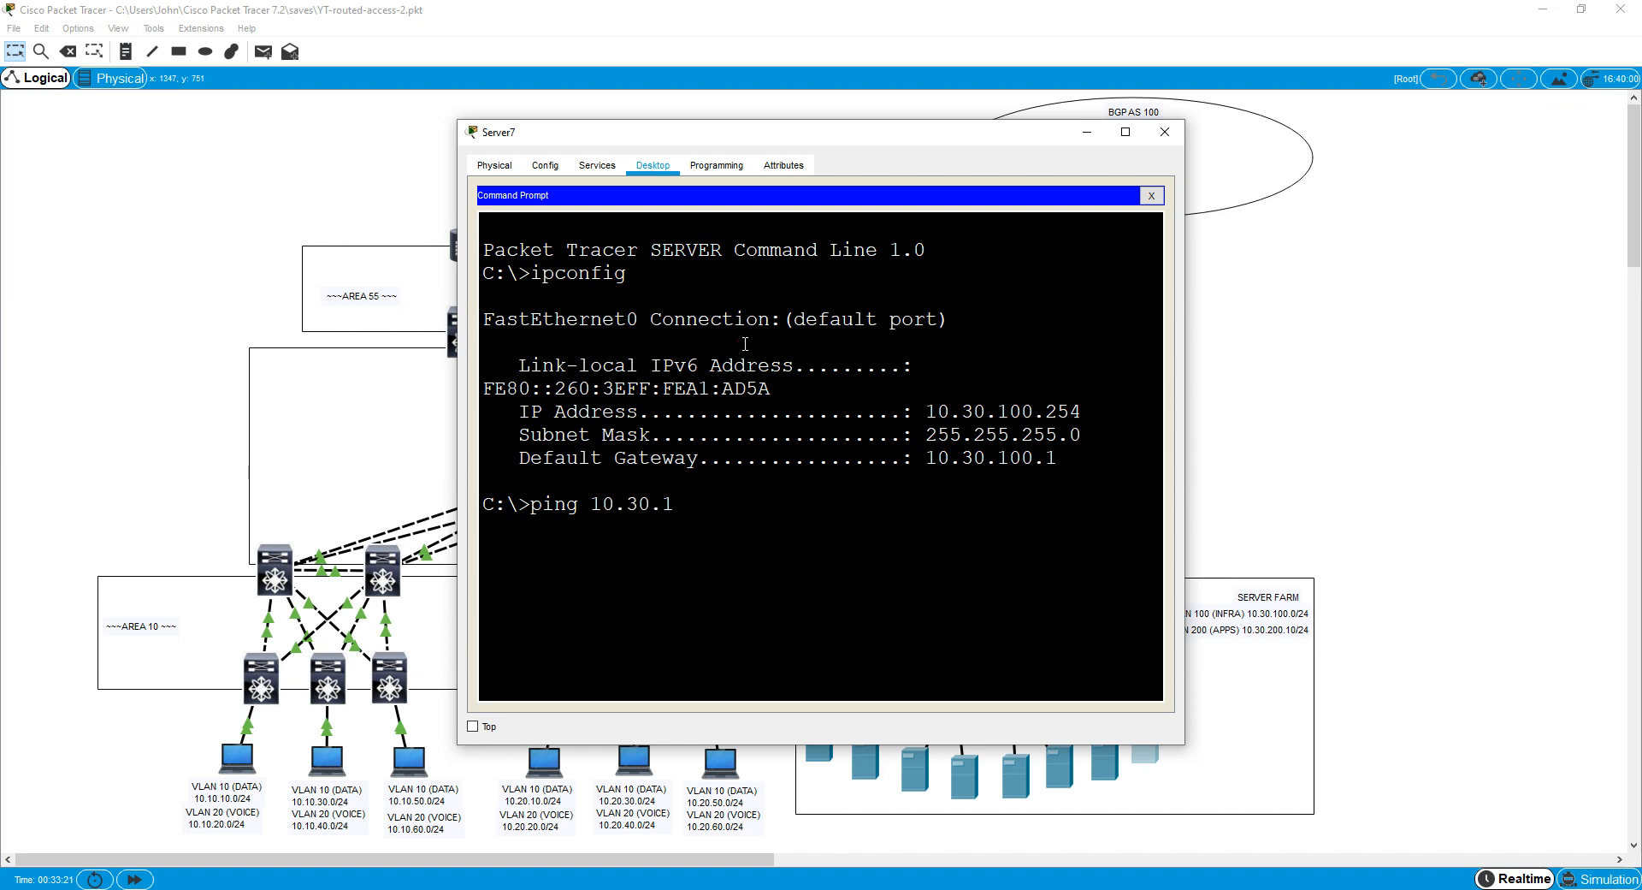
key("Return")
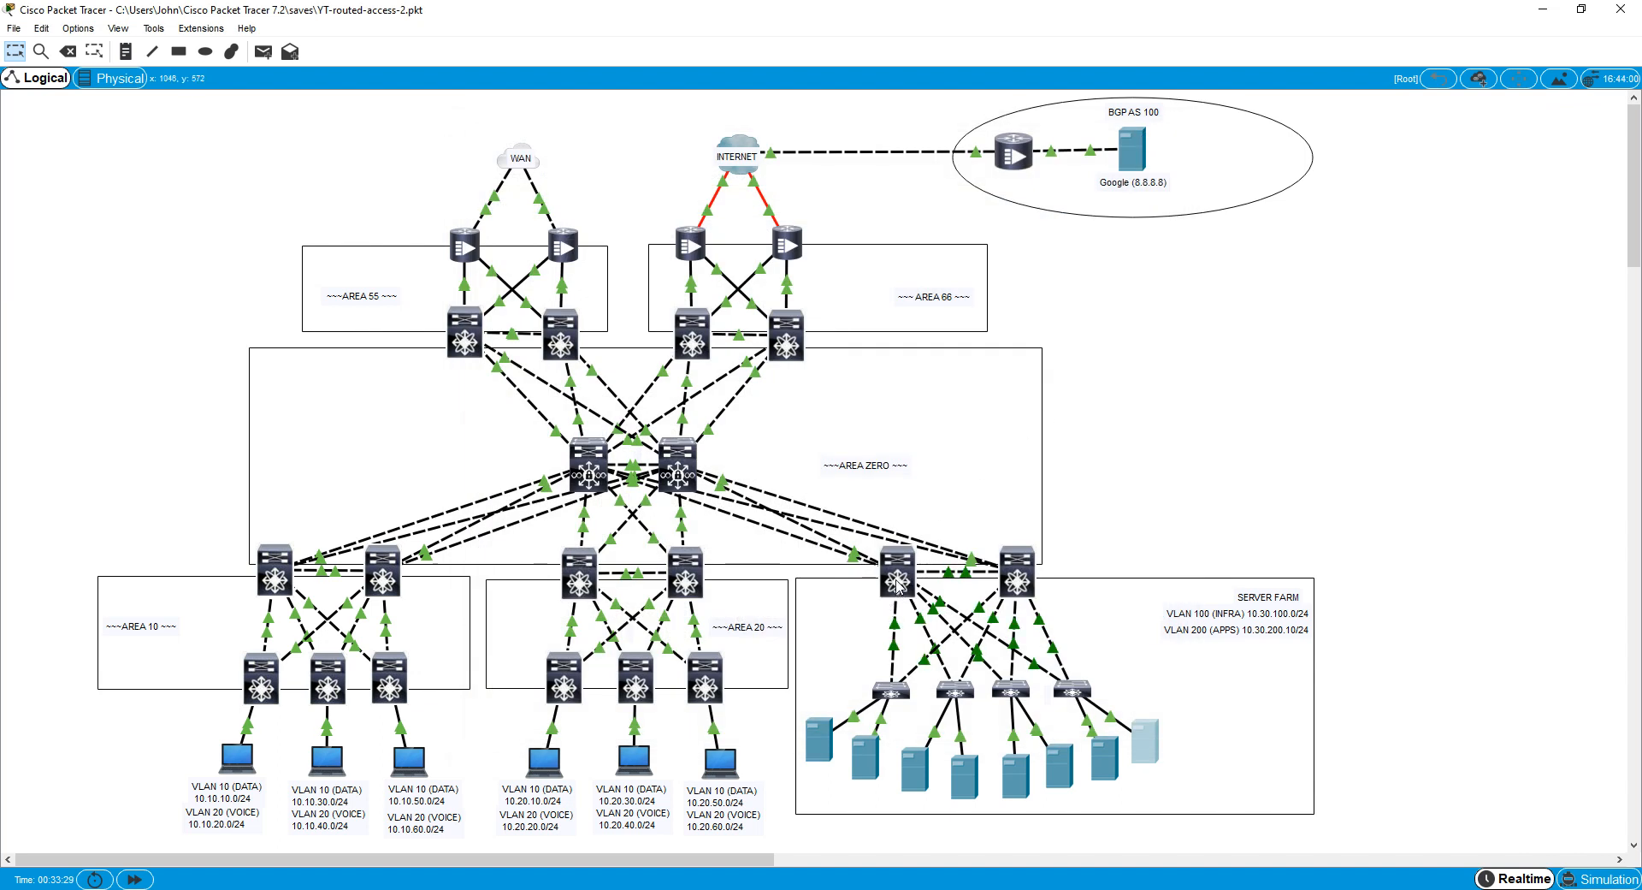
mouse_move(1062, 775)
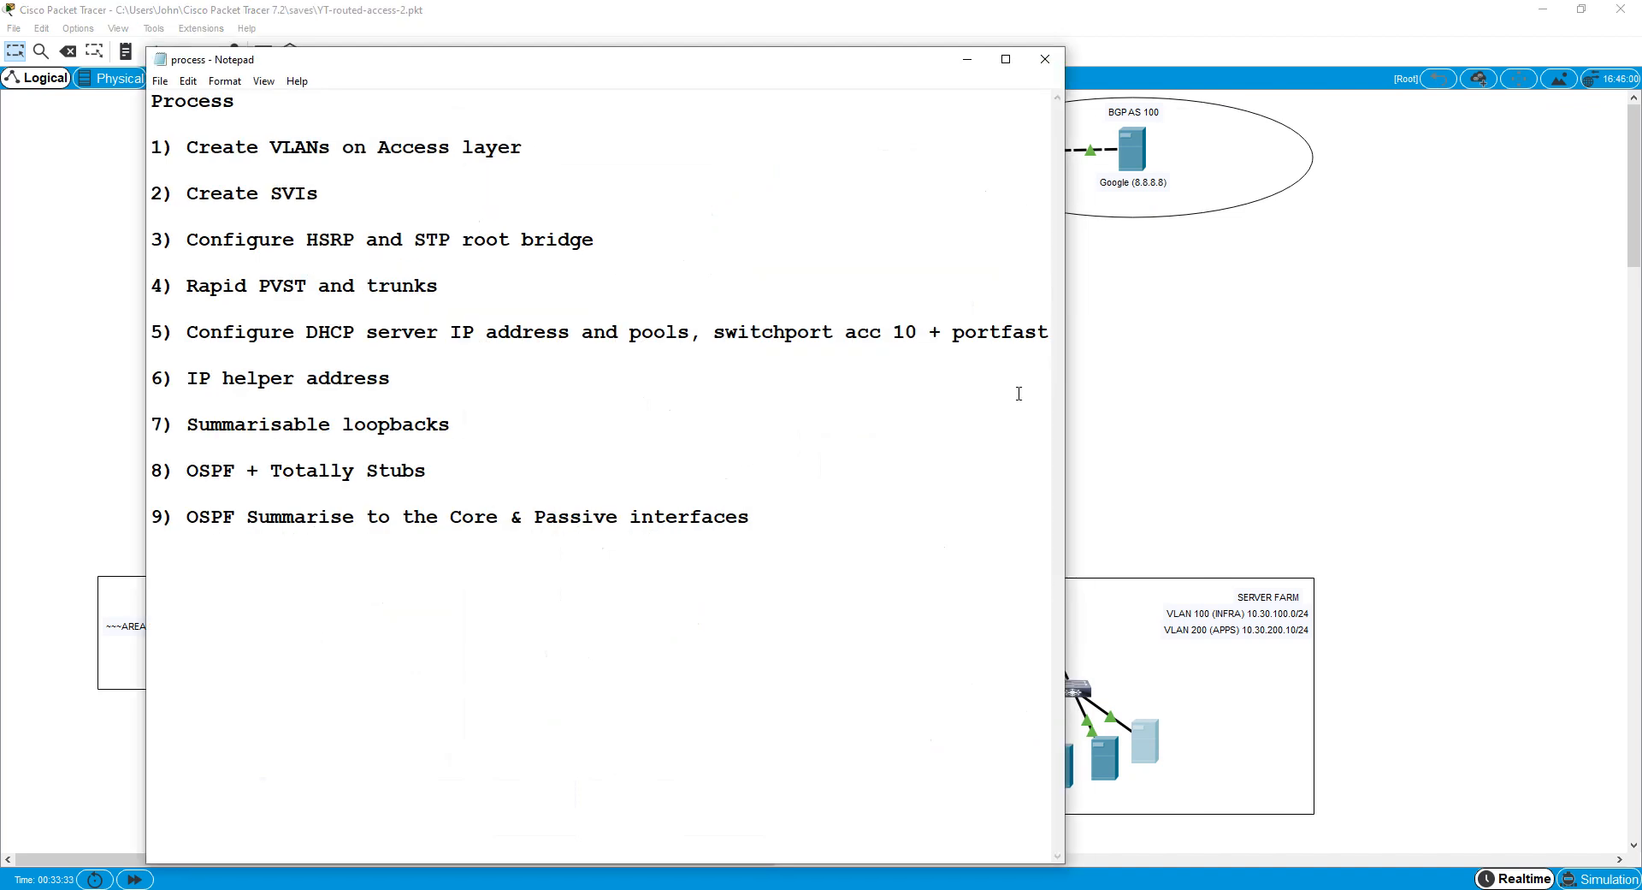
mouse_move(1044, 58)
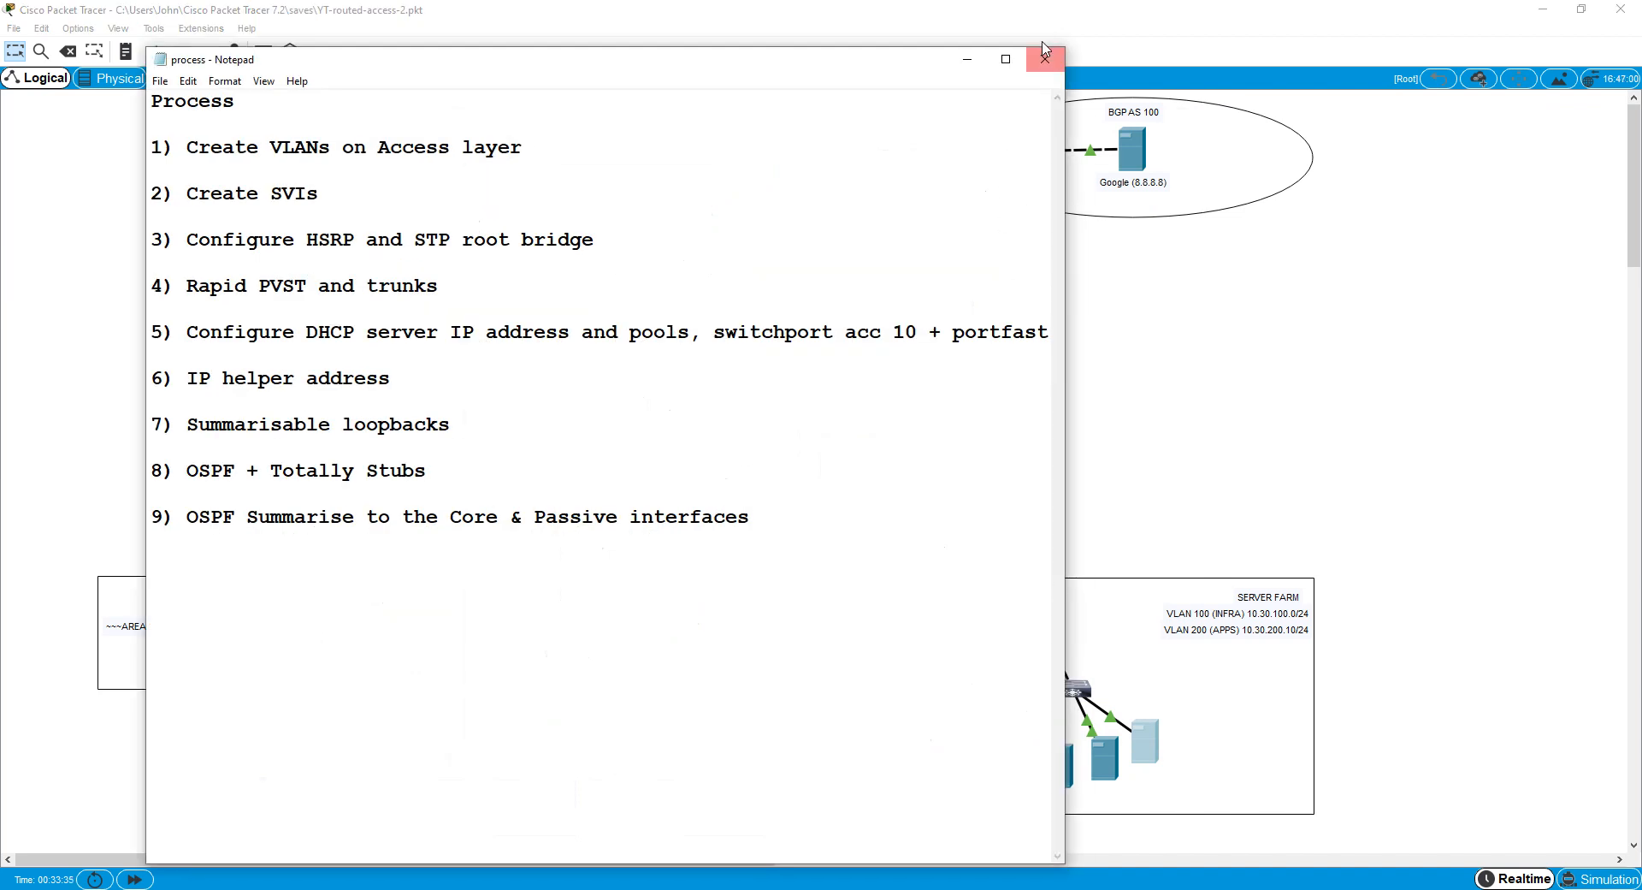
Close the Notepad process checklist to reveal the campus topology.
left_click(1044, 58)
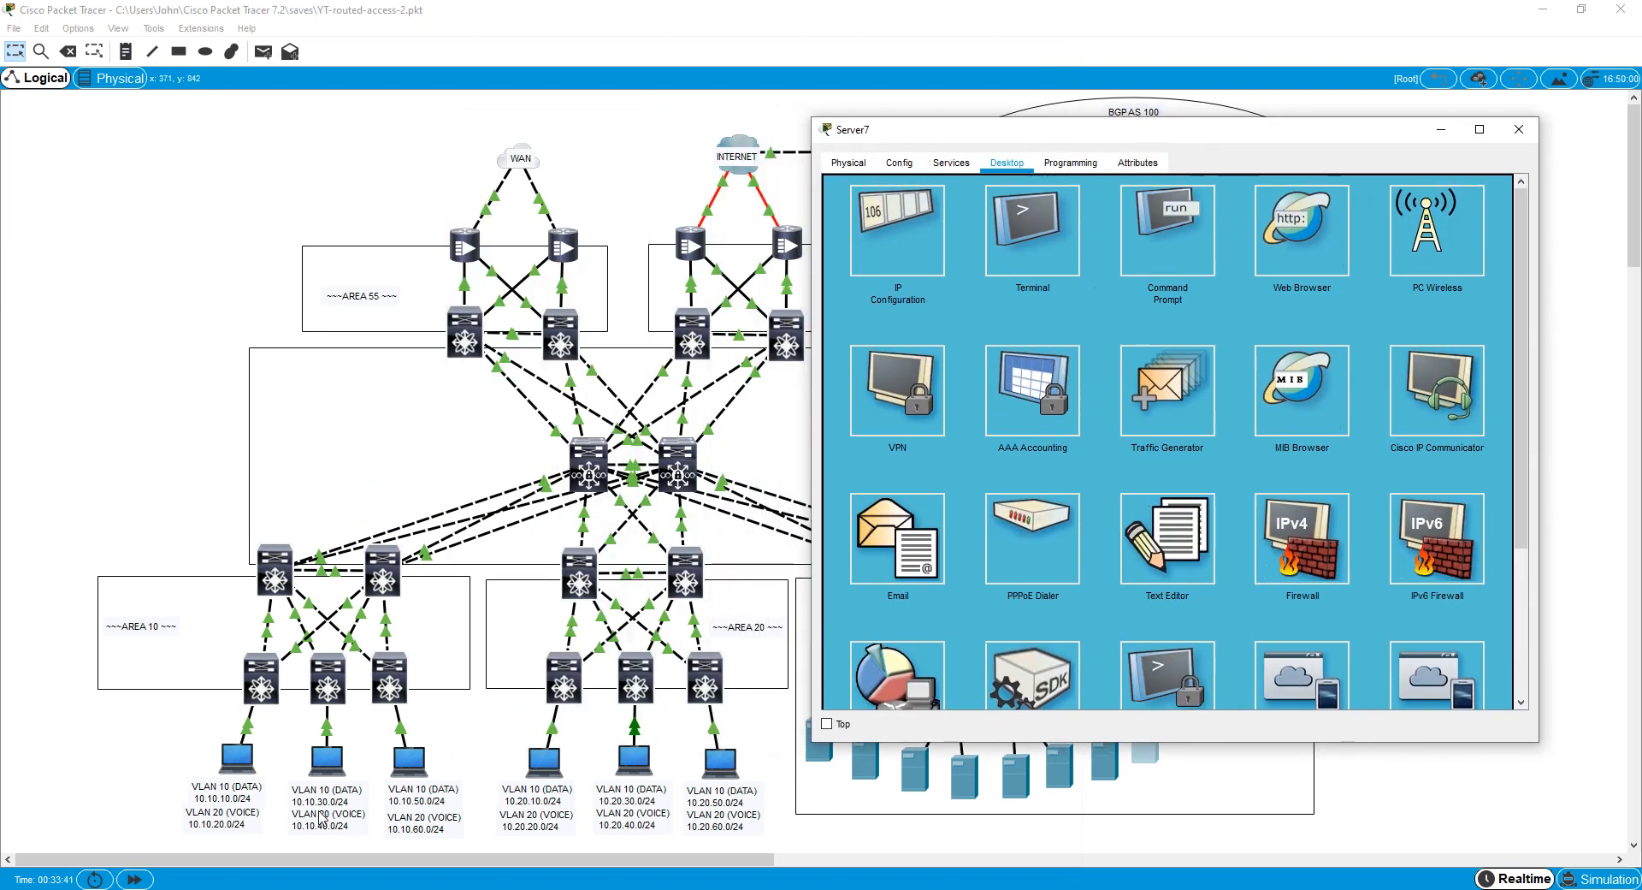
mouse_move(895, 262)
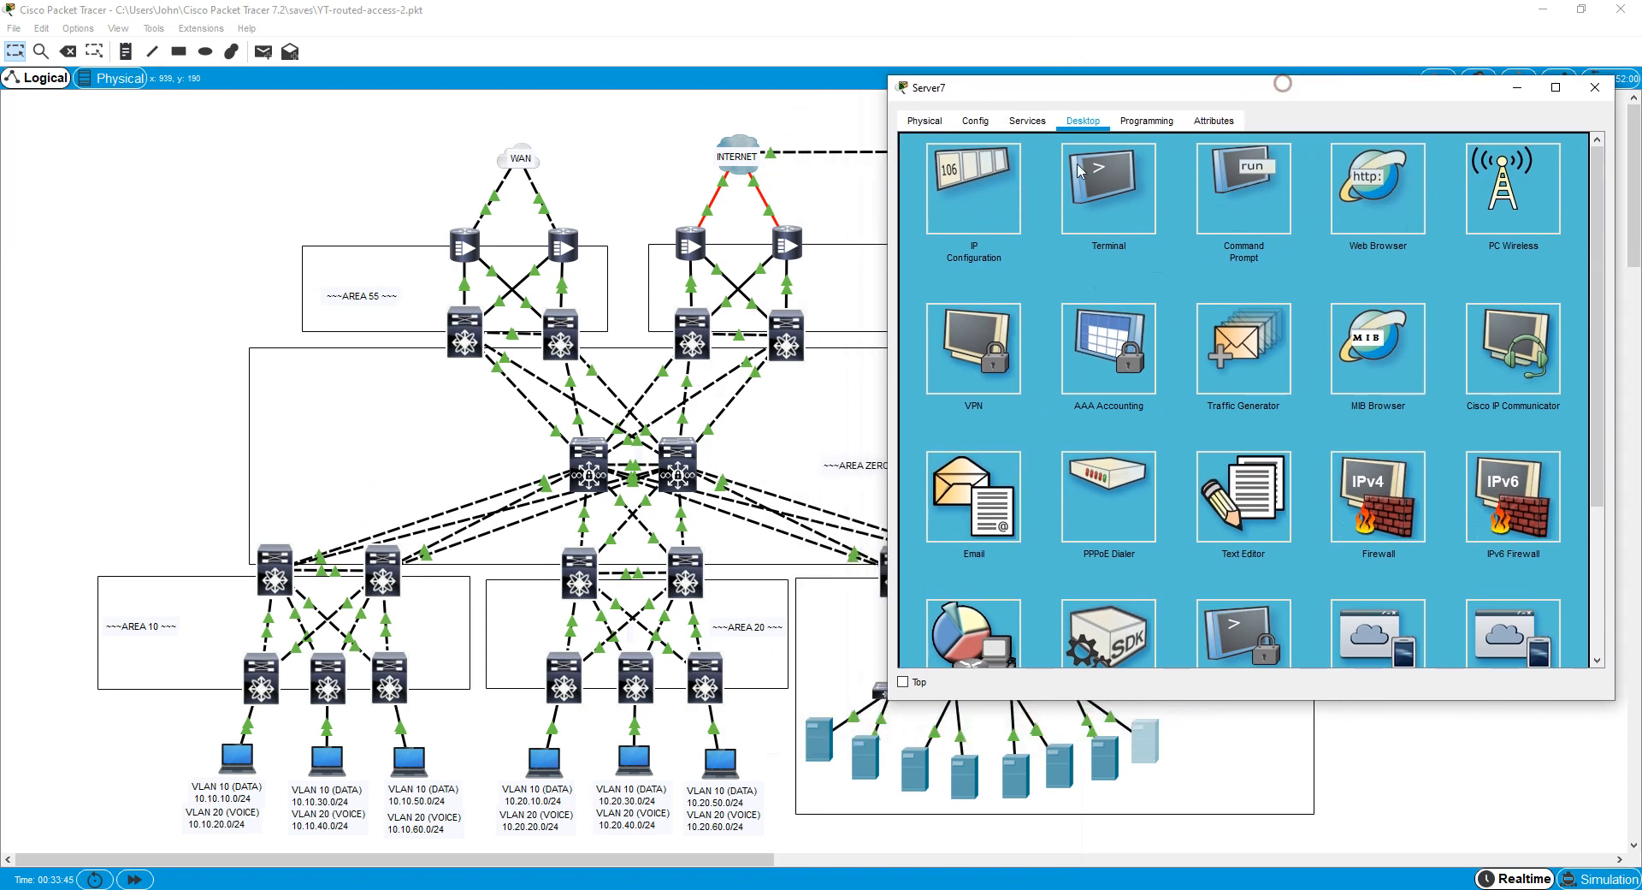
Start Server7's DHCP settings and name the first pool A10L-DATA with a 10. gateway.
left_click(1024, 120)
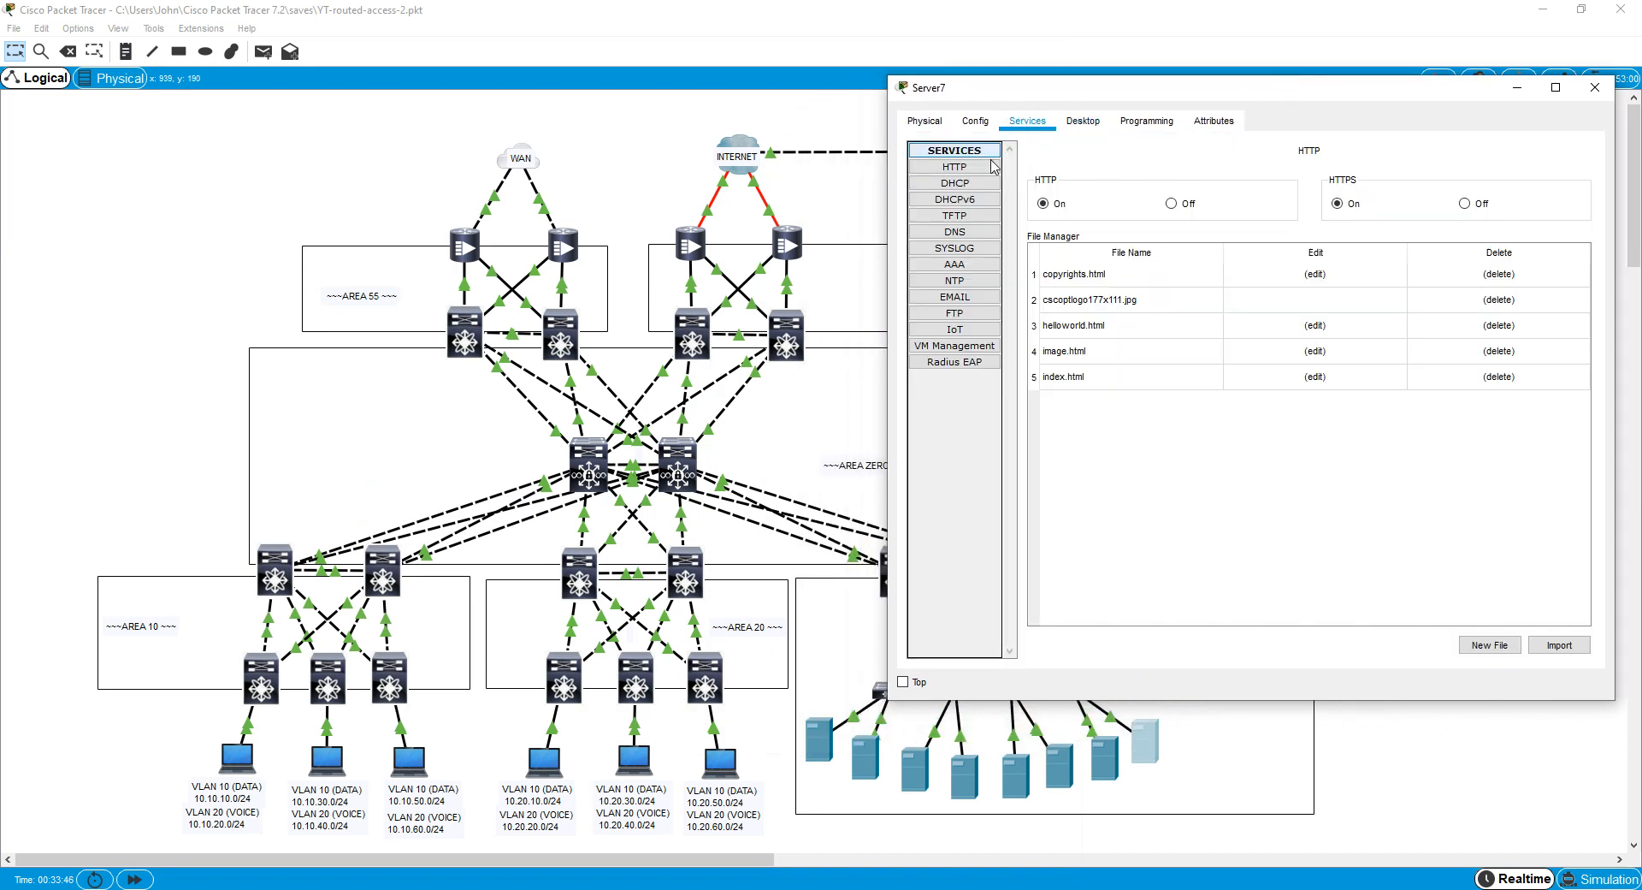
left_click(953, 183)
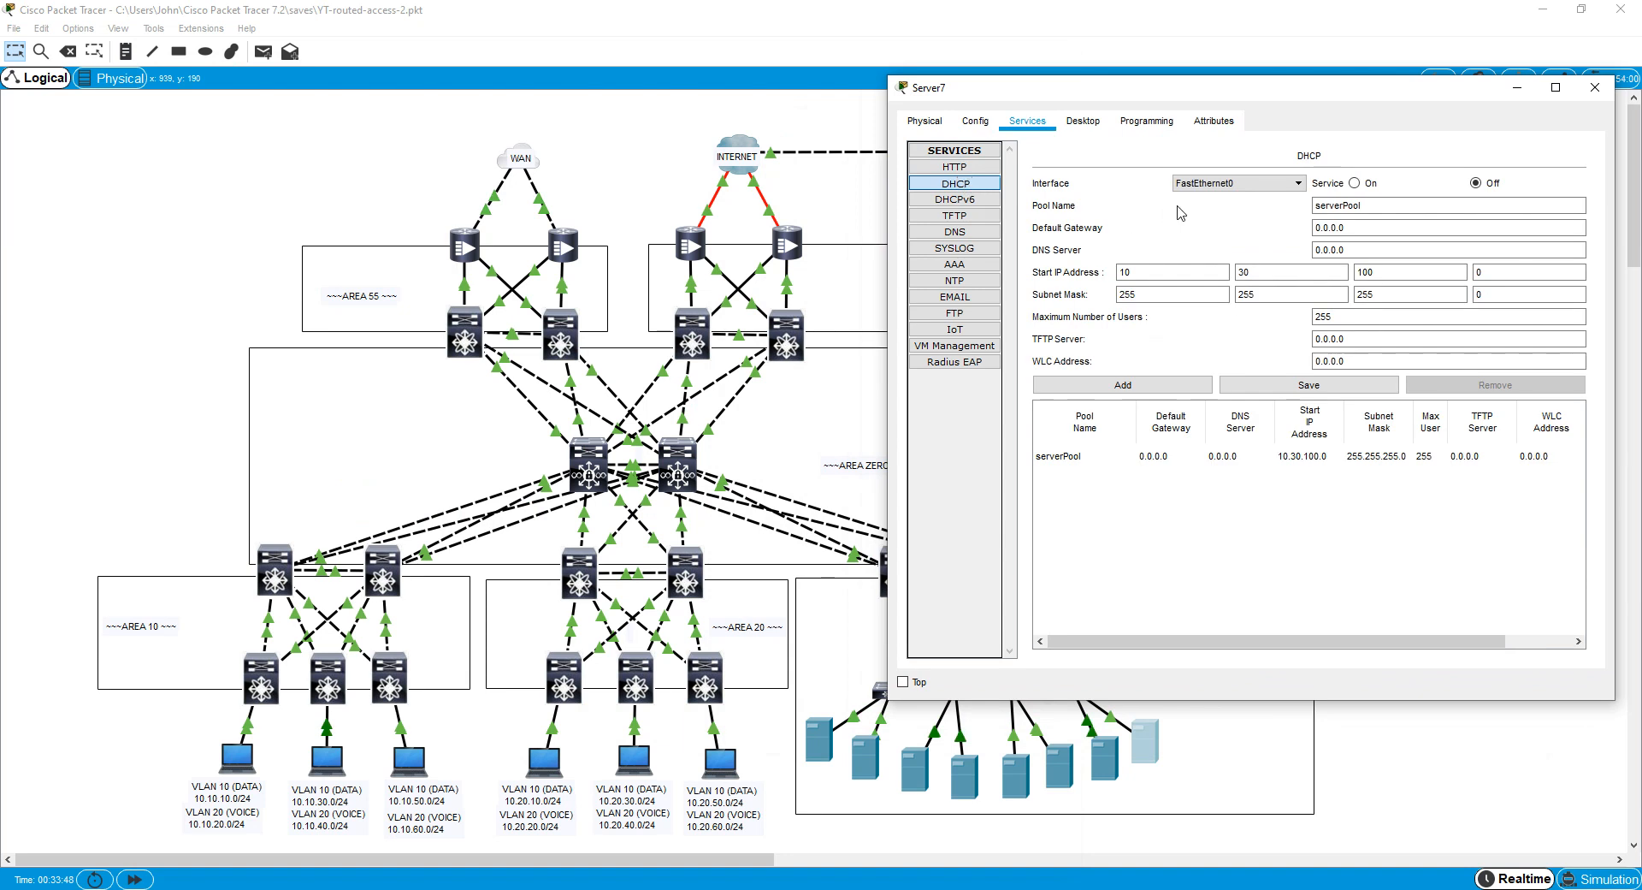
triple_click(1449, 206)
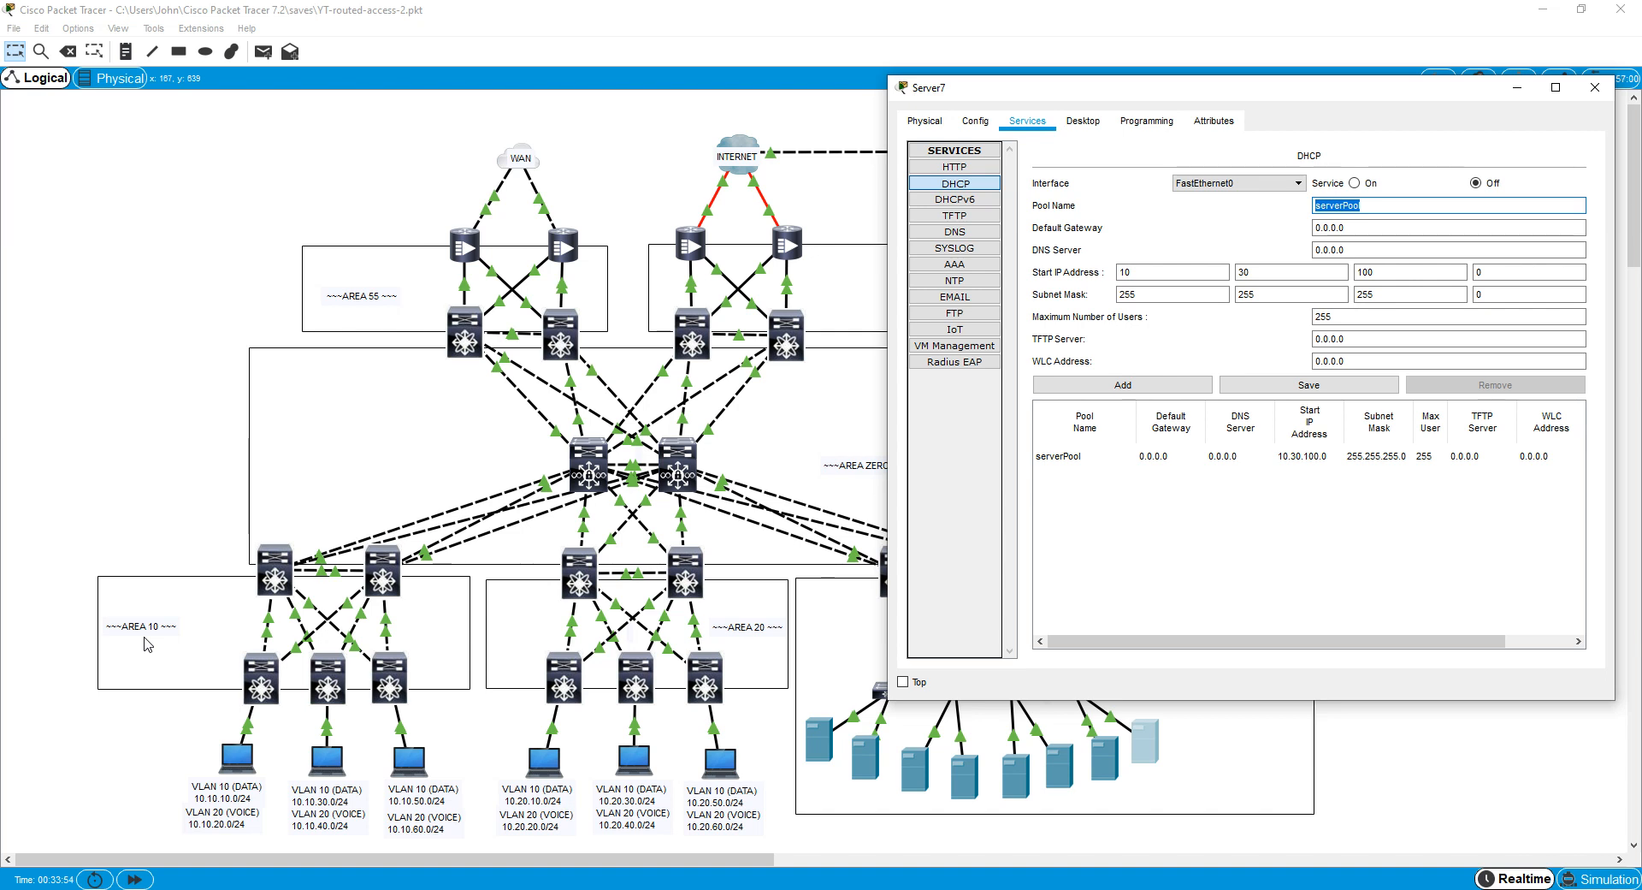
mouse_move(1398, 245)
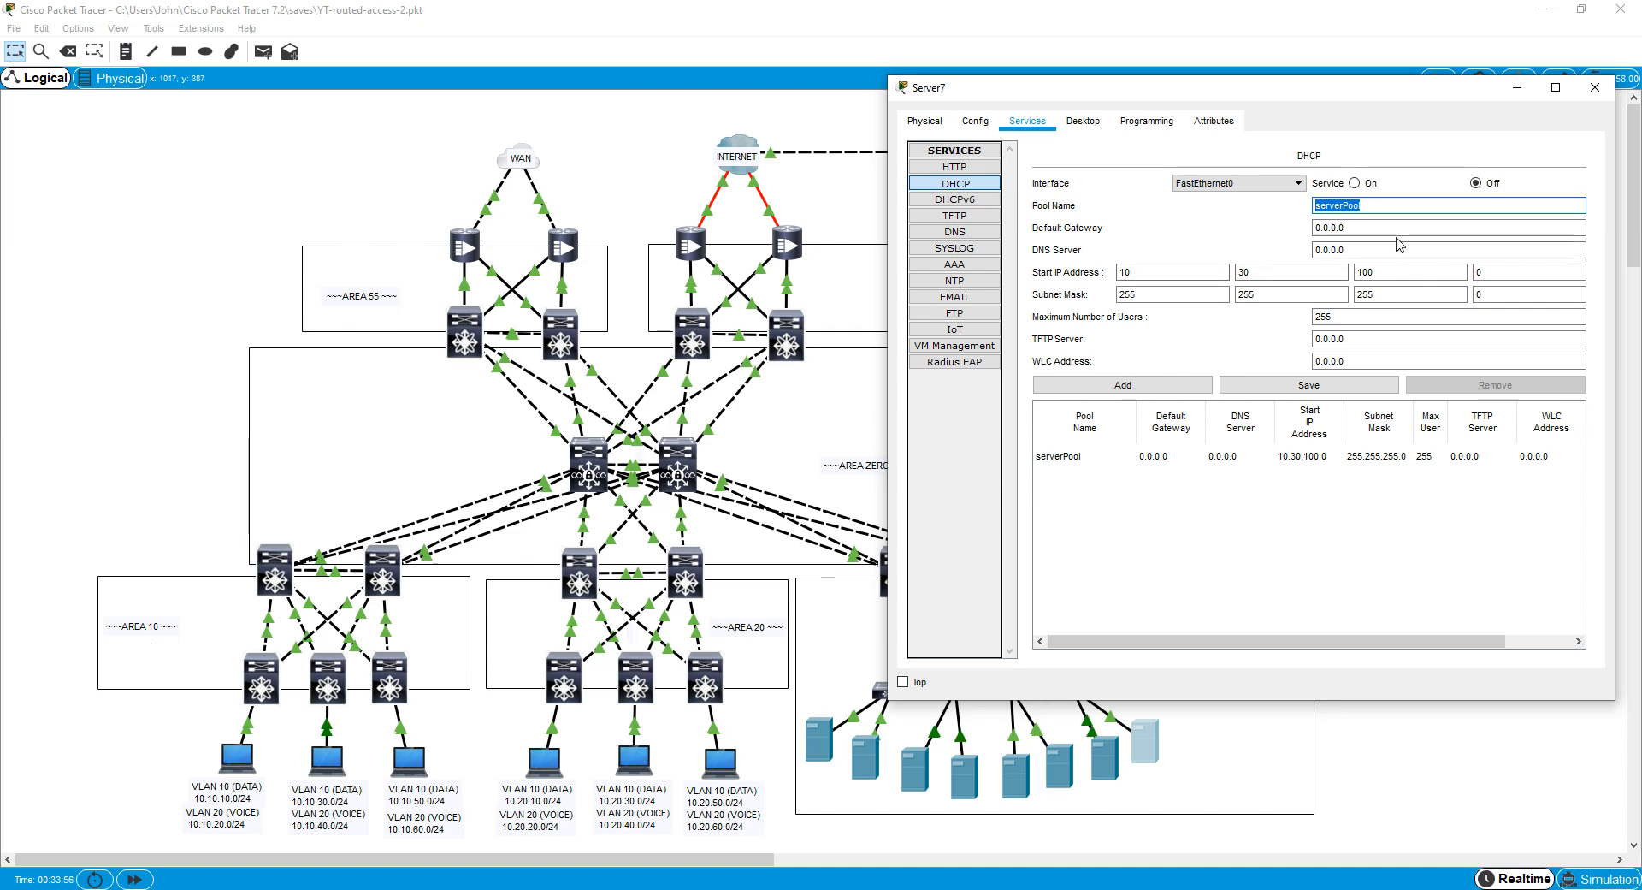
left_click(1382, 204)
type("A")
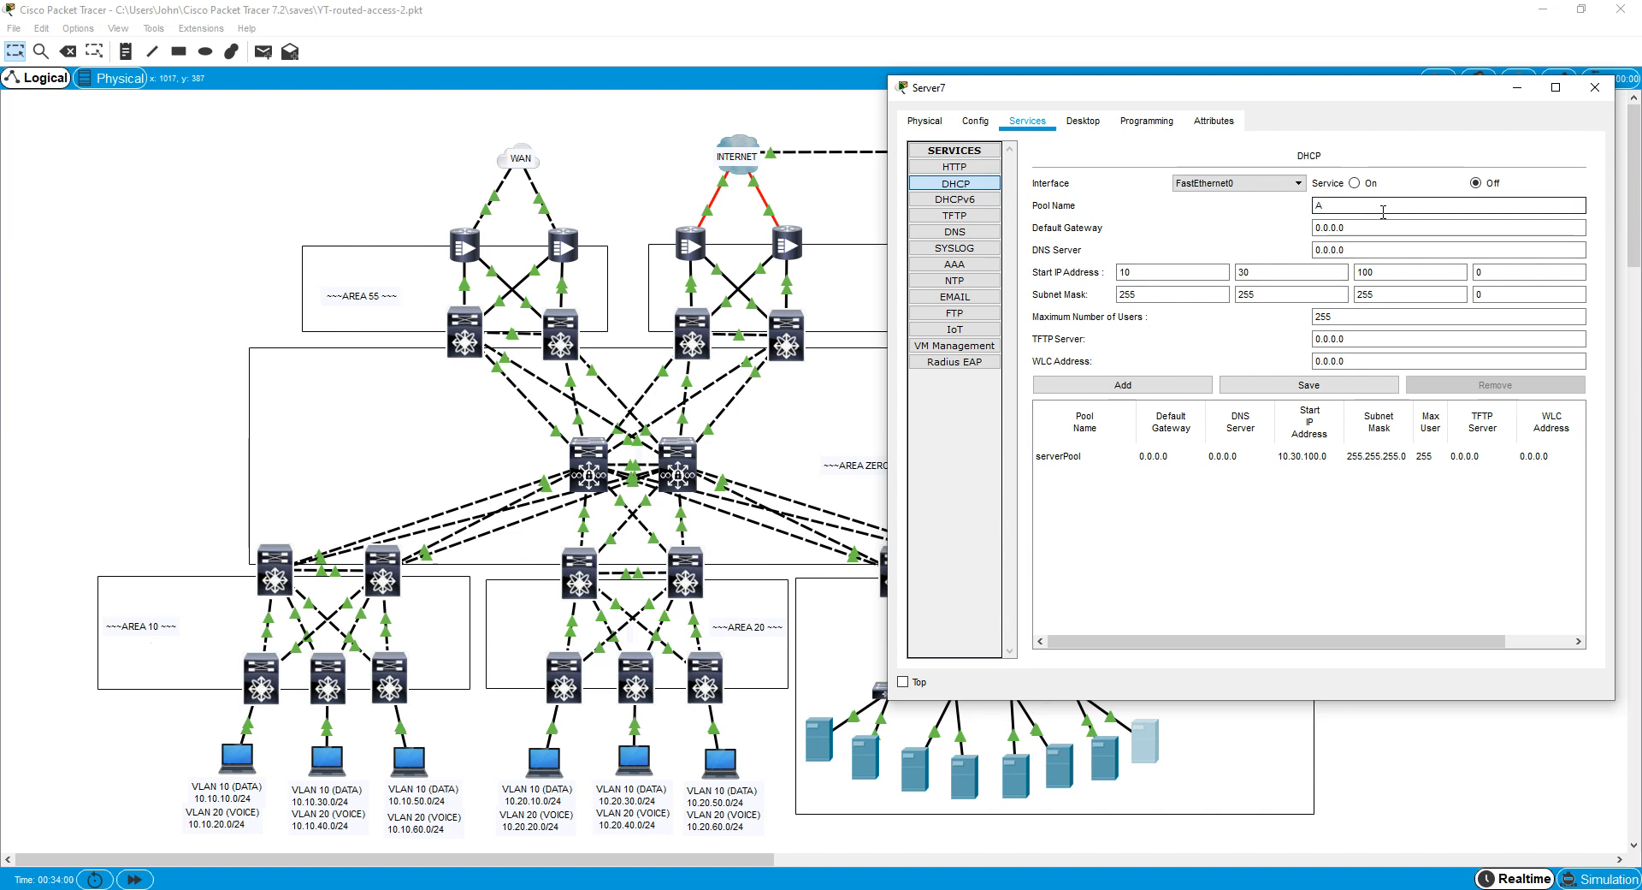
type("10L")
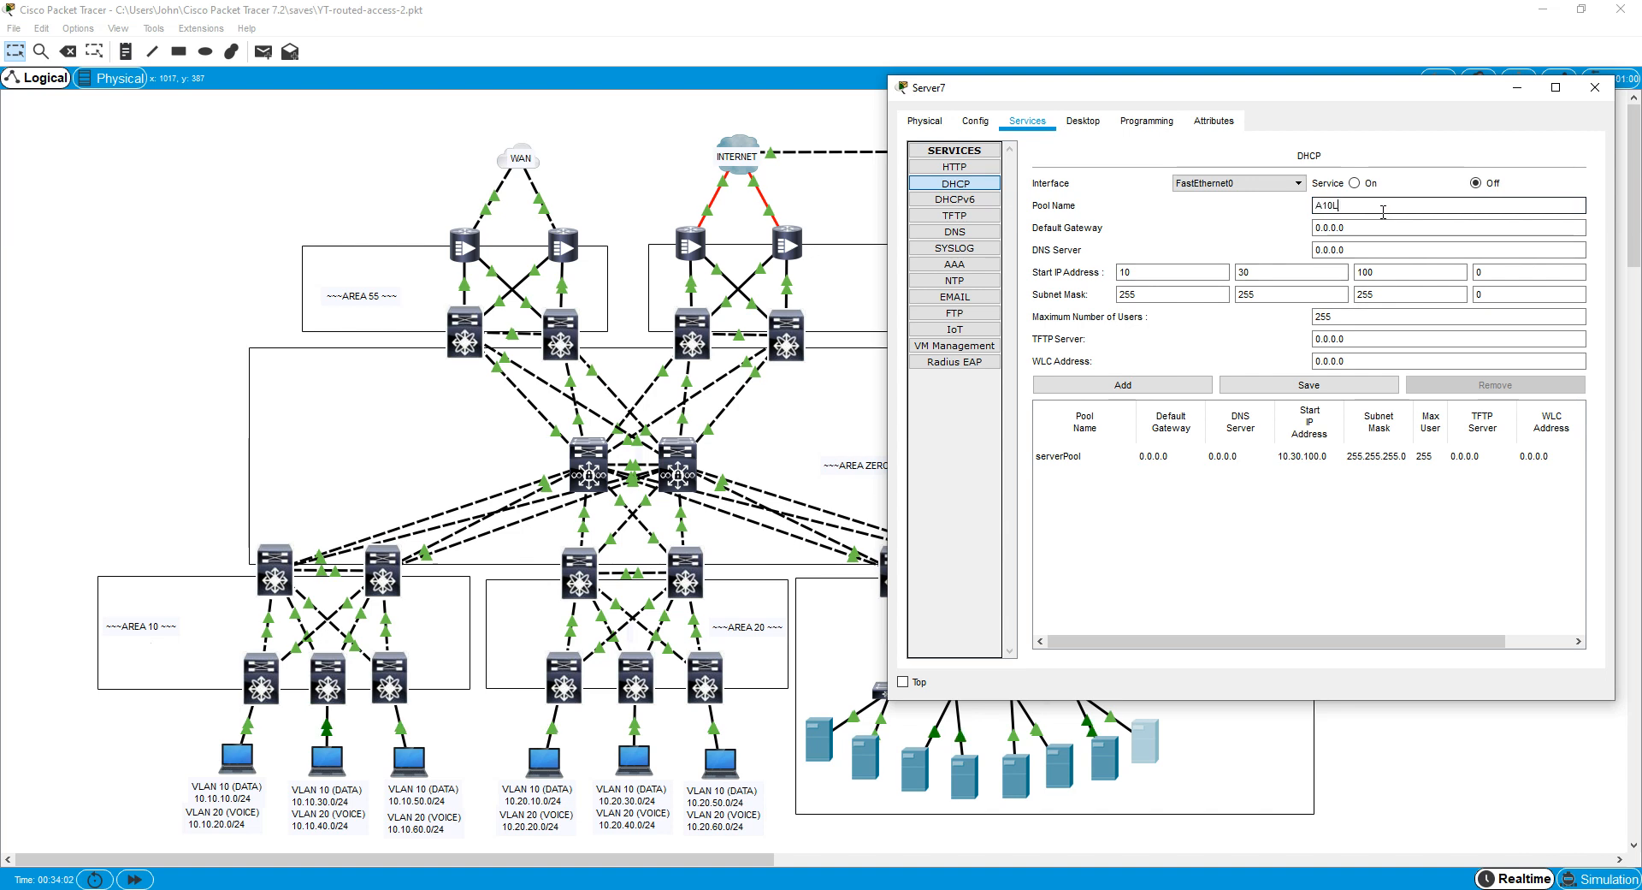
type("-")
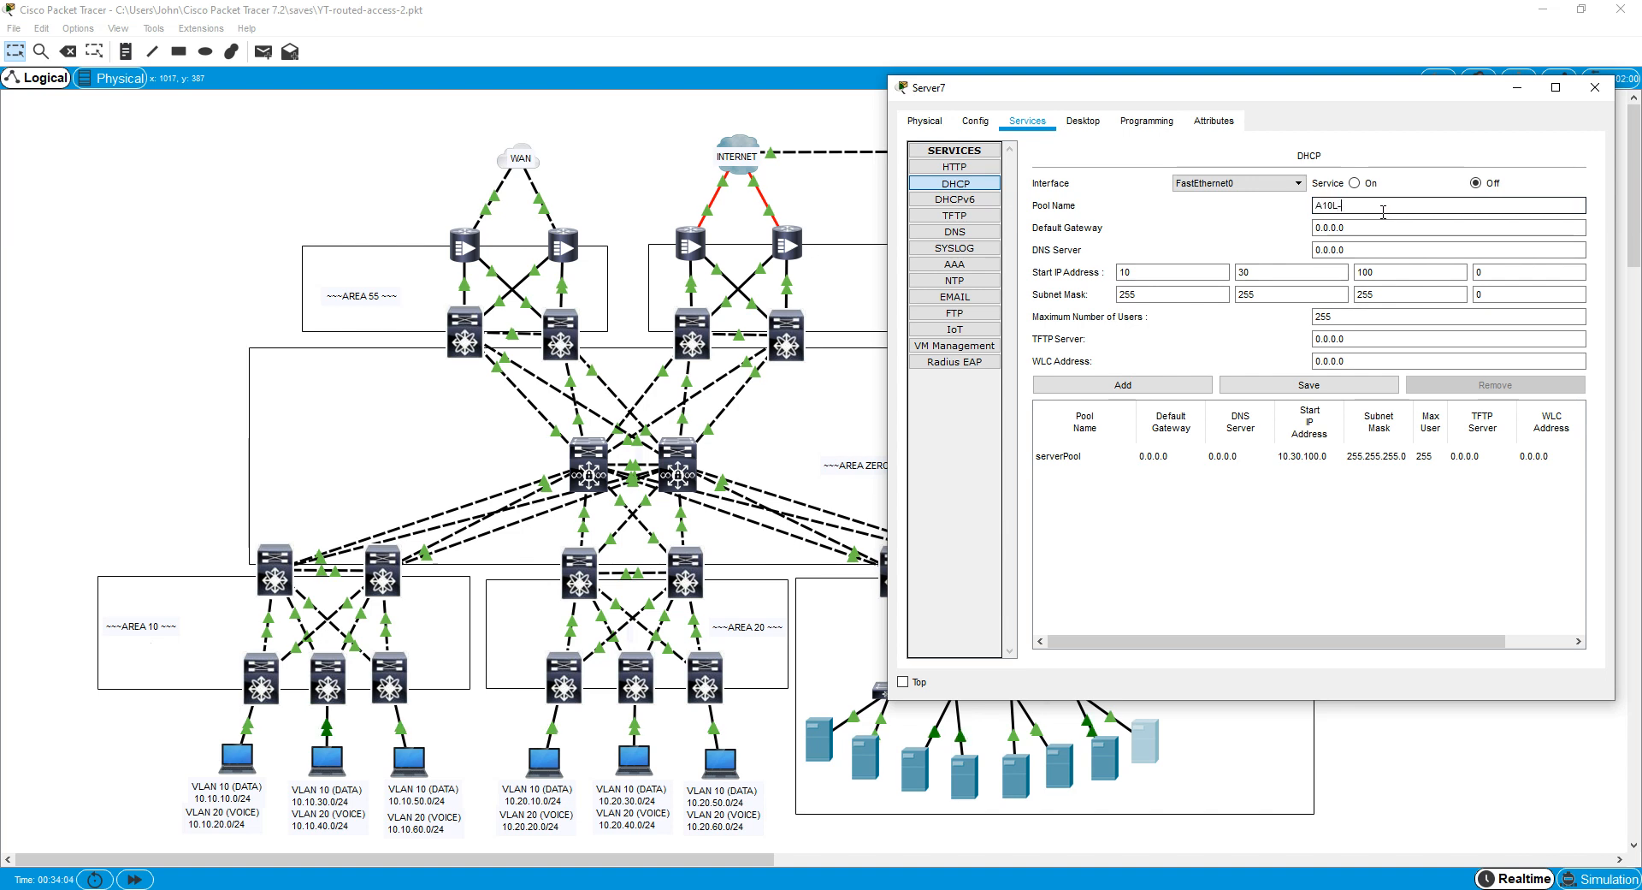
type("DATA")
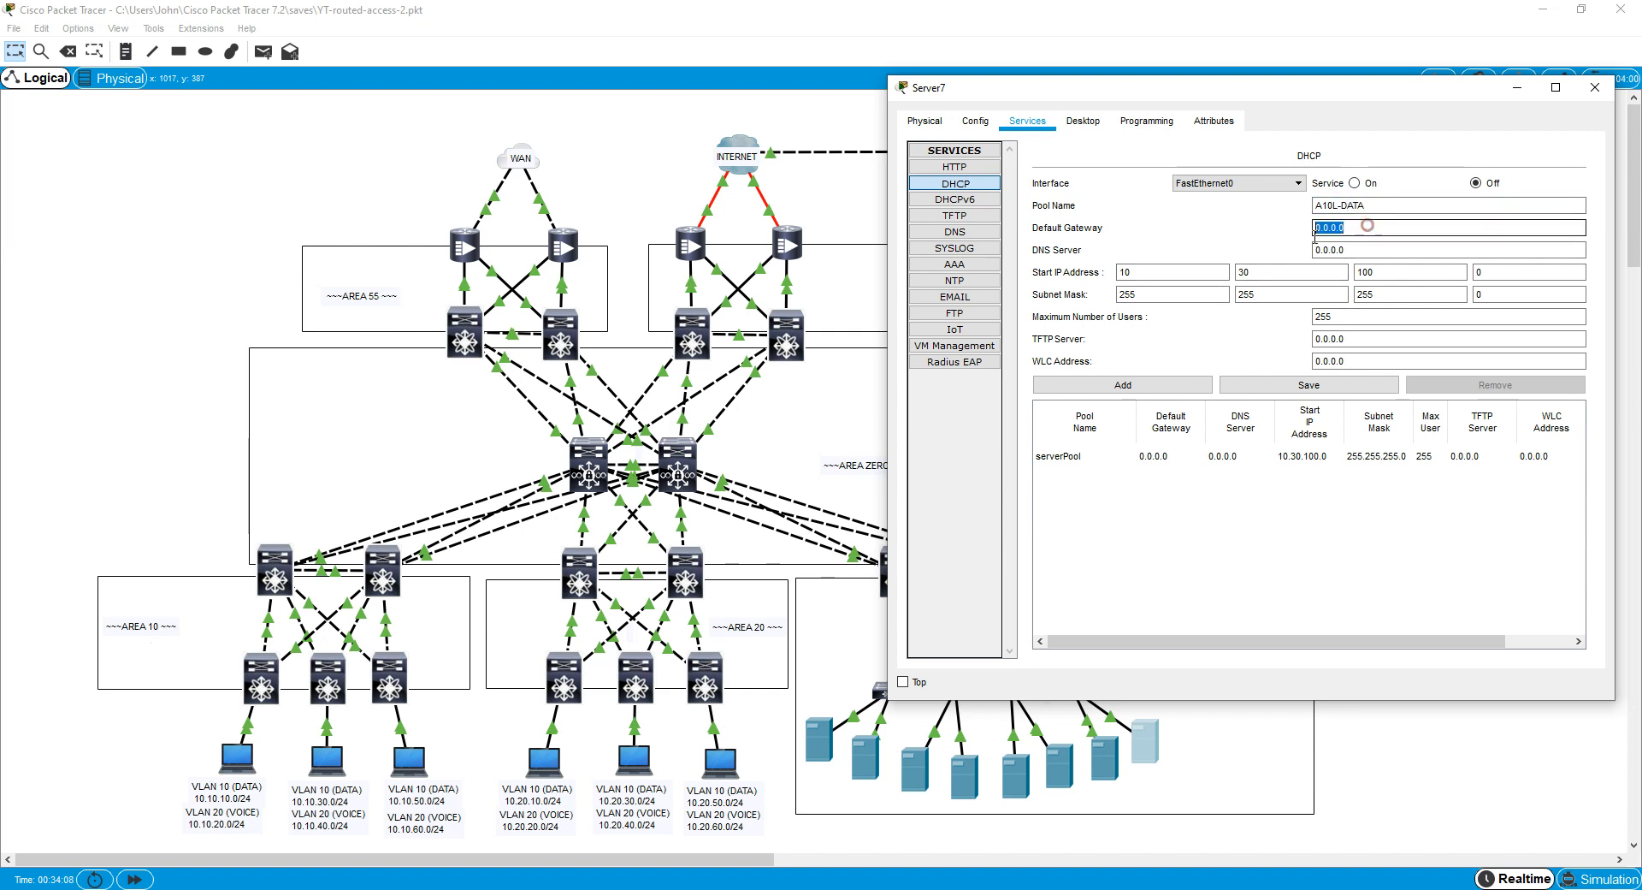
type("10.")
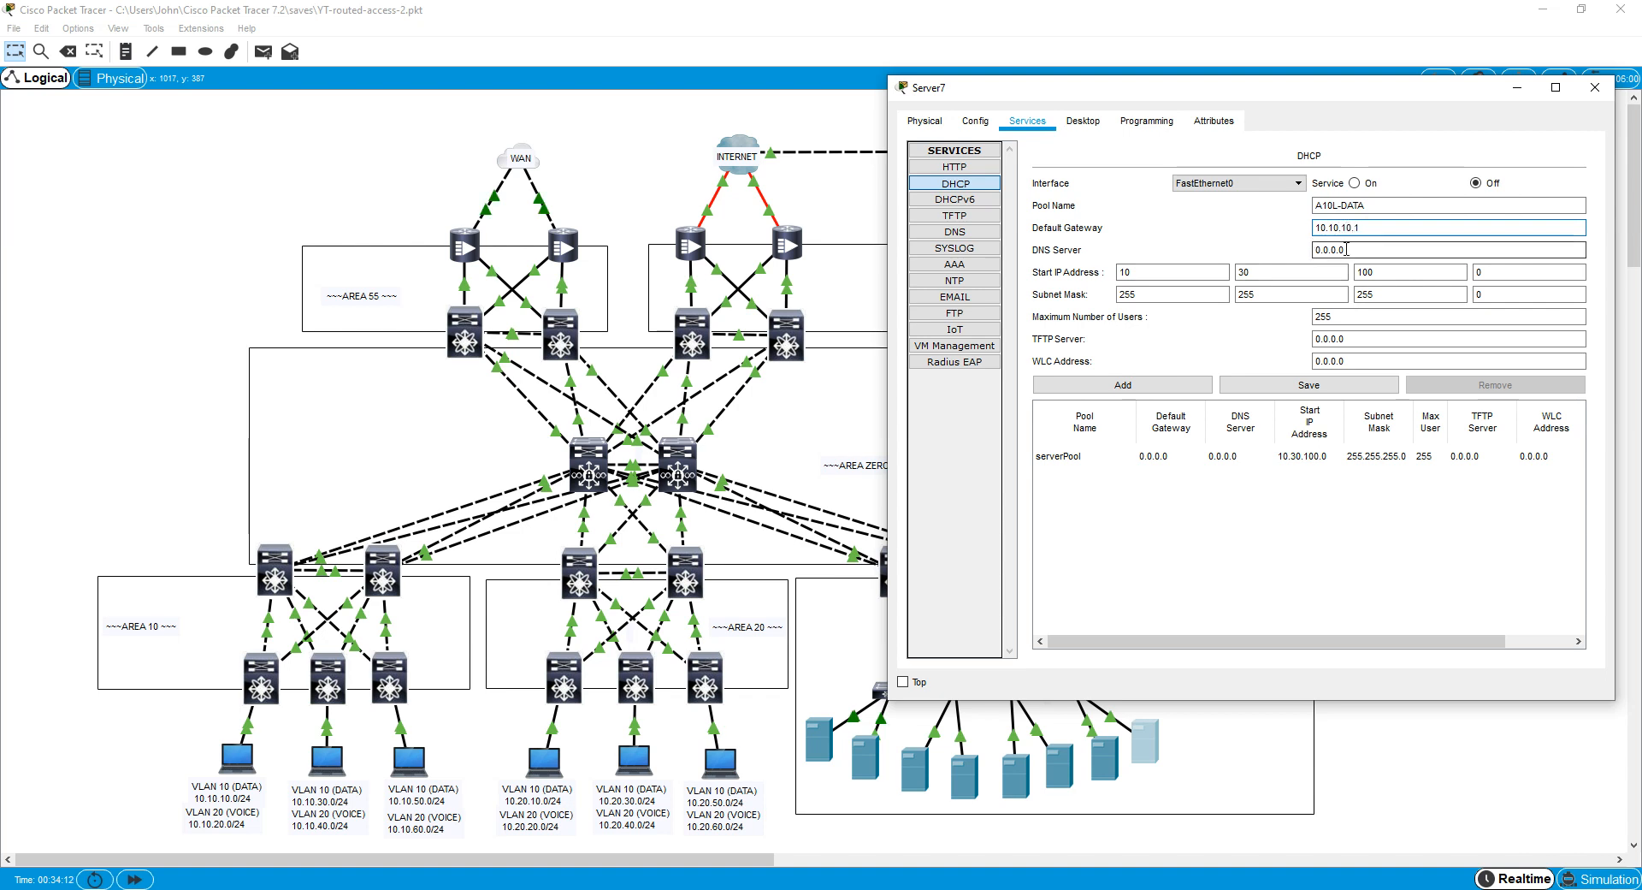
Give A10L-DATA its .254 DNS server and start address ending in 15, then add the pool.
triple_click(1449, 250)
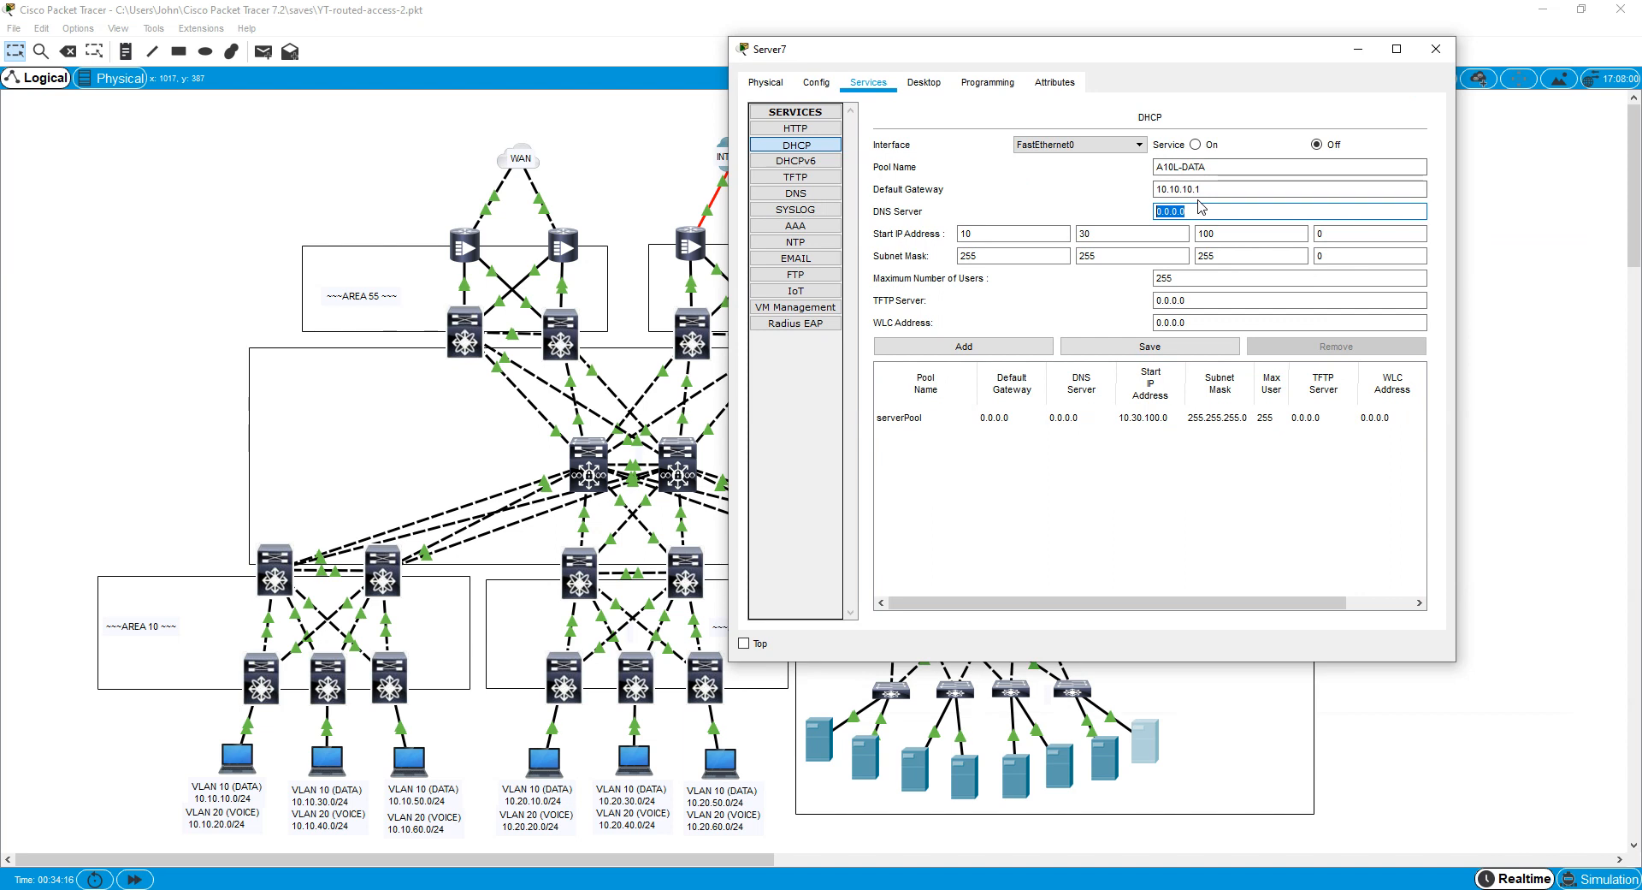
type("10.")
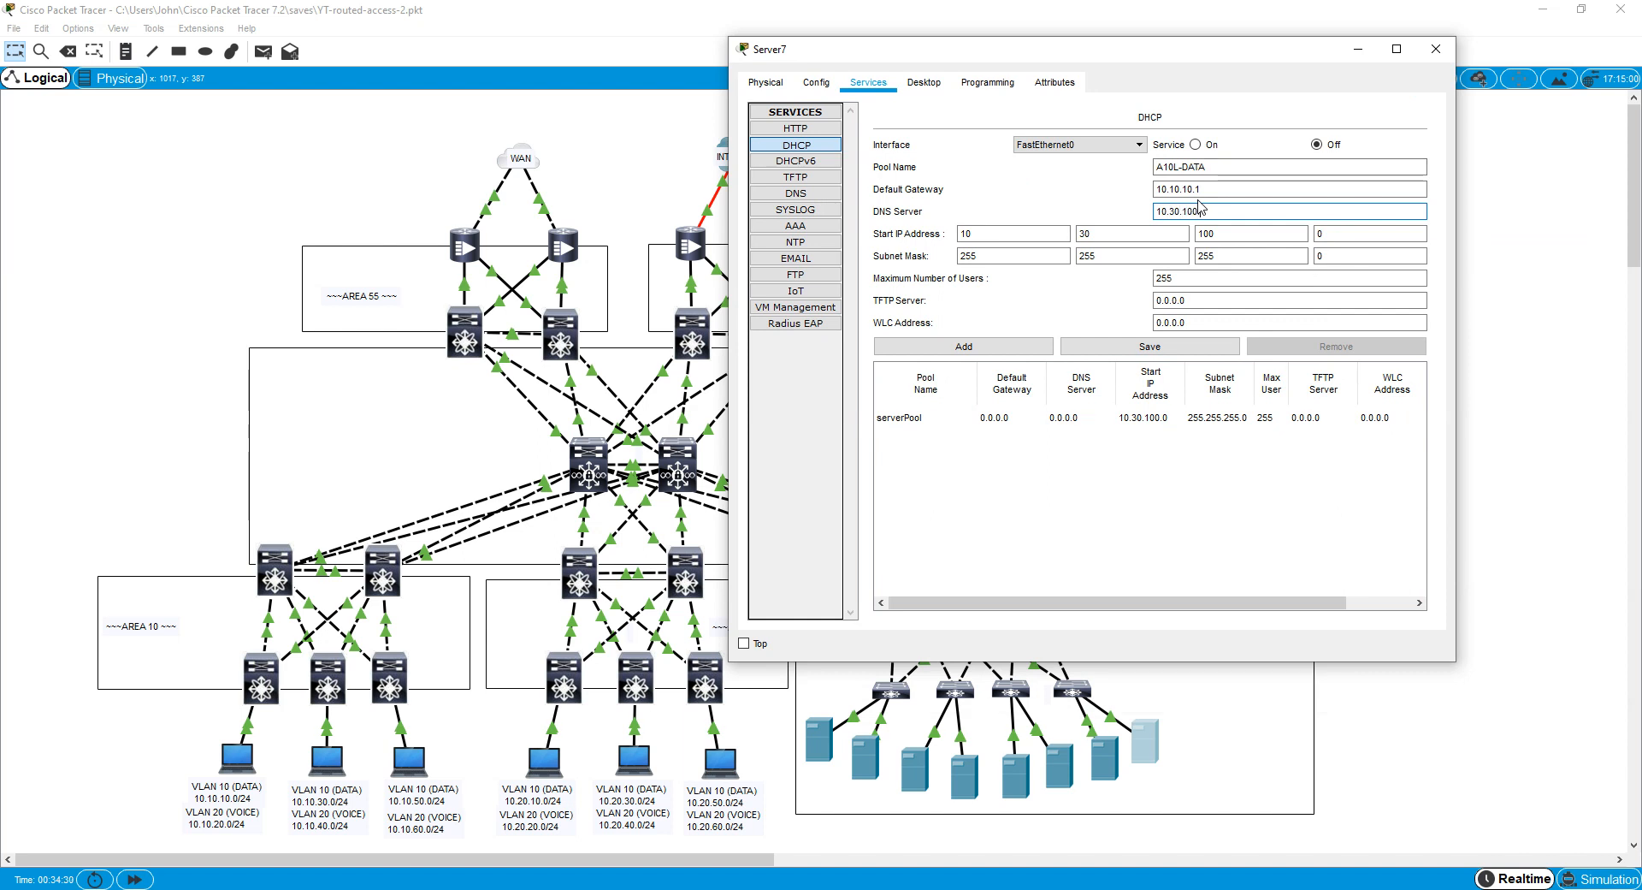
type(".254")
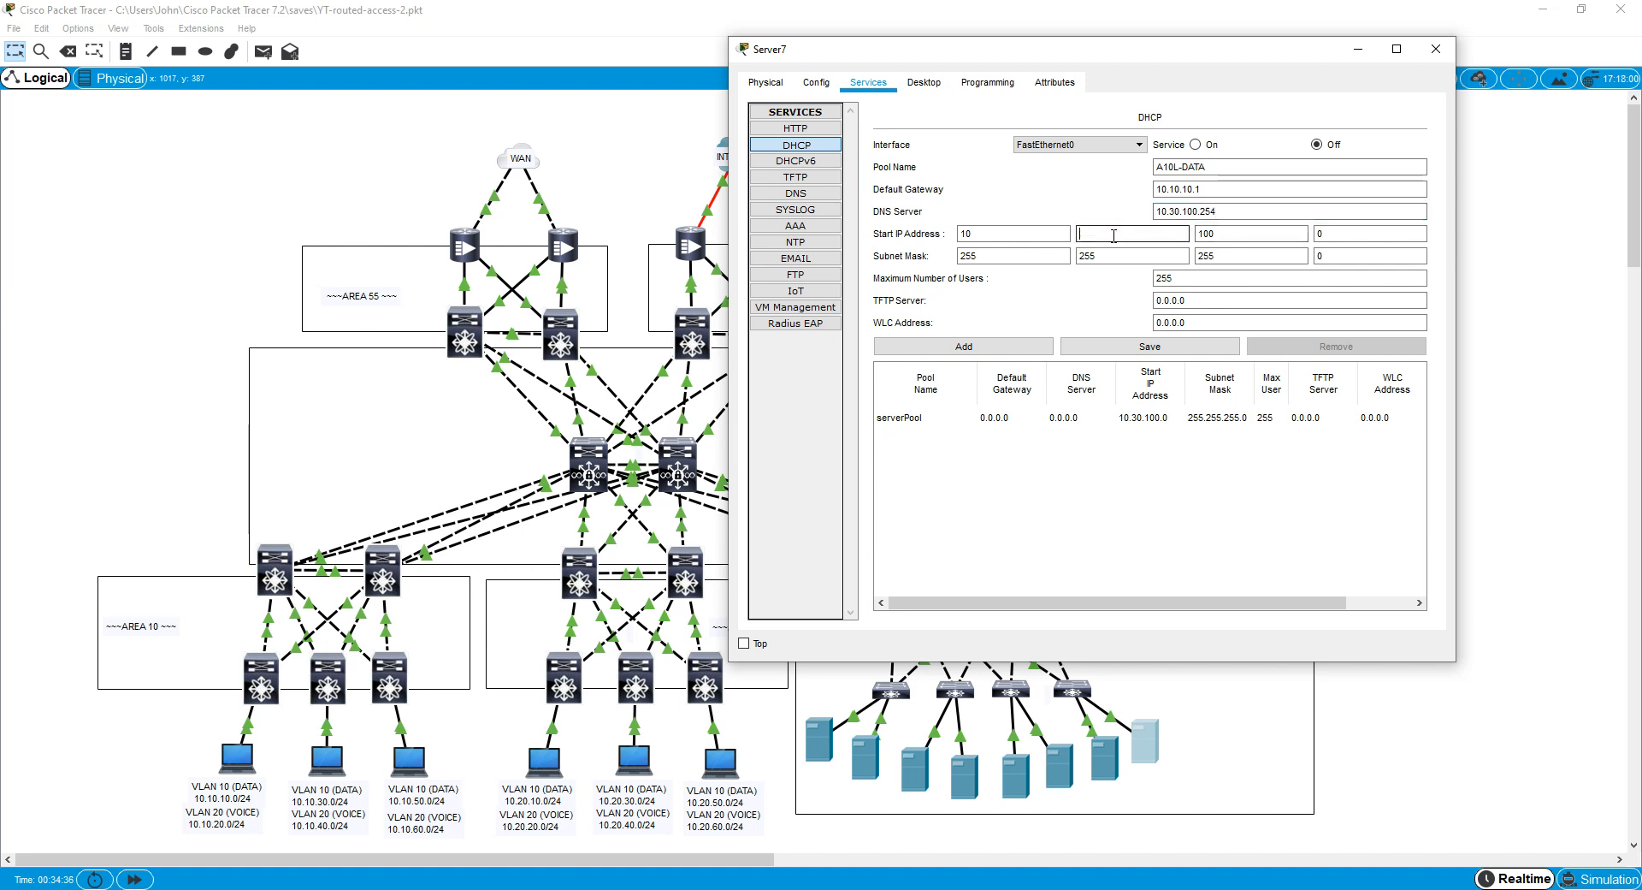
type("10")
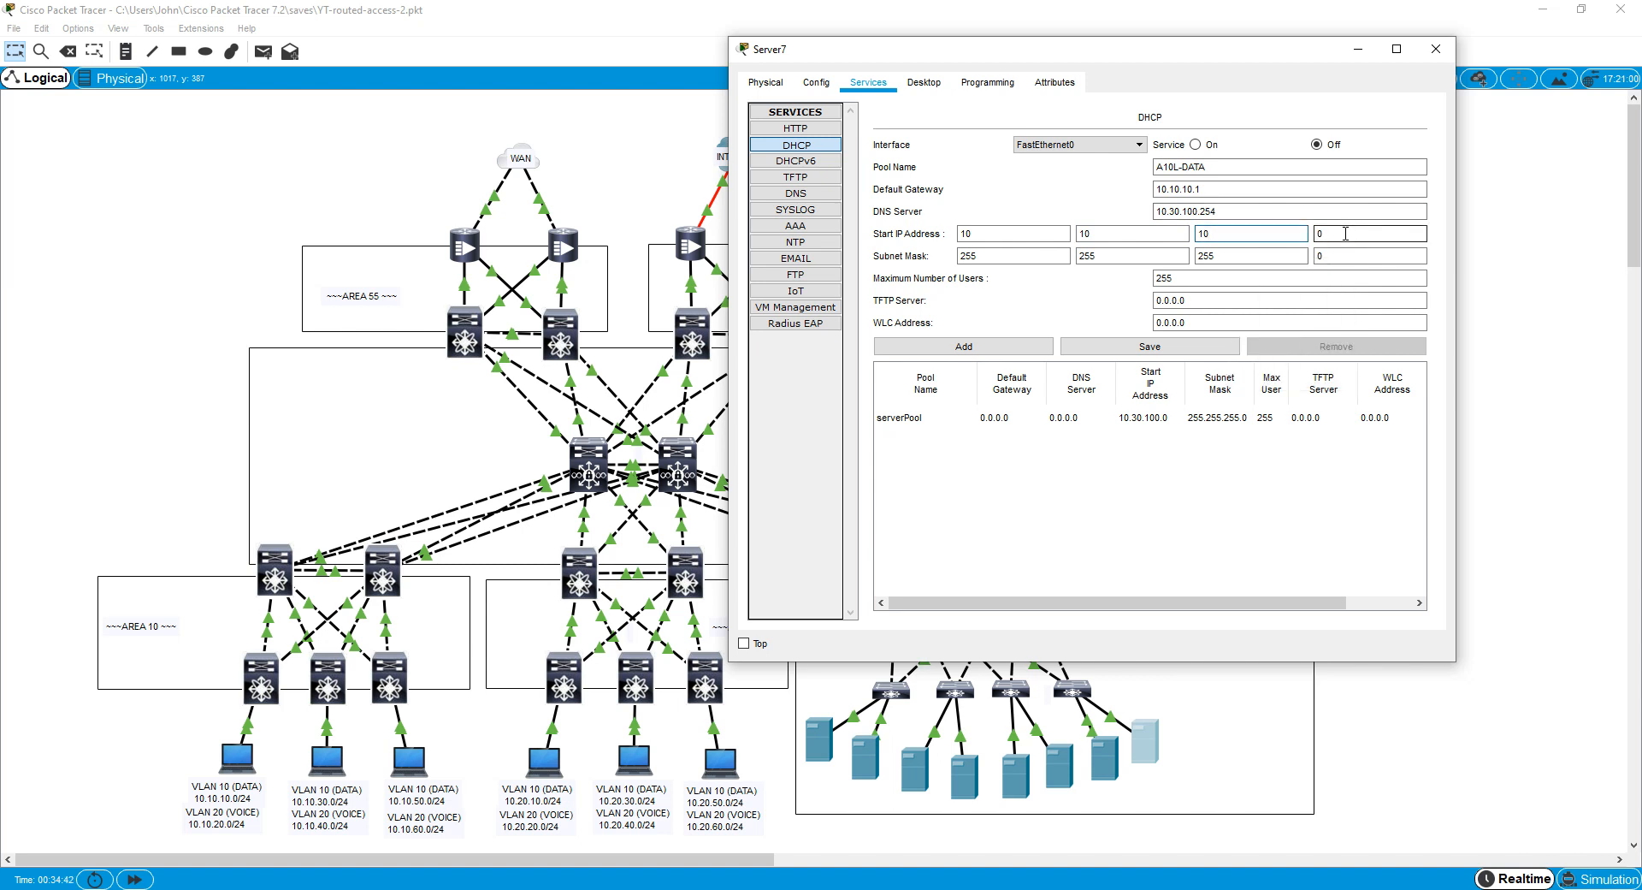
type("15")
left_click(1290, 277)
type("200")
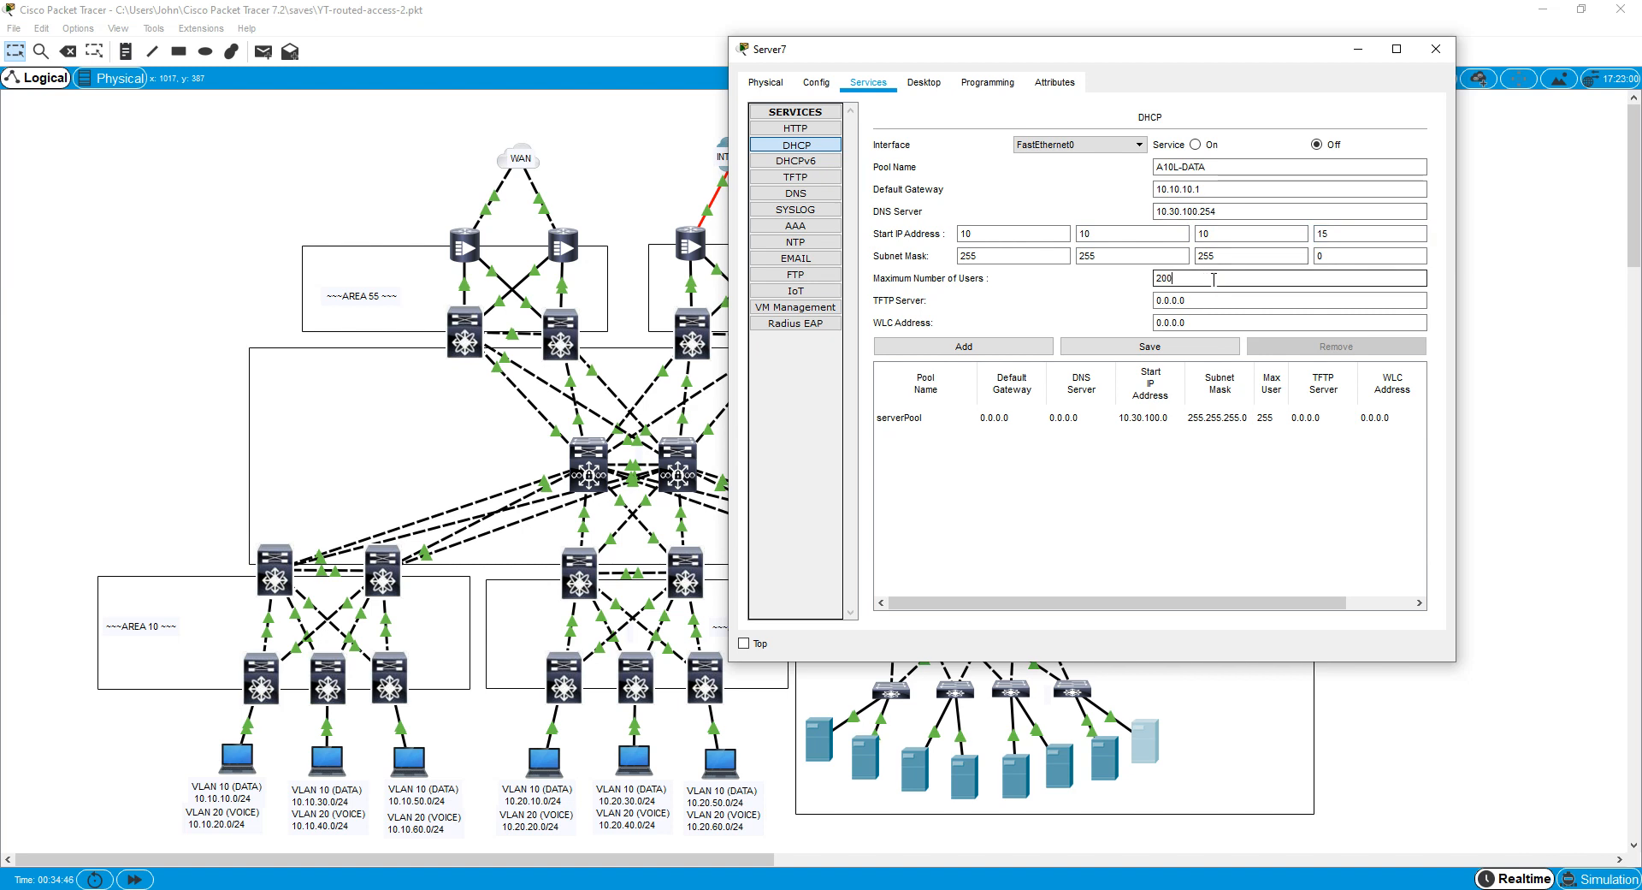
mouse_move(1093, 313)
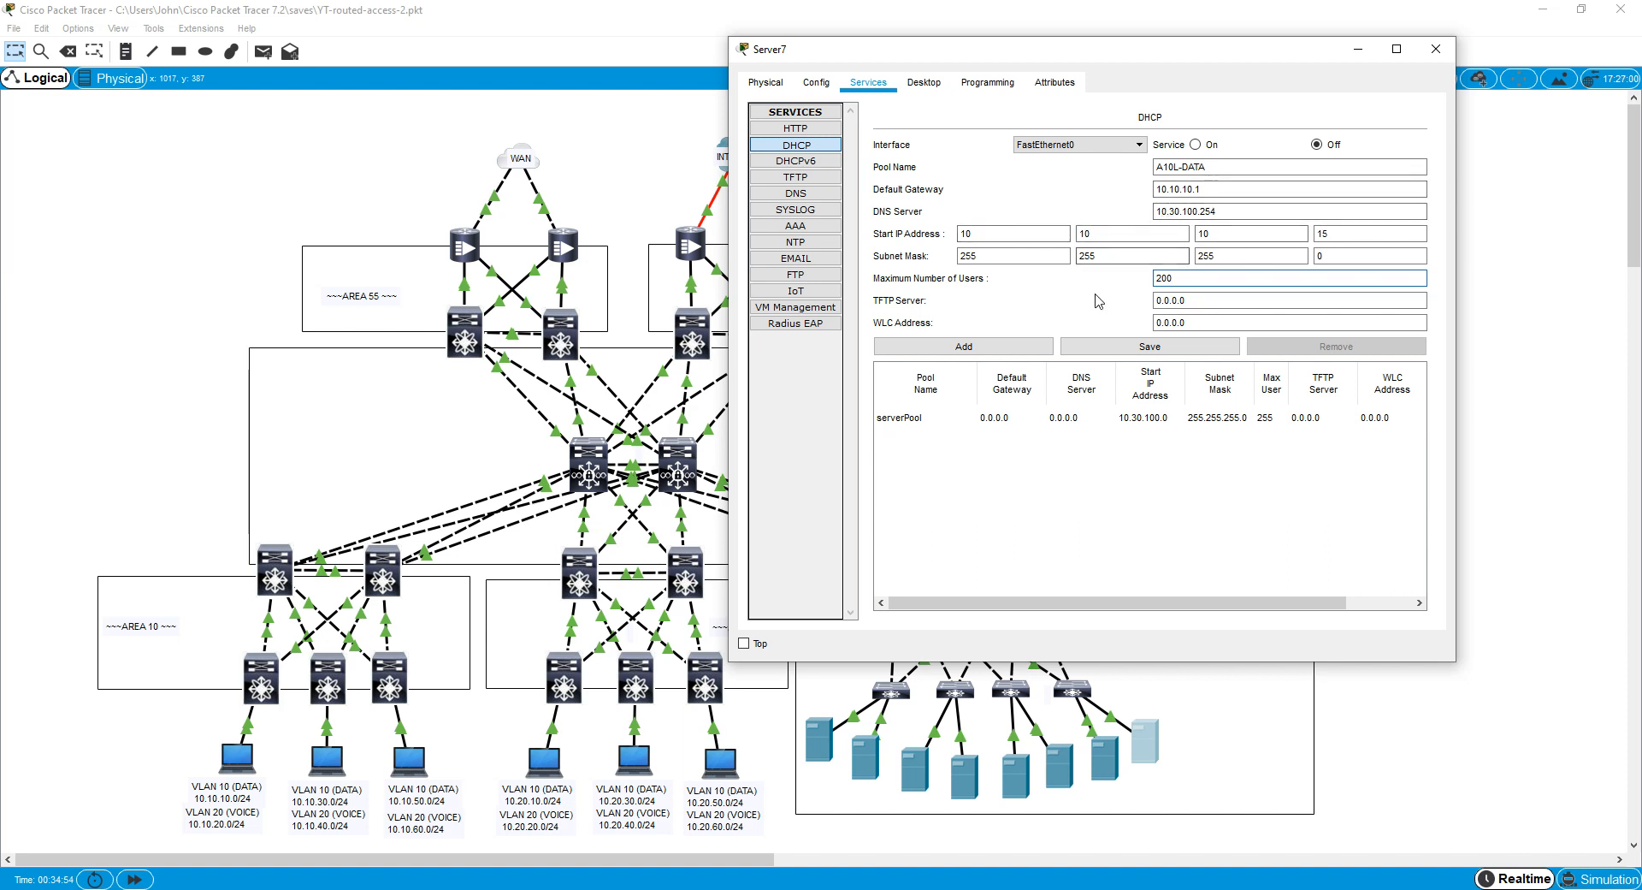
left_click(962, 345)
type("VOICE")
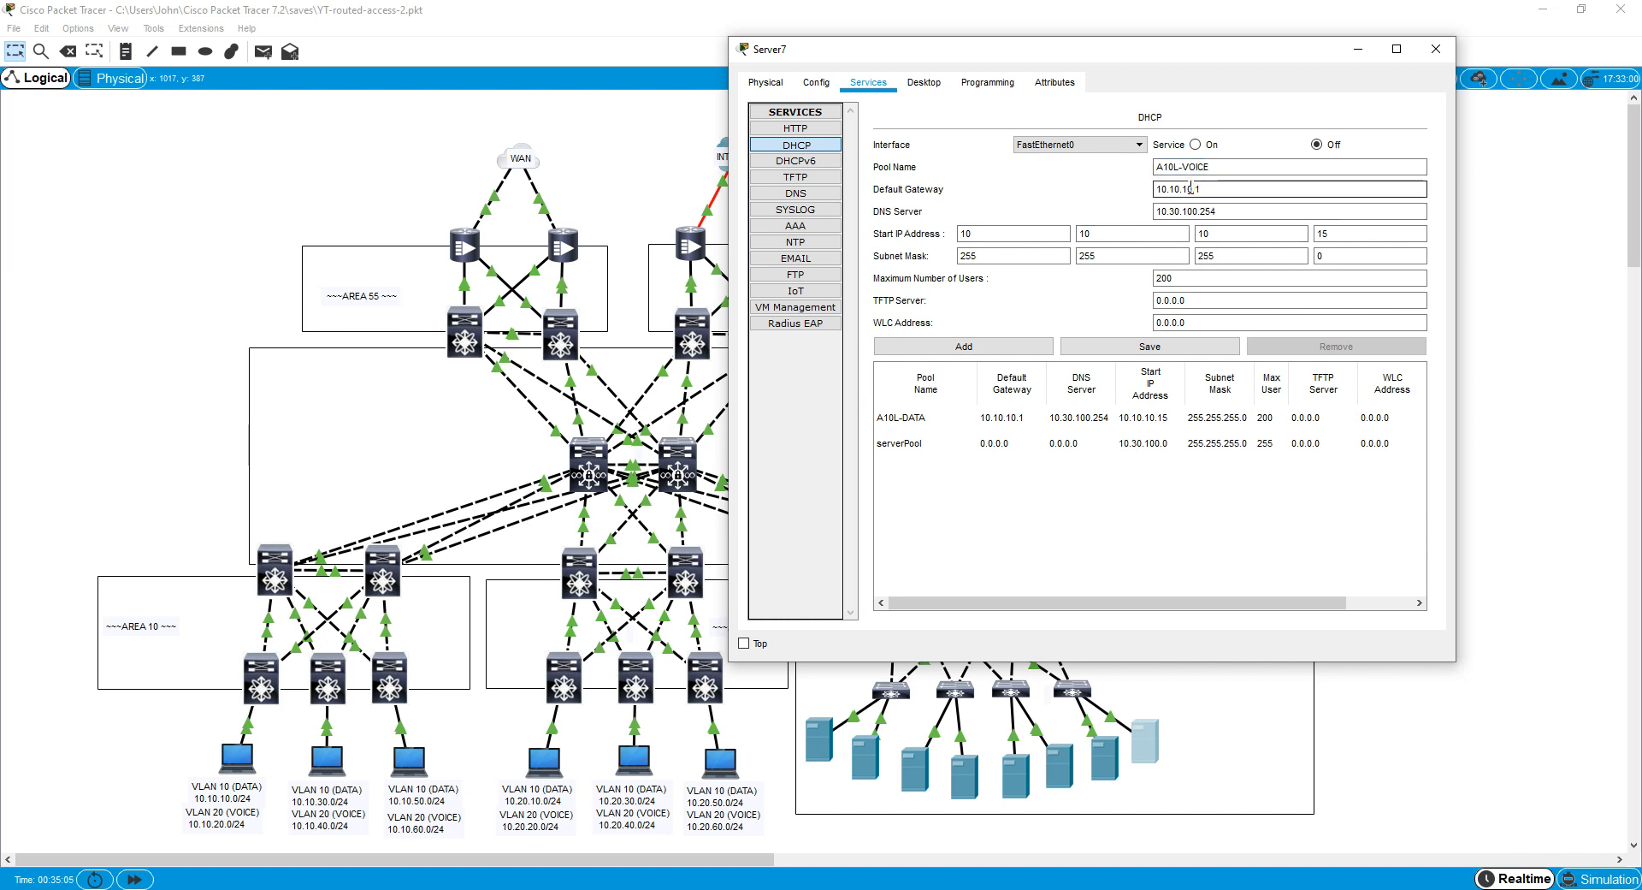
Add the A10L-VOICE pool at gateway 10.10.20.1 and the A10C-DATA pool on subnet 30.
type("10.10.20.1")
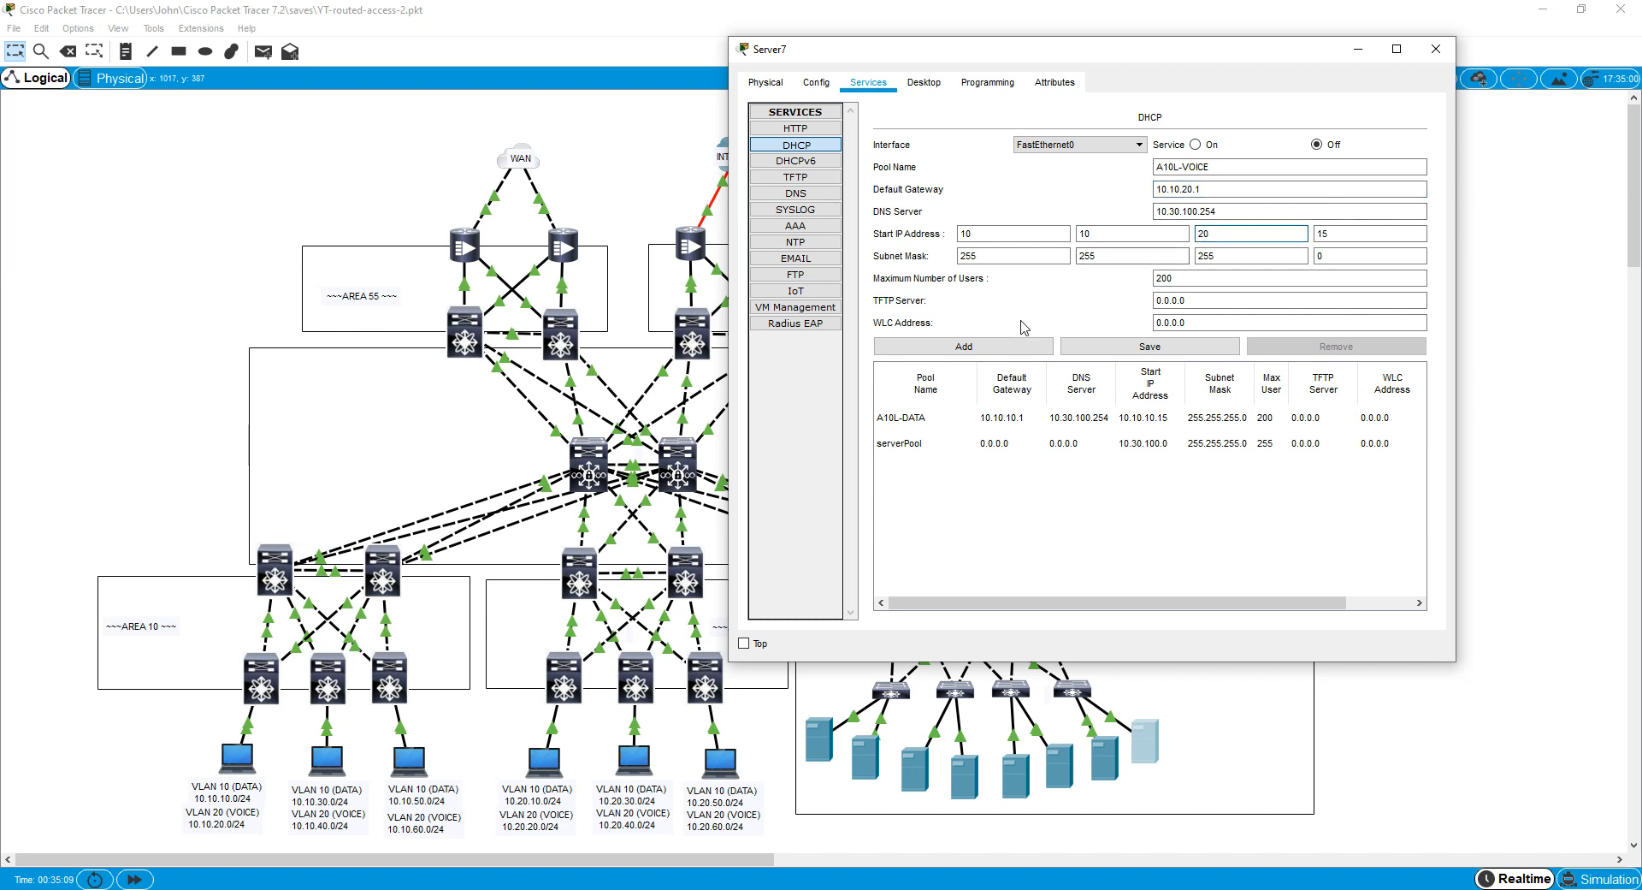
left_click(961, 345)
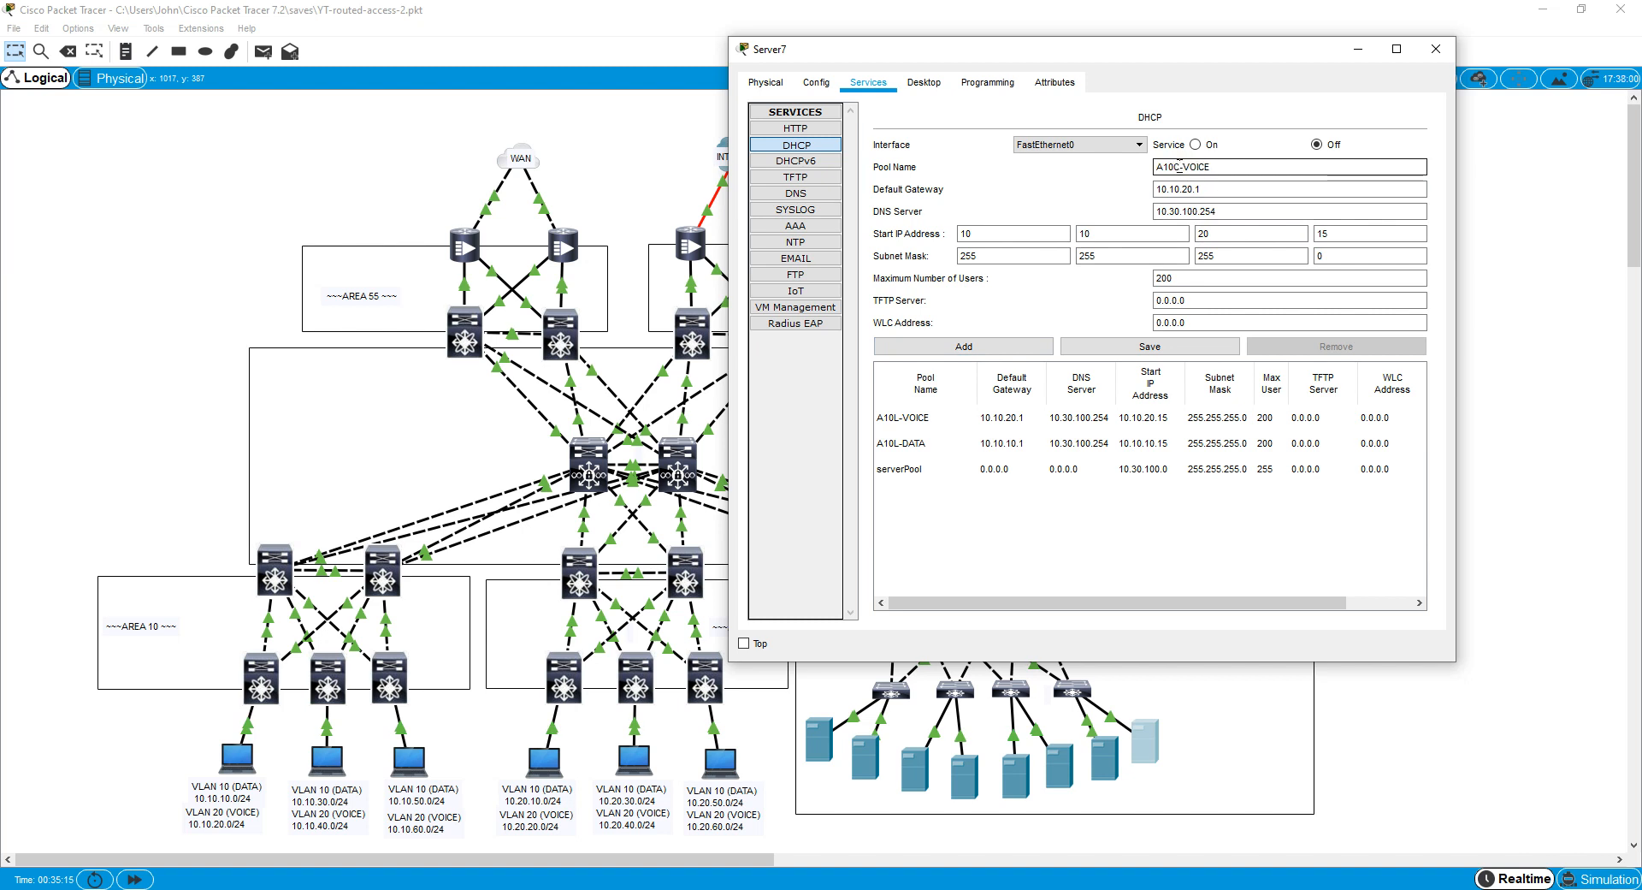
right_click(1209, 166)
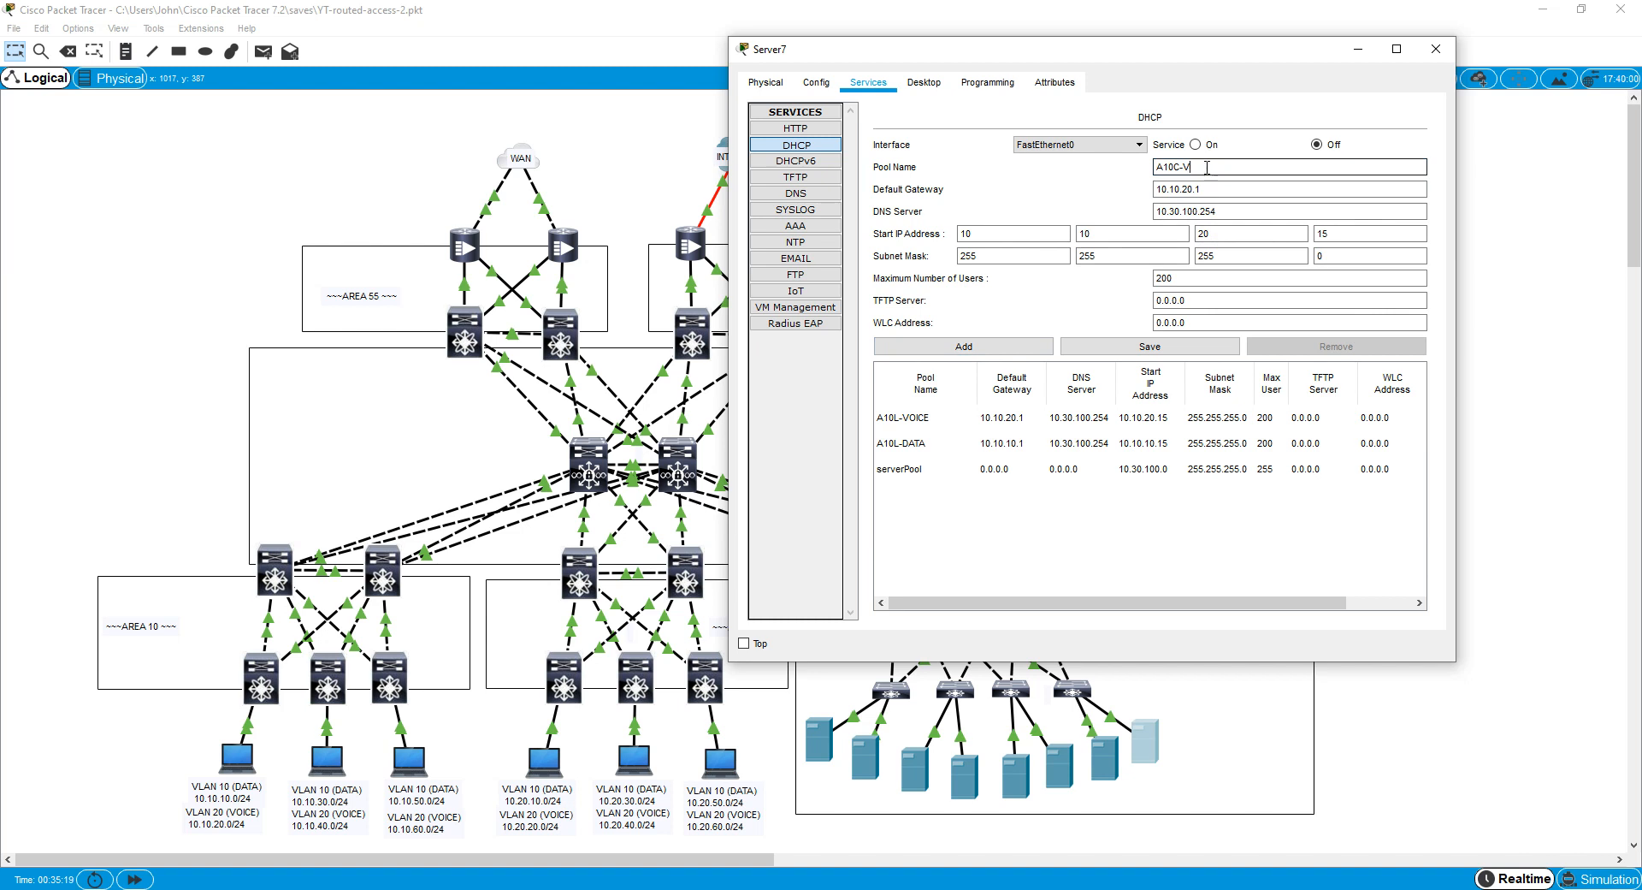
type("DATA")
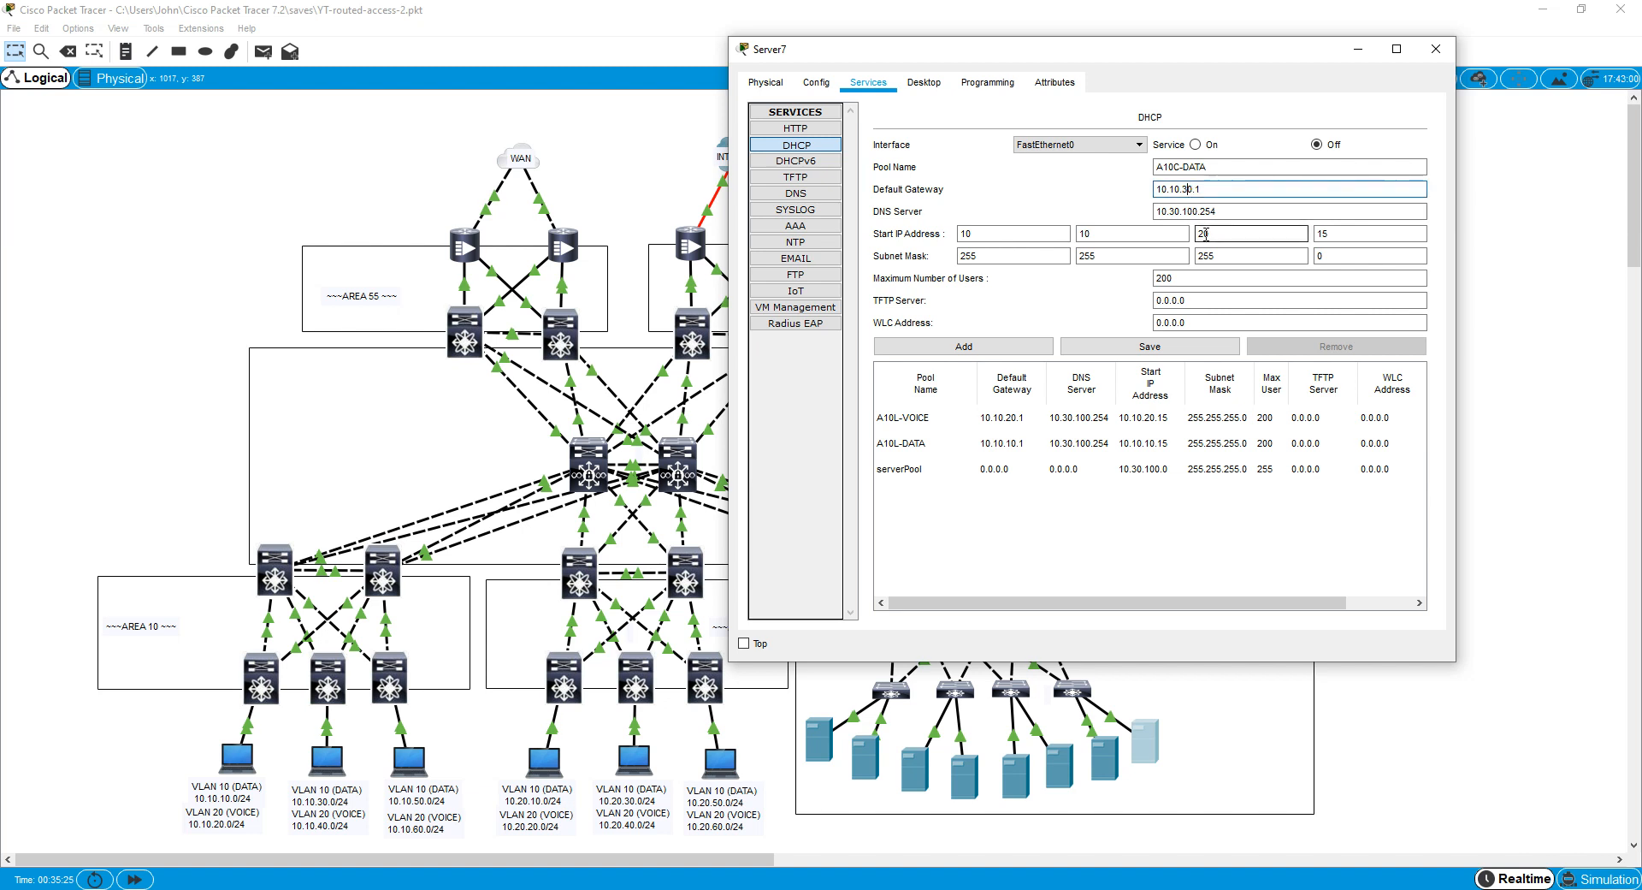
type("30")
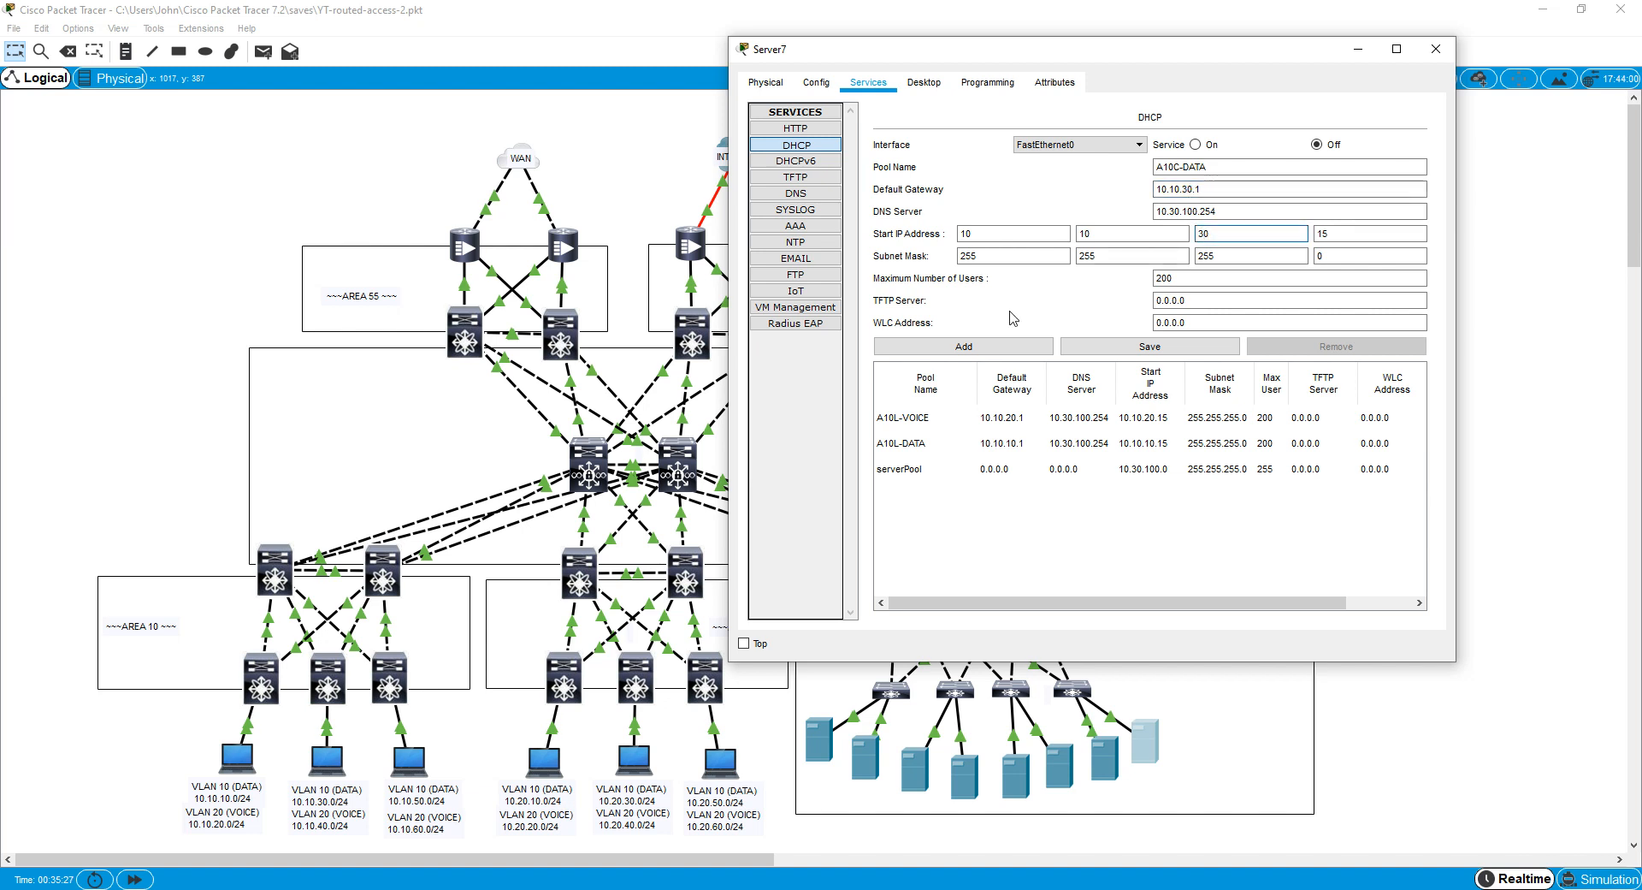
left_click(961, 345)
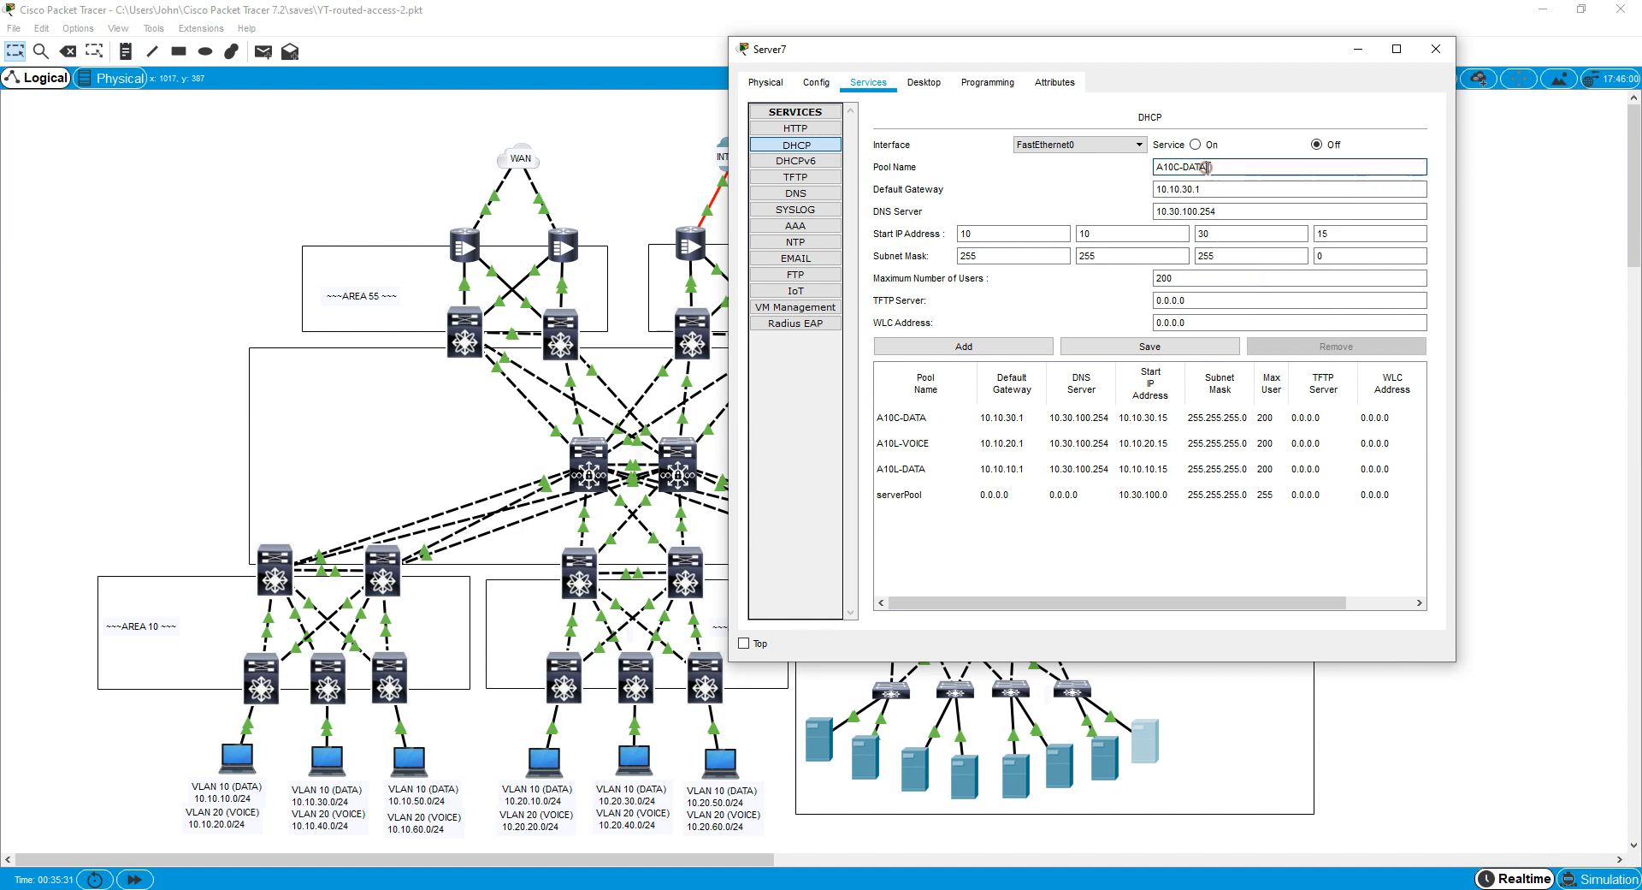
Add the A10R-DATA and A10R-VOICE pools, the voice pool at 10.10.60.0.
type("A10C-V")
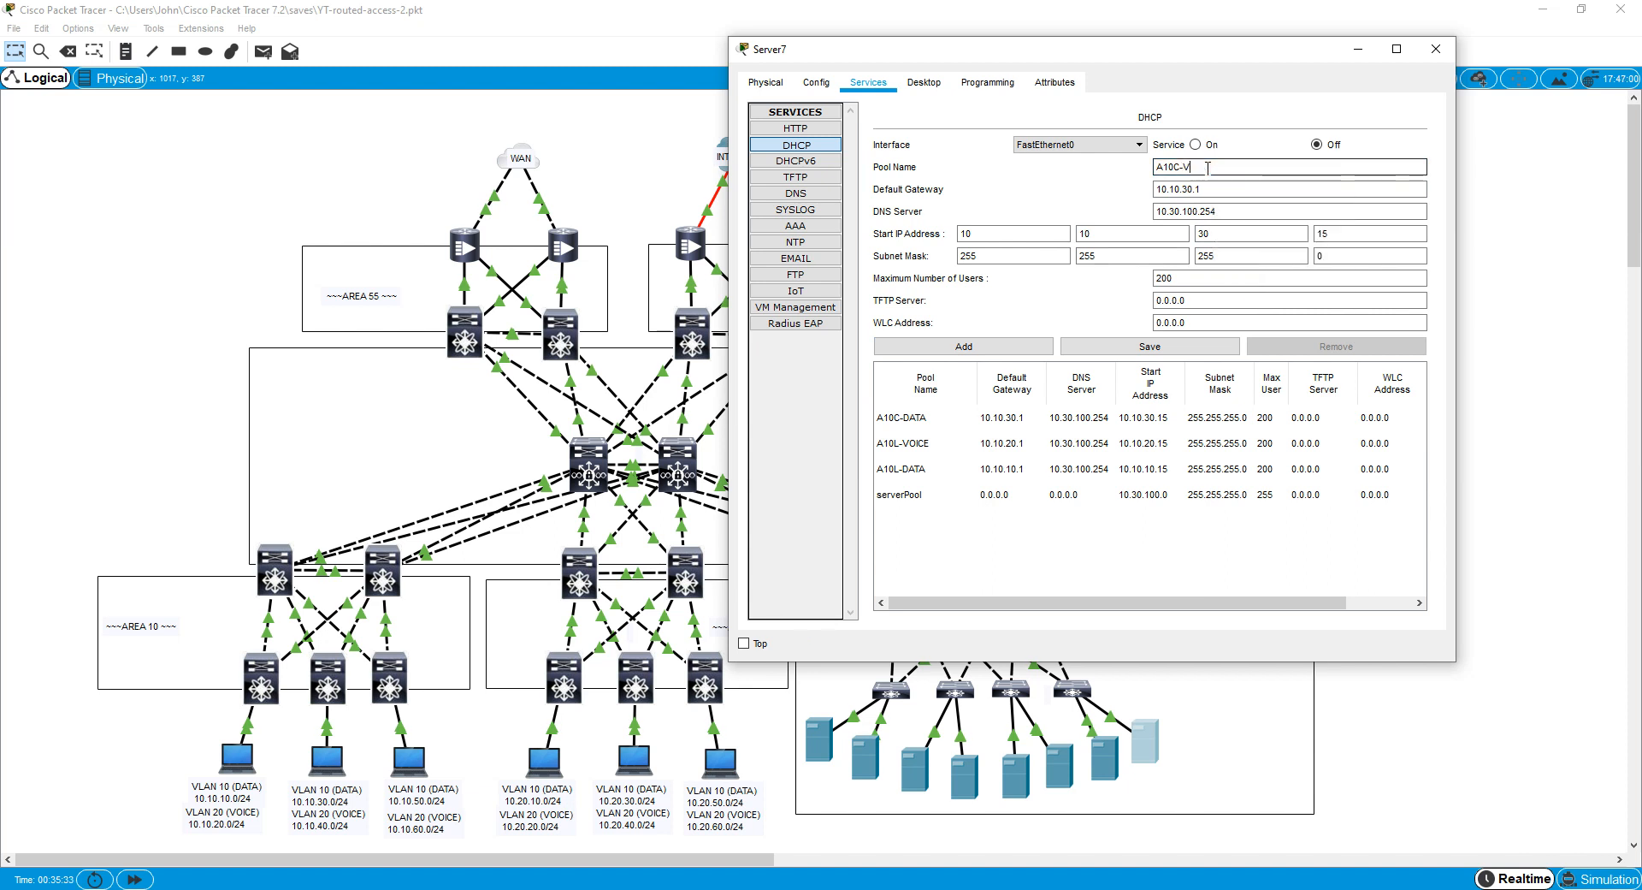
type("OICE")
left_click(1290, 188)
type("4")
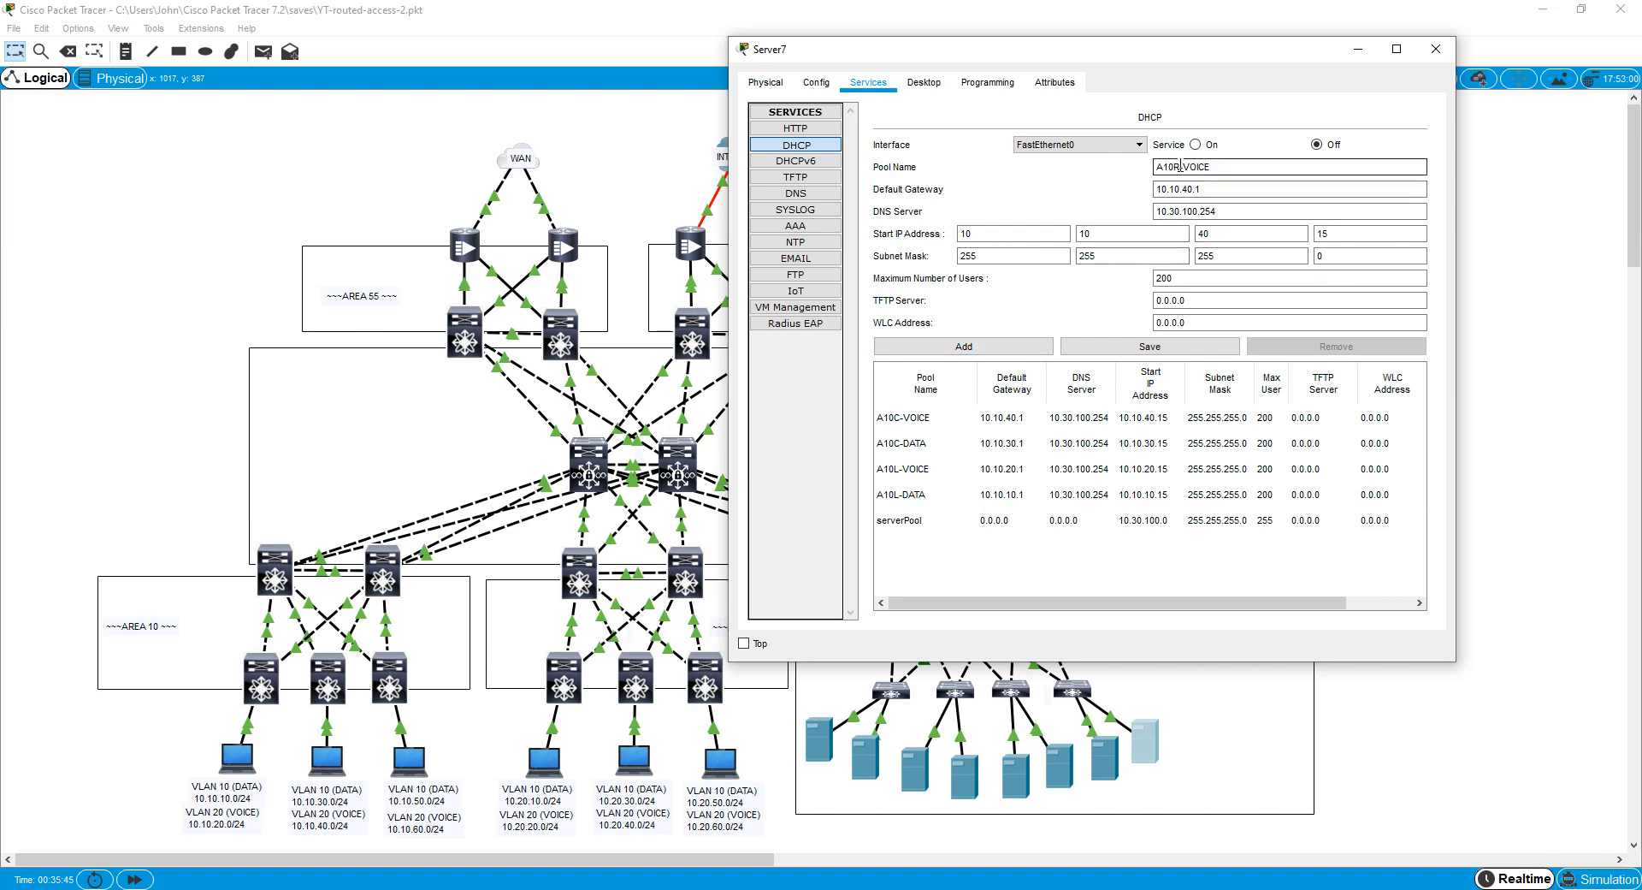
key("Backspace")
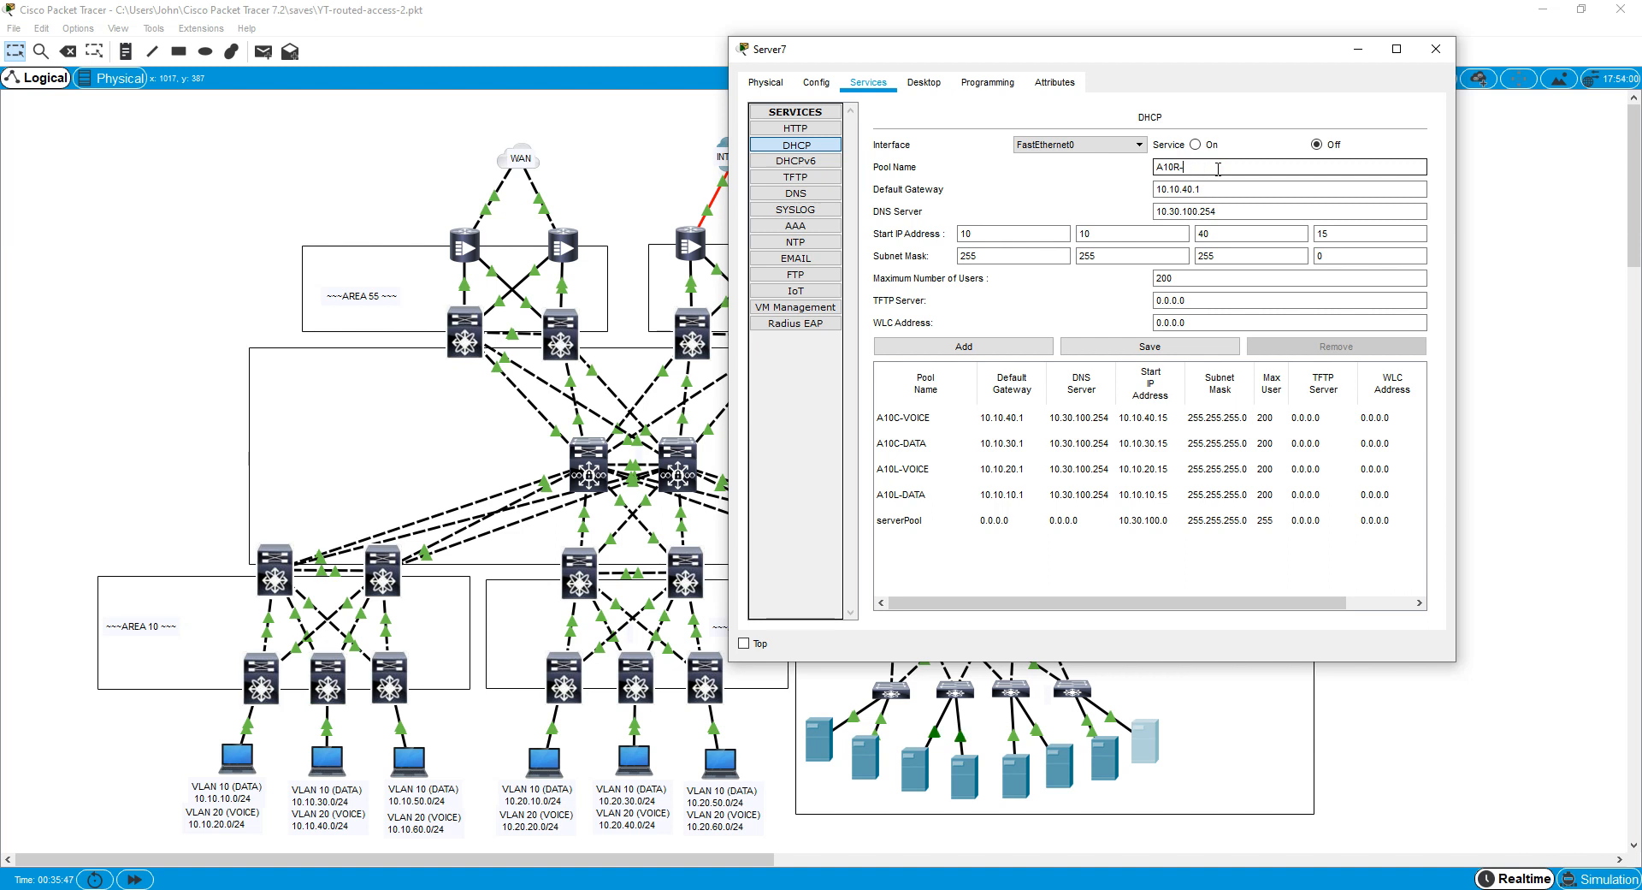
type("DATA")
left_click(1251, 233)
type("50")
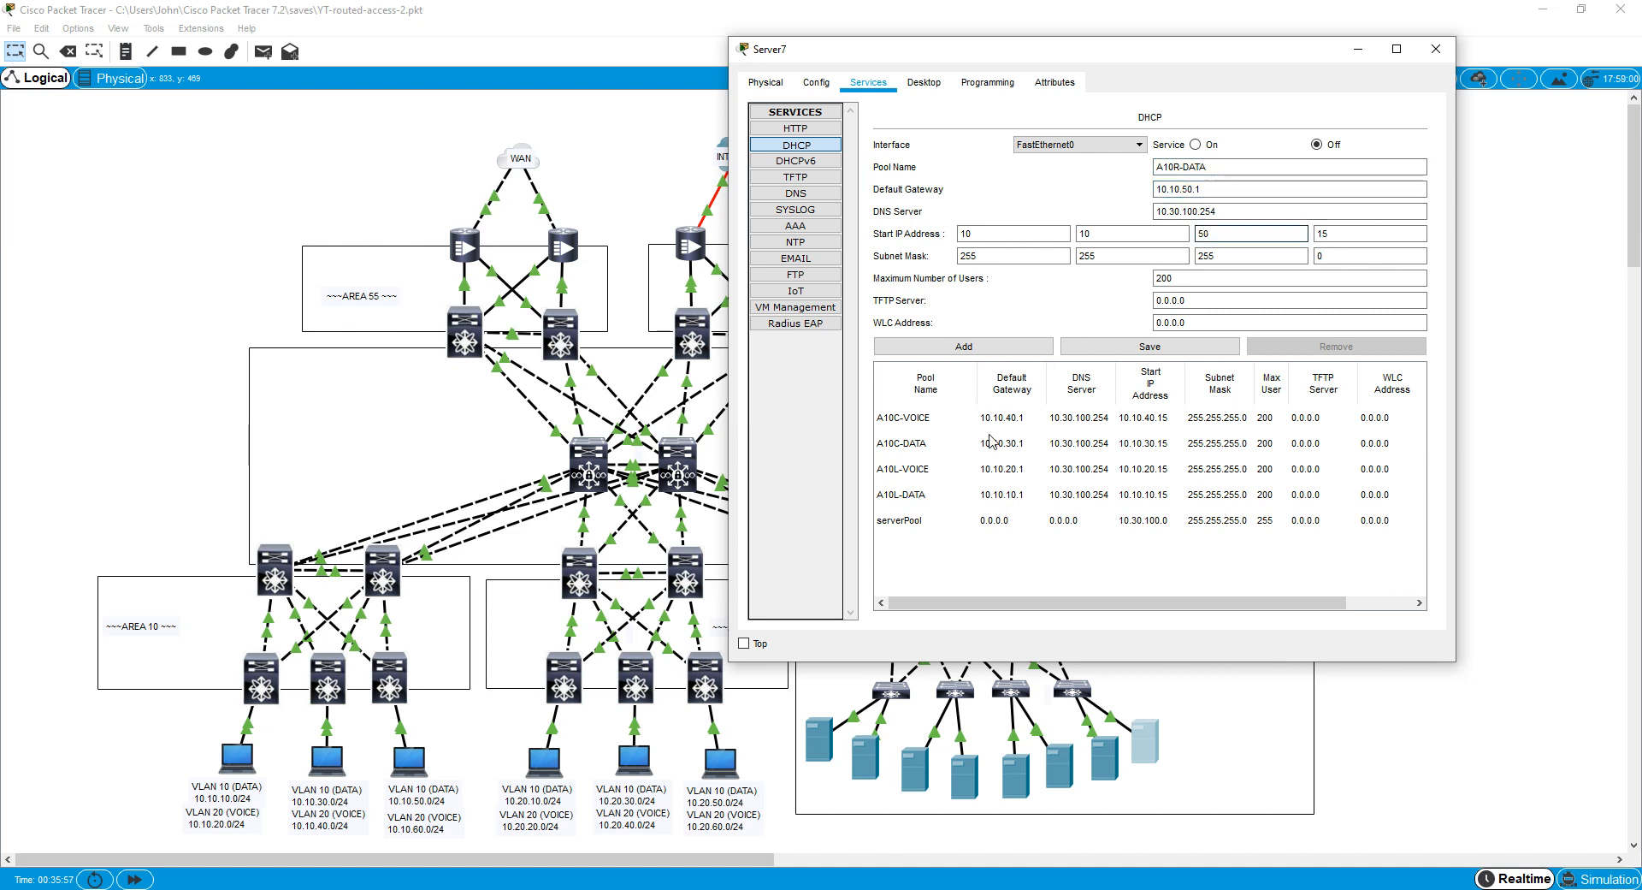
left_click(961, 345)
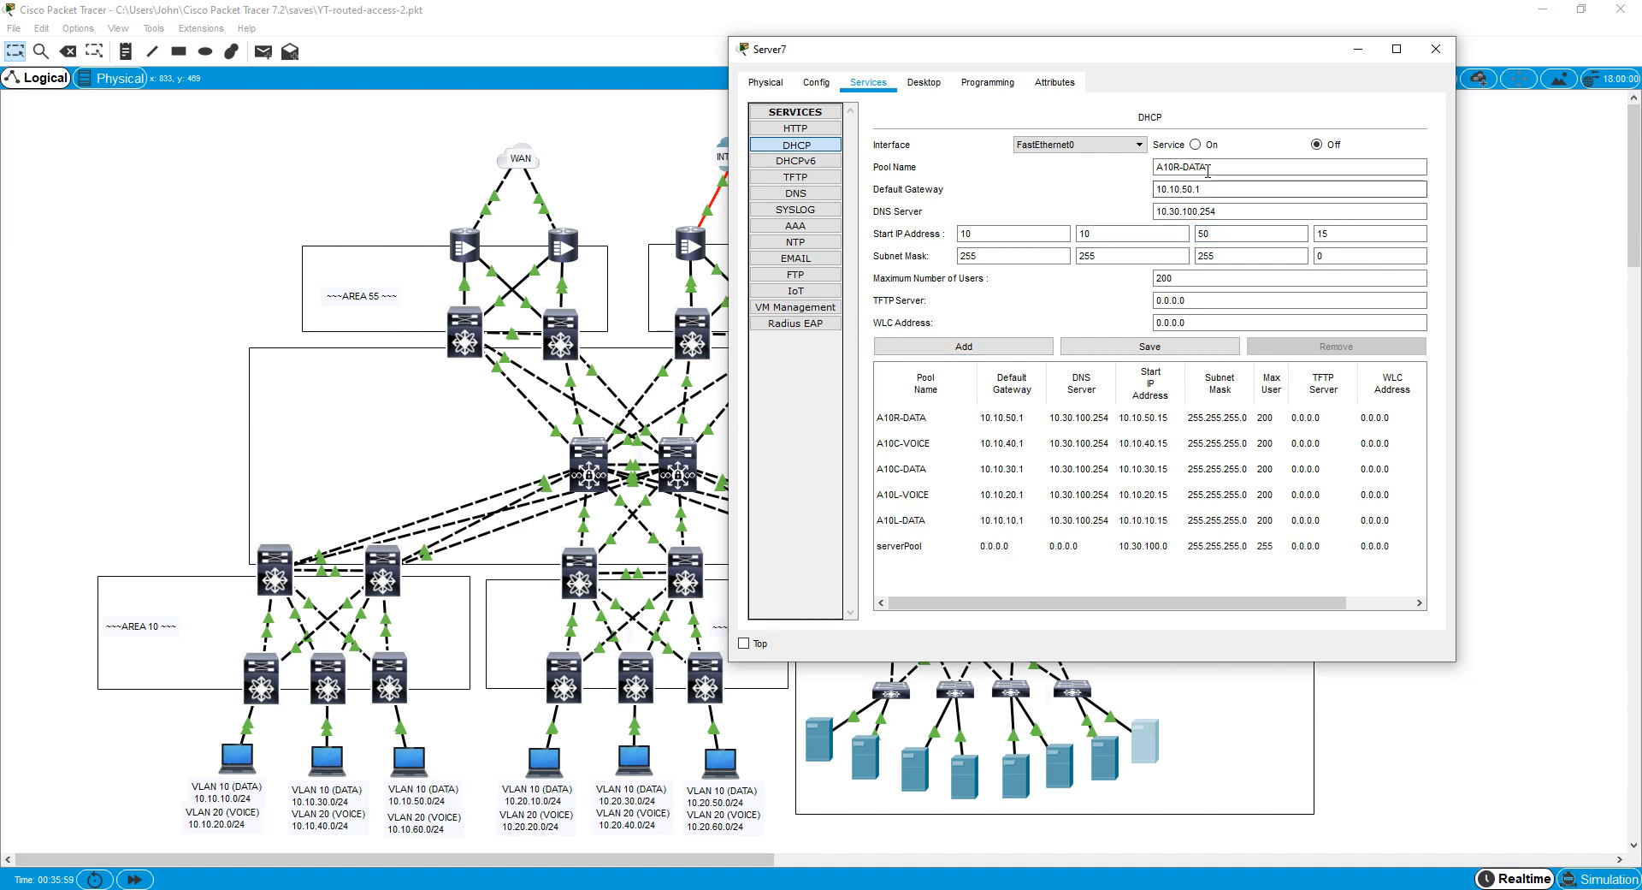
type("A10R-V")
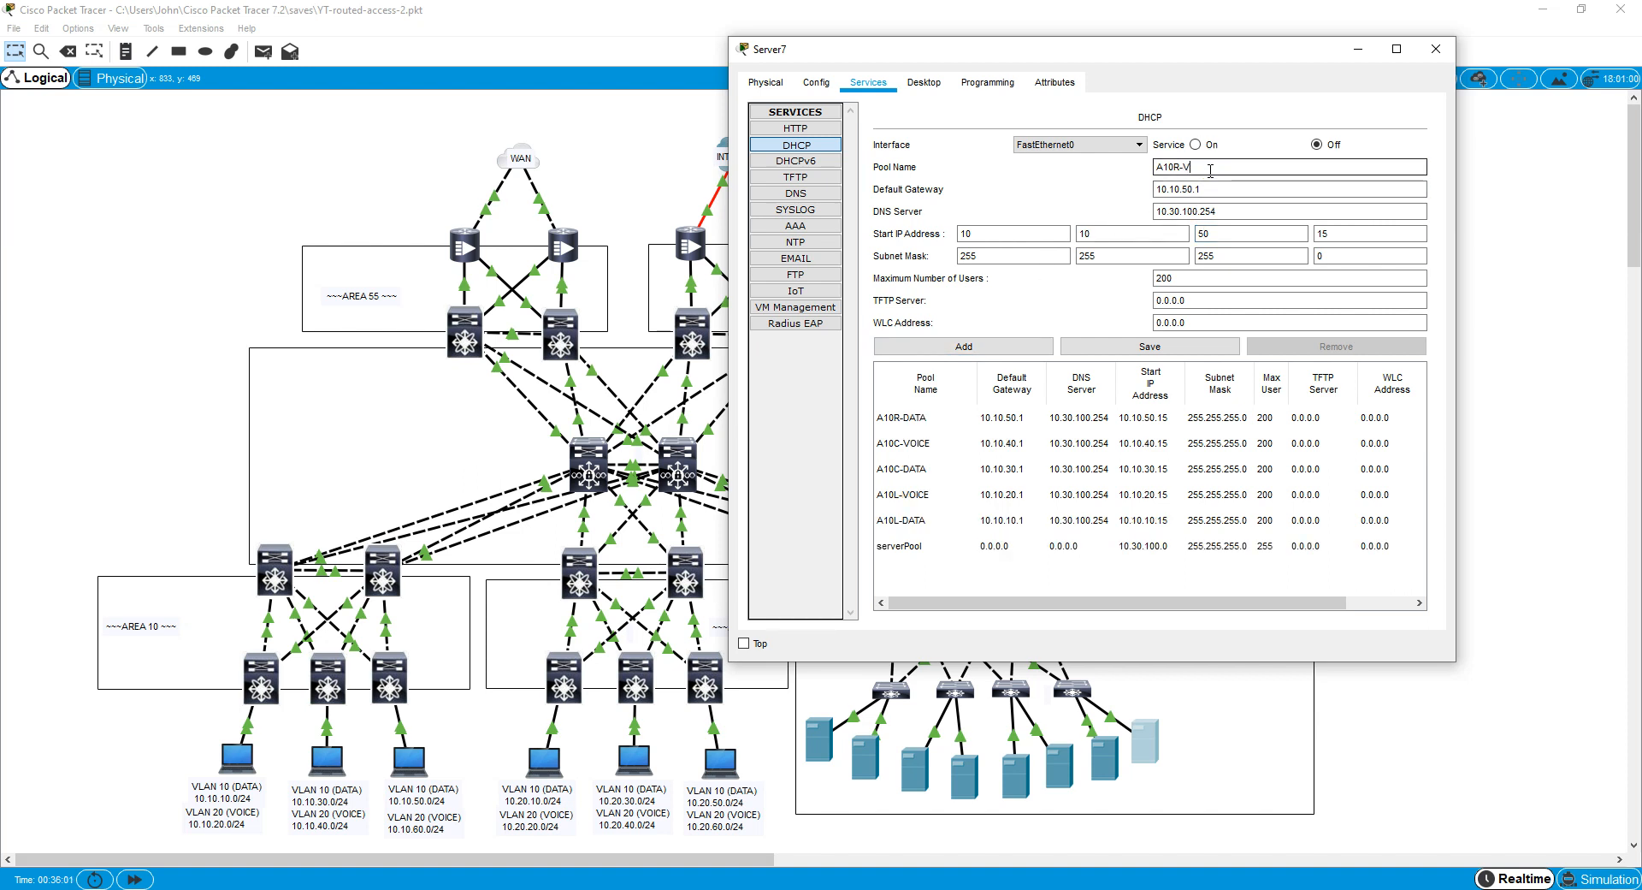
type("OICE")
left_click(1251, 233)
type("60")
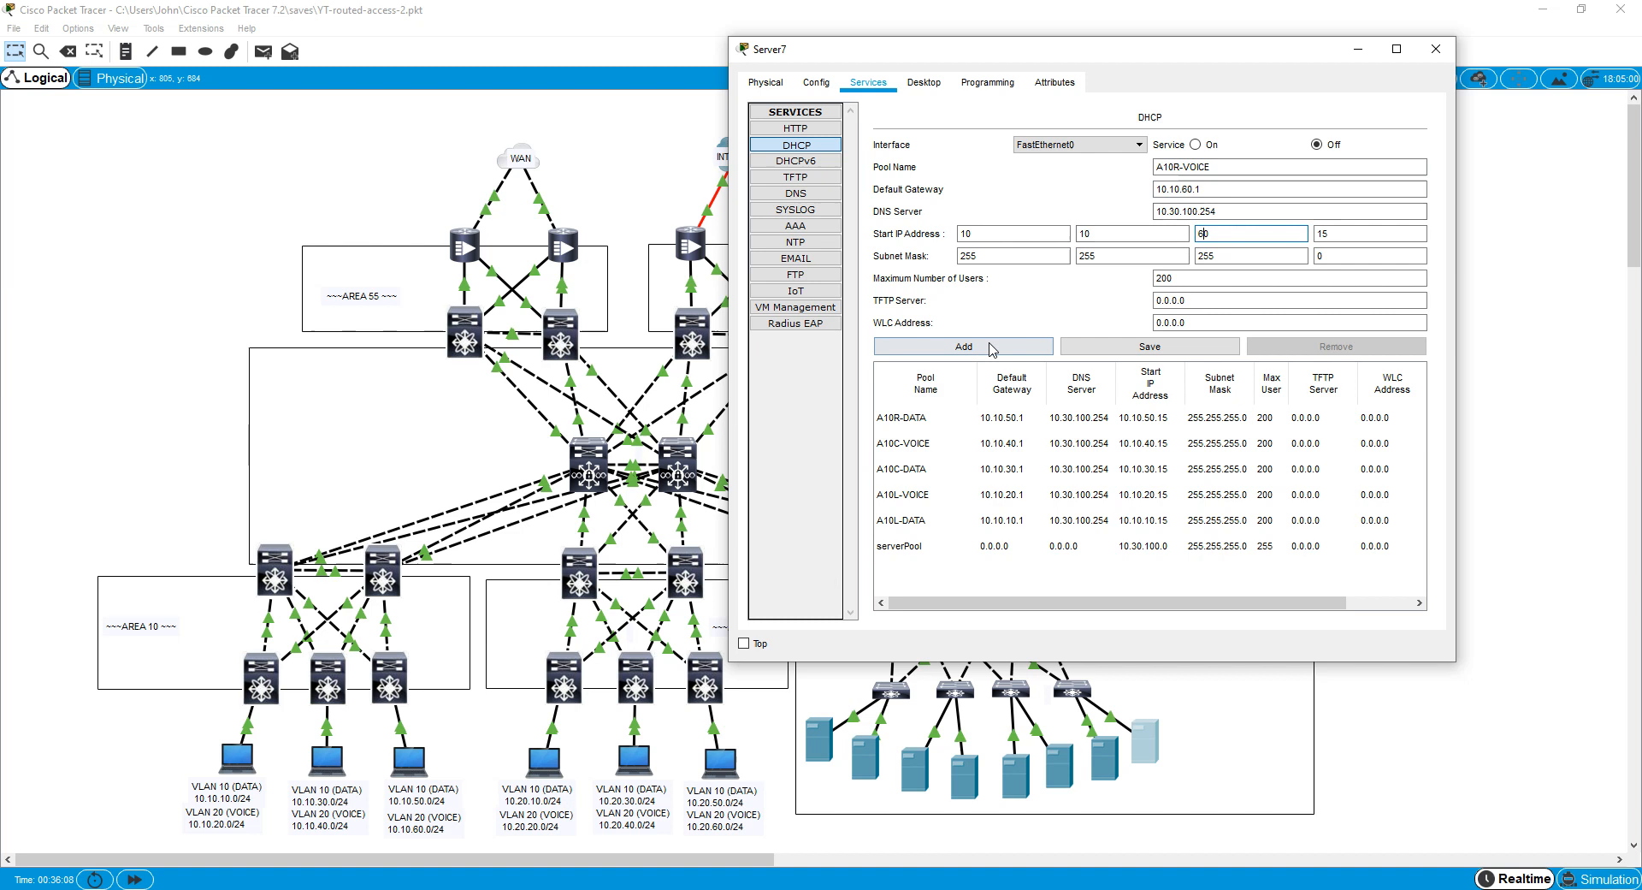
left_click(963, 346)
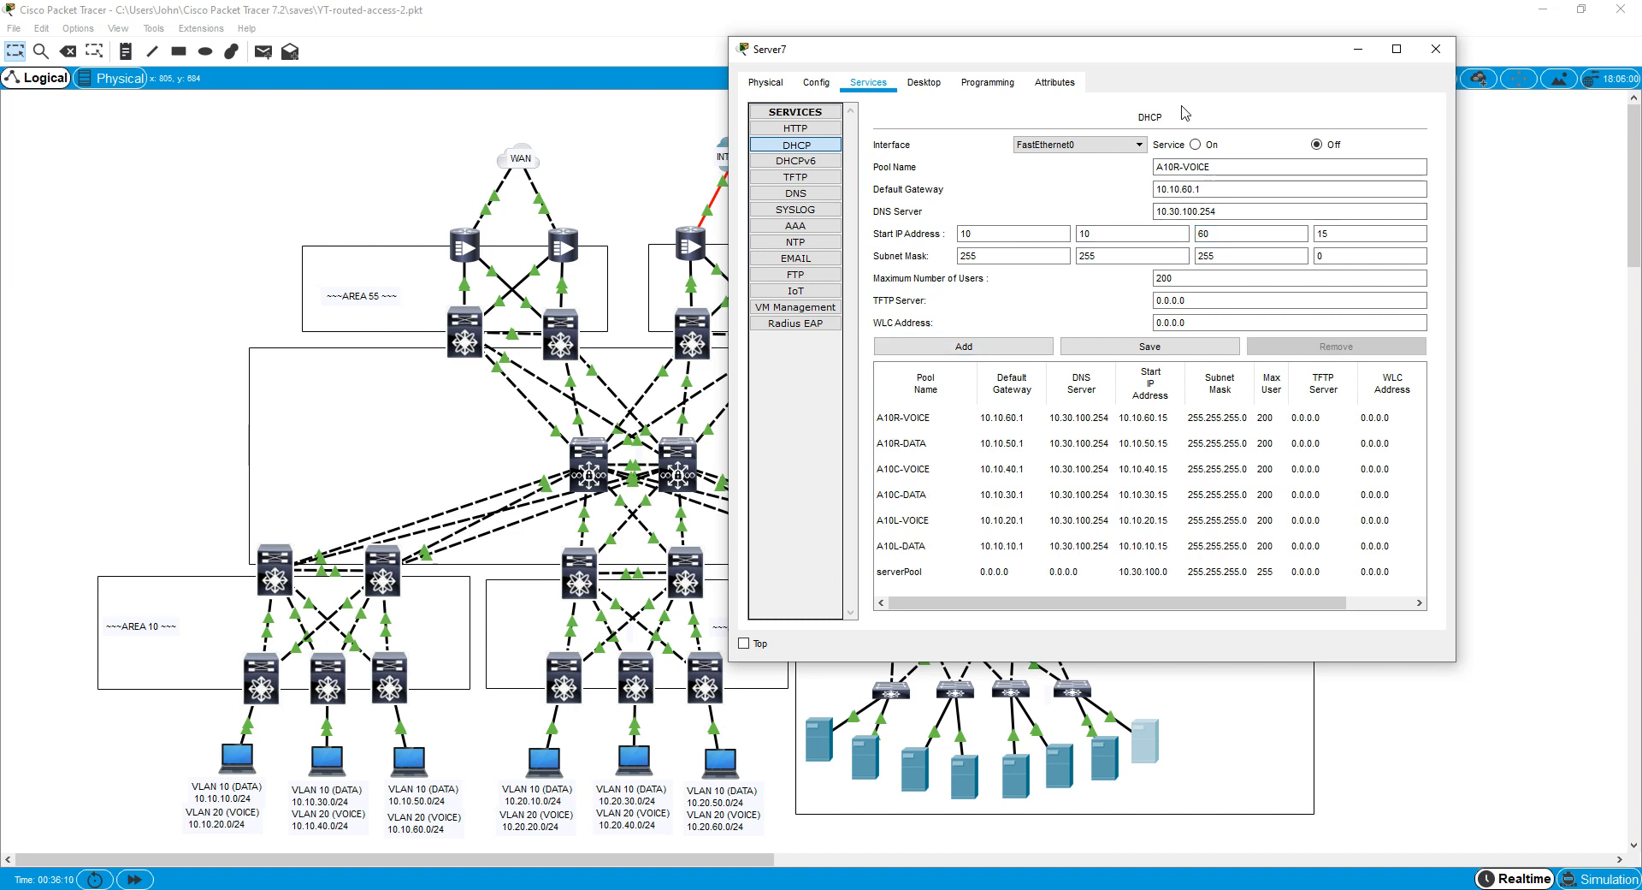
mouse_move(542, 754)
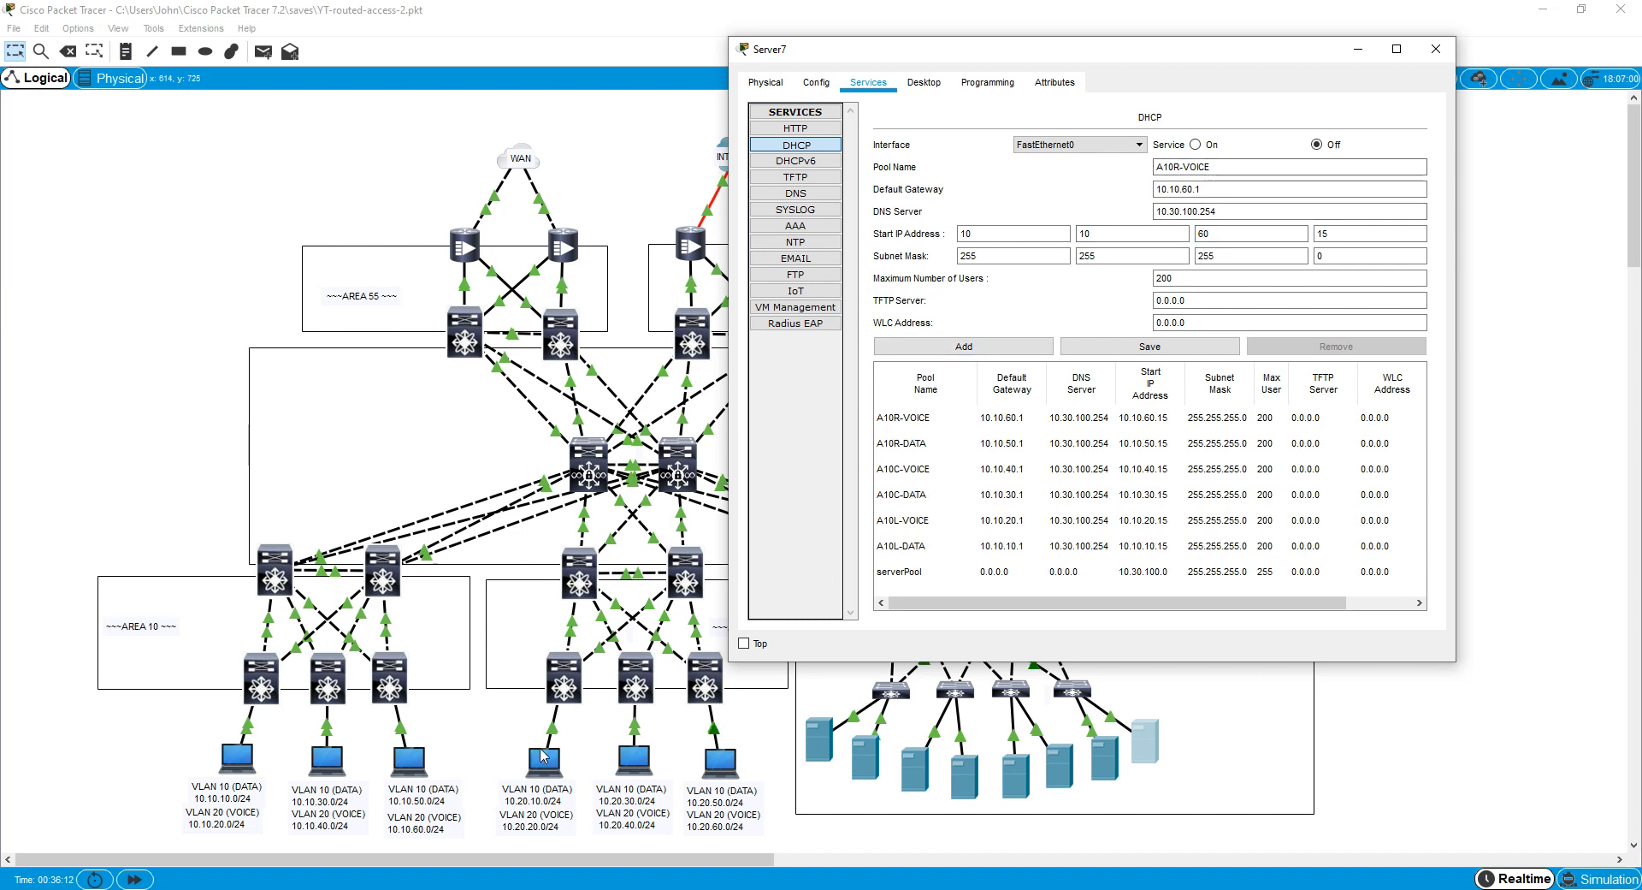
Add the A20L-DATA pool with its area 20 start address.
left_click(1288, 166)
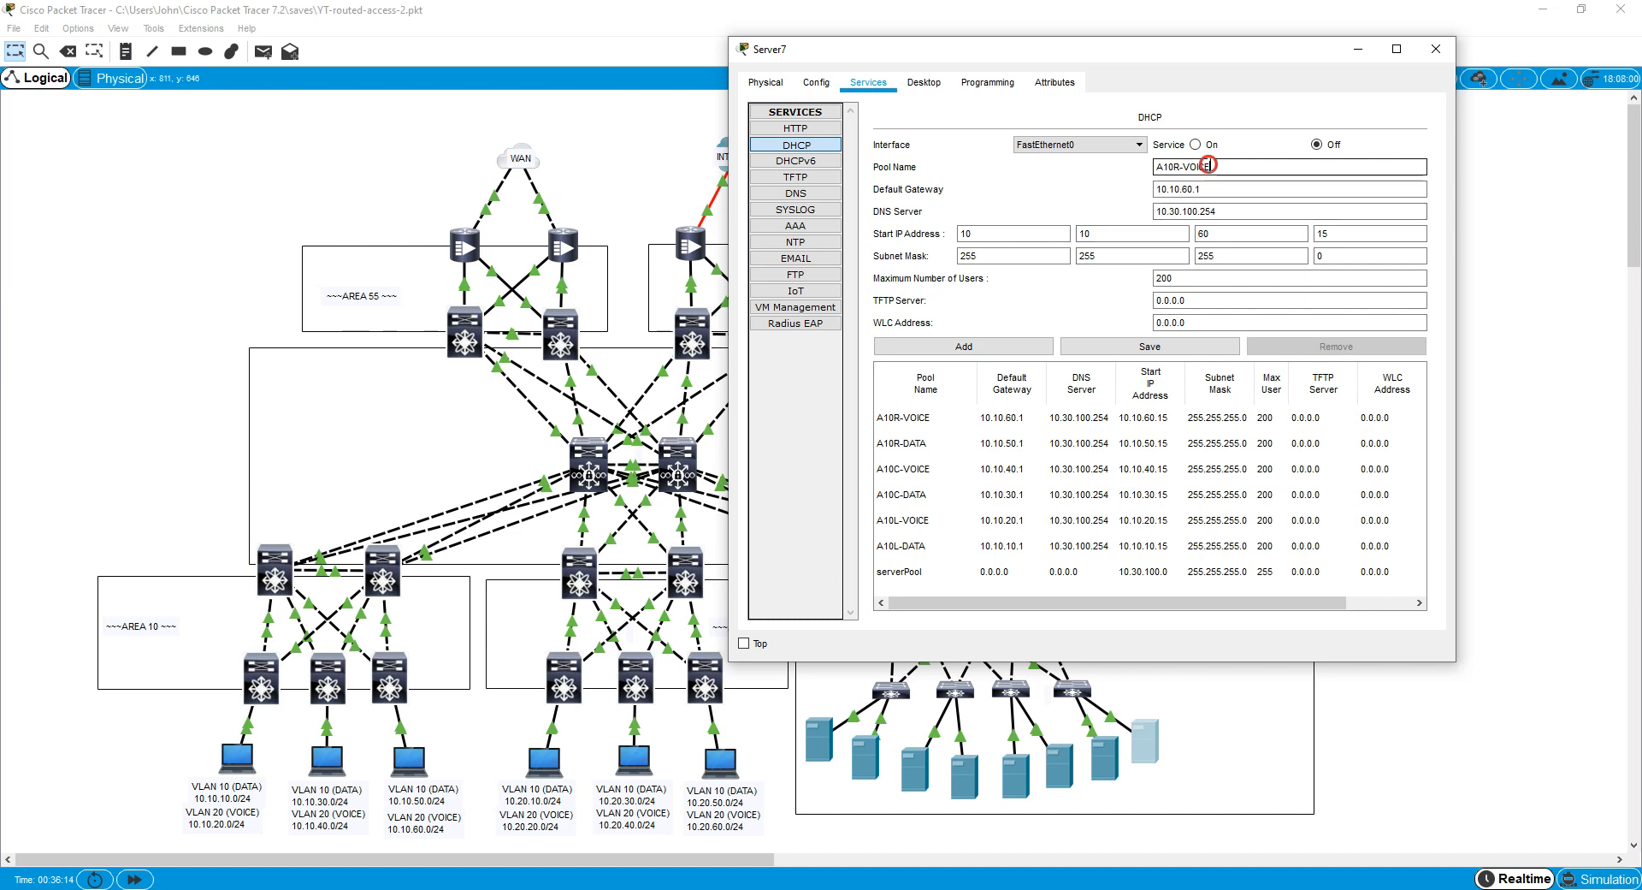
type("A10")
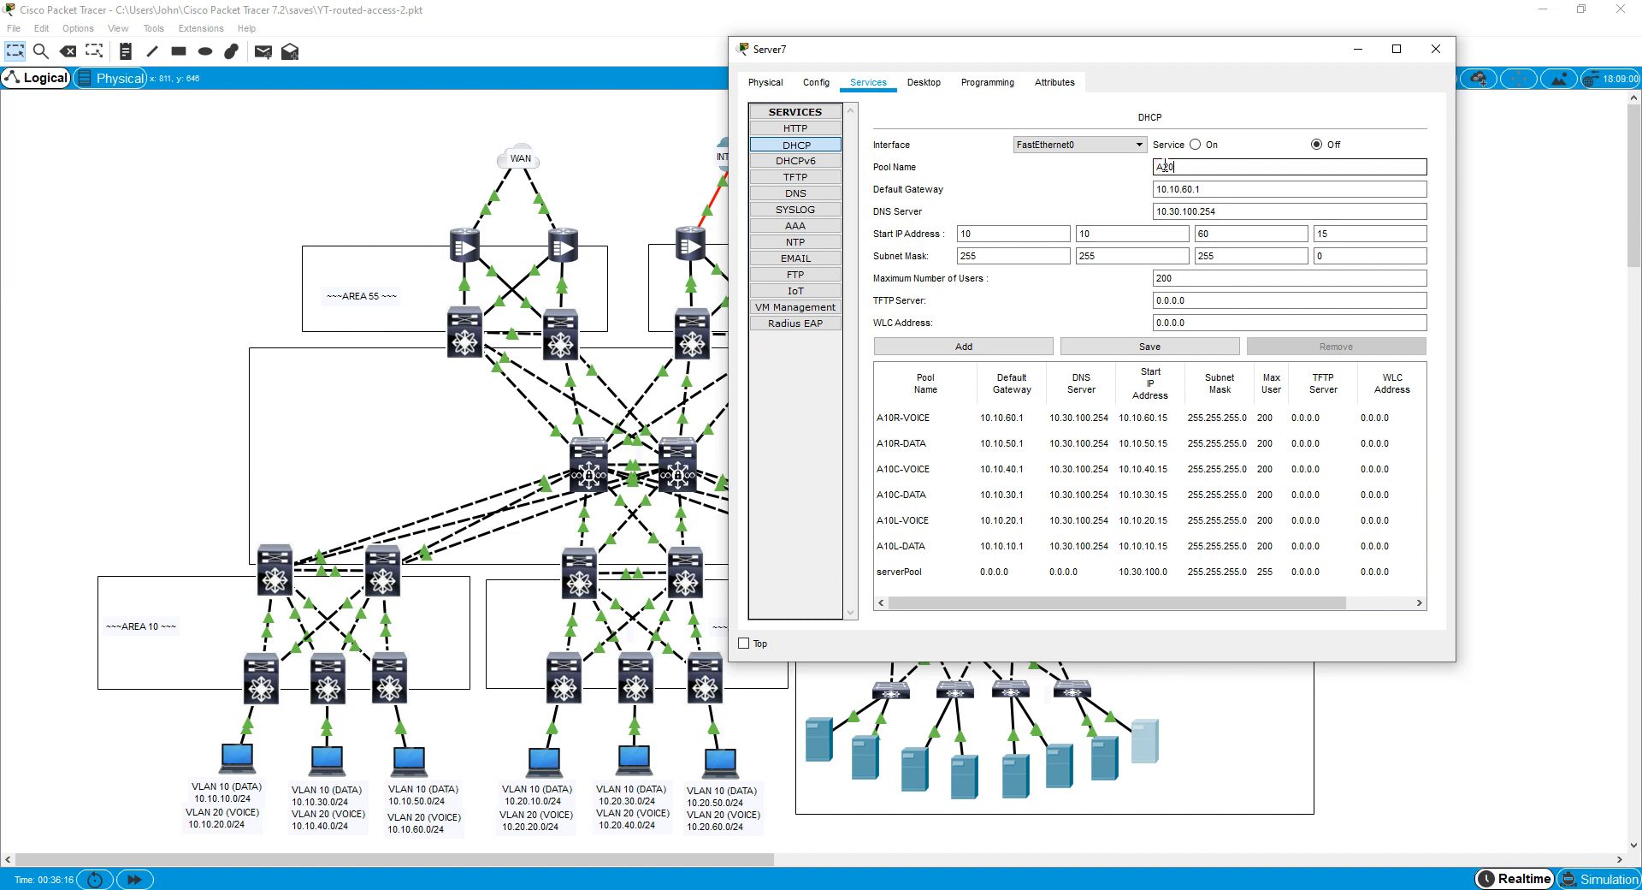
type("A20L")
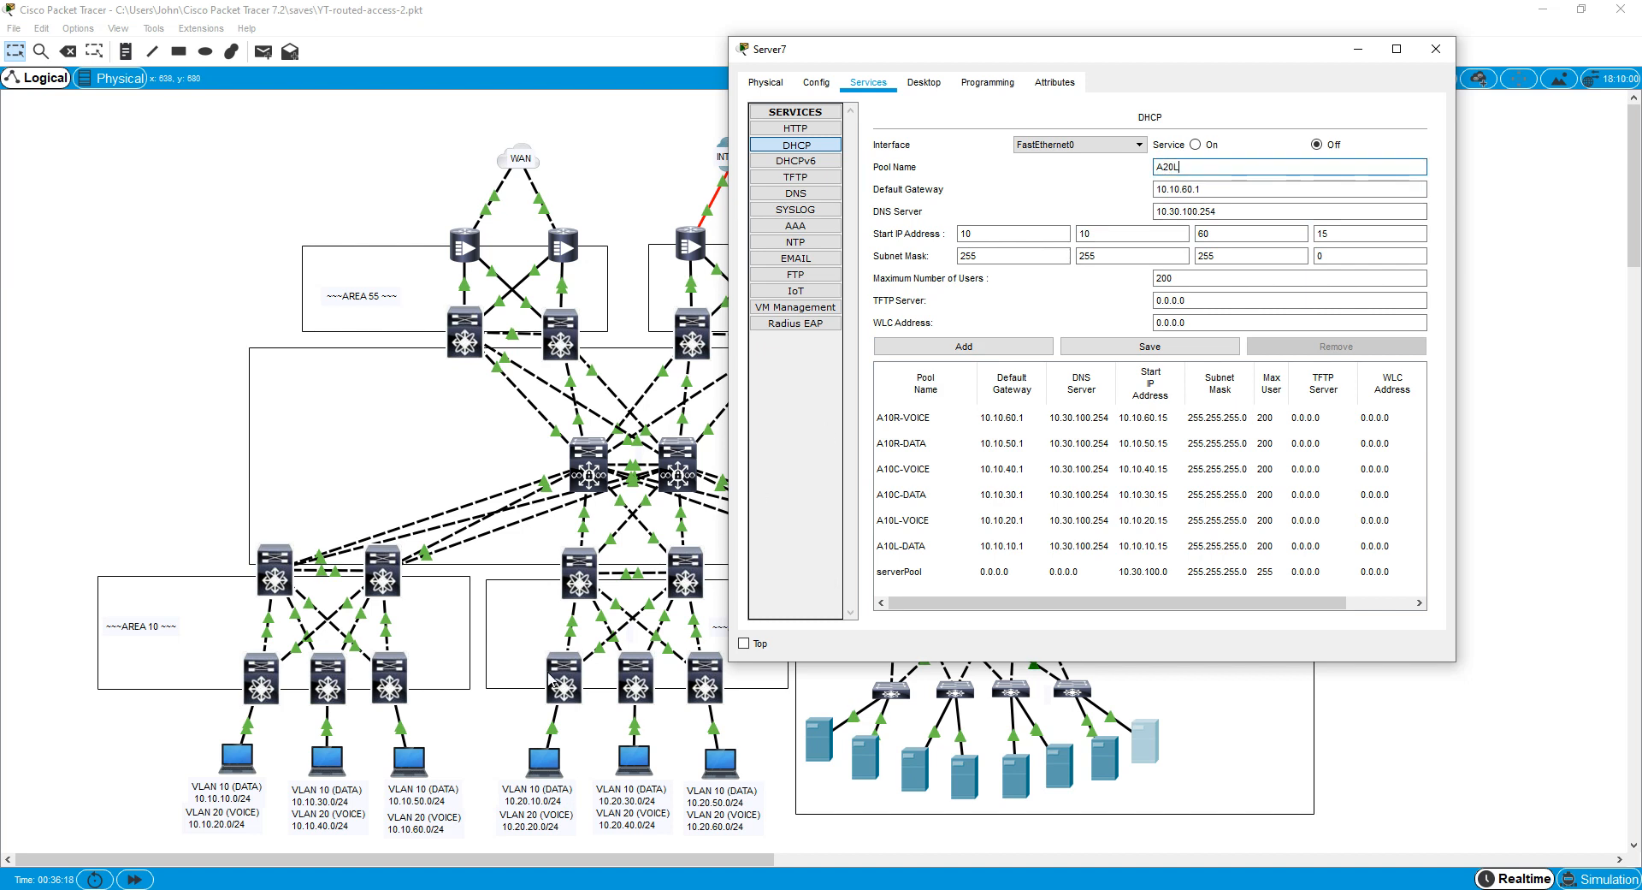
type("-DATA")
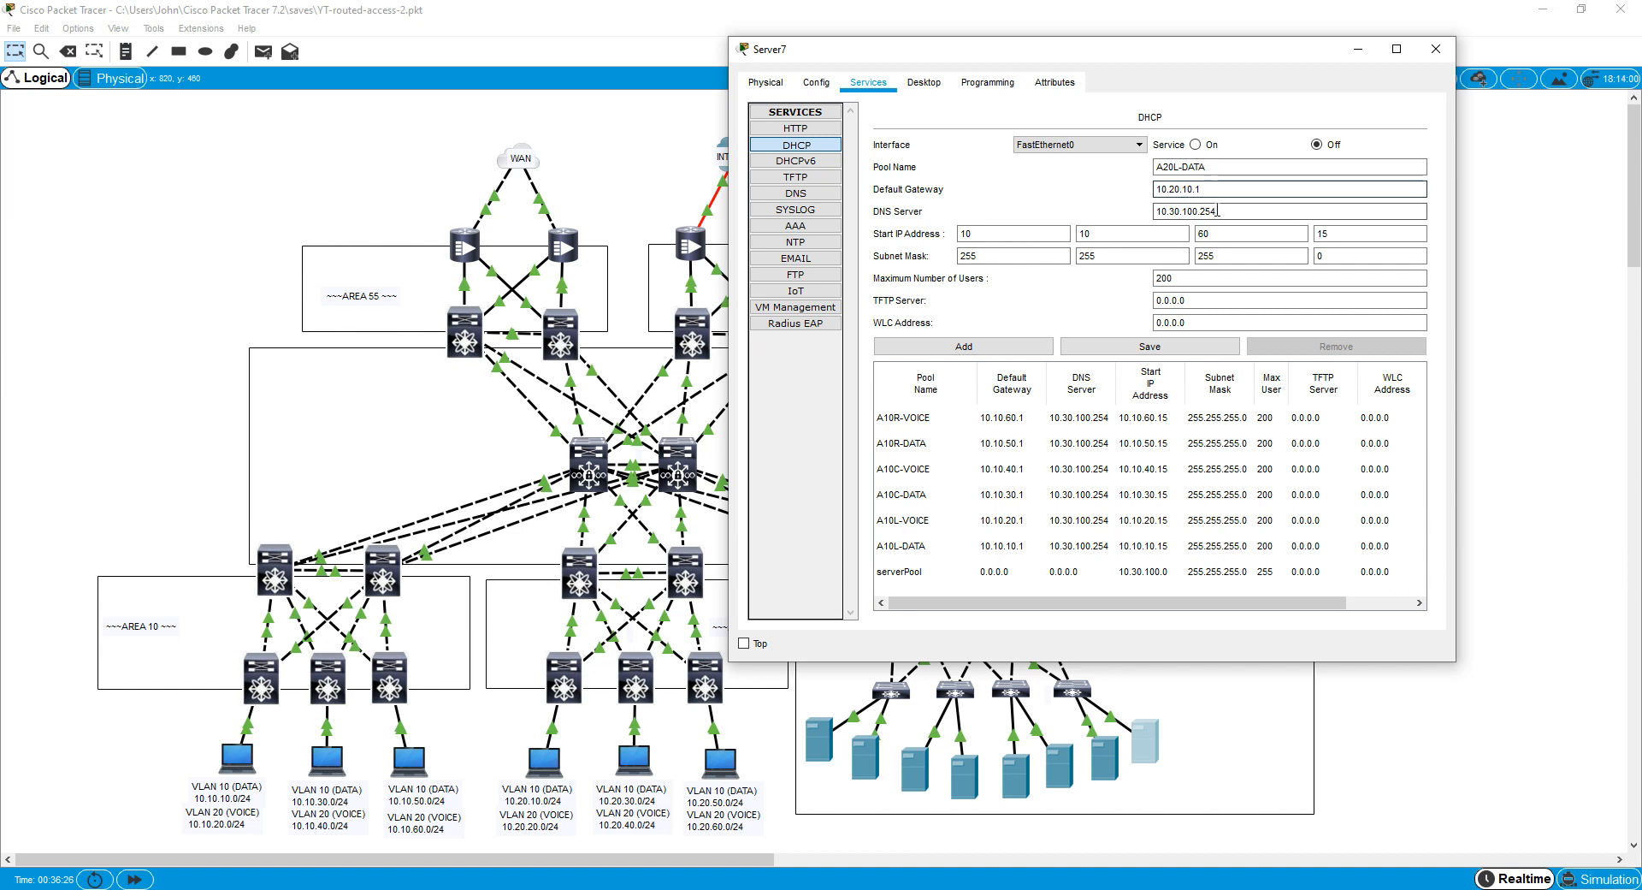
left_click(1133, 232)
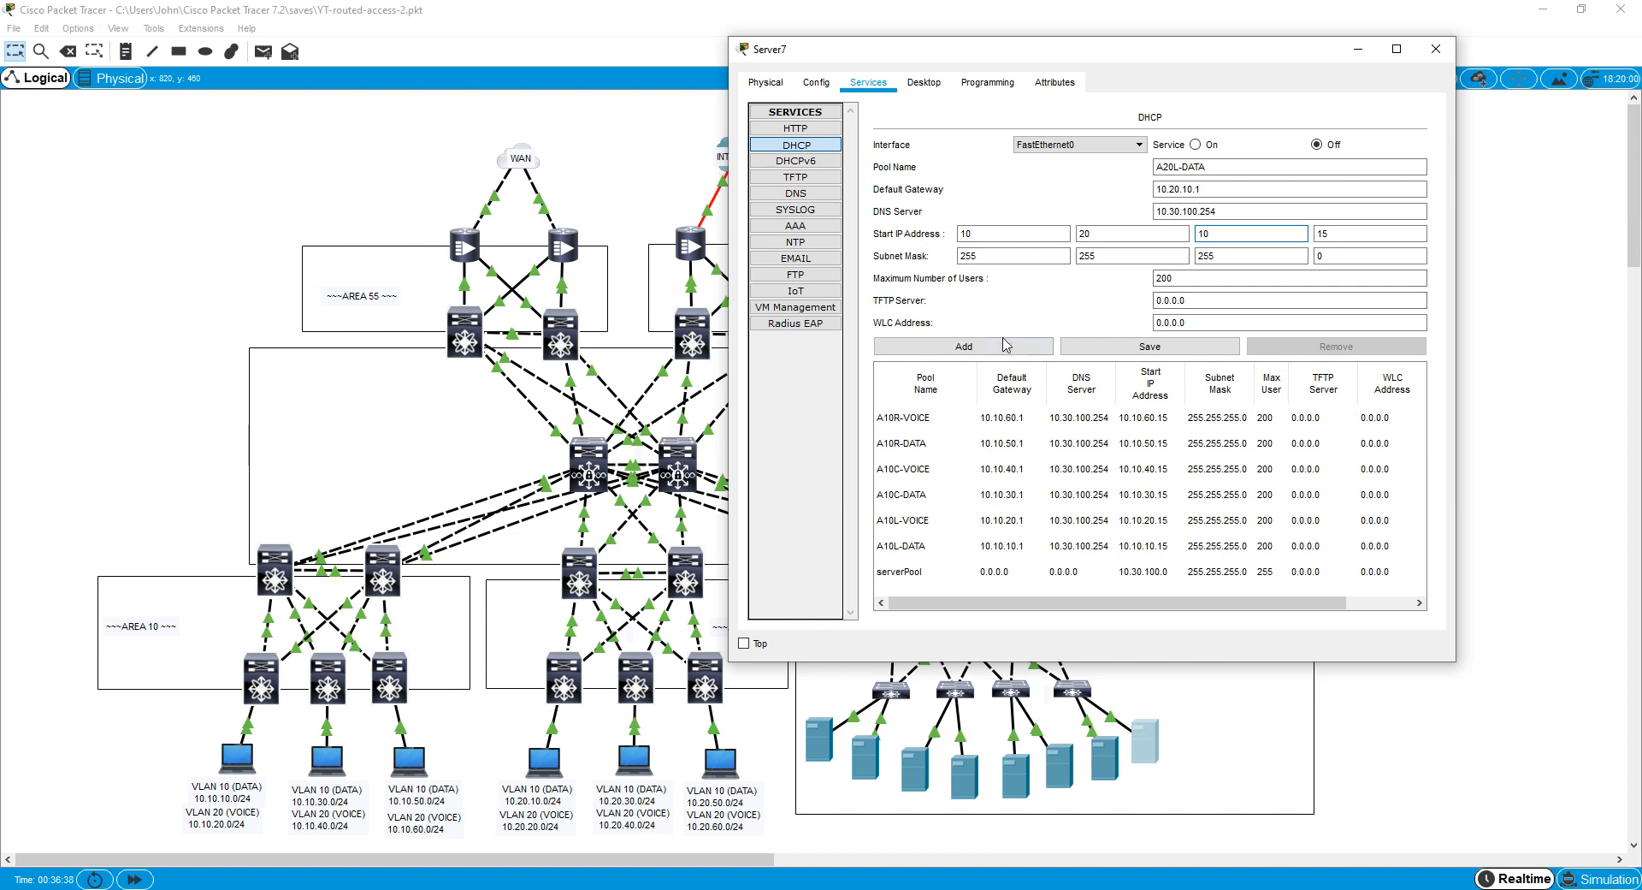
left_click(962, 346)
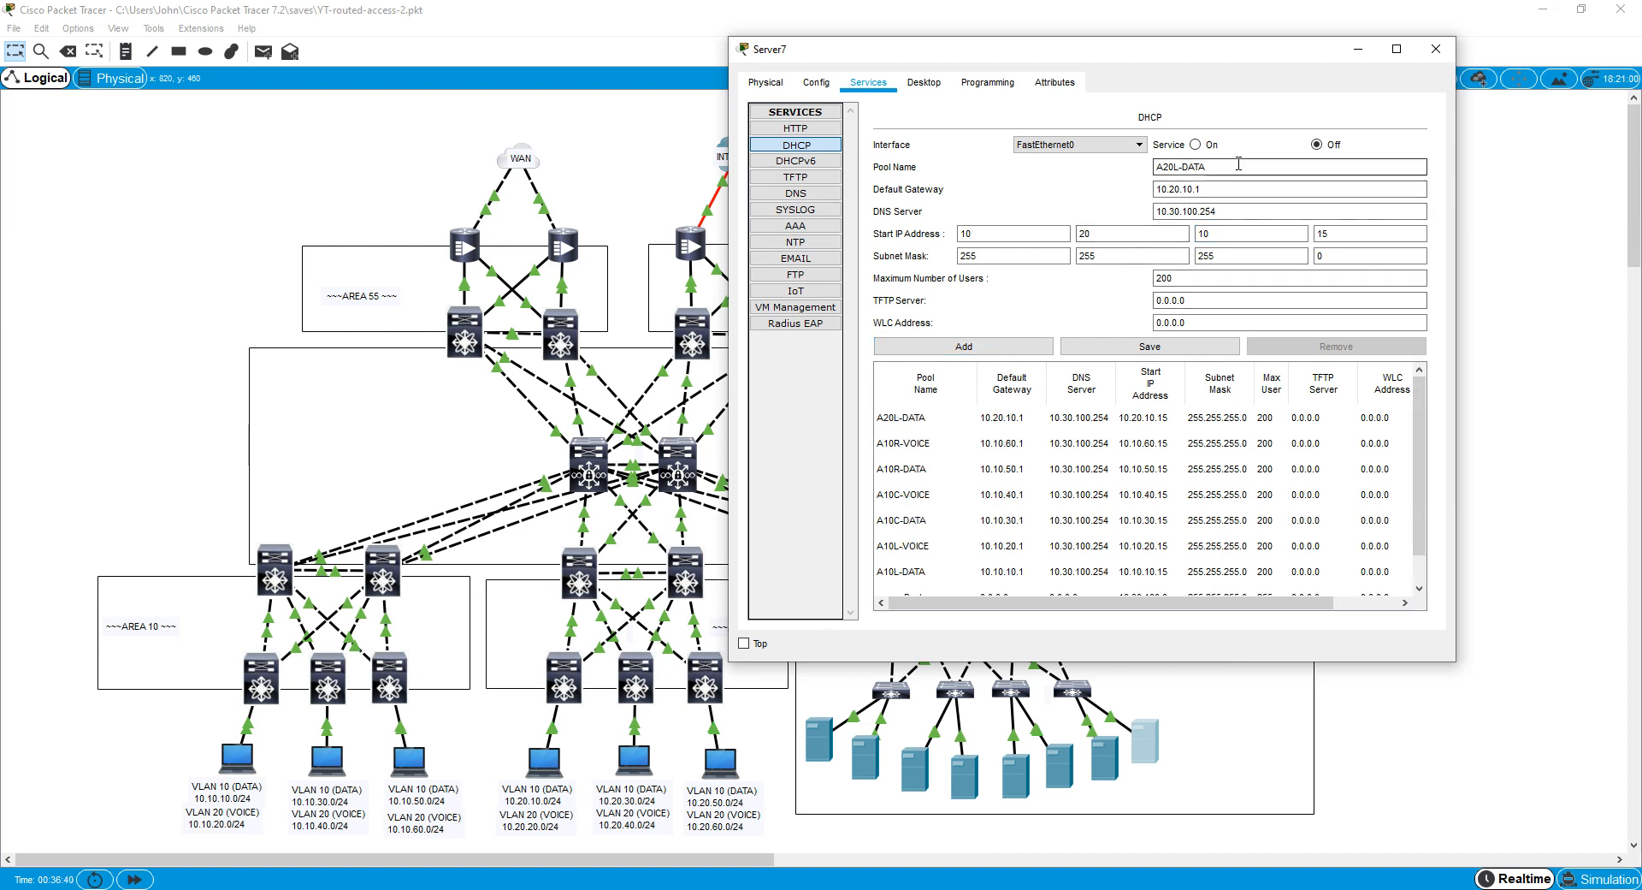
Add the A20L-VOICE and A20C-DATA pools with their start address octets.
type("A20L-V")
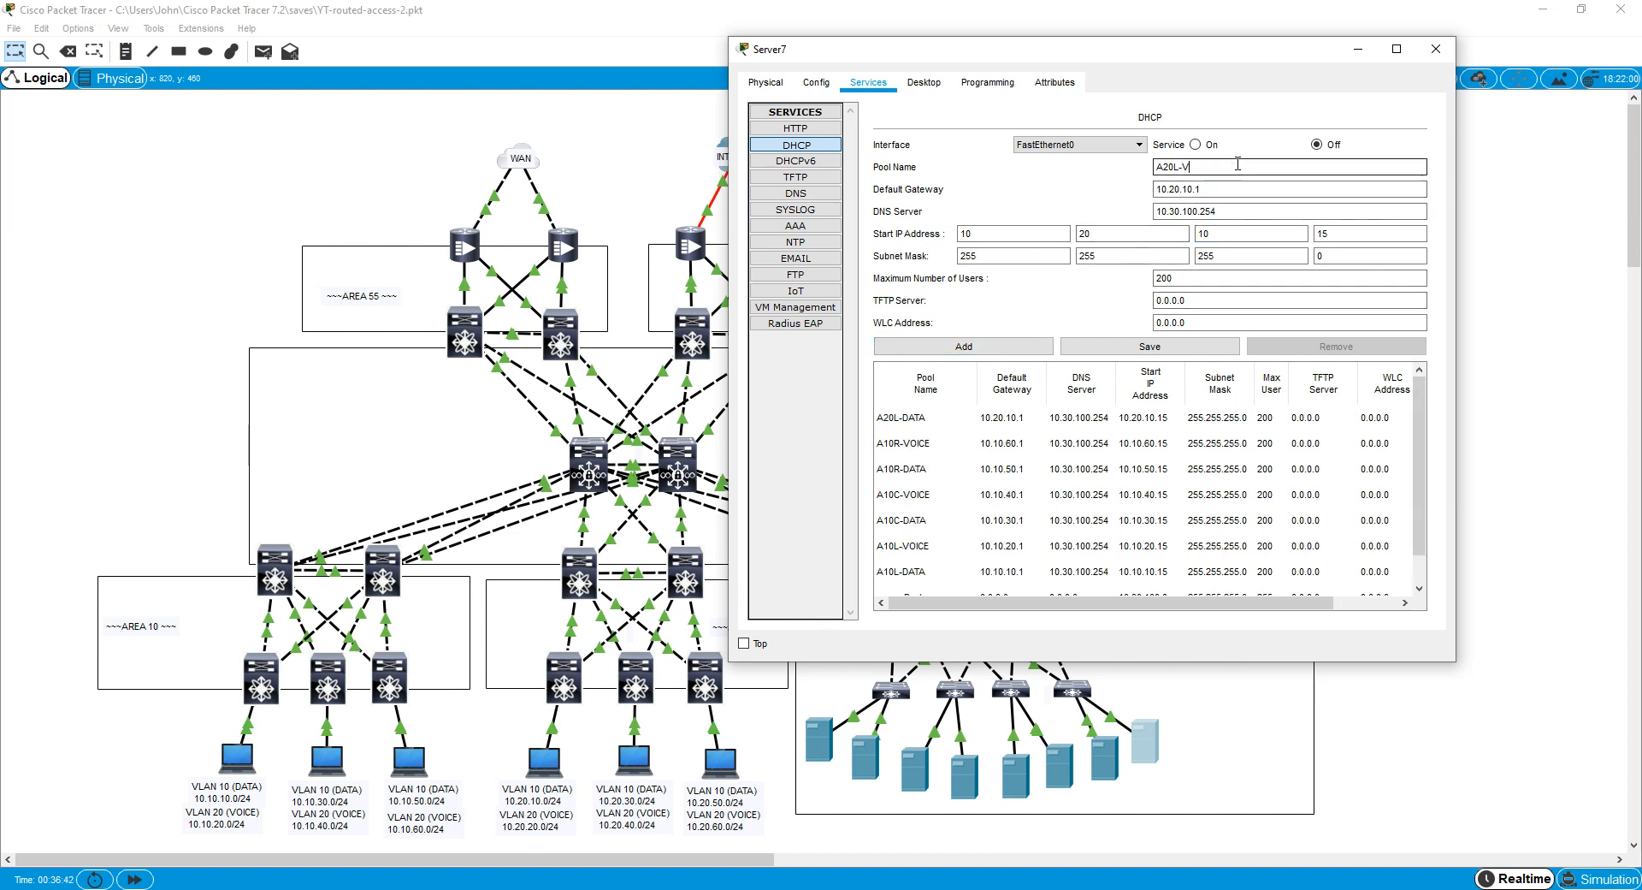
type("OICE")
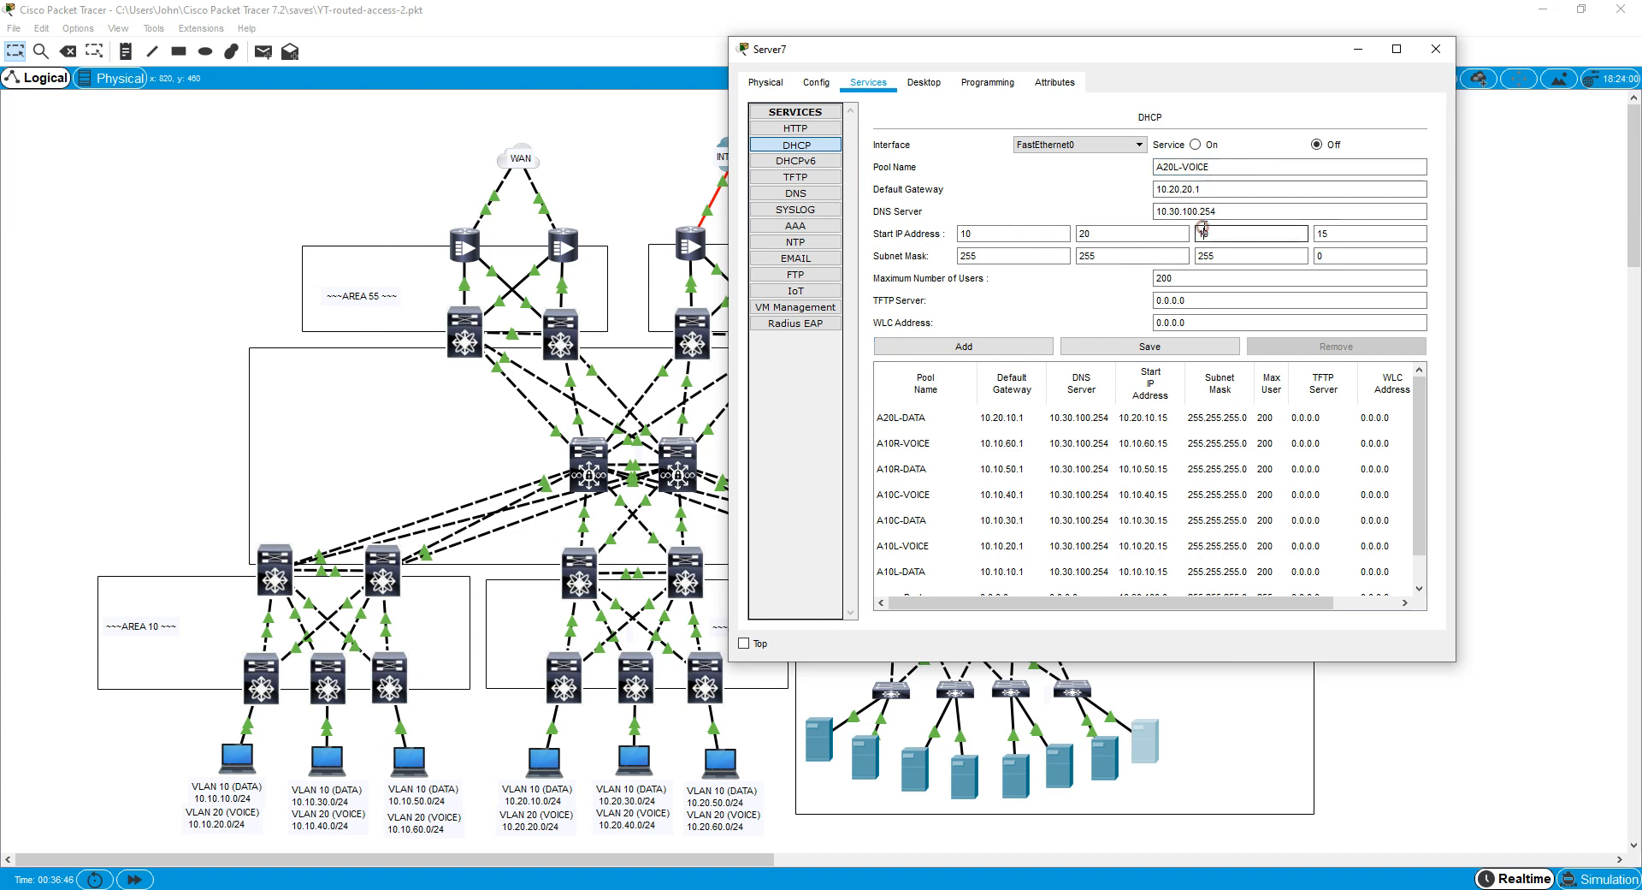
left_click(961, 345)
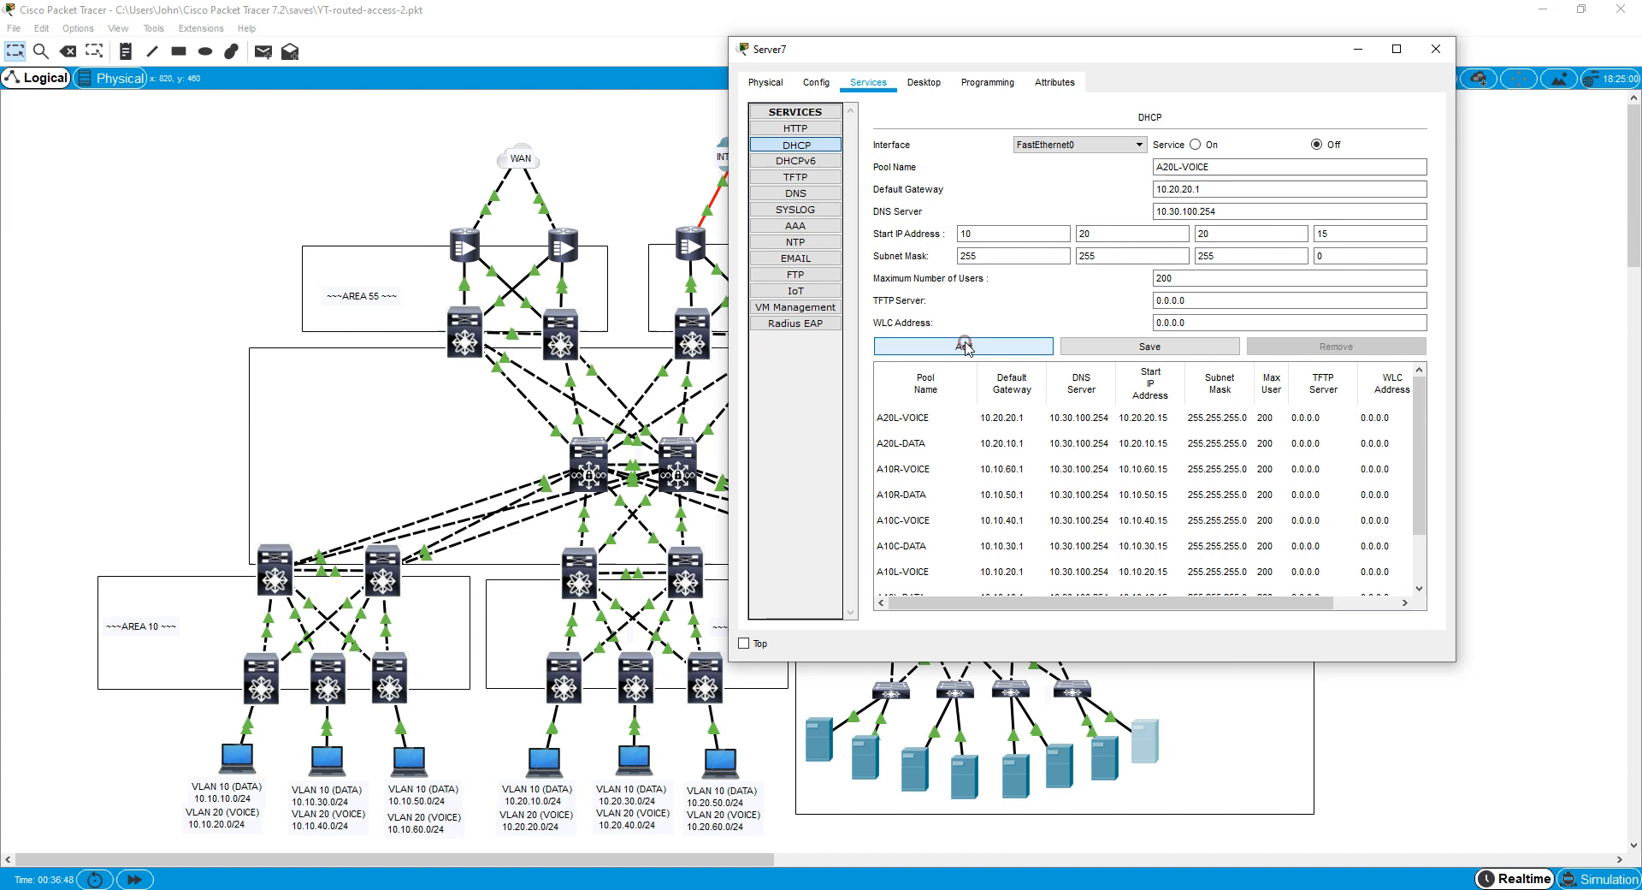
left_click(1288, 166)
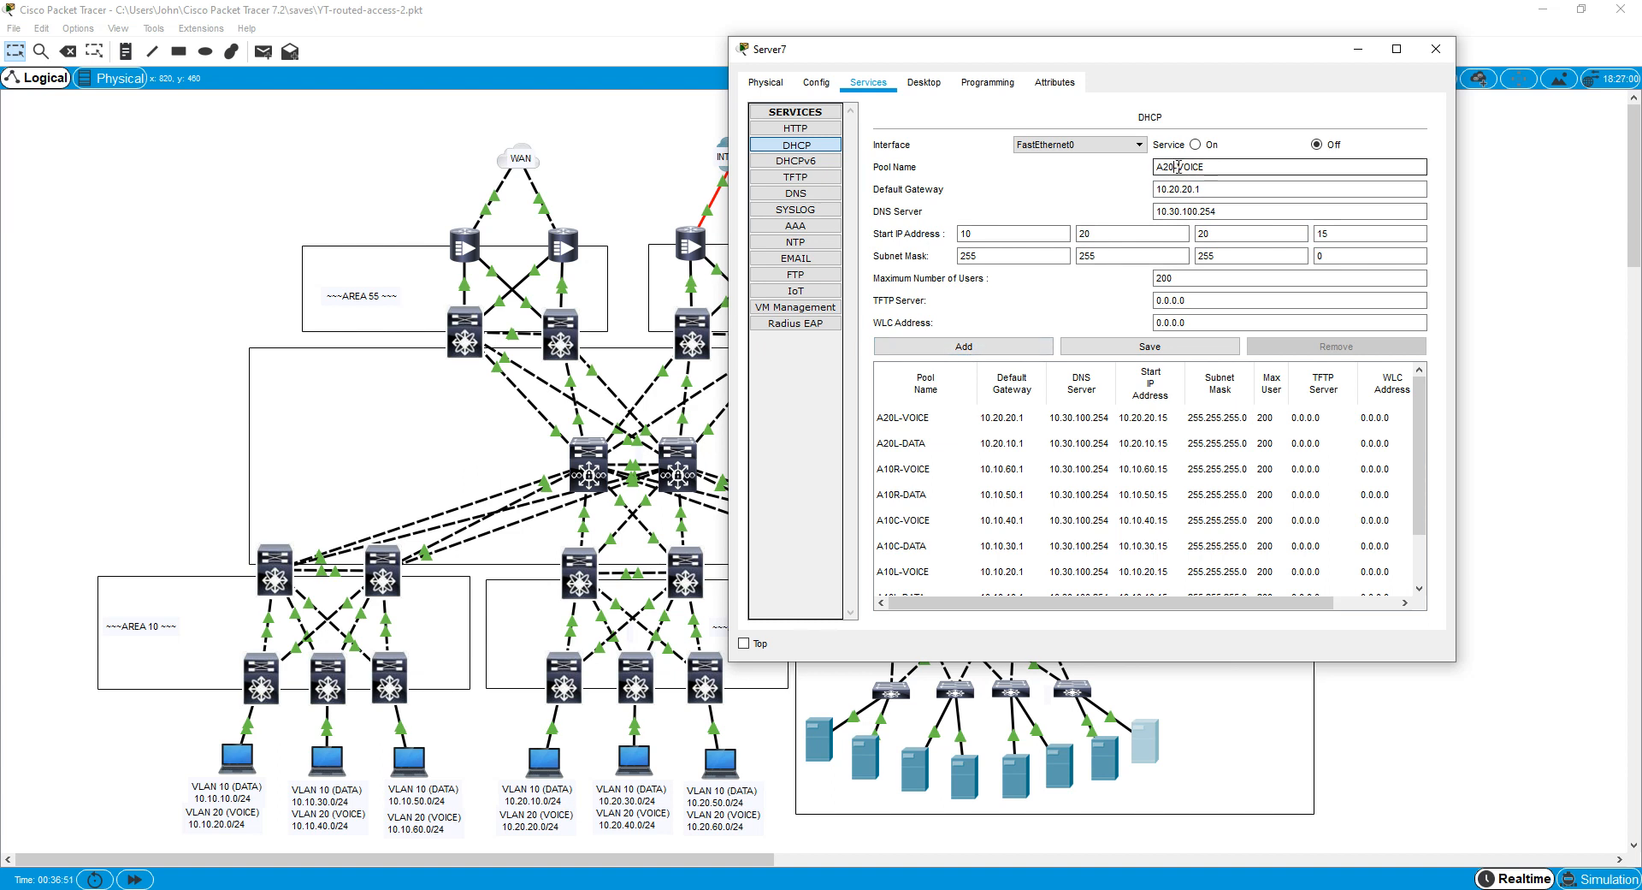
type("A20C-VOI")
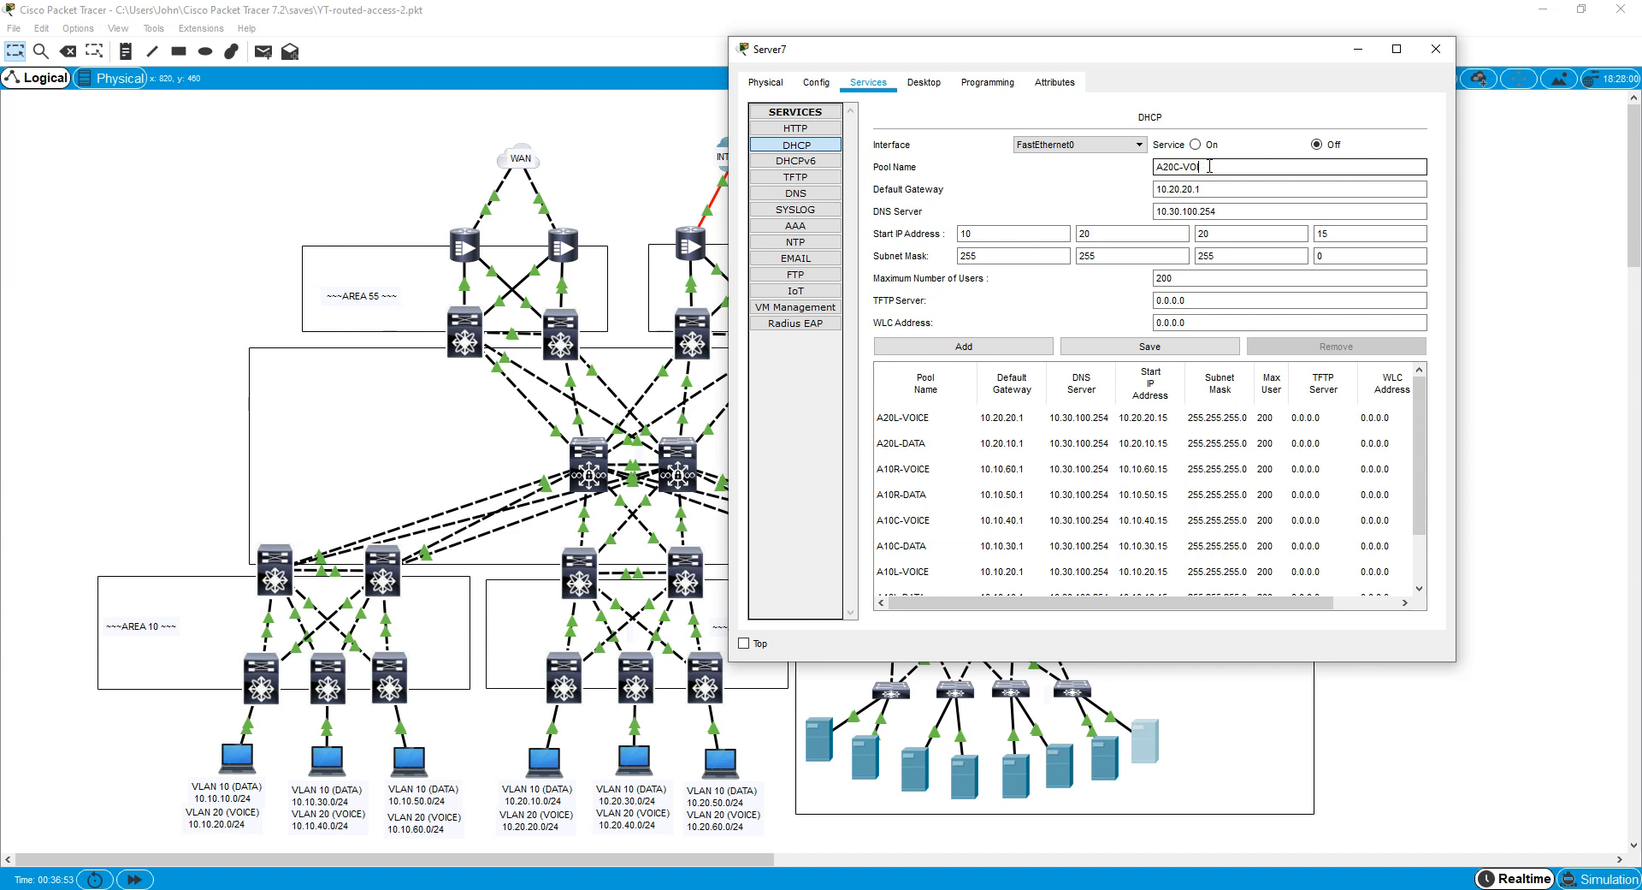
type("A20C-DATA")
left_click(1290, 188)
type("3")
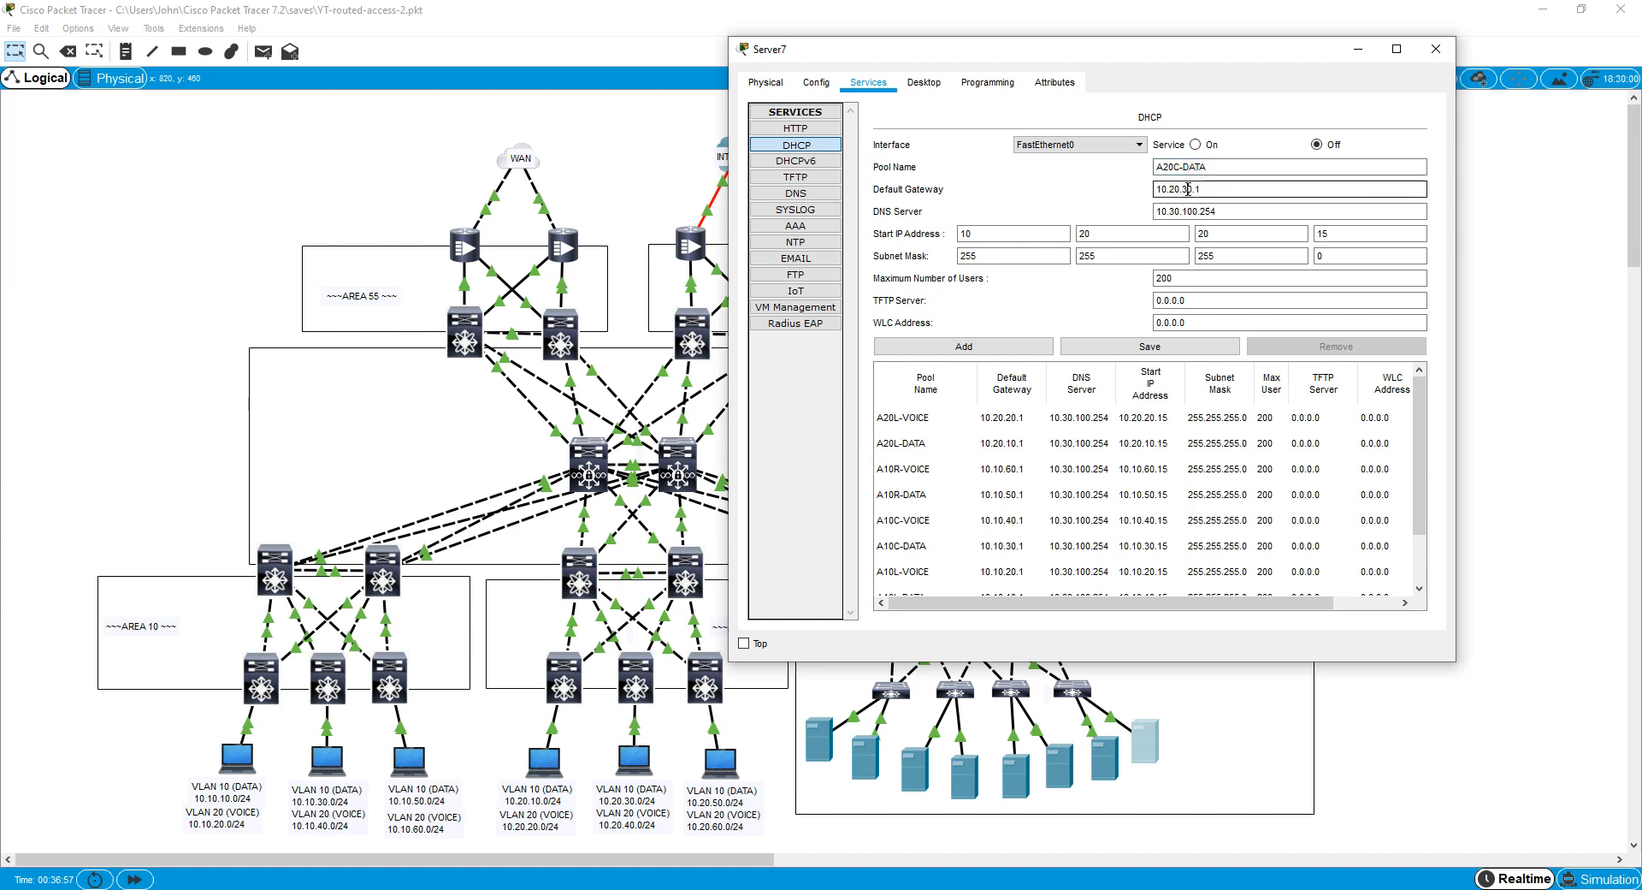
left_click(1250, 232)
type("30")
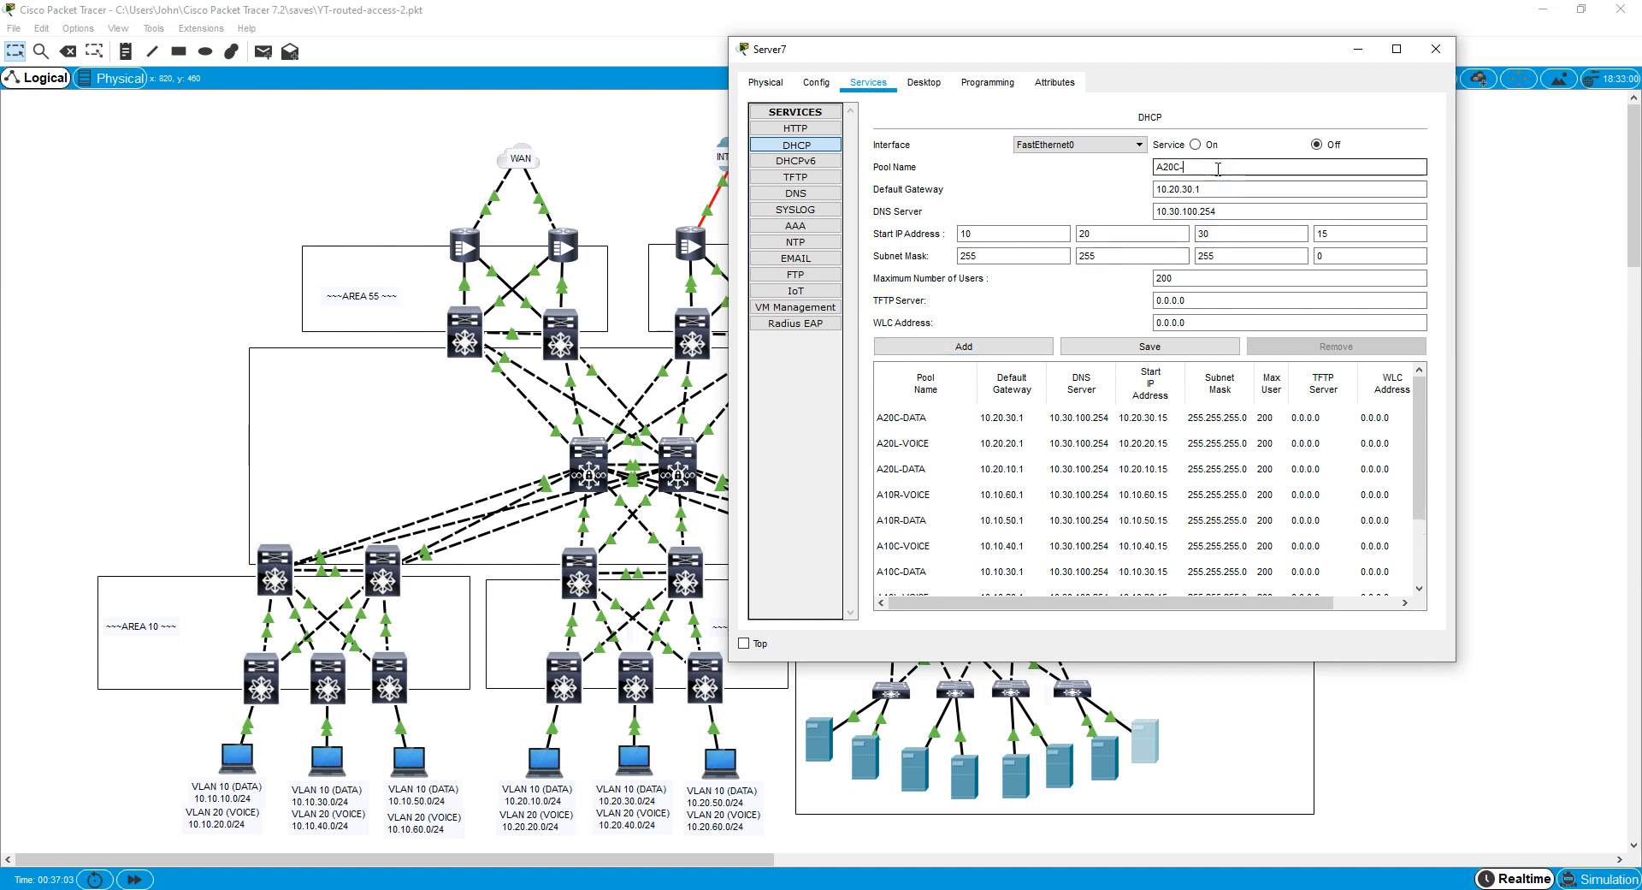
Add the A20C-VOICE and A20R-DATA pools to Server7.
type("VOICE")
left_click(1290, 188)
type("4")
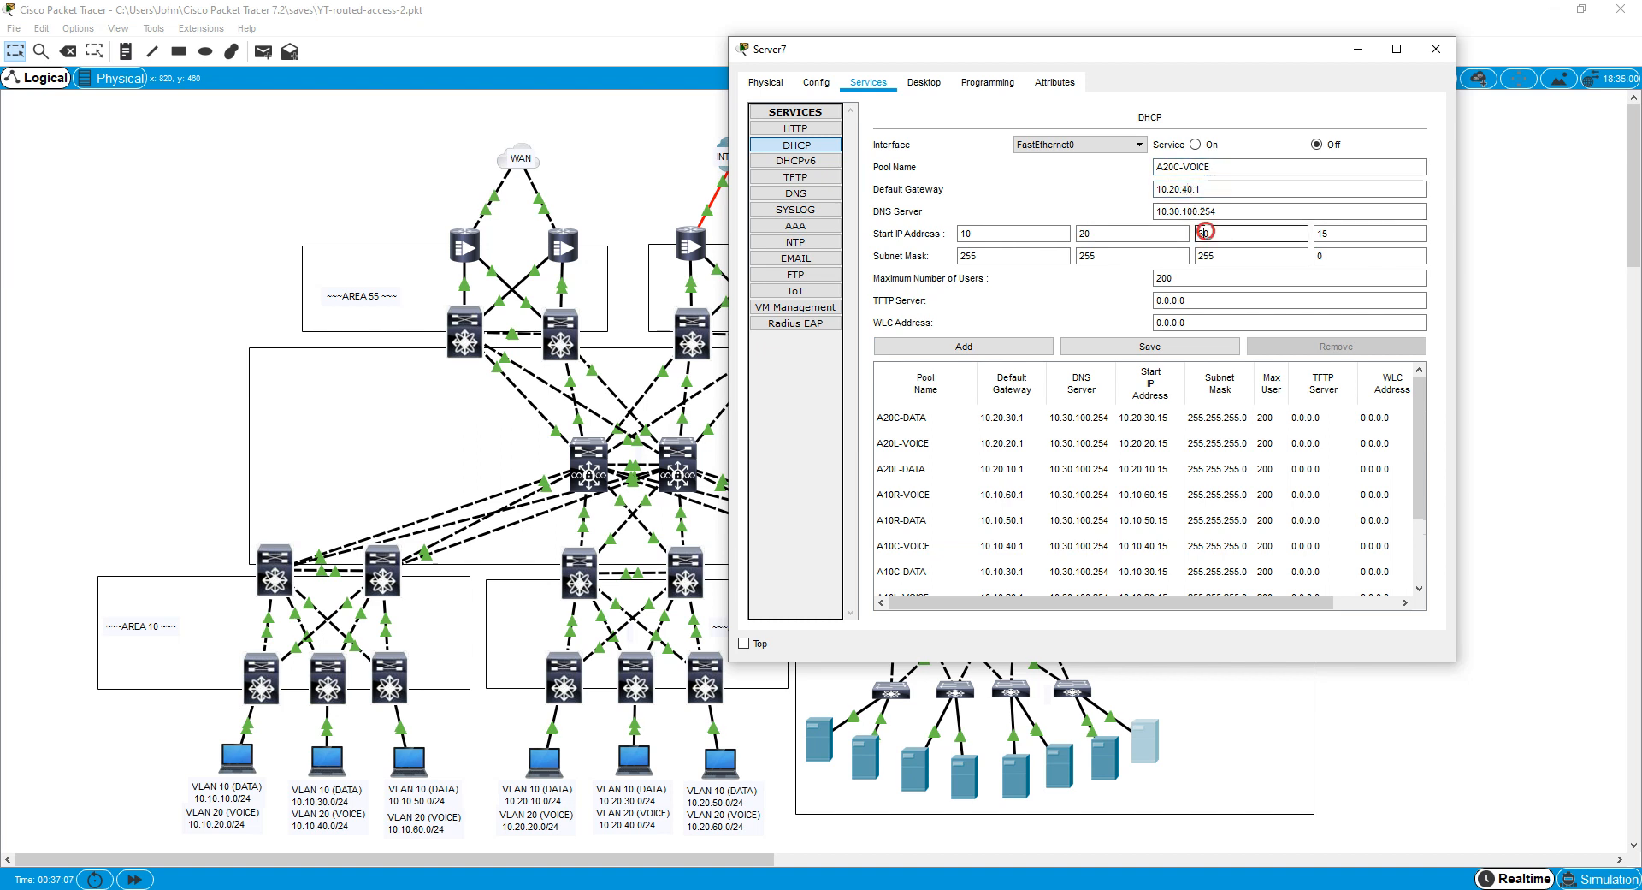
left_click(962, 346)
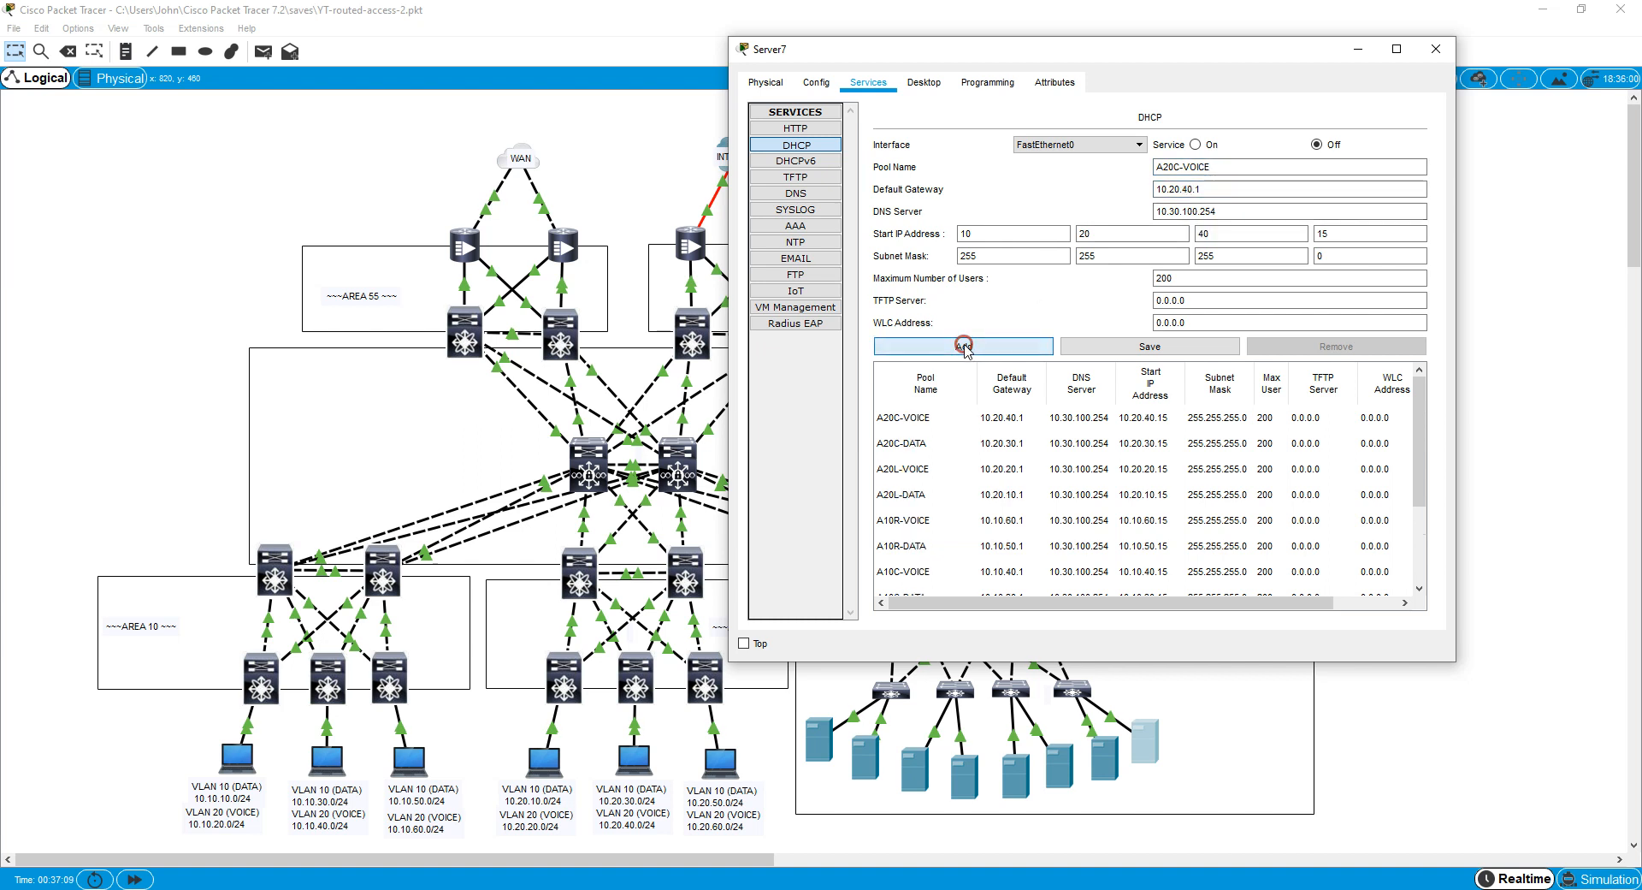
left_click(1288, 166)
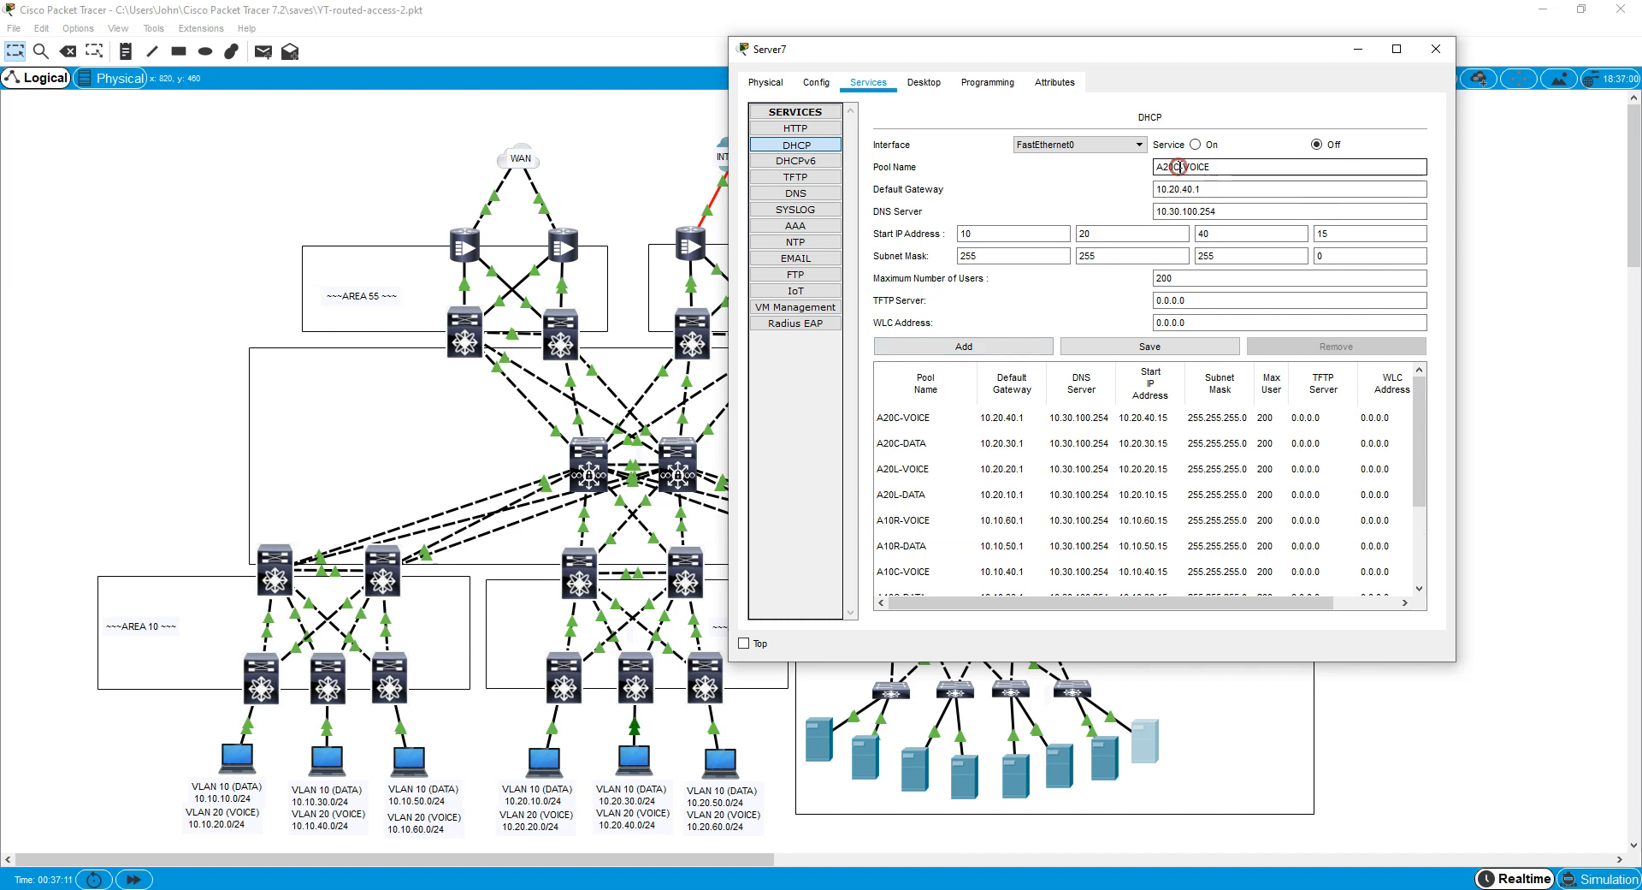
type("A20R-VOICE")
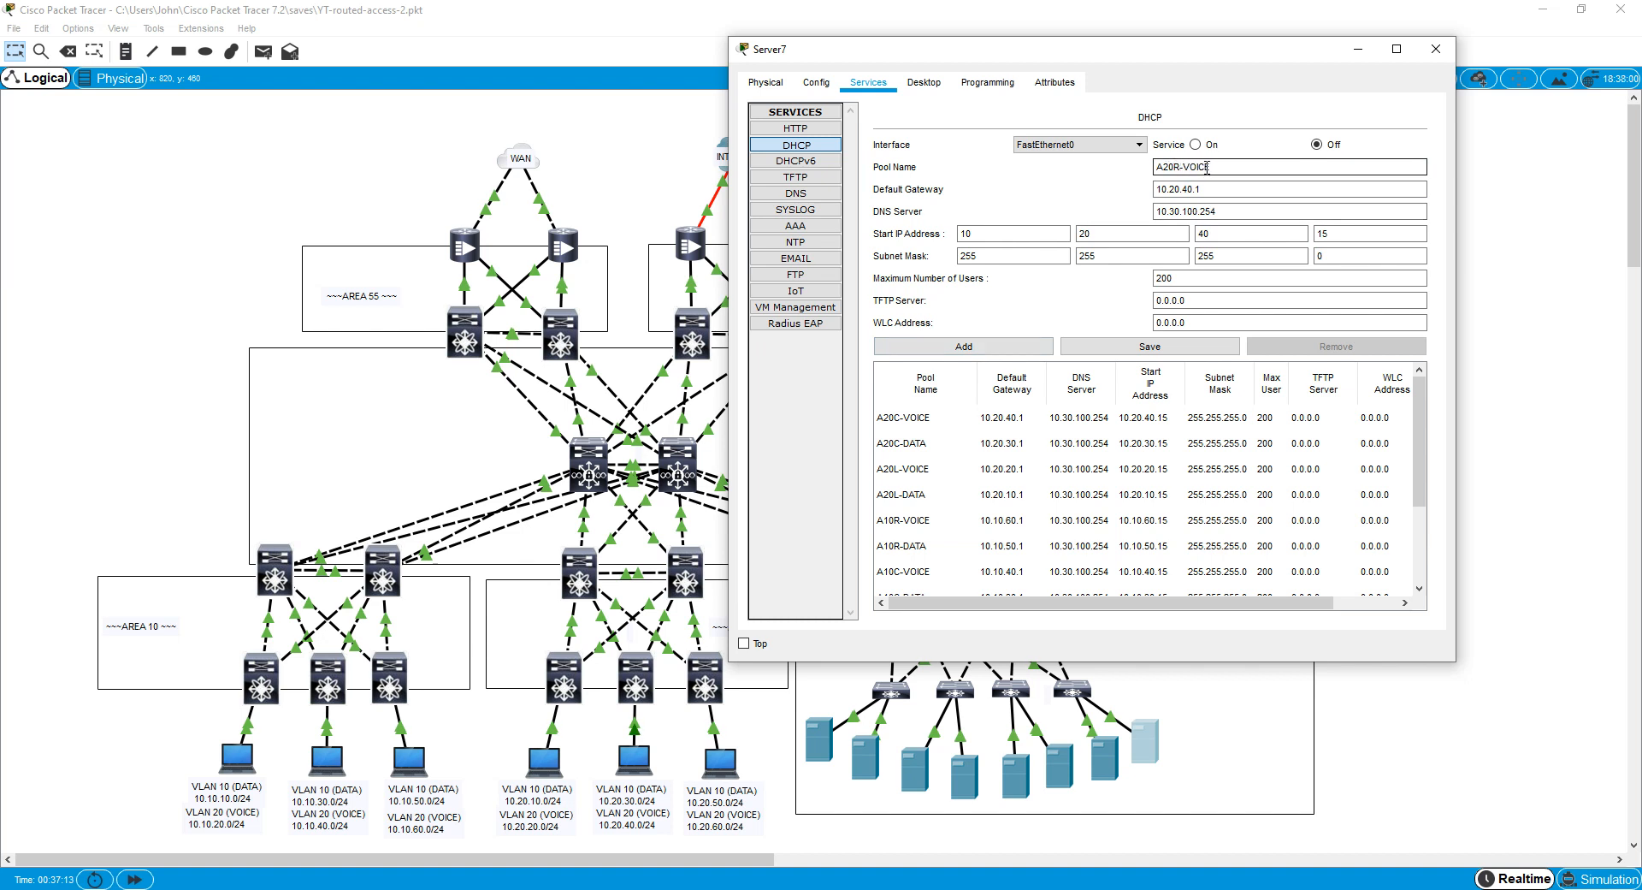
key("BackSpace")
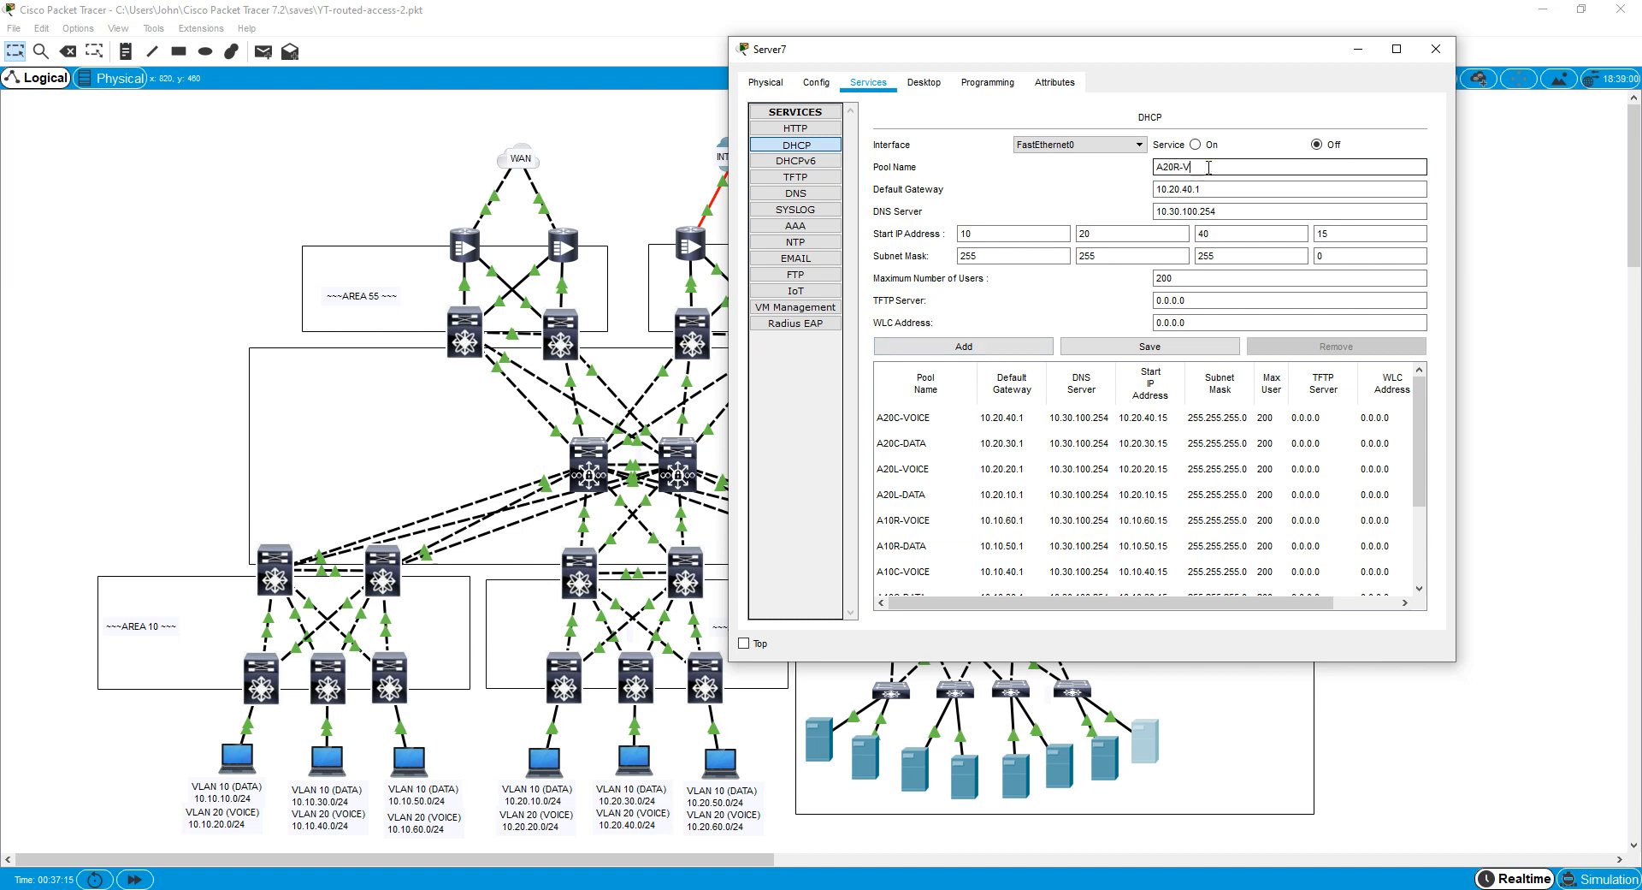
type("DATA")
left_click(1251, 233)
type("50")
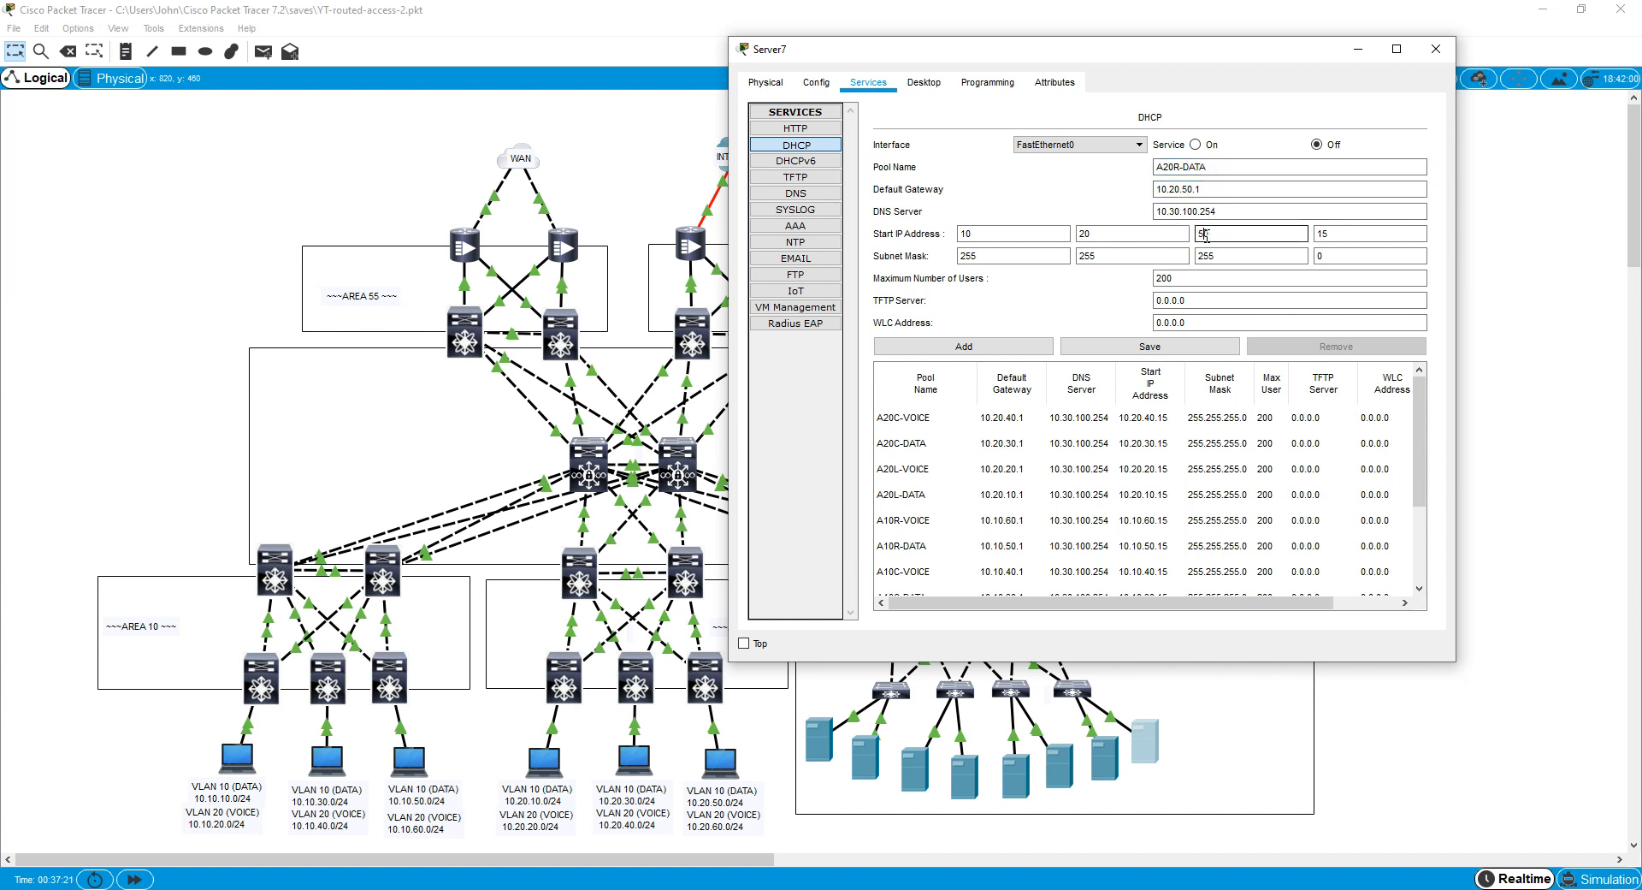
left_click(963, 347)
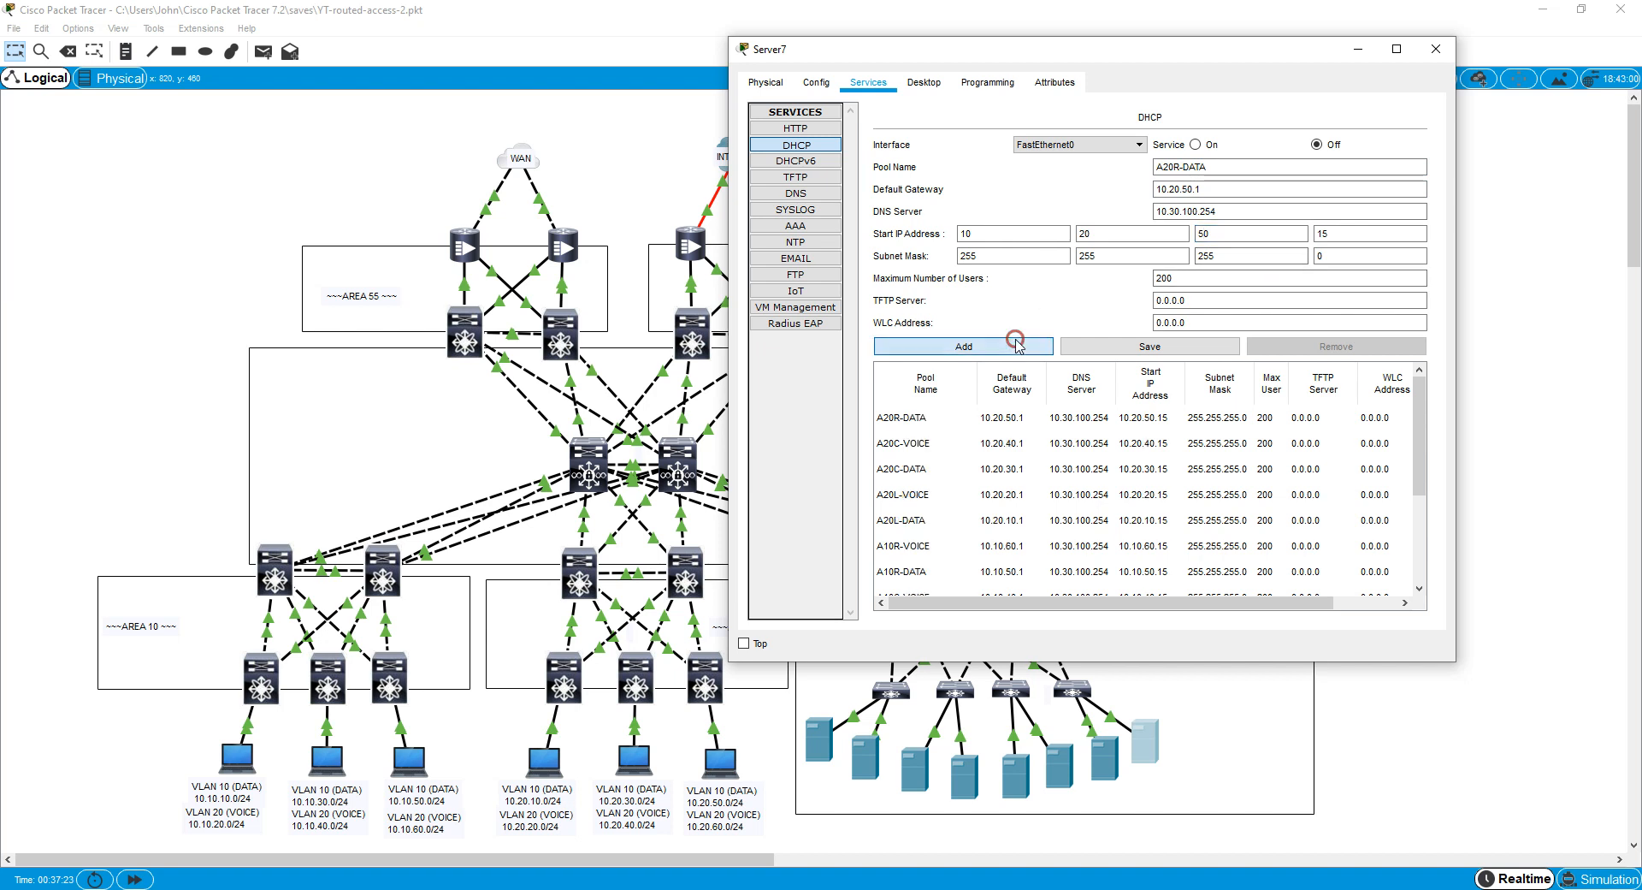
Name the last pool A20R-VOICE with gateway 10.20.60.1 and start 10.20.60.15.
left_click(1247, 166)
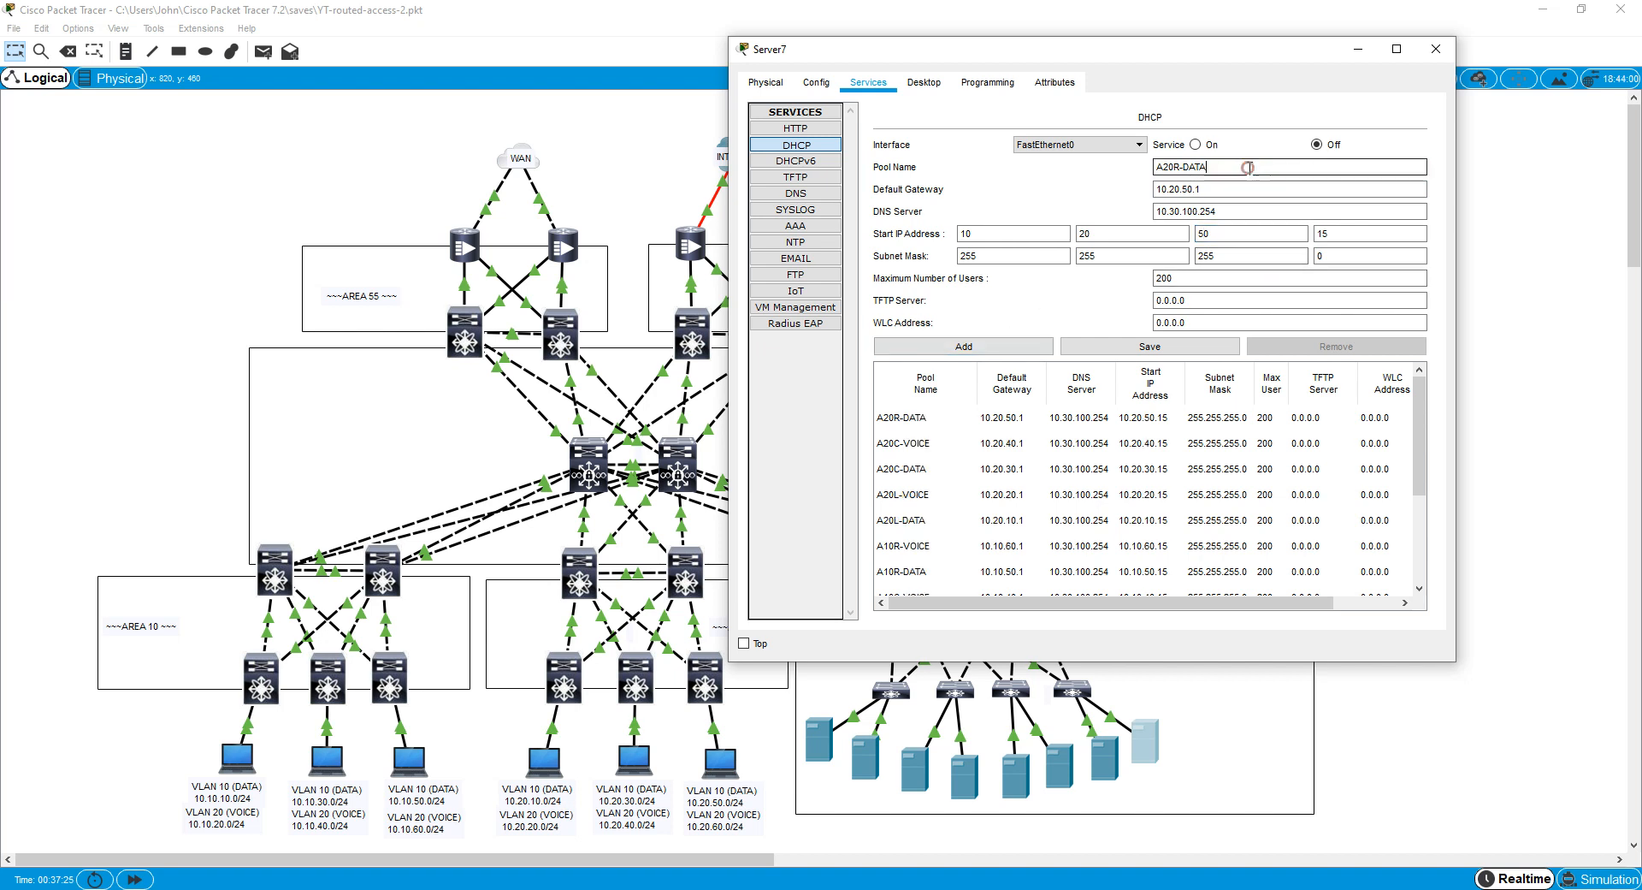
type("A20R-VOICE")
left_click(1290, 188)
type("6")
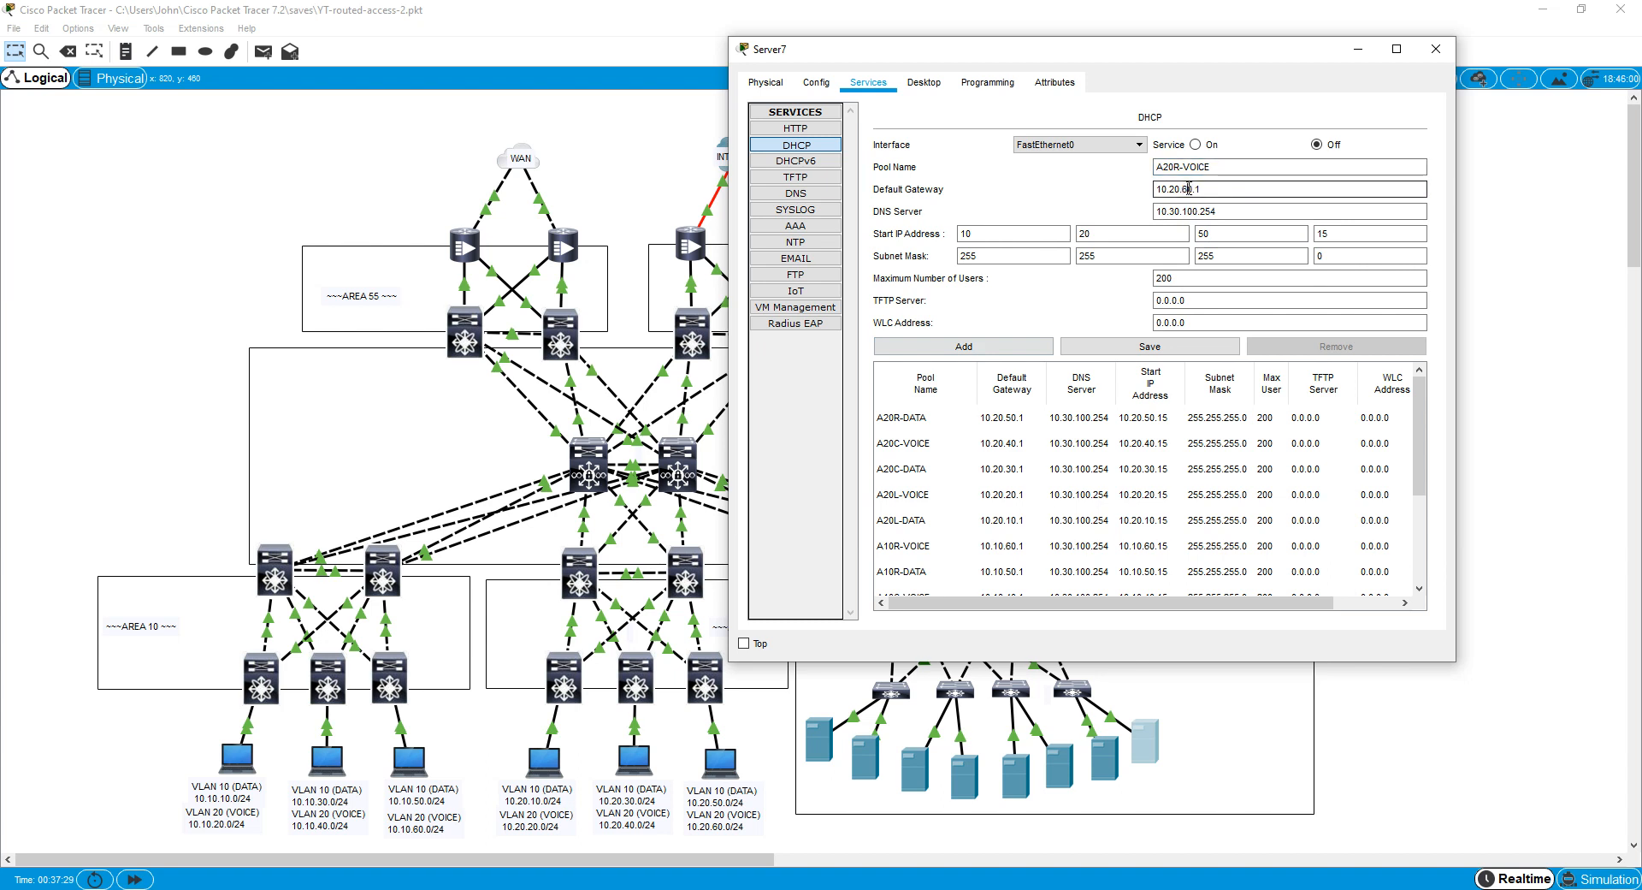
left_click(1250, 232)
type("60")
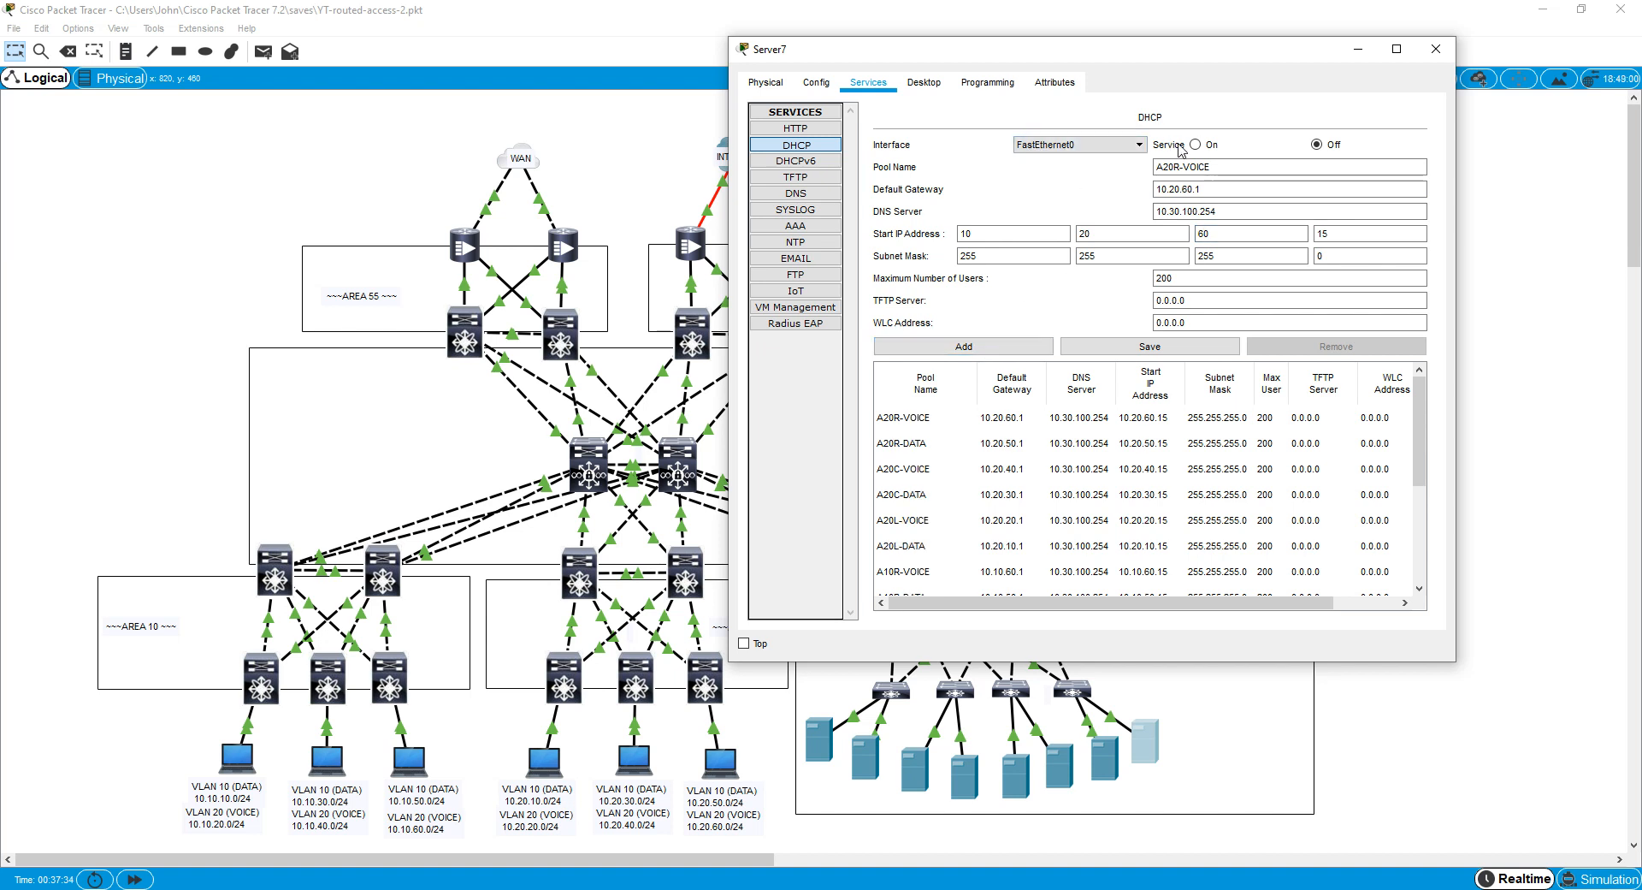
Turn Server7's DHCP service on and close its configuration window.
left_click(1195, 146)
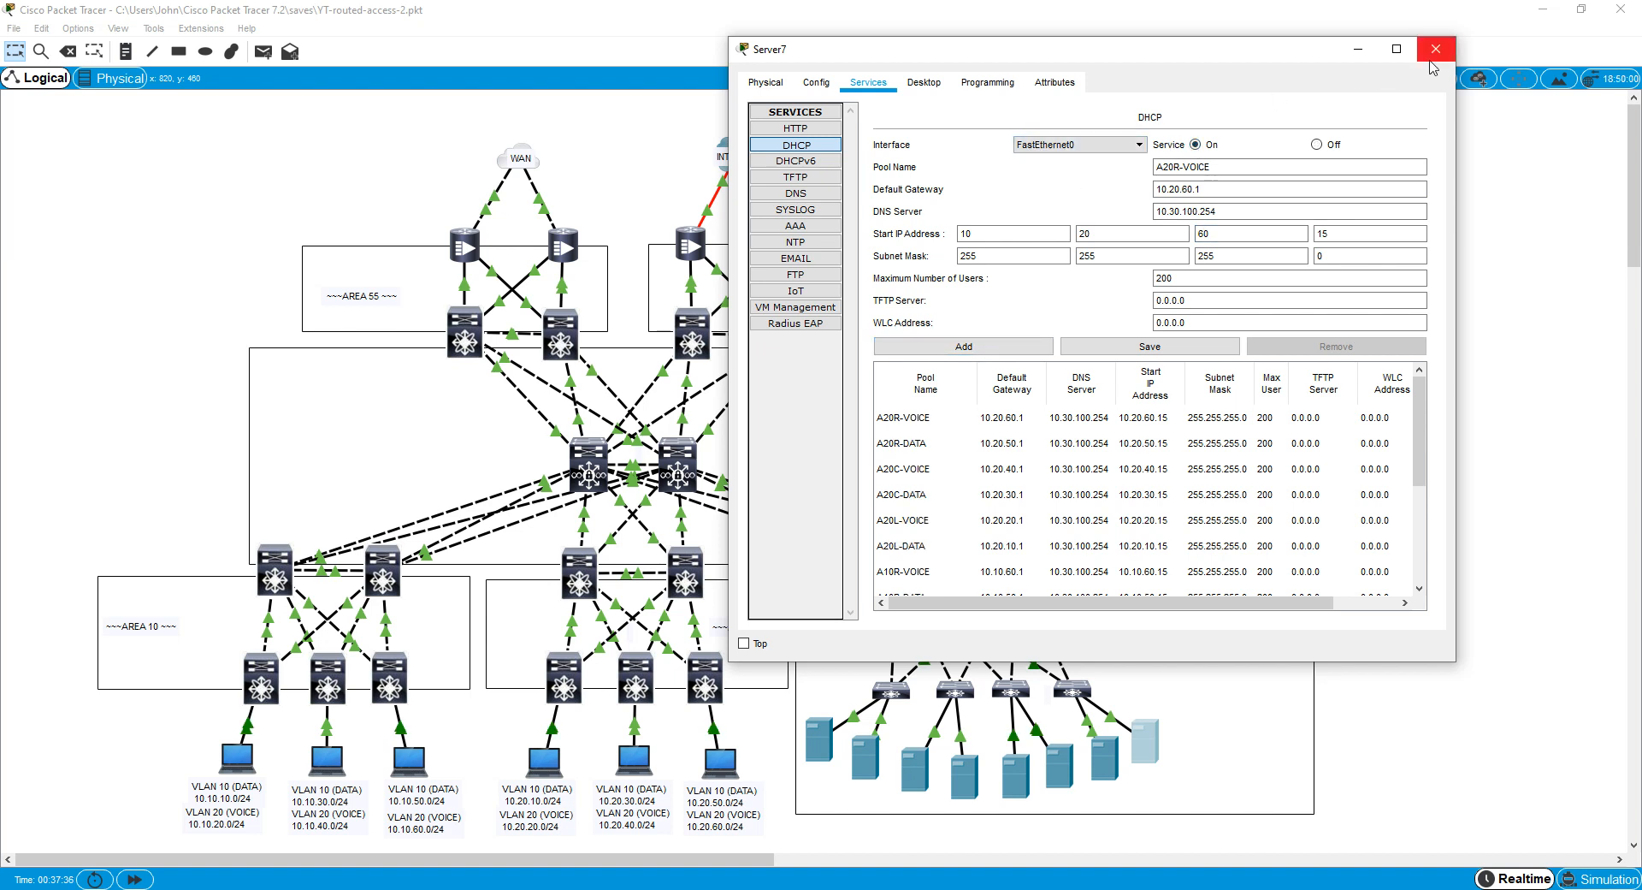
left_click(1433, 48)
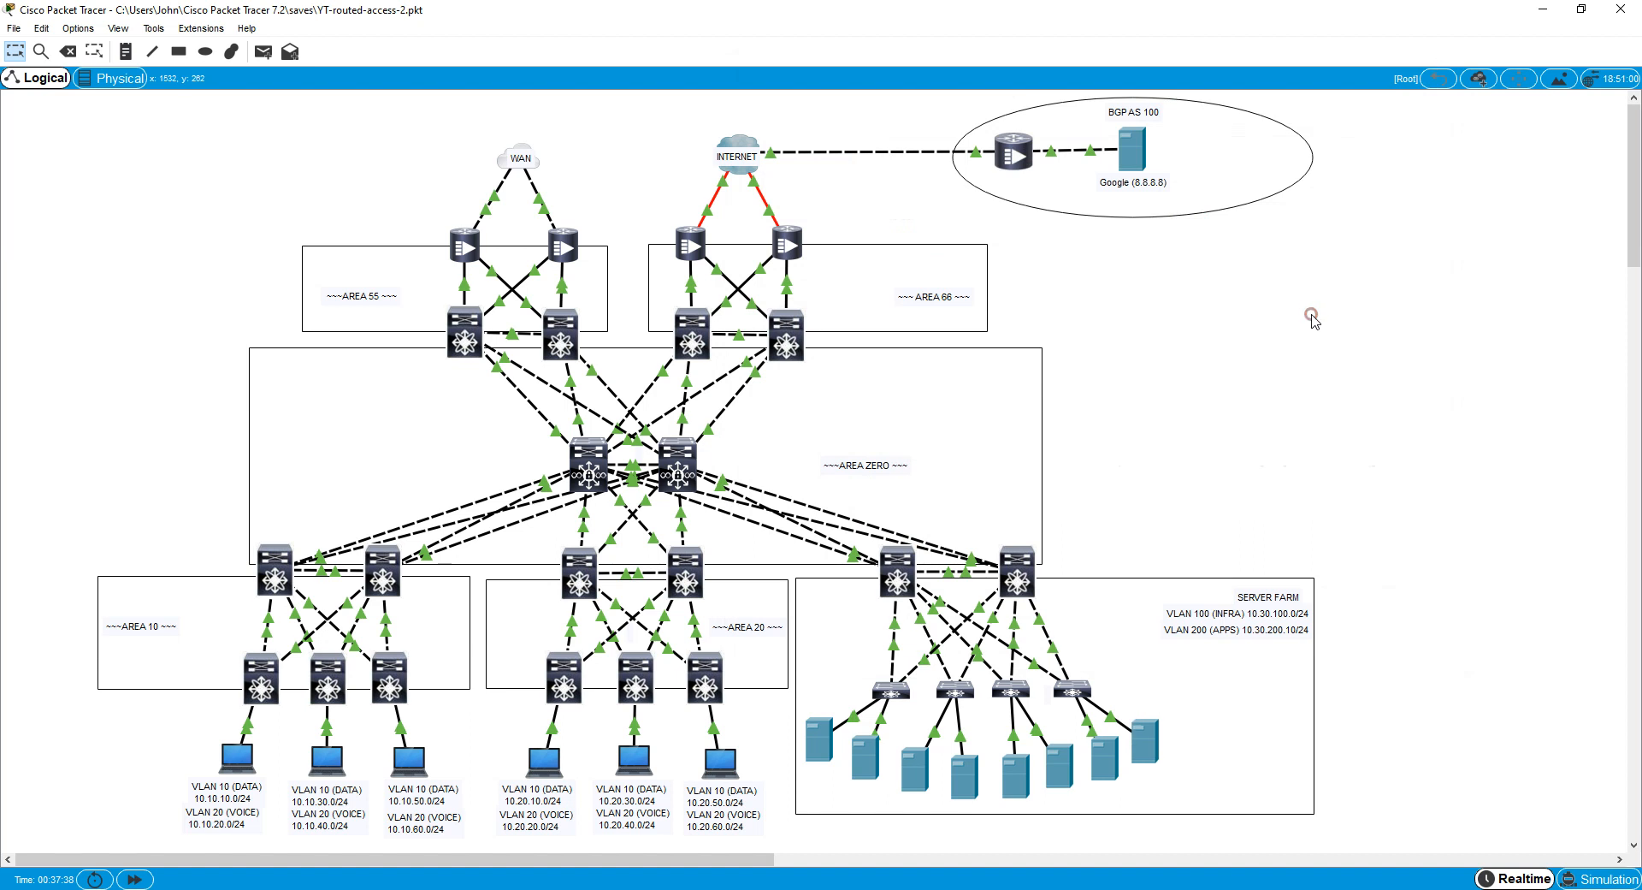
mouse_move(1086, 785)
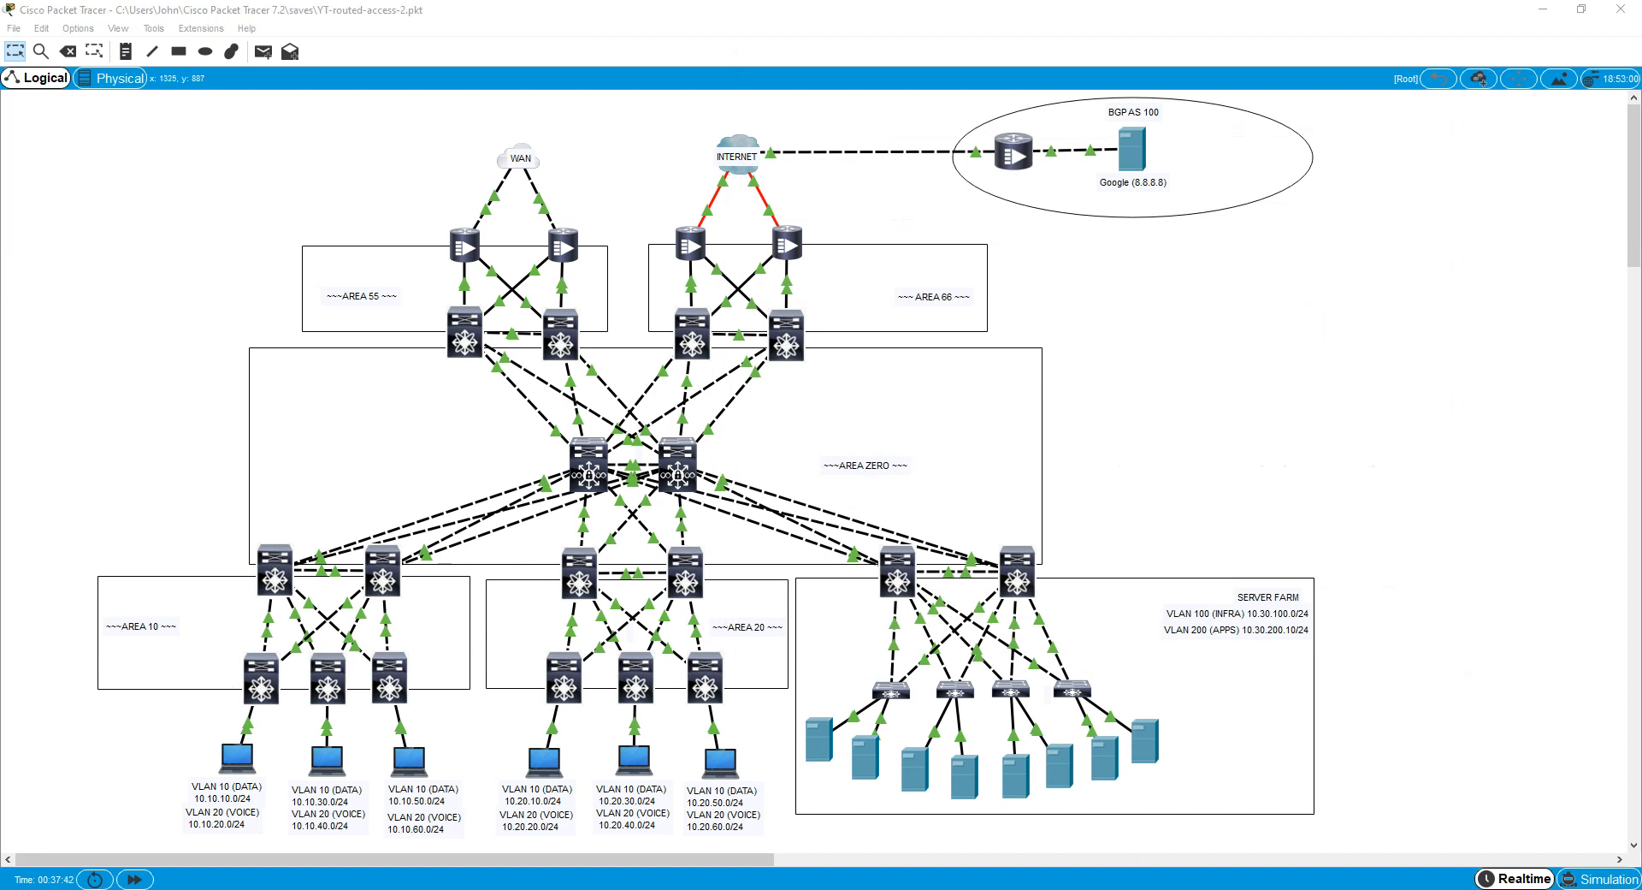
Launch Notepad via Win+R and open the NOTES file from the Routed Access Youtube folder.
key("win+r")
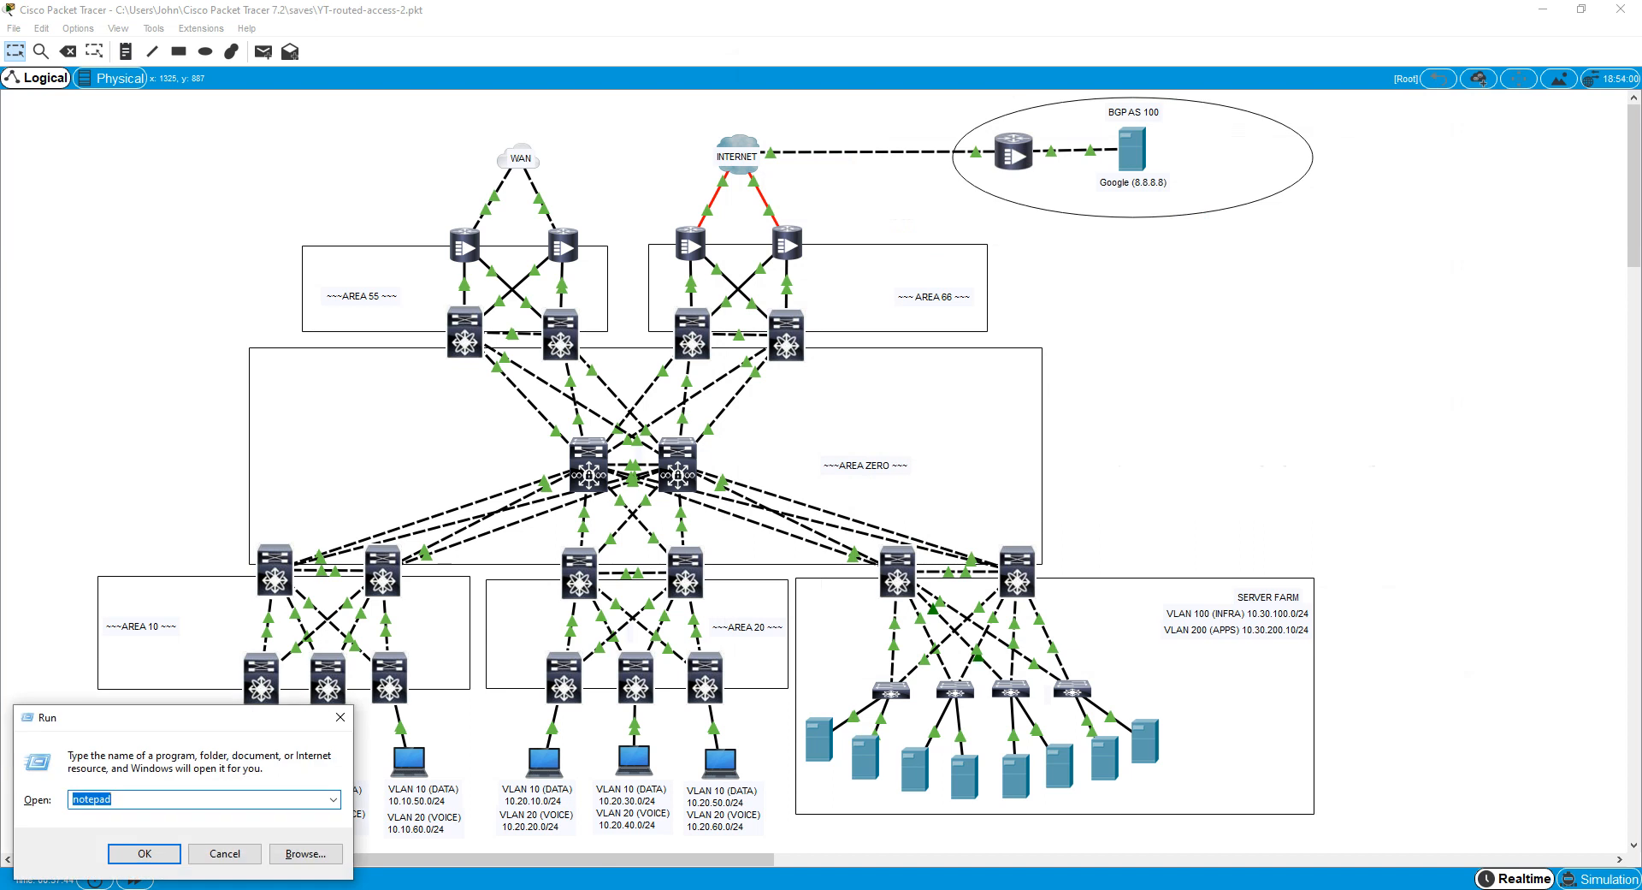
left_click(161, 80)
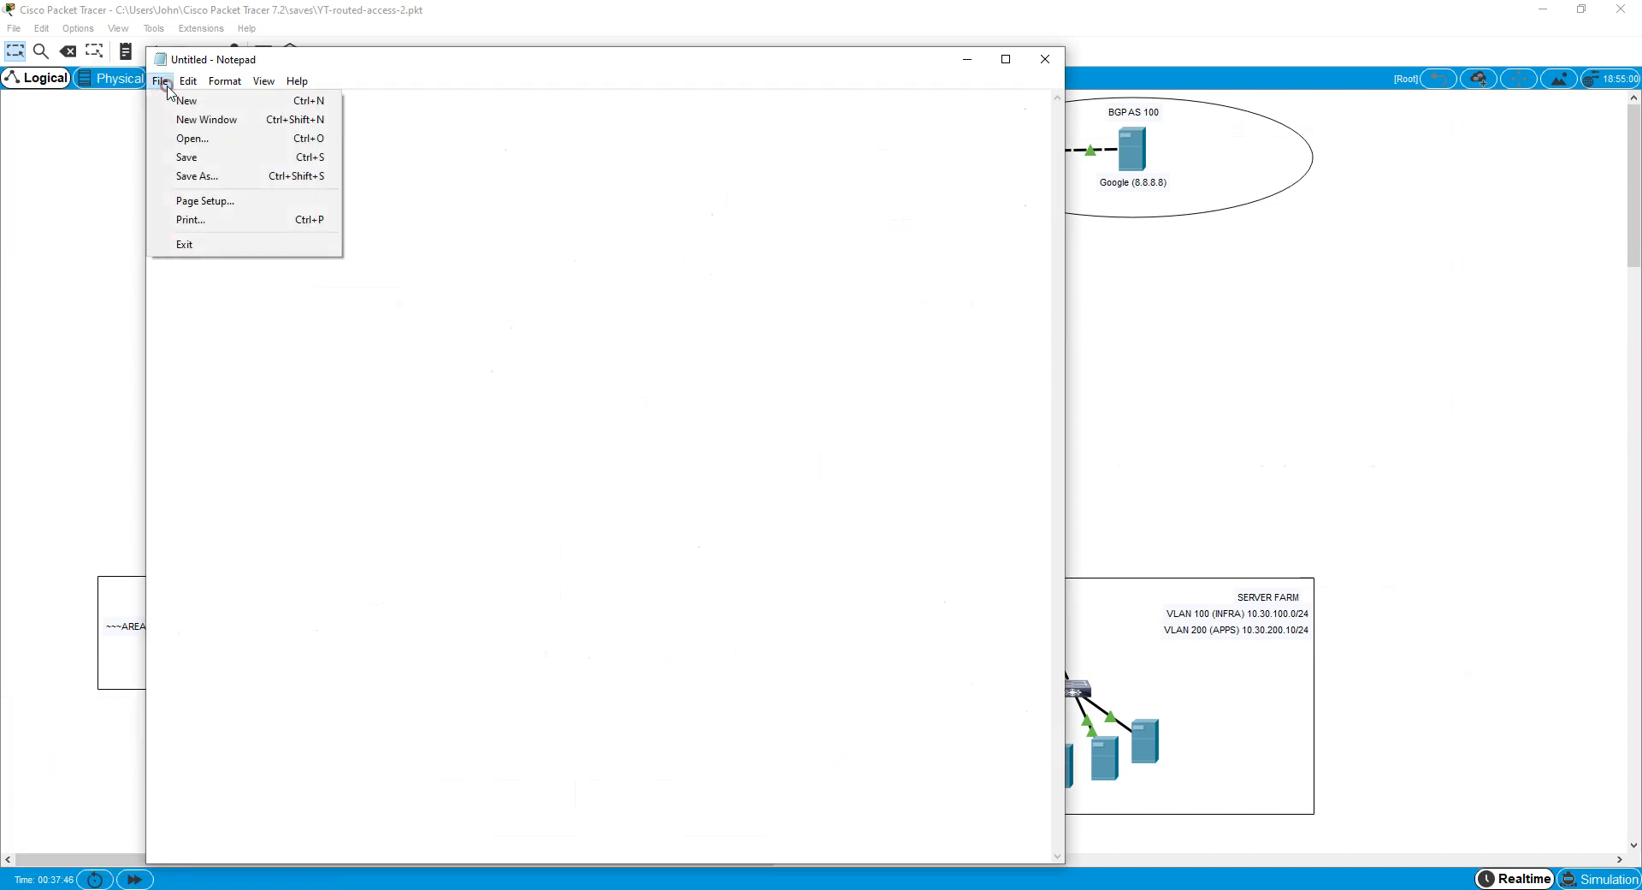
left_click(191, 139)
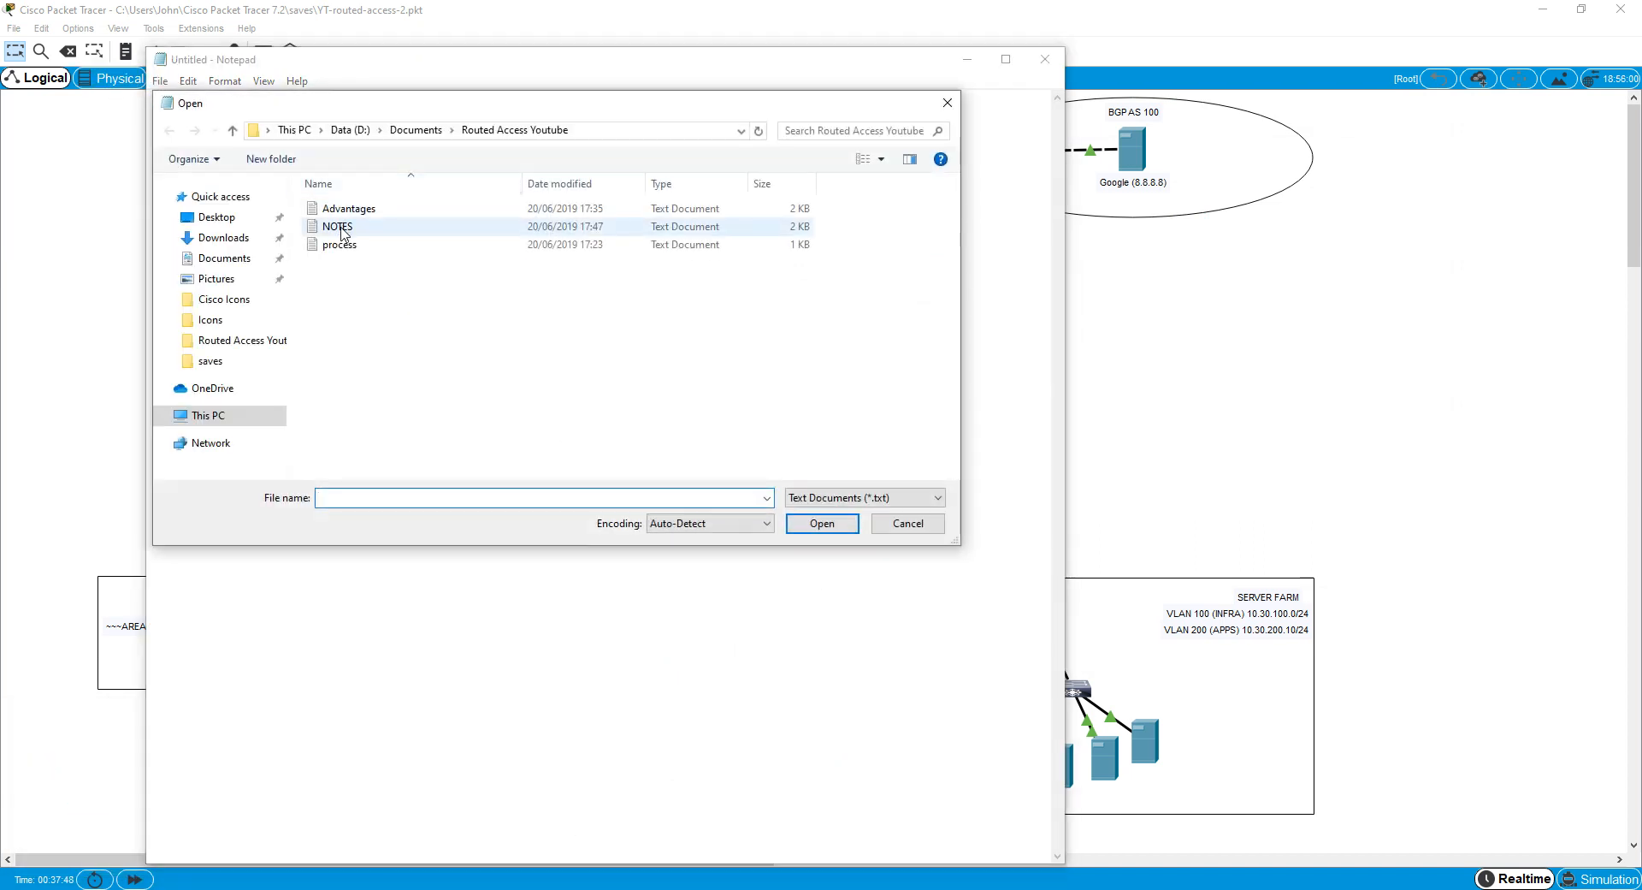
double_click(339, 245)
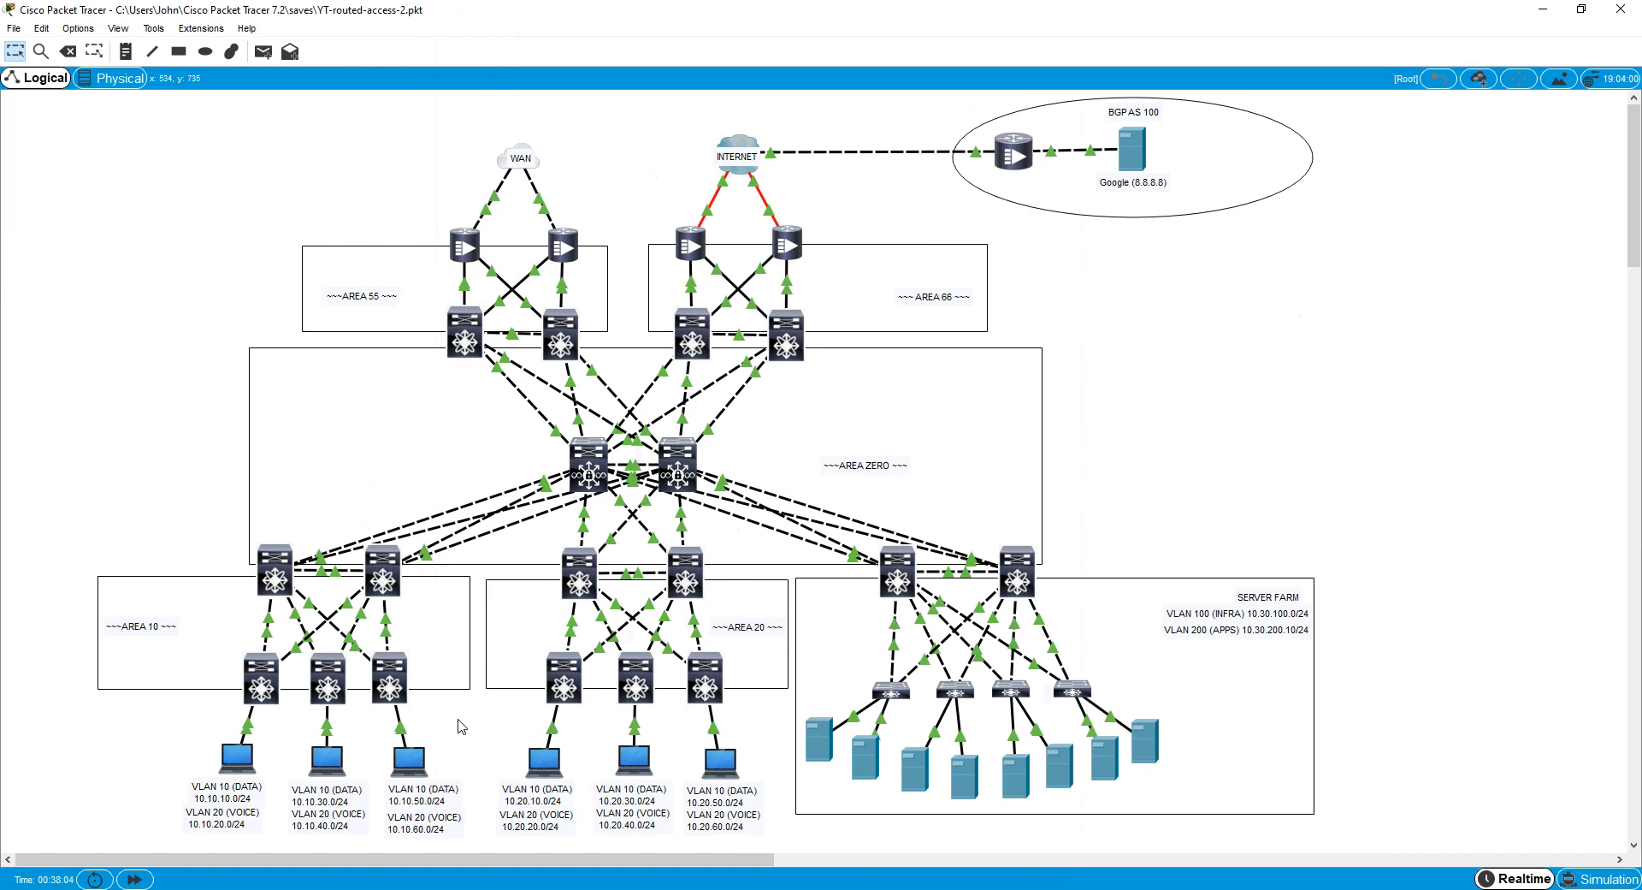
mouse_move(250, 728)
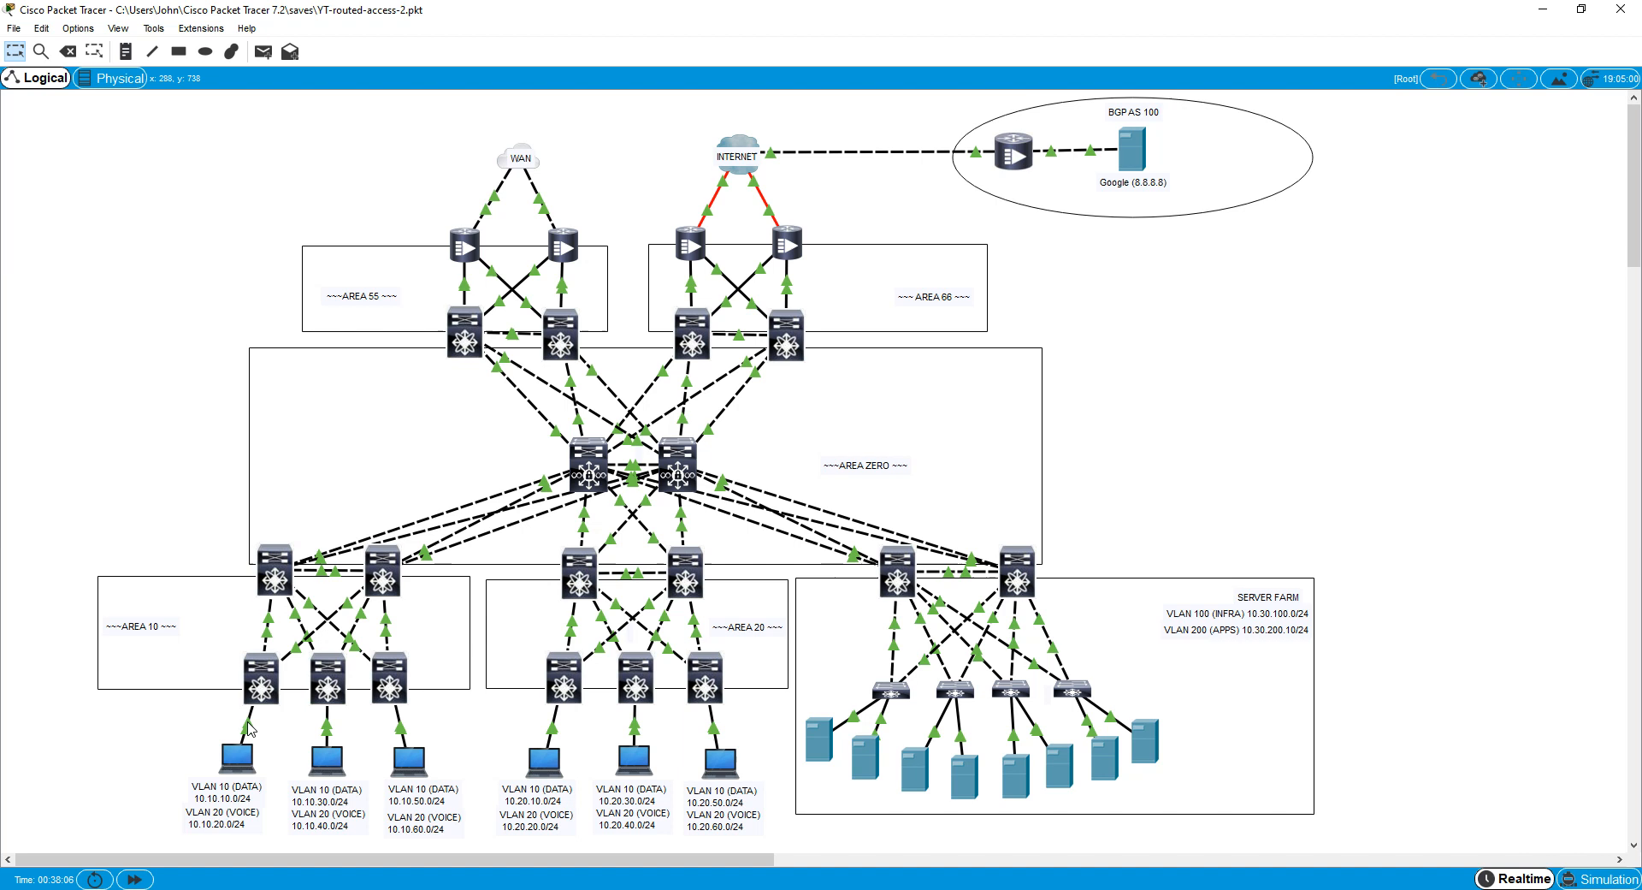
mouse_move(330, 725)
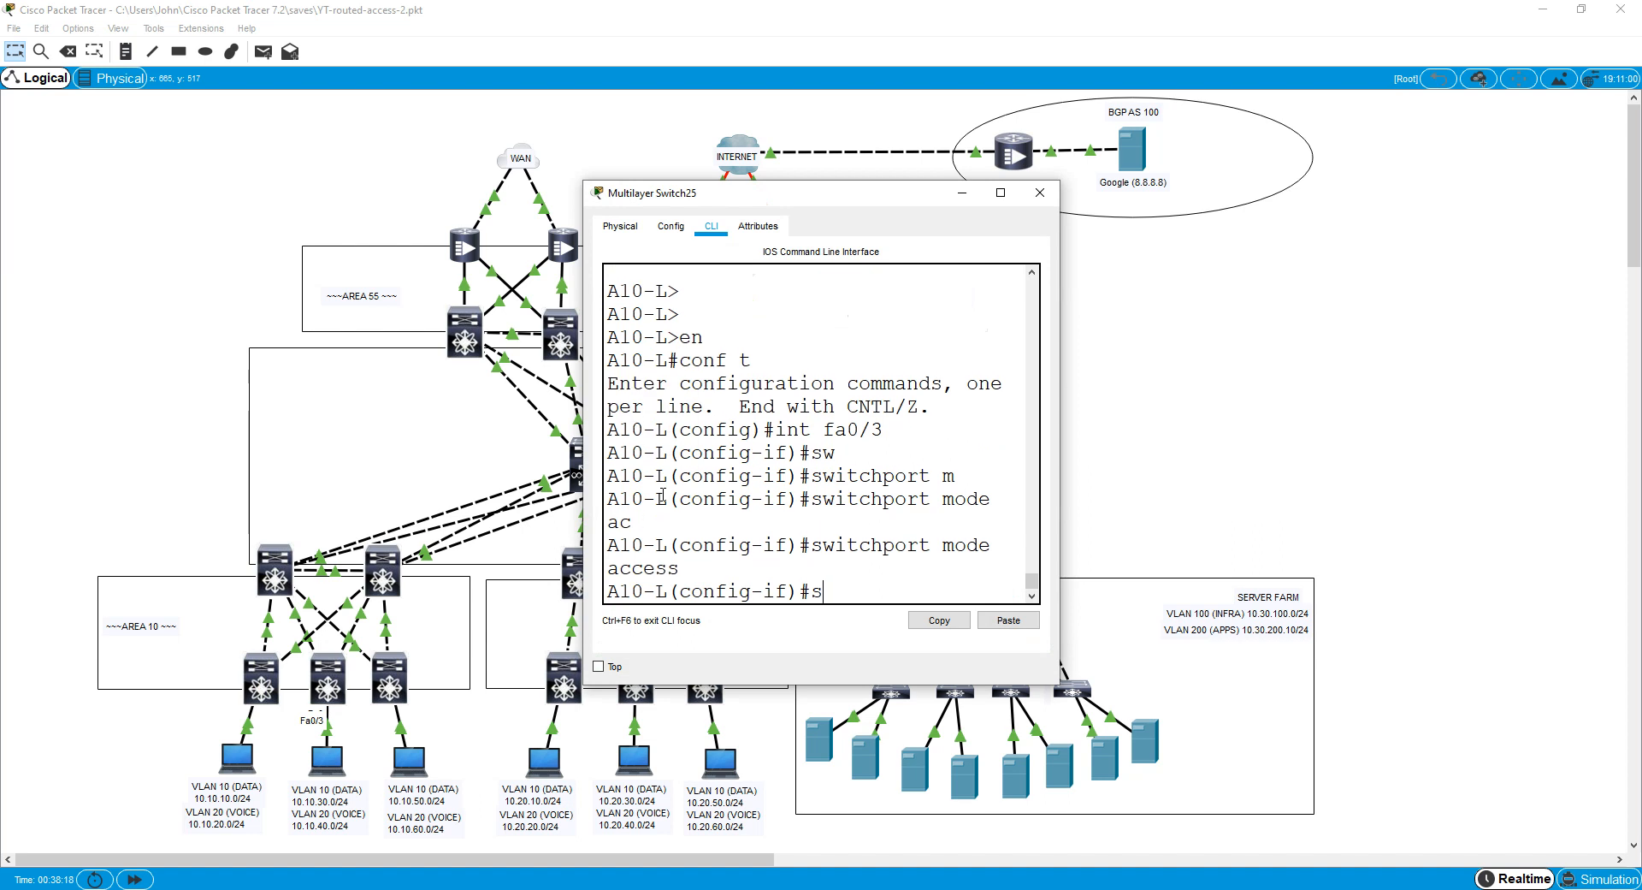
Assign A10-L's Fa0/3 to VLAN 10 and move on to switch A10-C.
type("switchport access vlan")
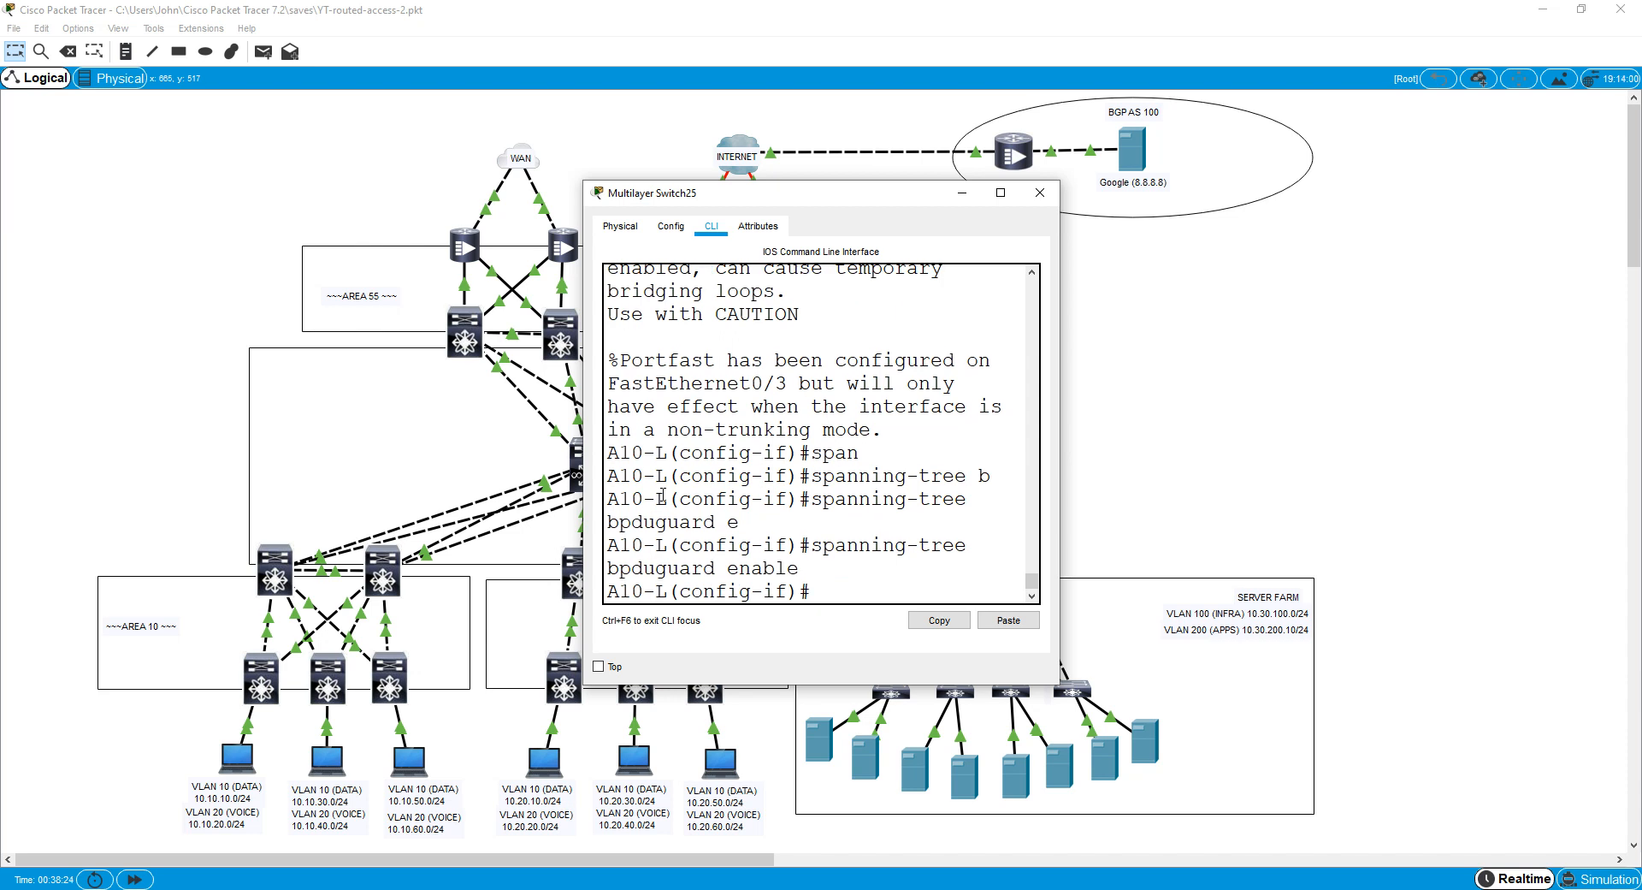
left_click(1039, 194)
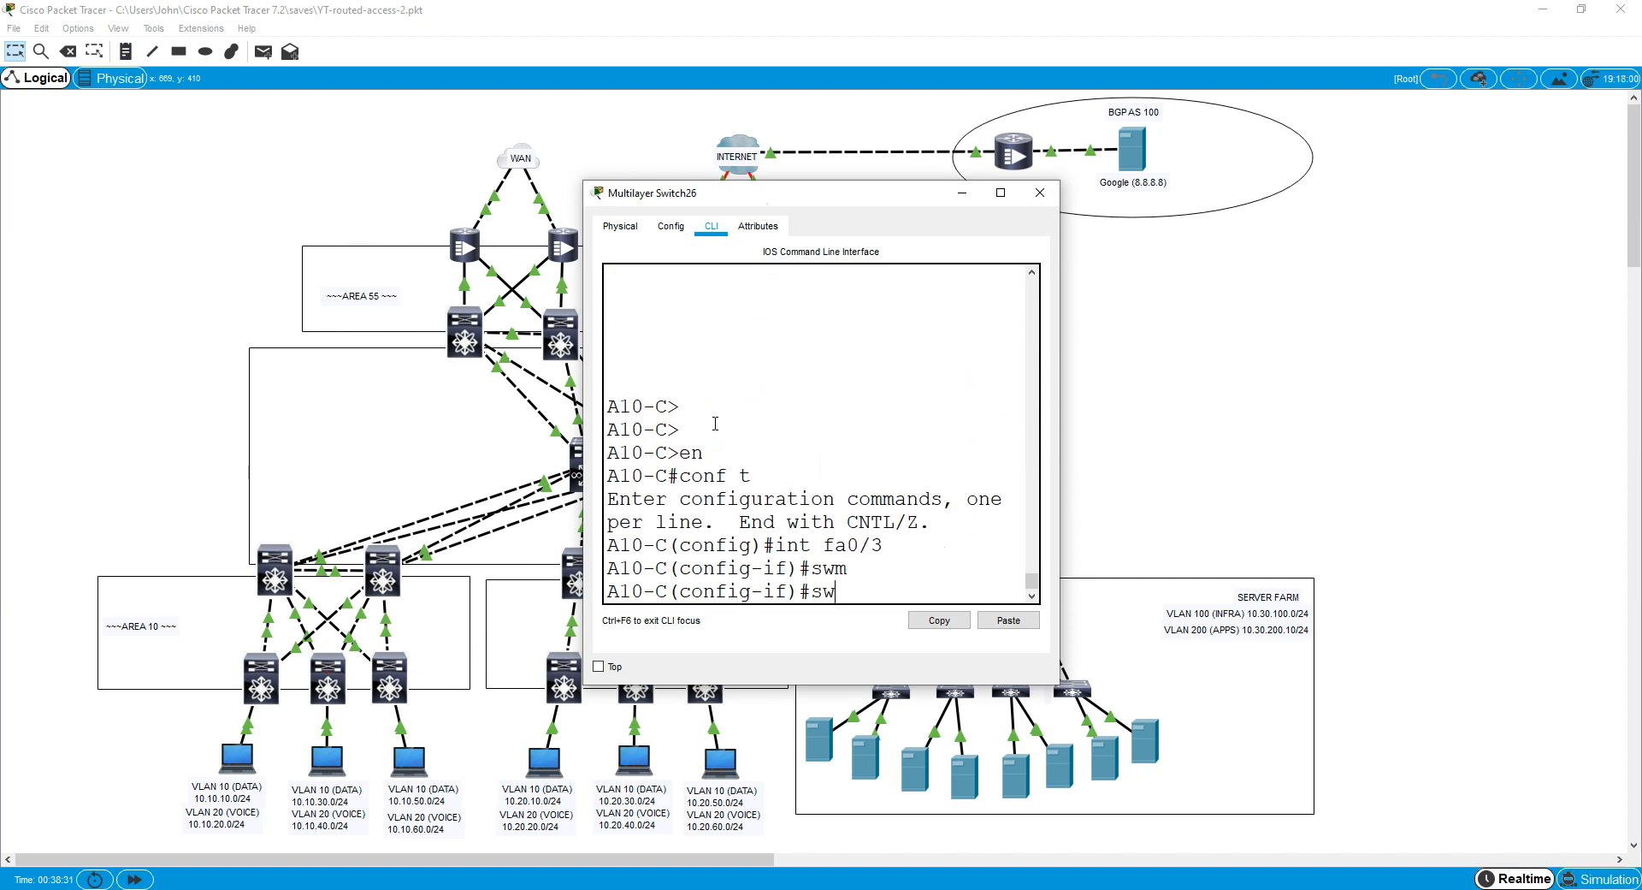
Make A10-C's Fa0/3 an access port with spanning-tree PortFast.
type("switchport mode acces")
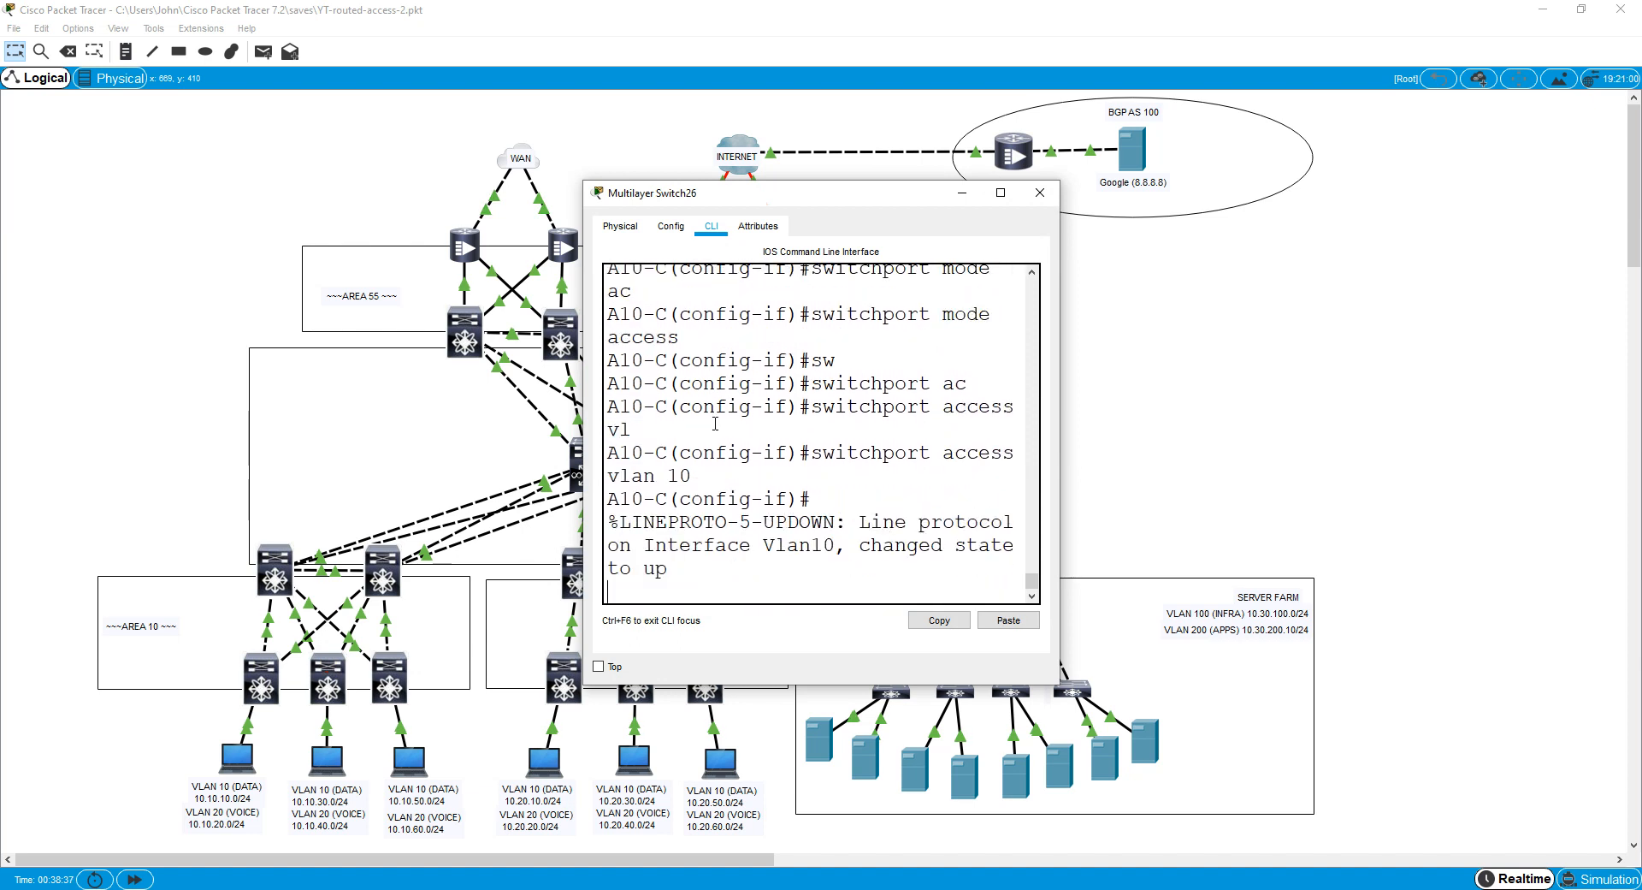
type("spanning-tree")
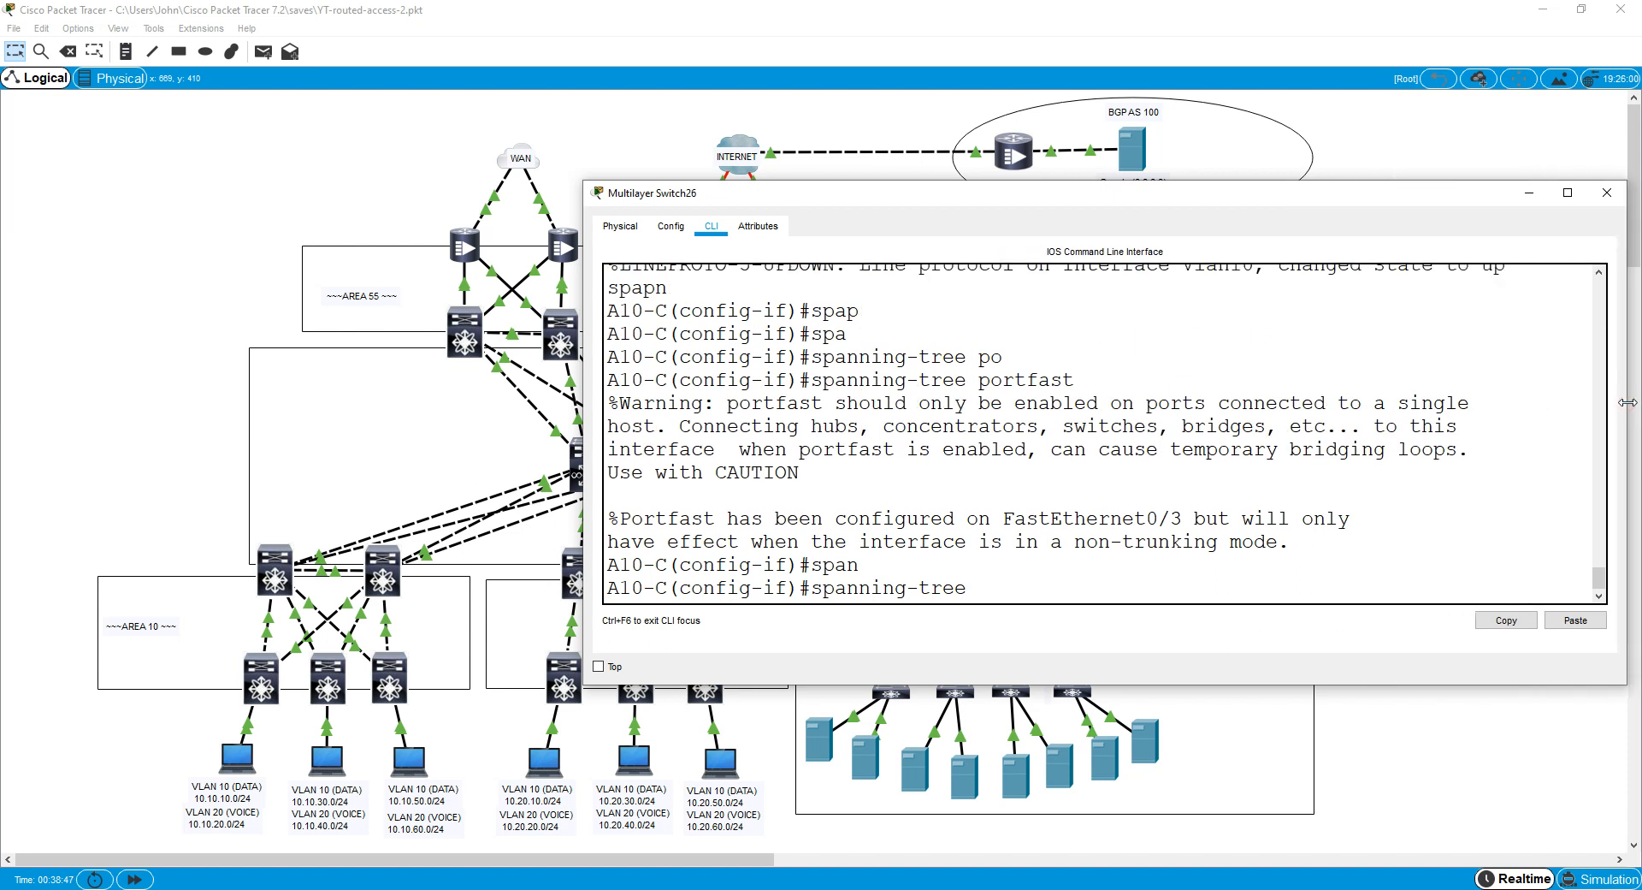
type("switchport mode ac")
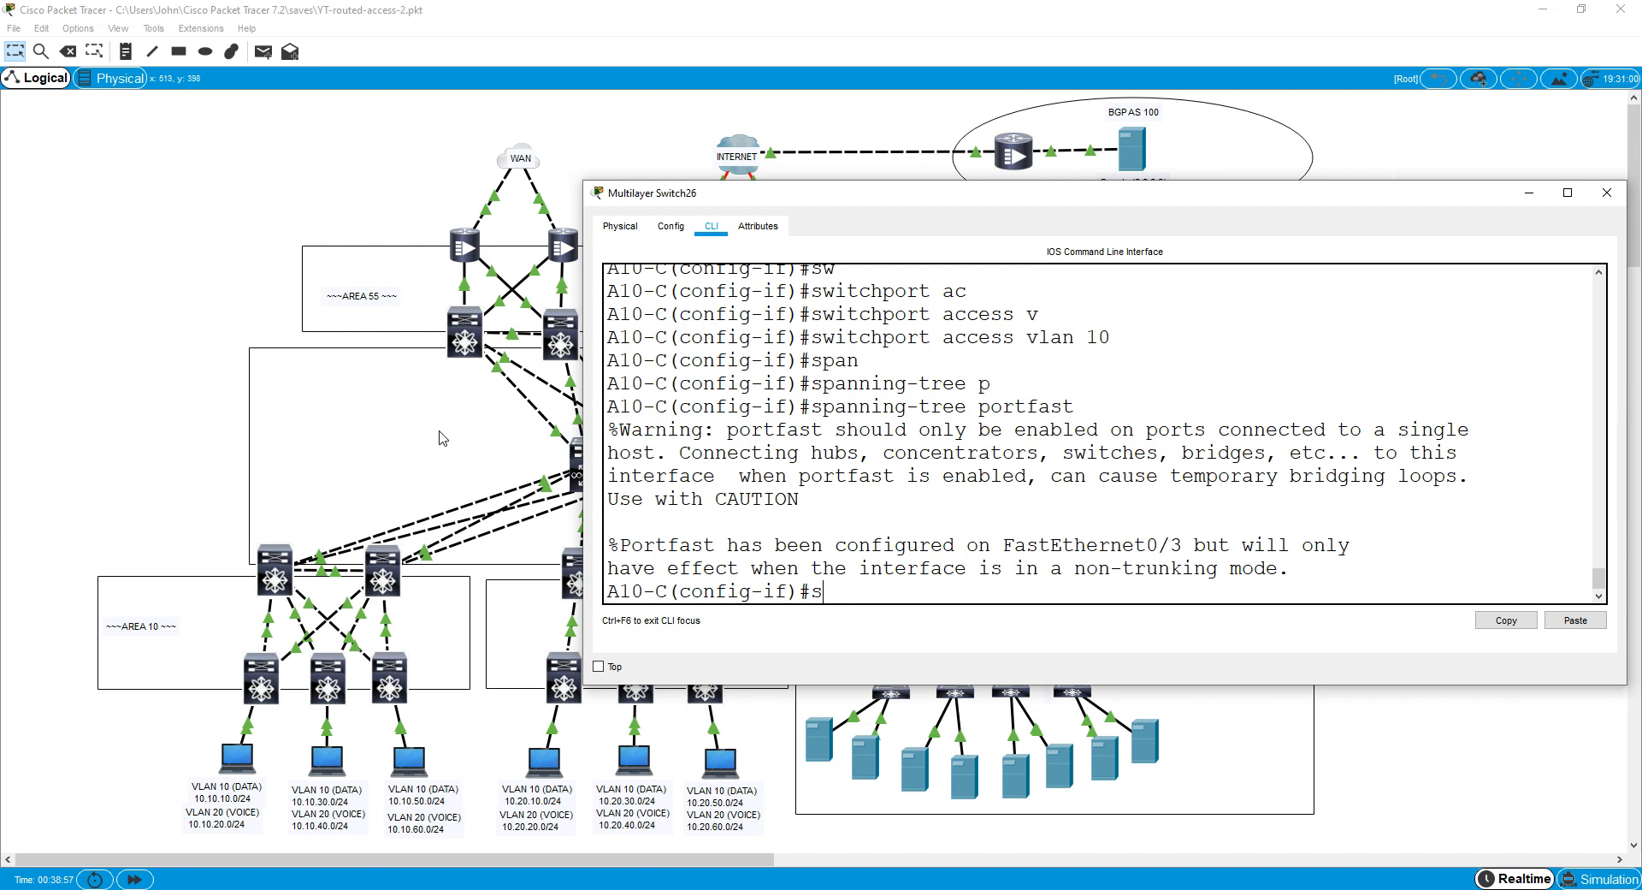
mouse_move(240, 487)
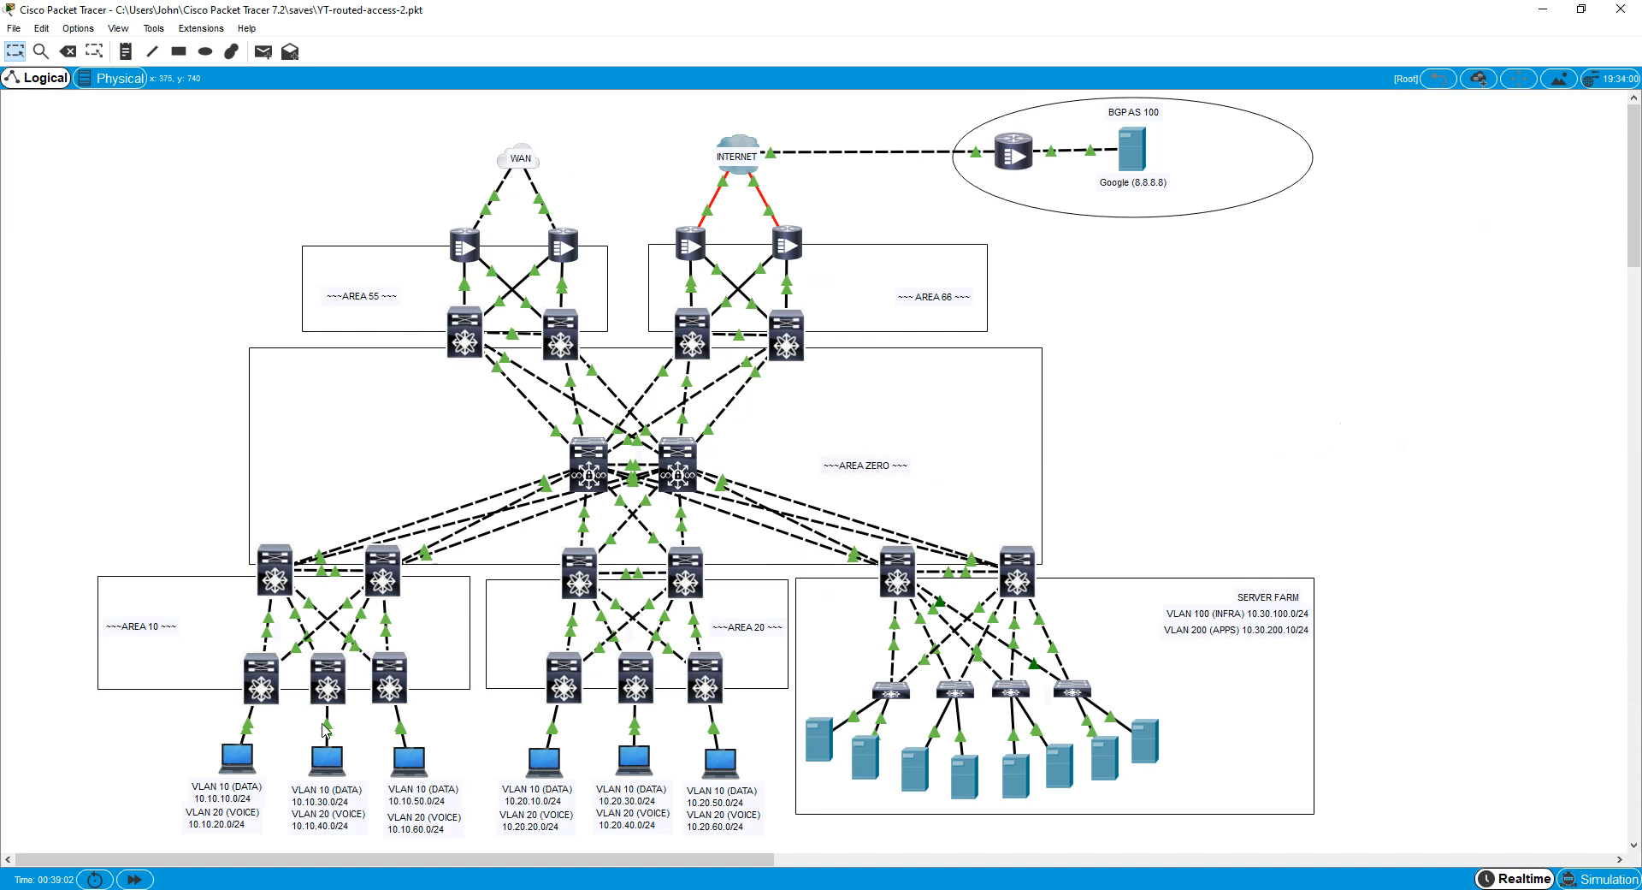
mouse_move(325, 729)
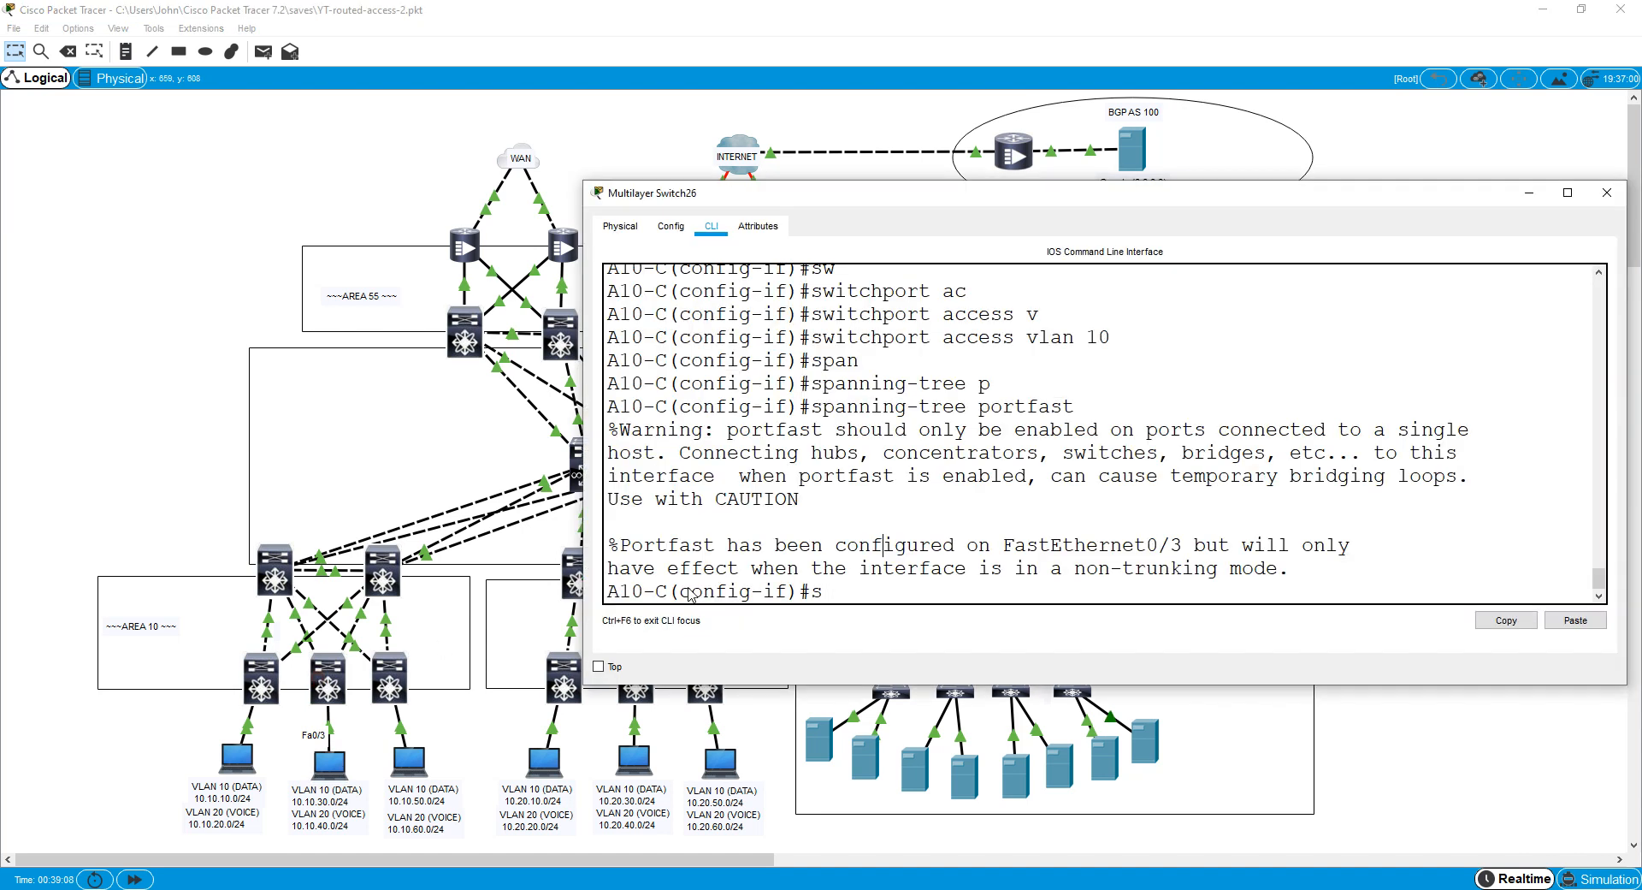
Reapply access mode and PortFast to A10-C's Fa0/3, then begin Fa0/3 on A10-R.
left_click(1569, 191)
type("int fa0")
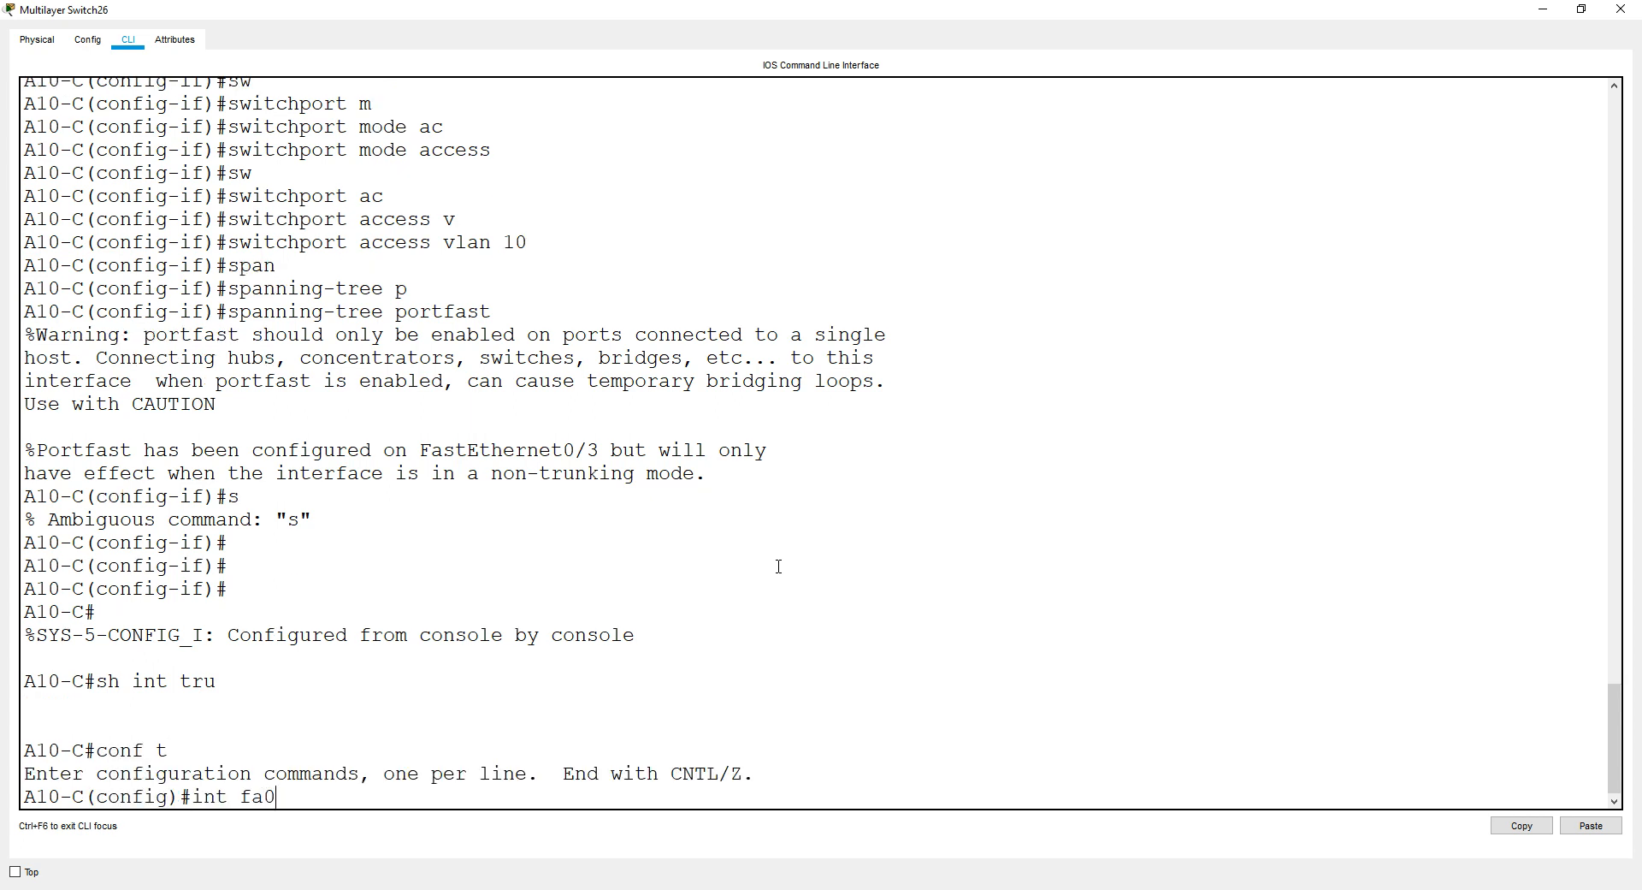
type("switchport o")
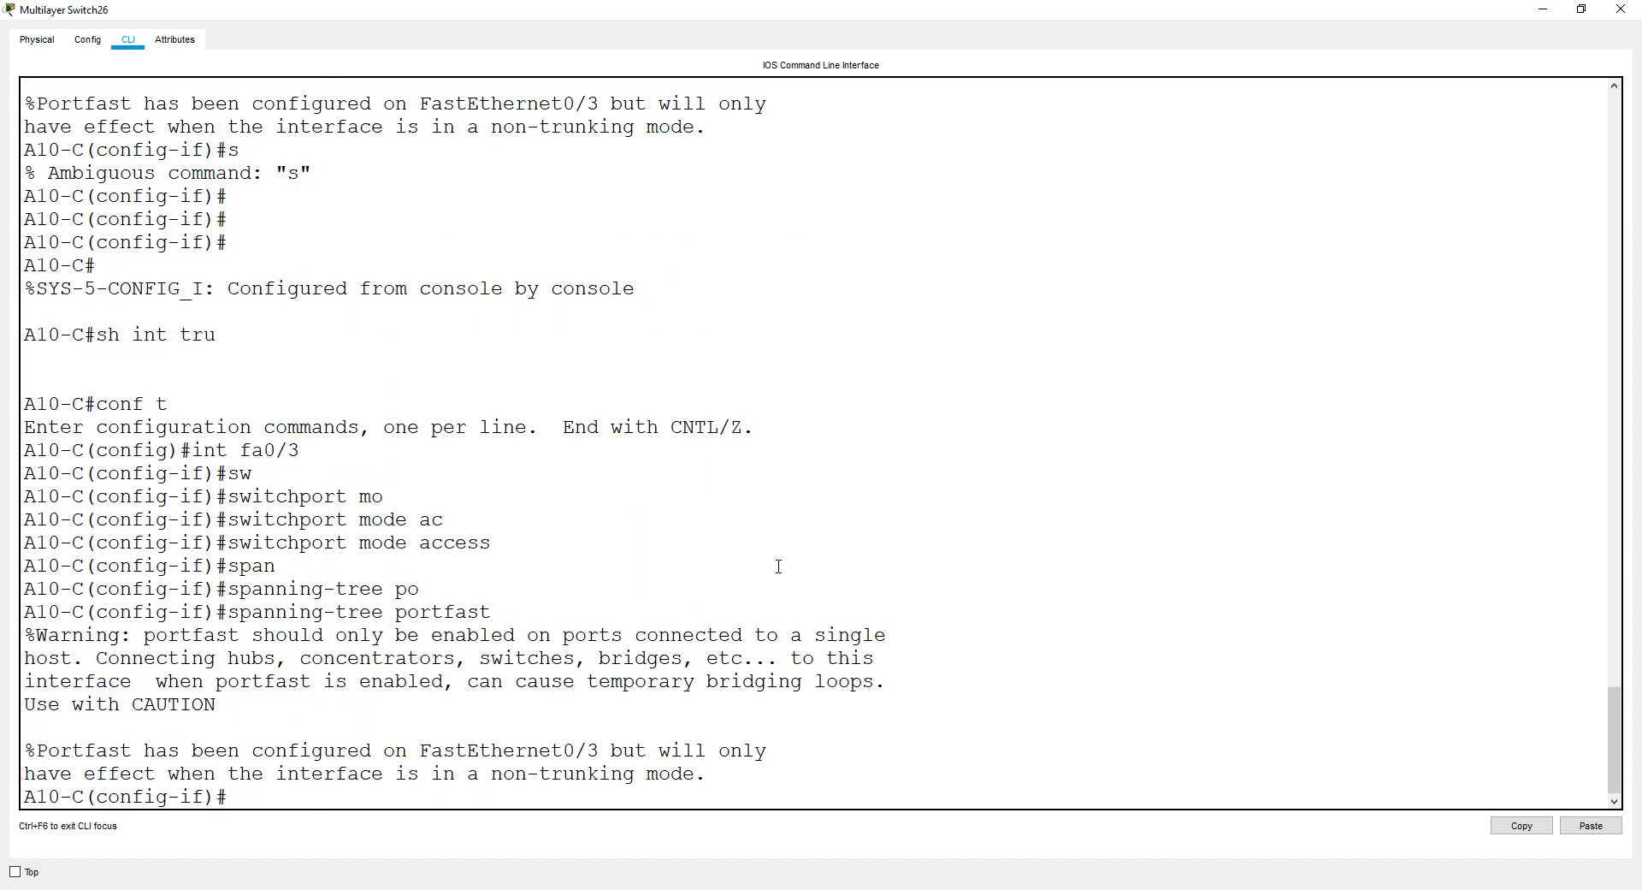
type("s")
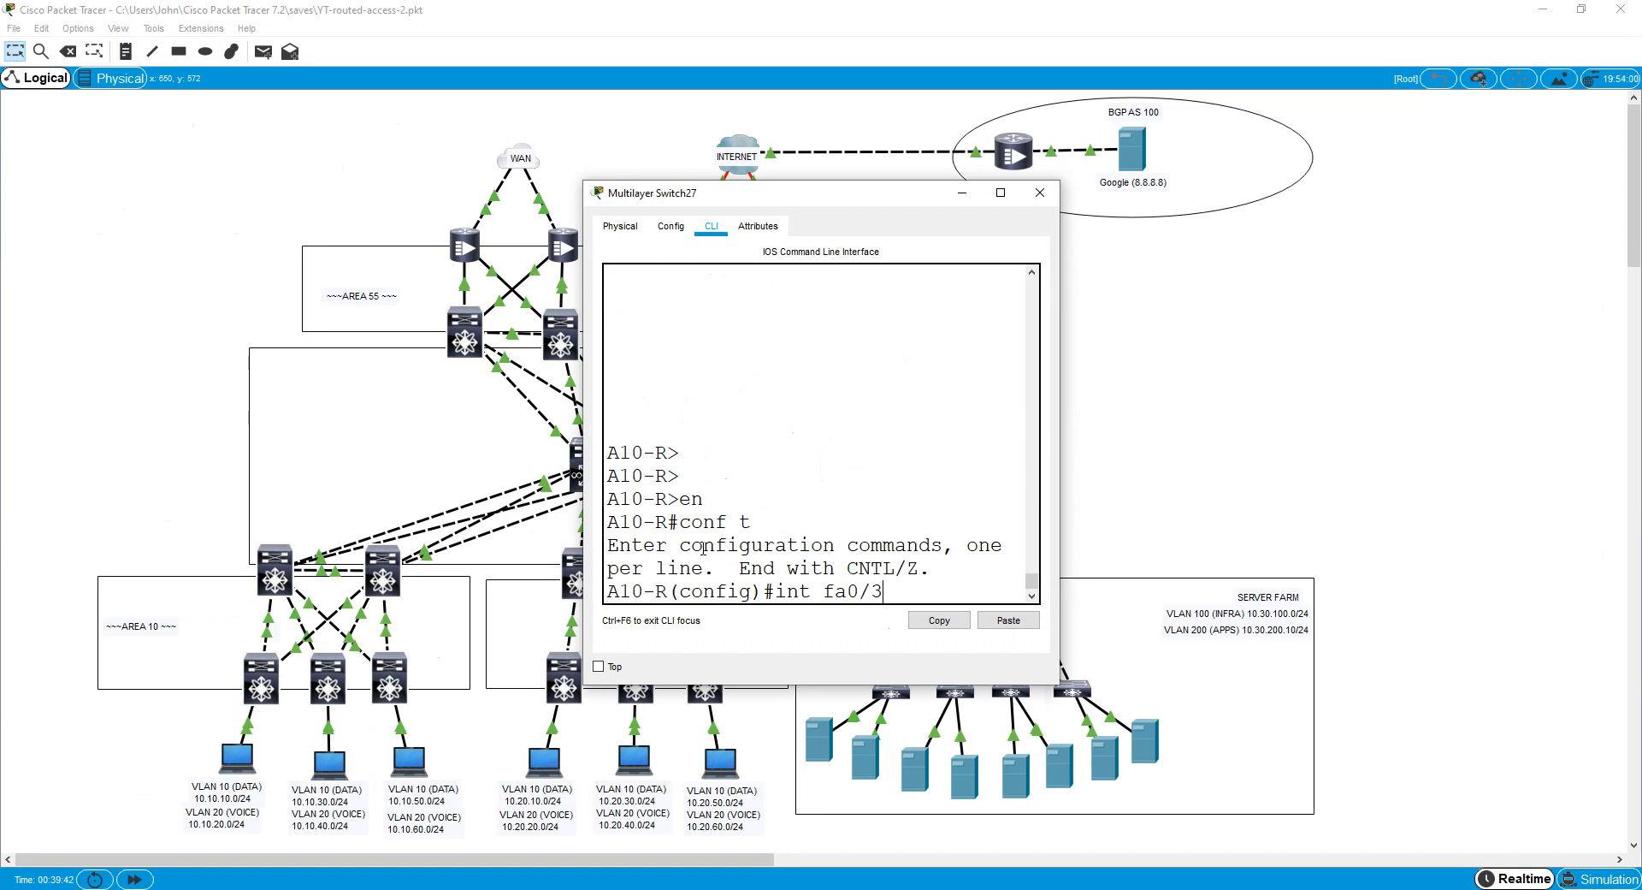
Make Fa0/3 an access port in VLAN 10 with BPDU guard and close A10-L's console.
type("switchport mode access")
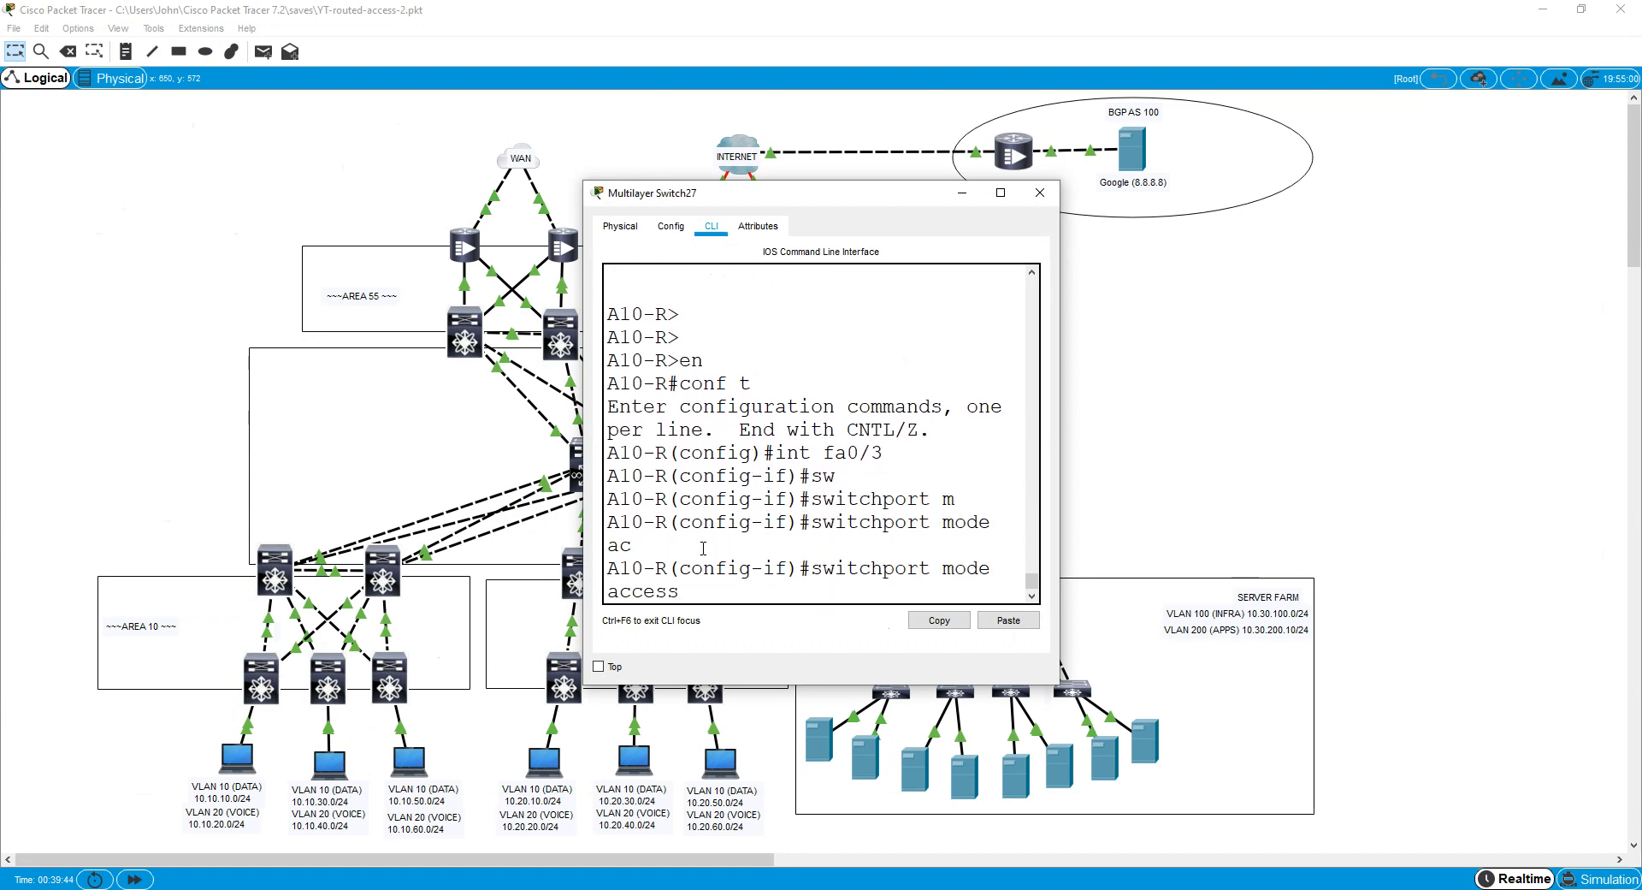
type("switchport access vlan 1")
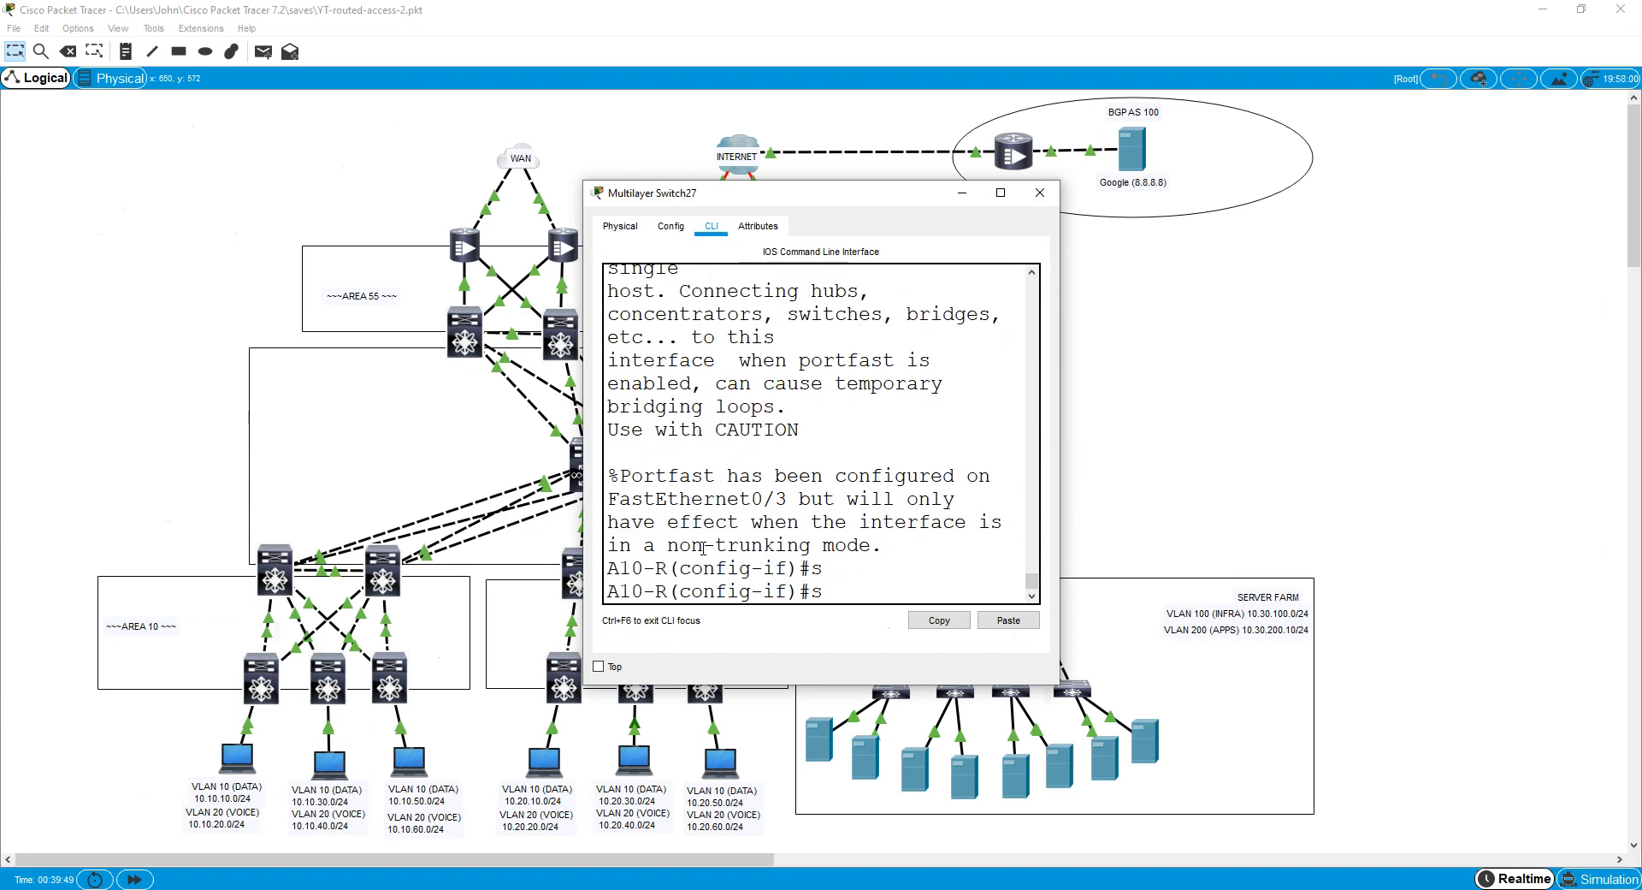
type("spanning-tree bpduguard enable")
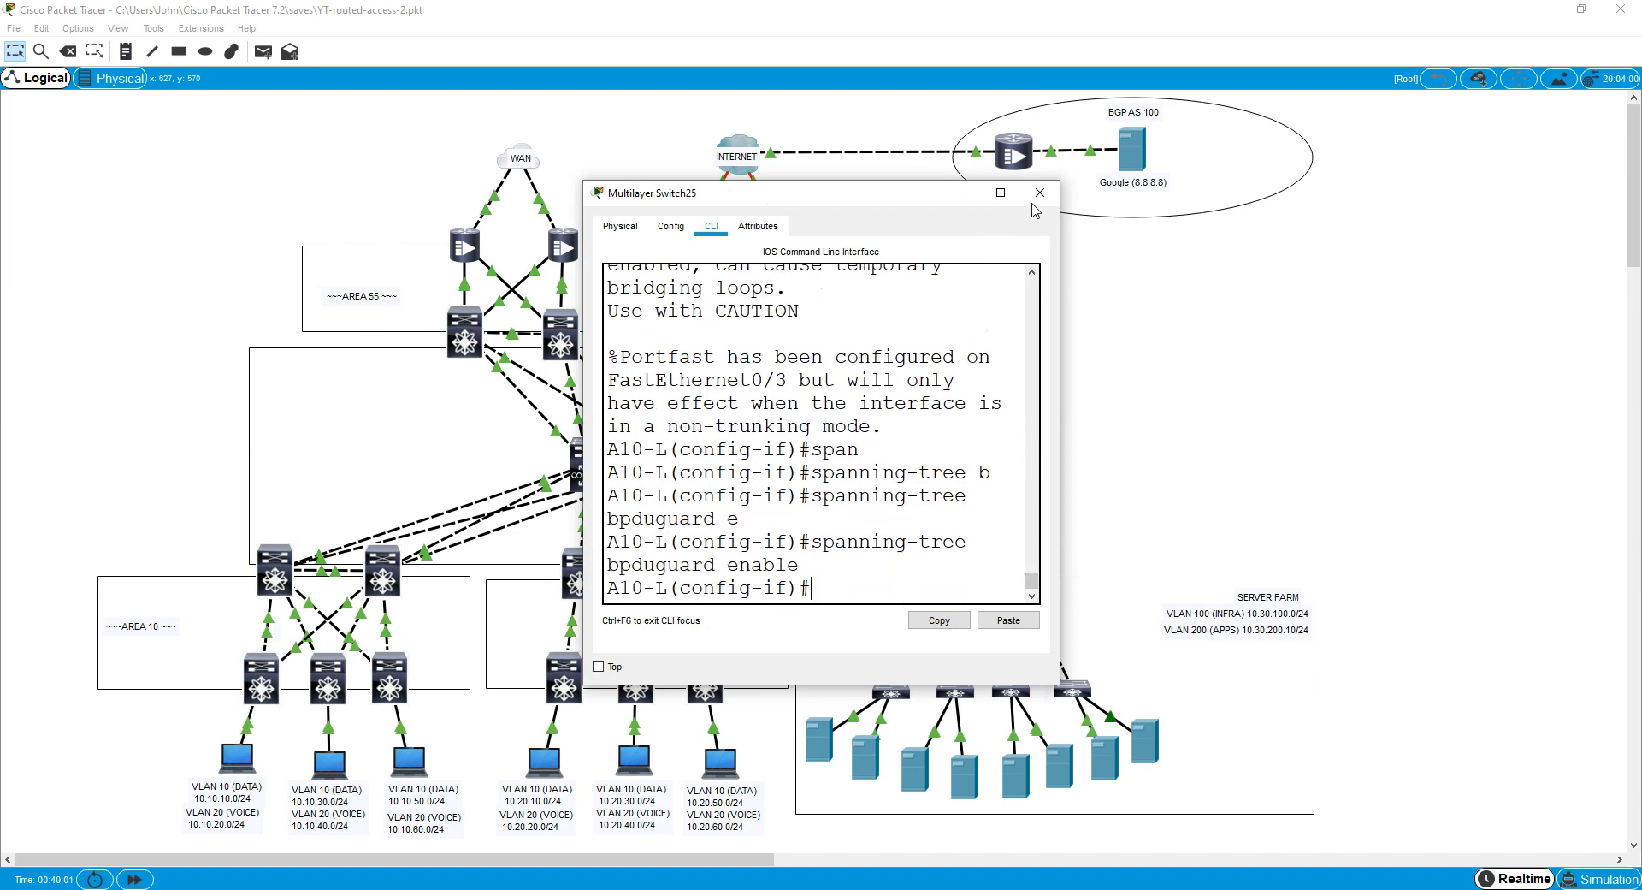
left_click(1038, 193)
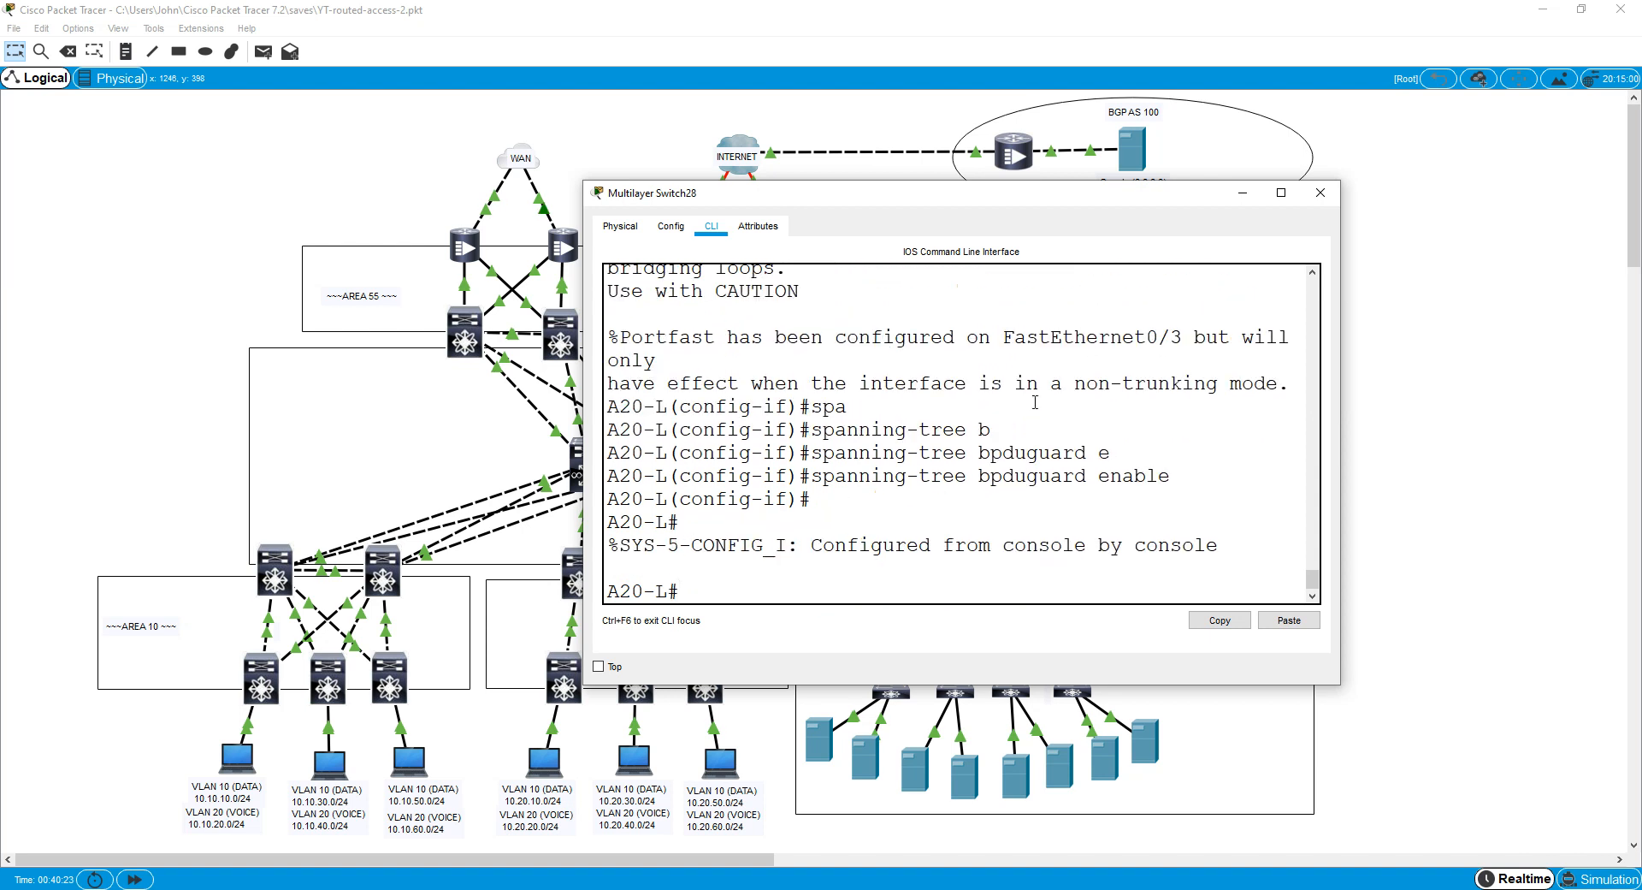
Enable BPDU guard on A20-C's Fa0/3 and move to the next switch's console.
left_click(1319, 193)
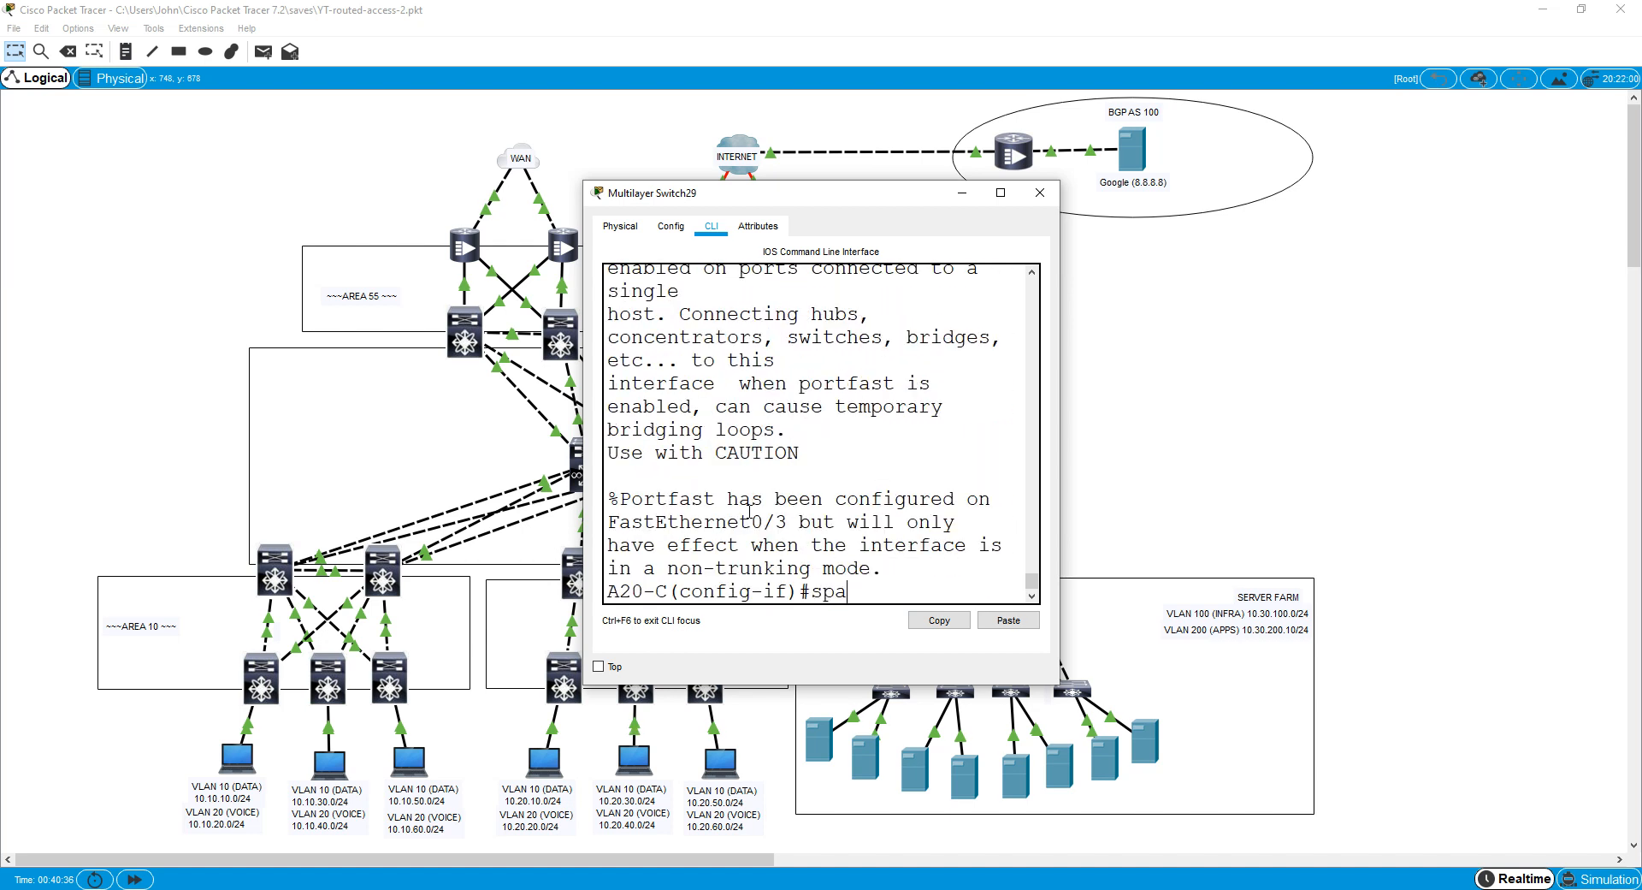
type("spanning-tree bpduguard enable")
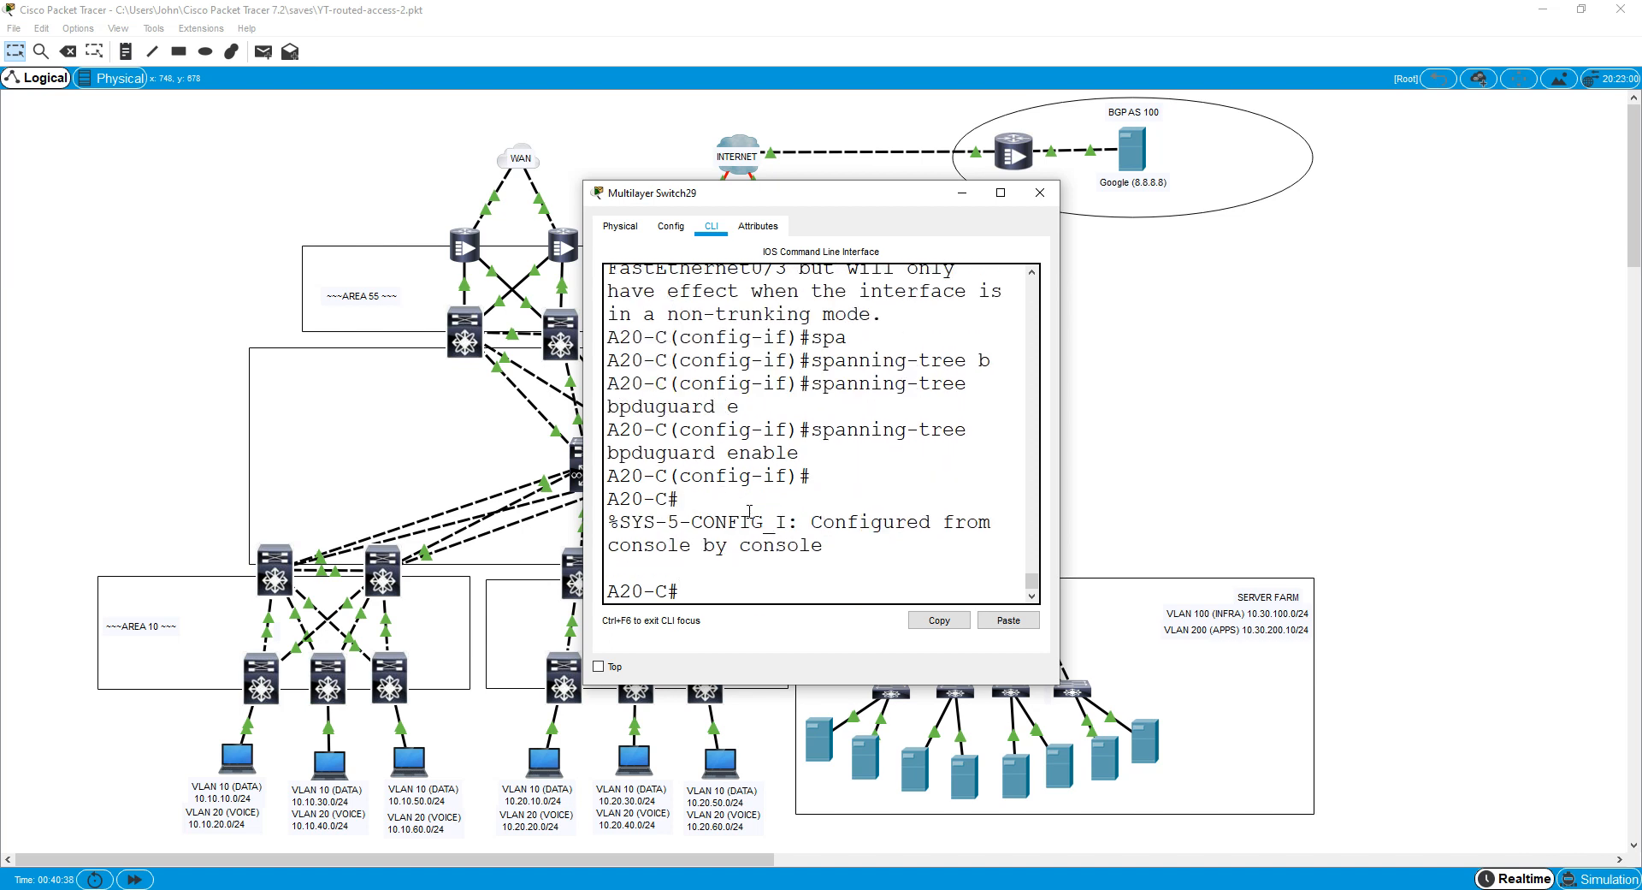
left_click(1039, 194)
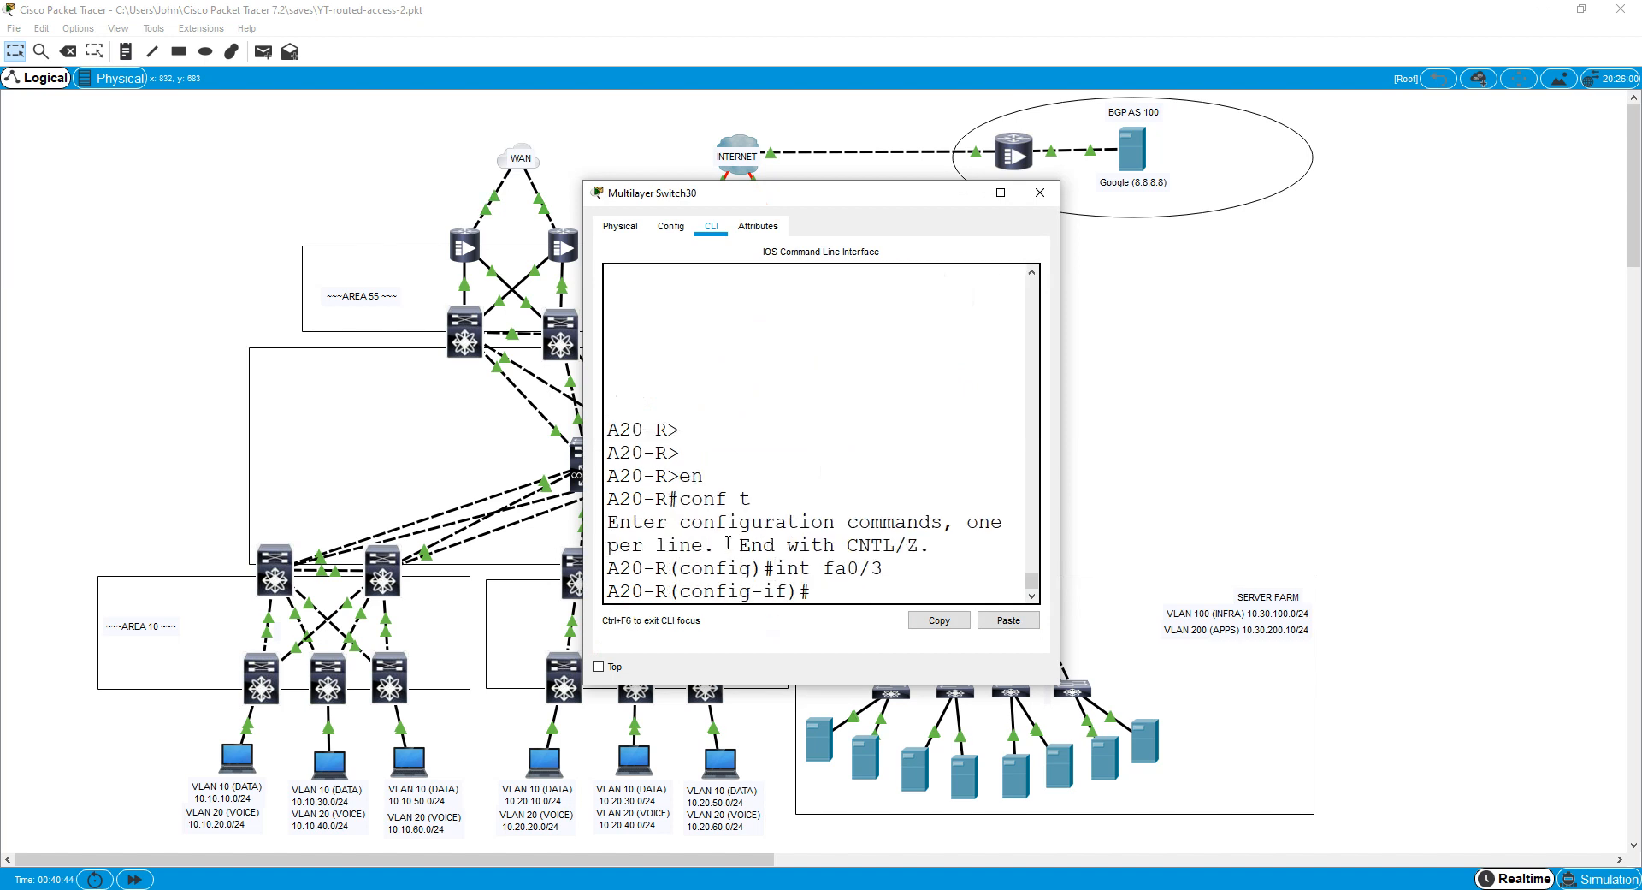
Set A20-R's Fa0/3 to access mode, VLAN 10 and BPDU guard, then bring up the checklist notes.
type("switchport mode access")
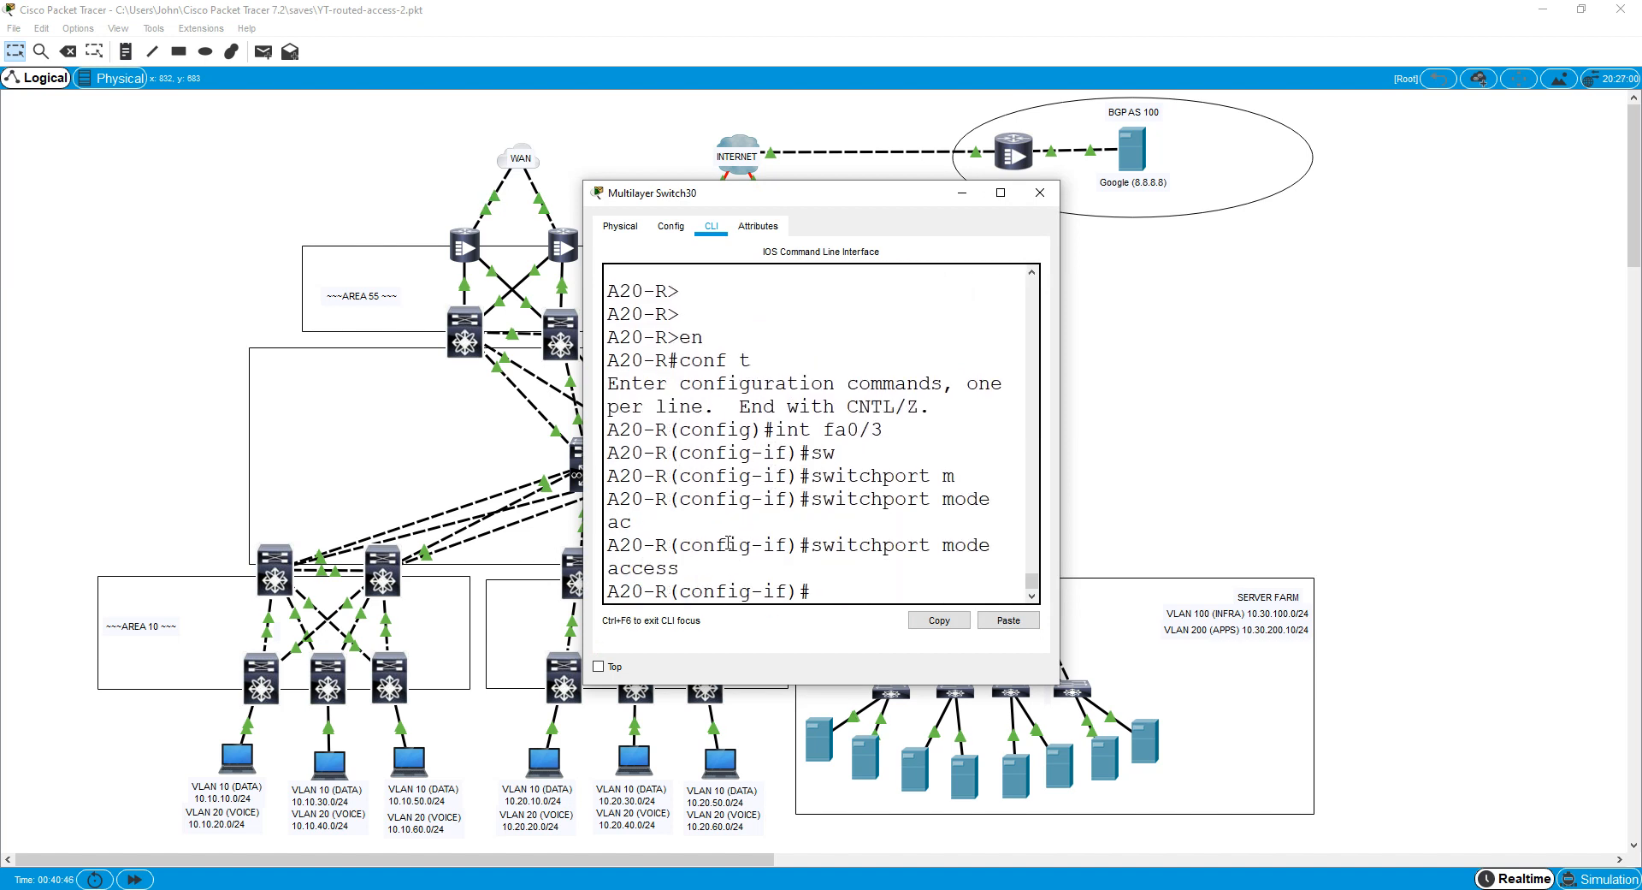
type("switchport access vlan")
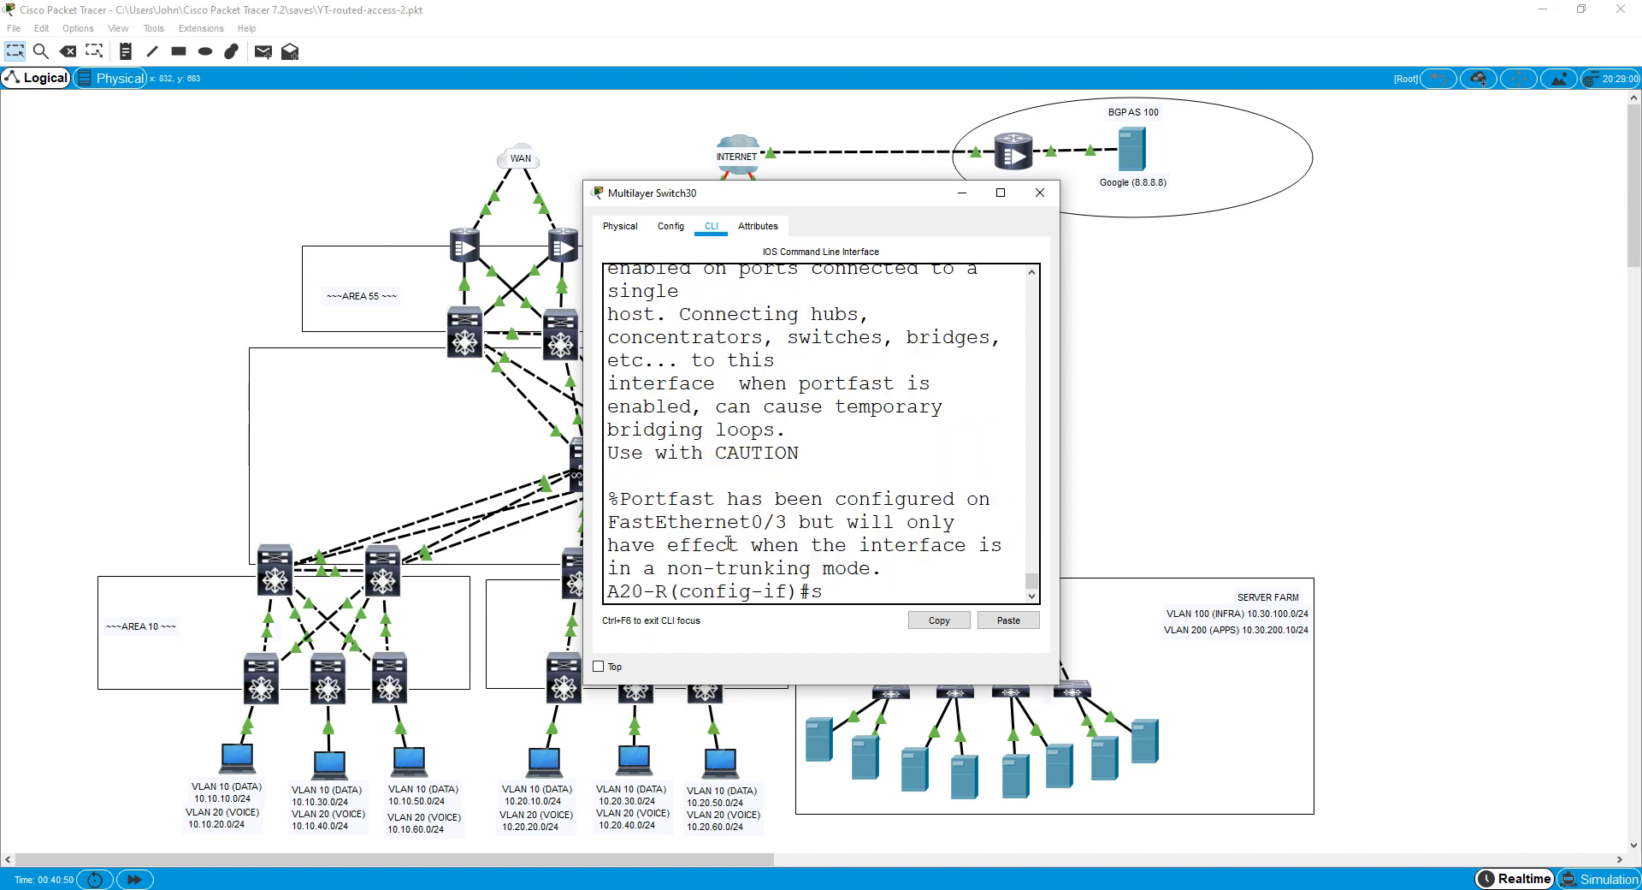
type("spanning-tree bpduguard enable")
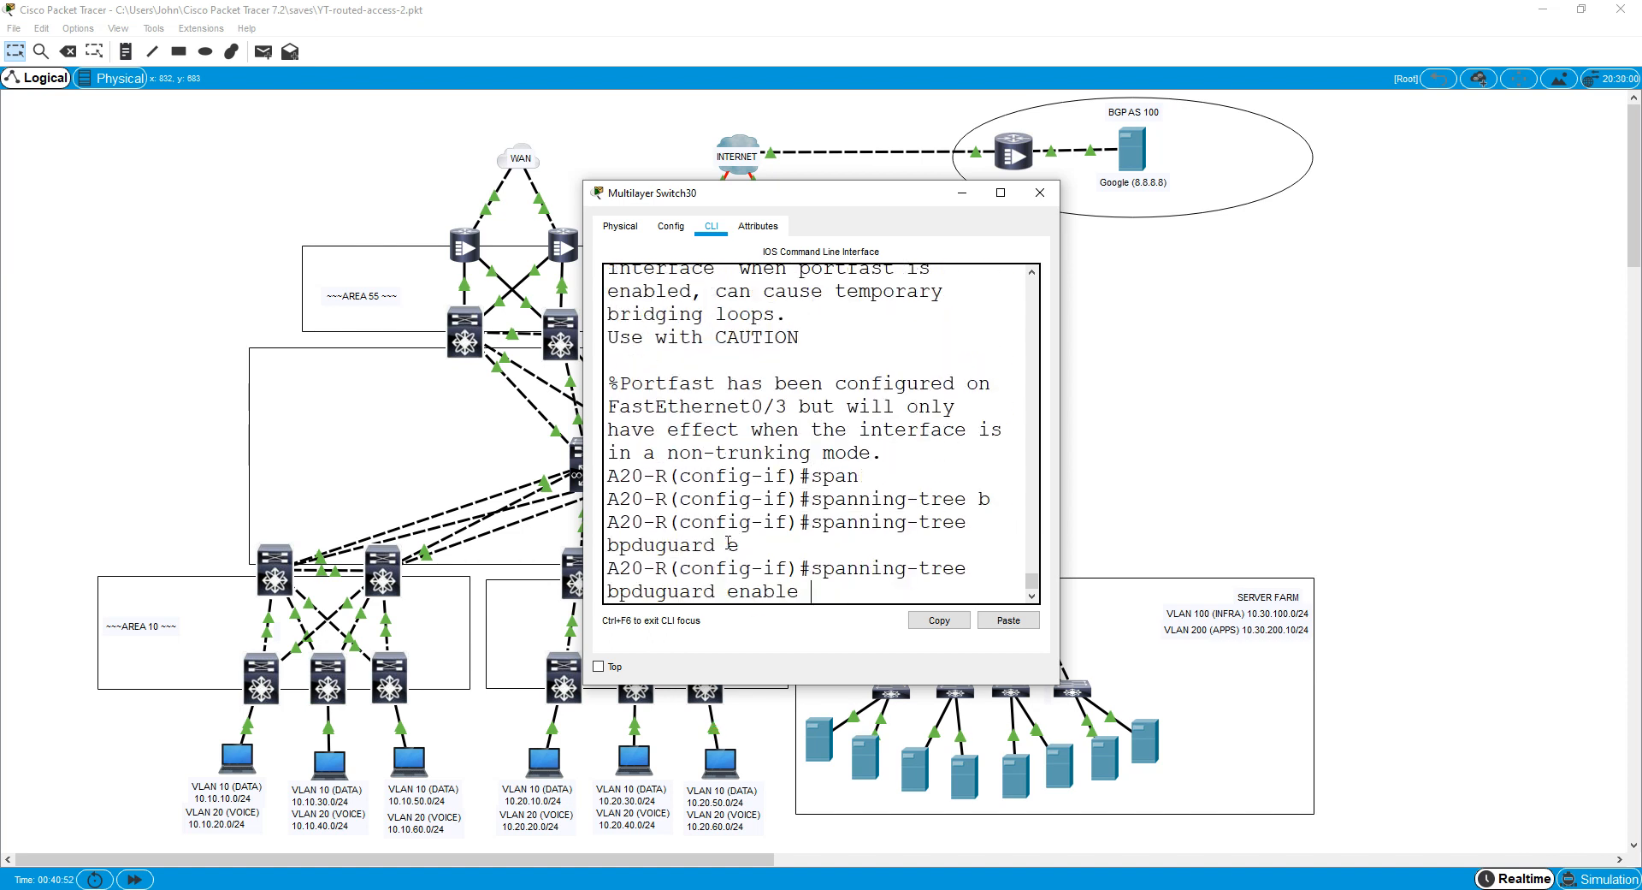
key("Return")
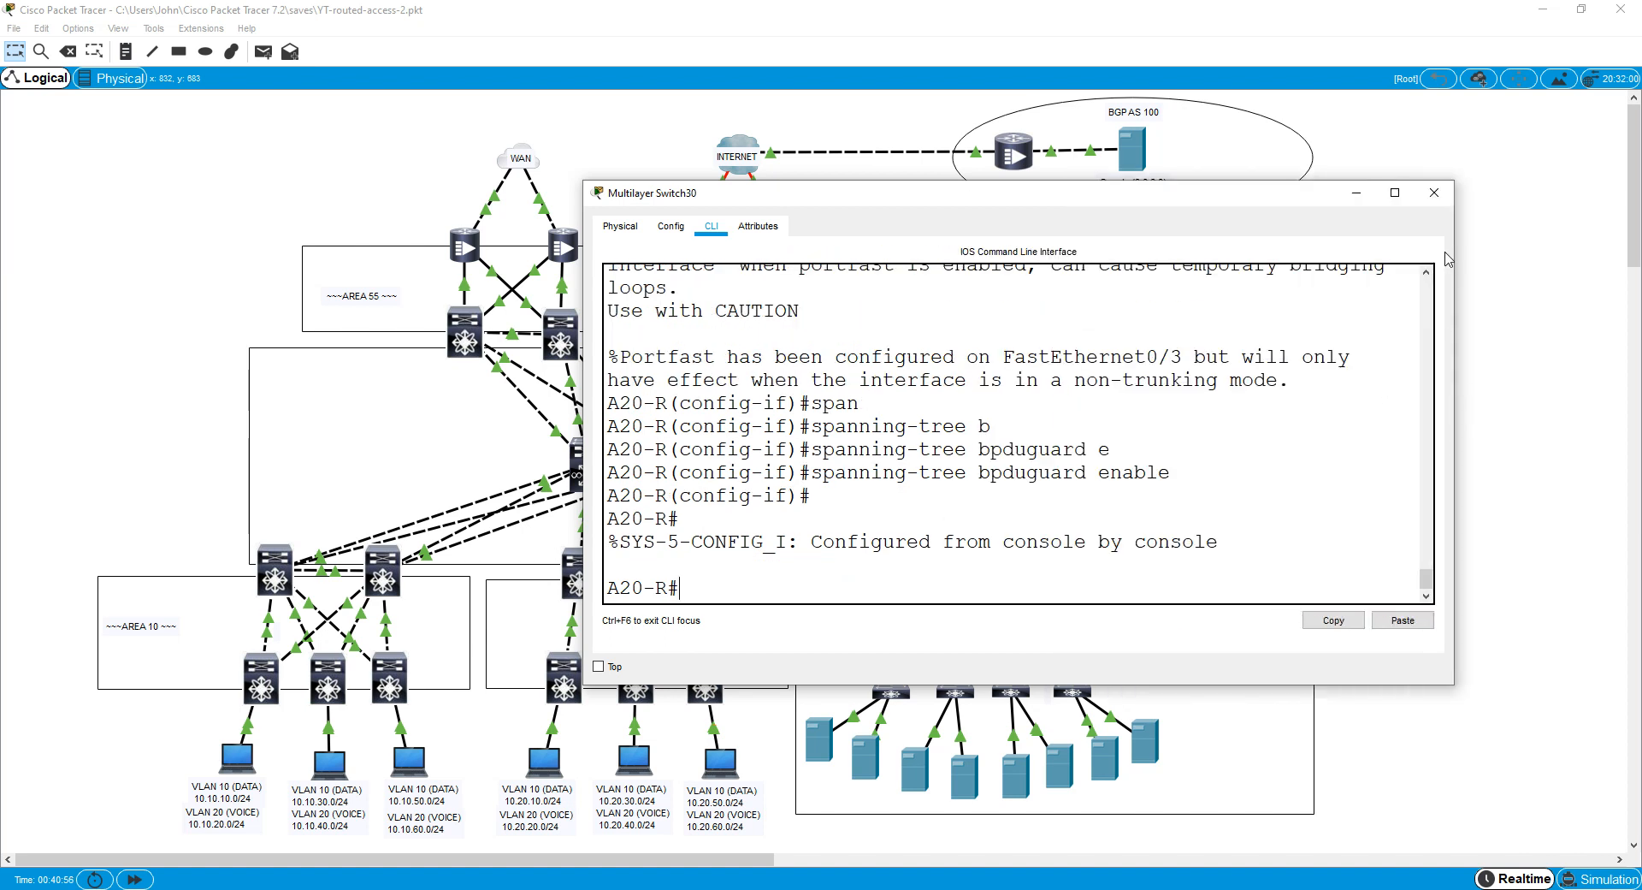
left_click(1434, 193)
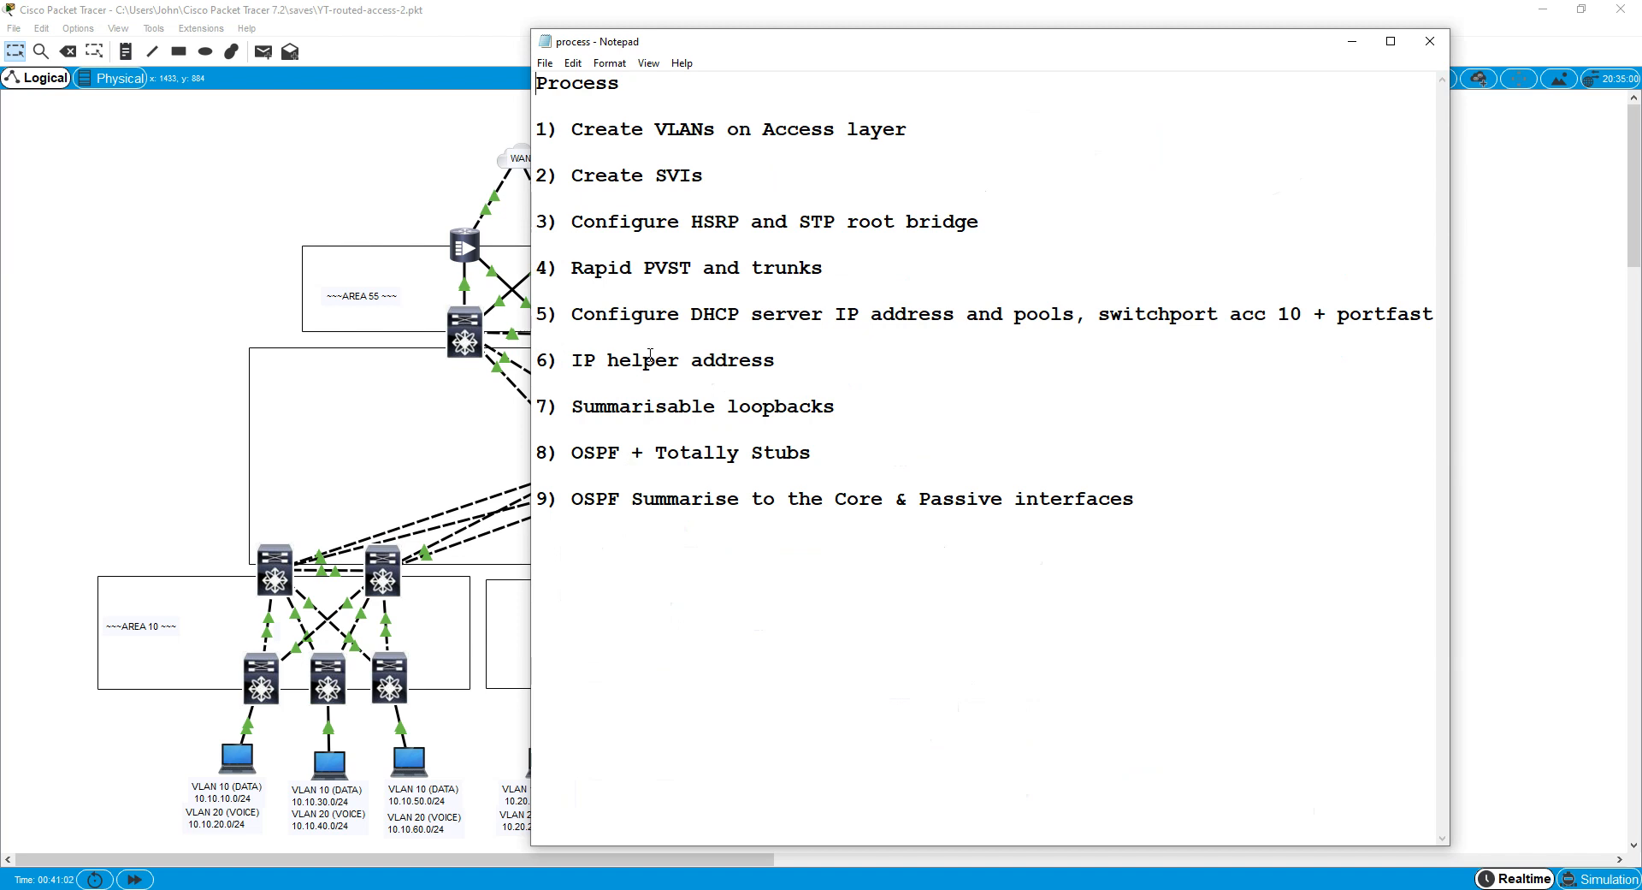
Switch PC0 to DHCP addressing; it falls back to APIPA 169.254.9.97.
left_click(1428, 41)
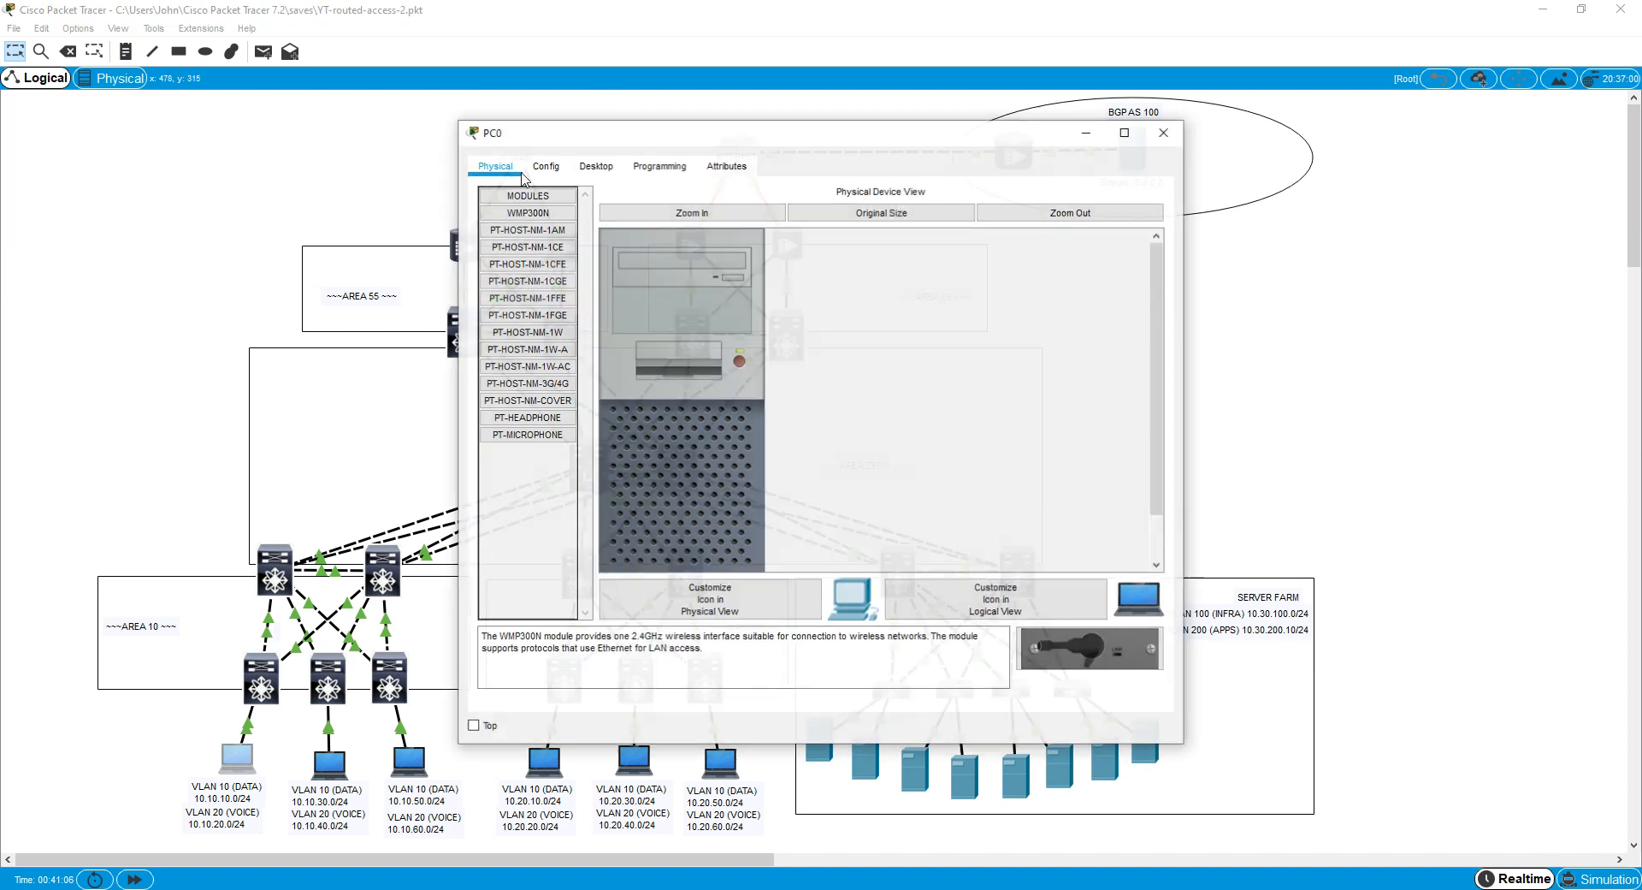
left_click(595, 164)
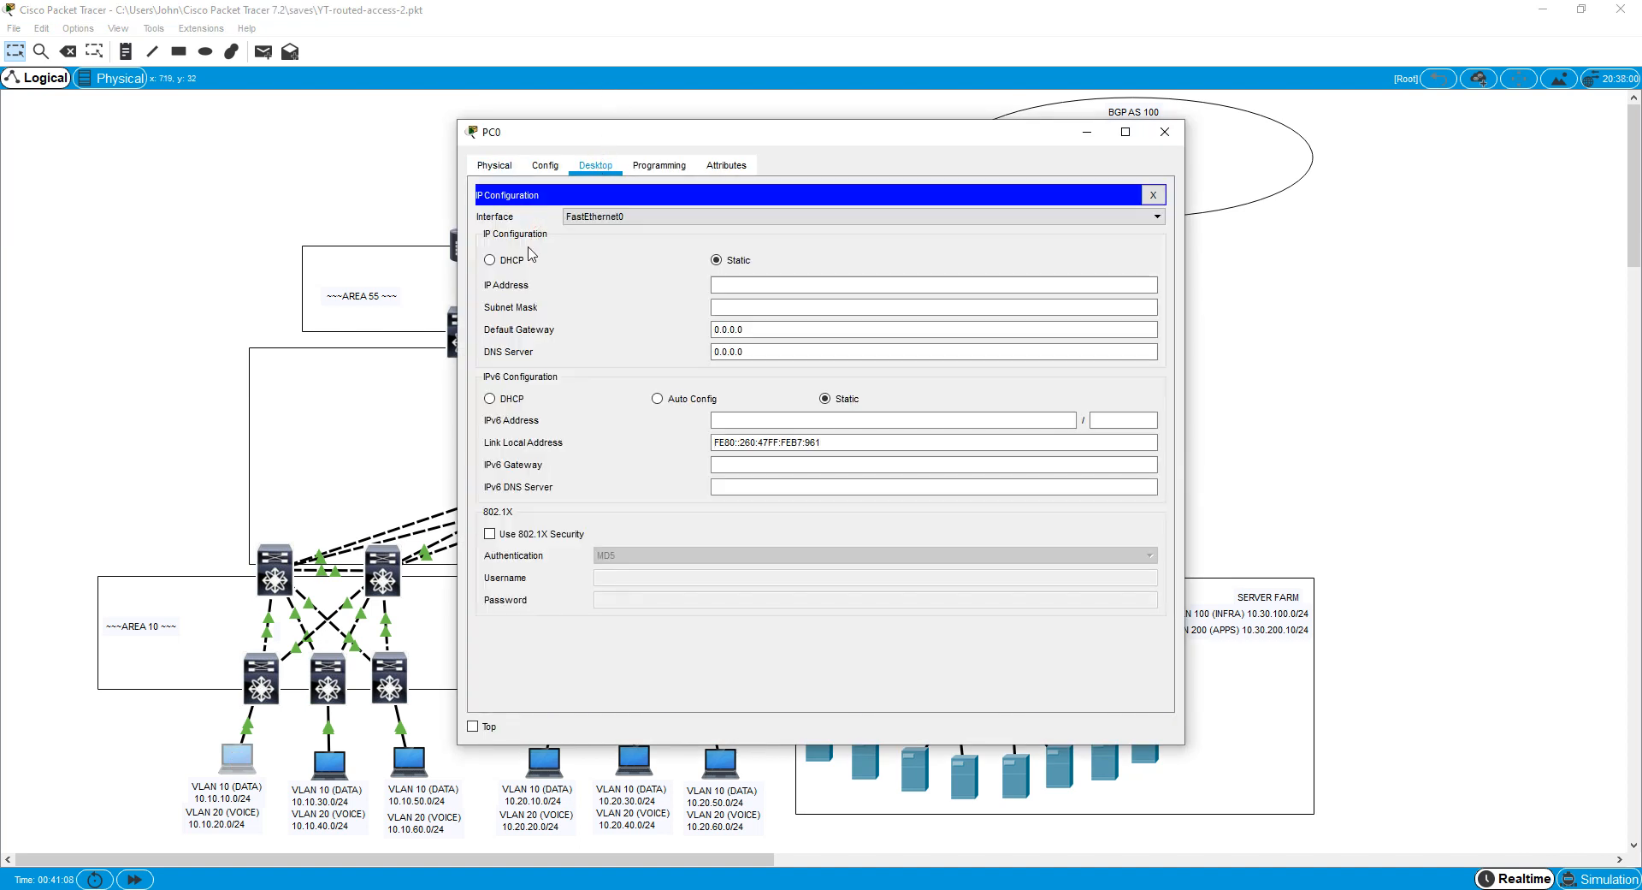
left_click(489, 260)
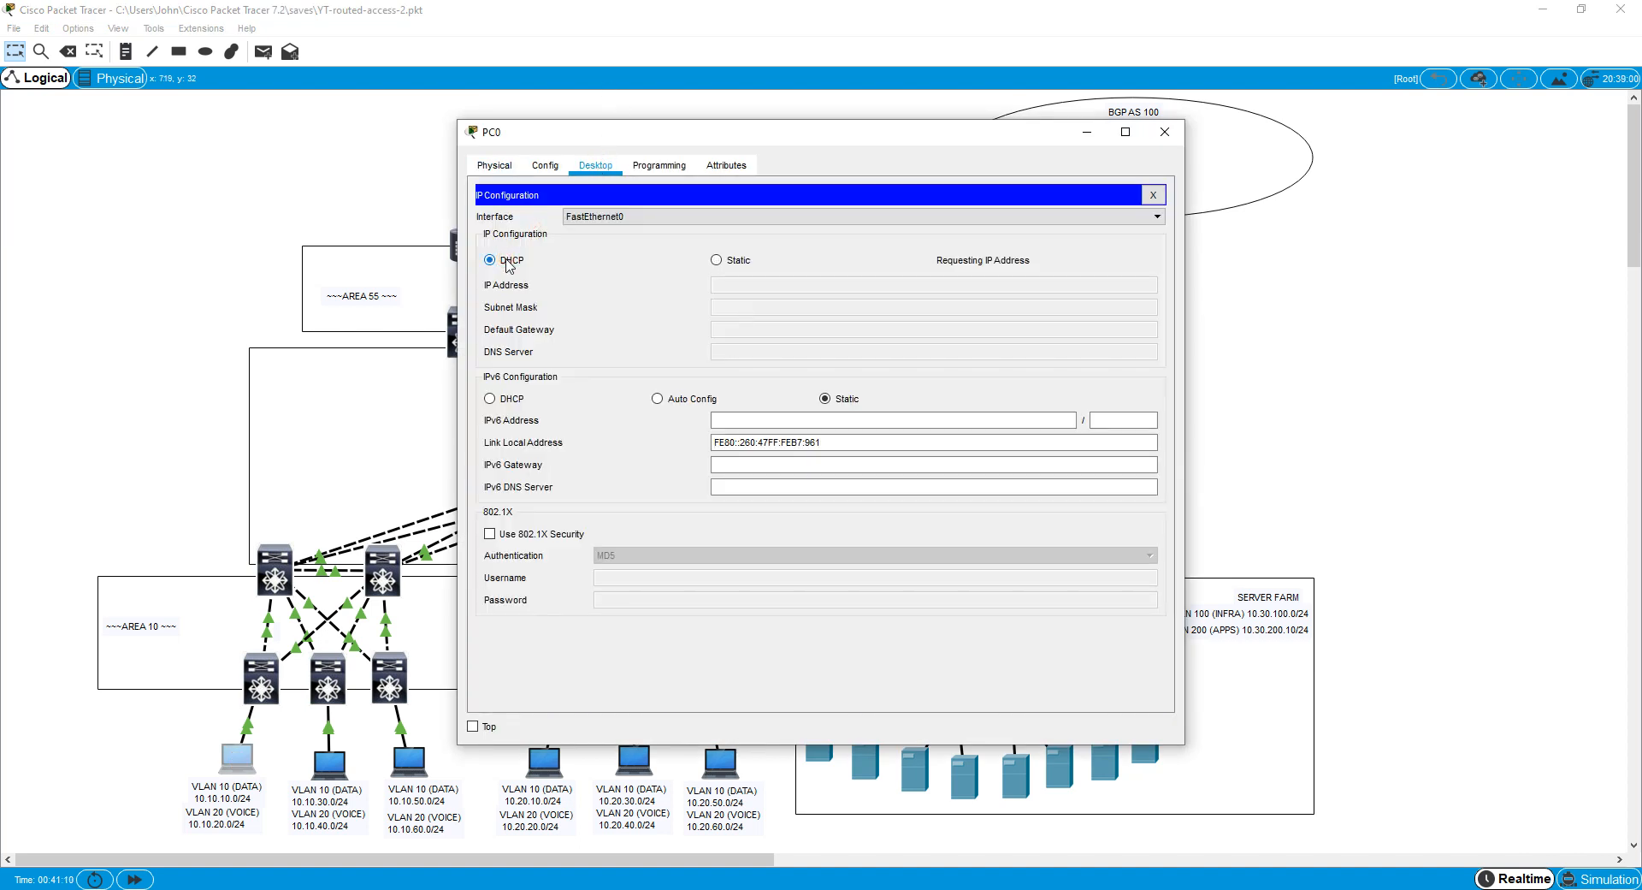
left_click_drag(818, 132, 571, 101)
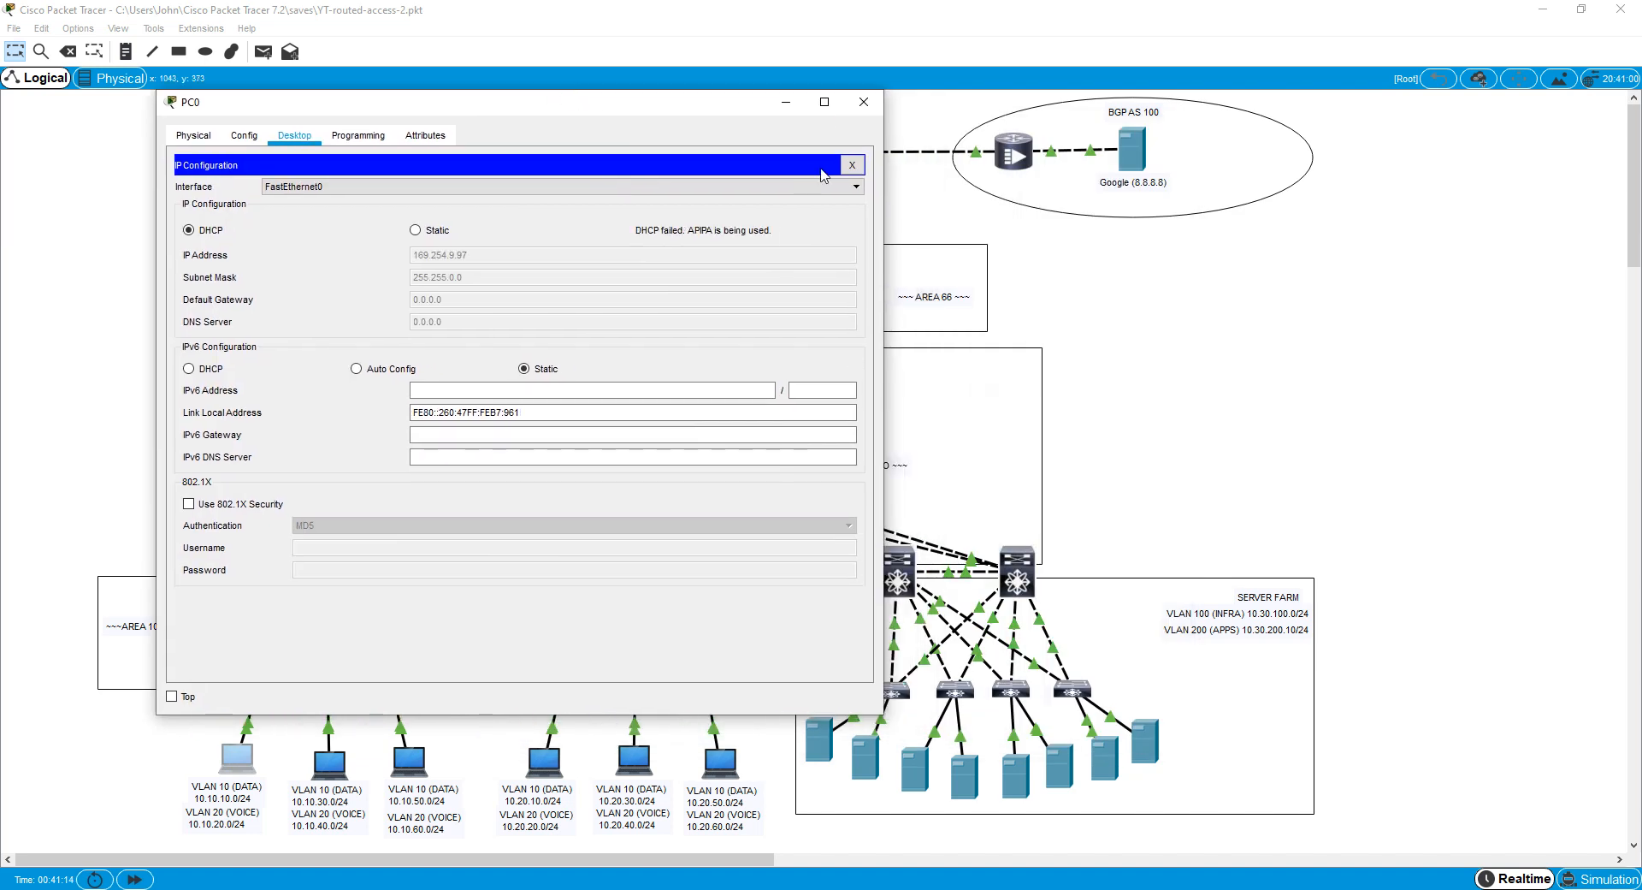
mouse_move(701, 219)
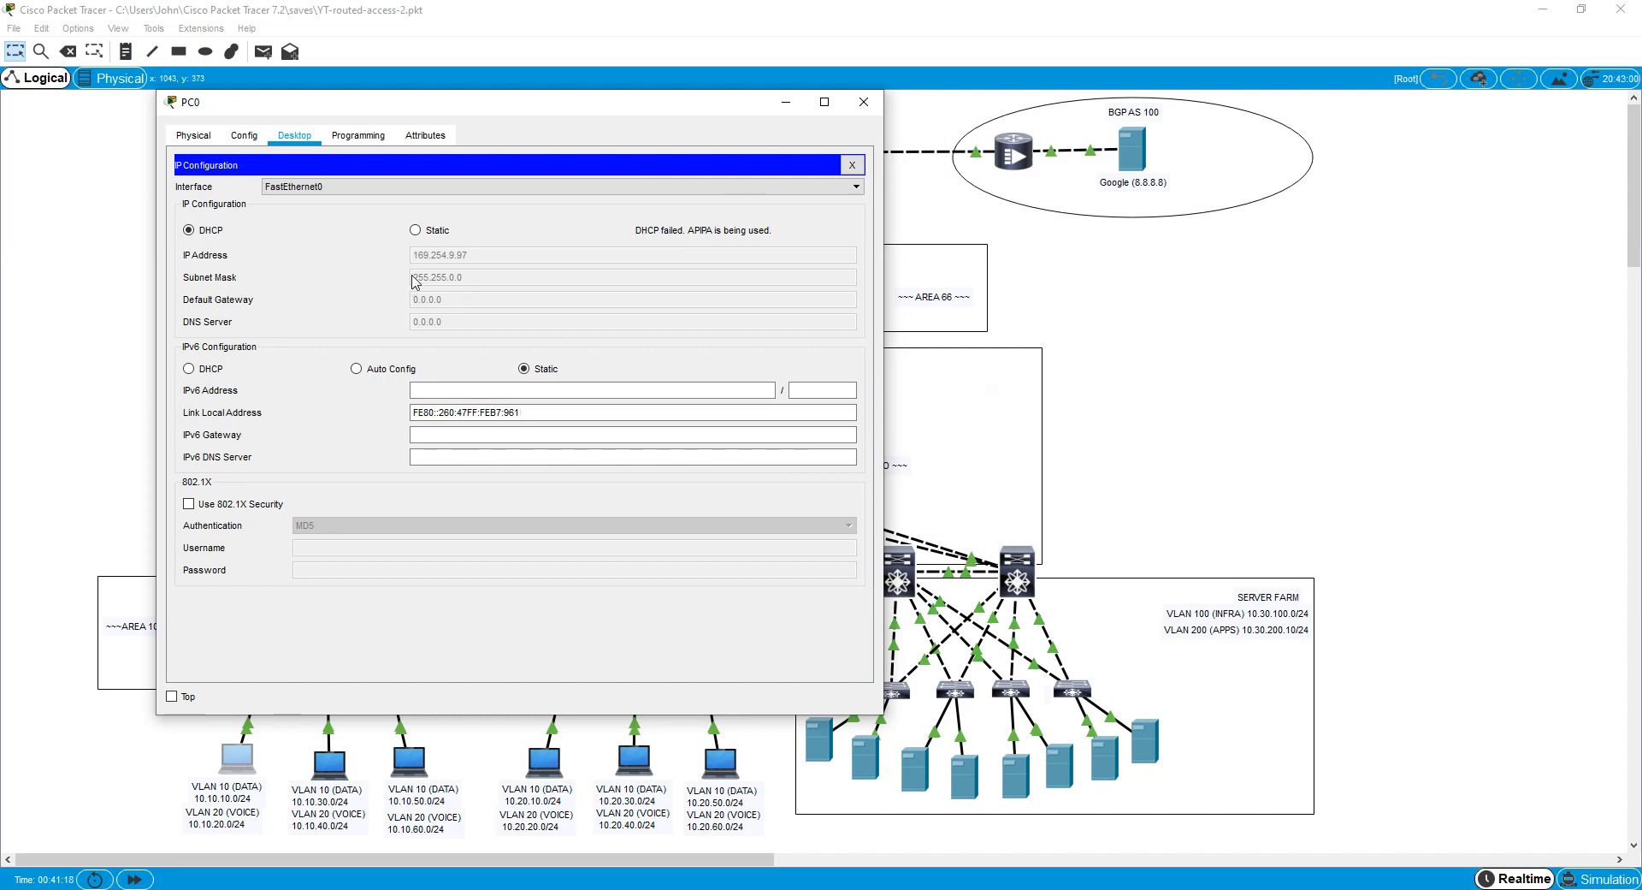
left_click(862, 100)
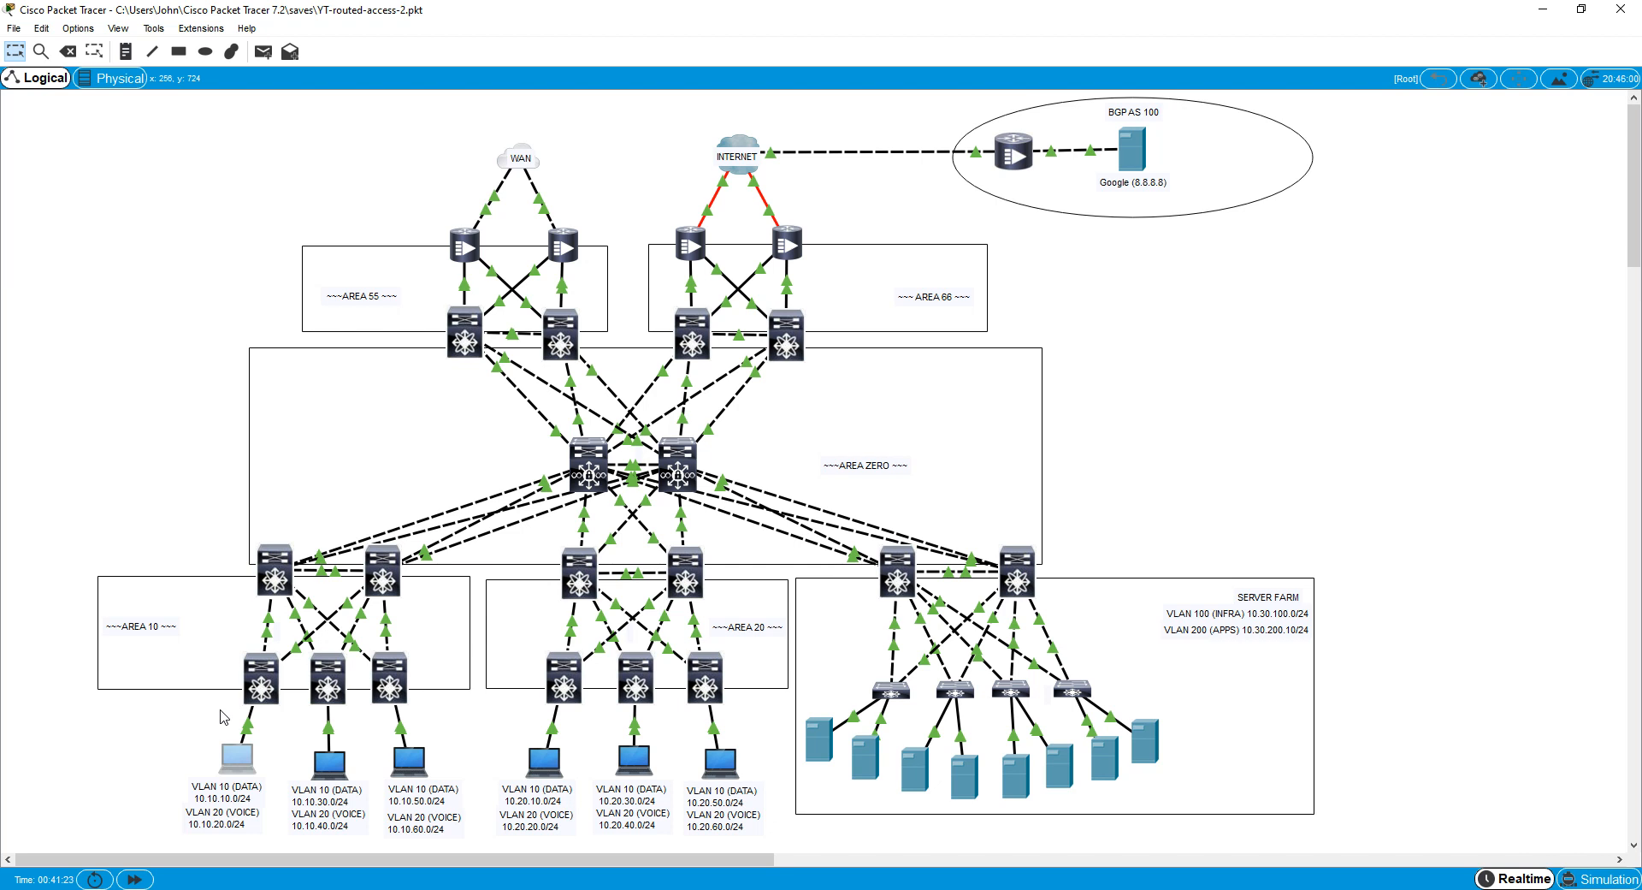
mouse_move(1168, 775)
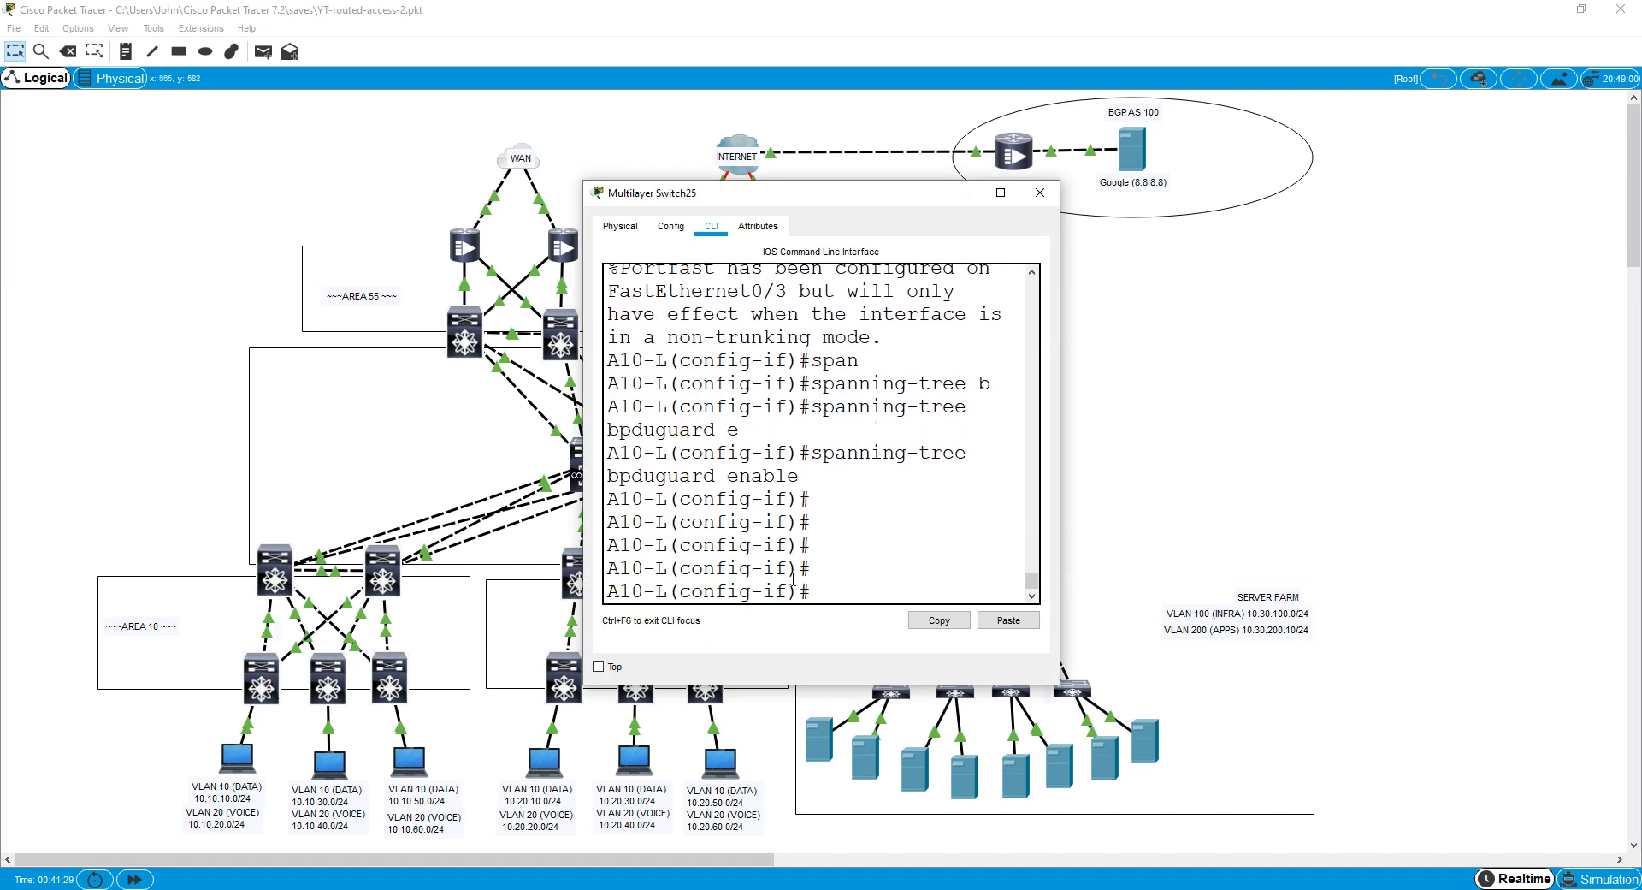
Draft 'int vlan 10' and 'ip helper-address 10.30.100.254' in Notepad and select them for copying.
type("exi")
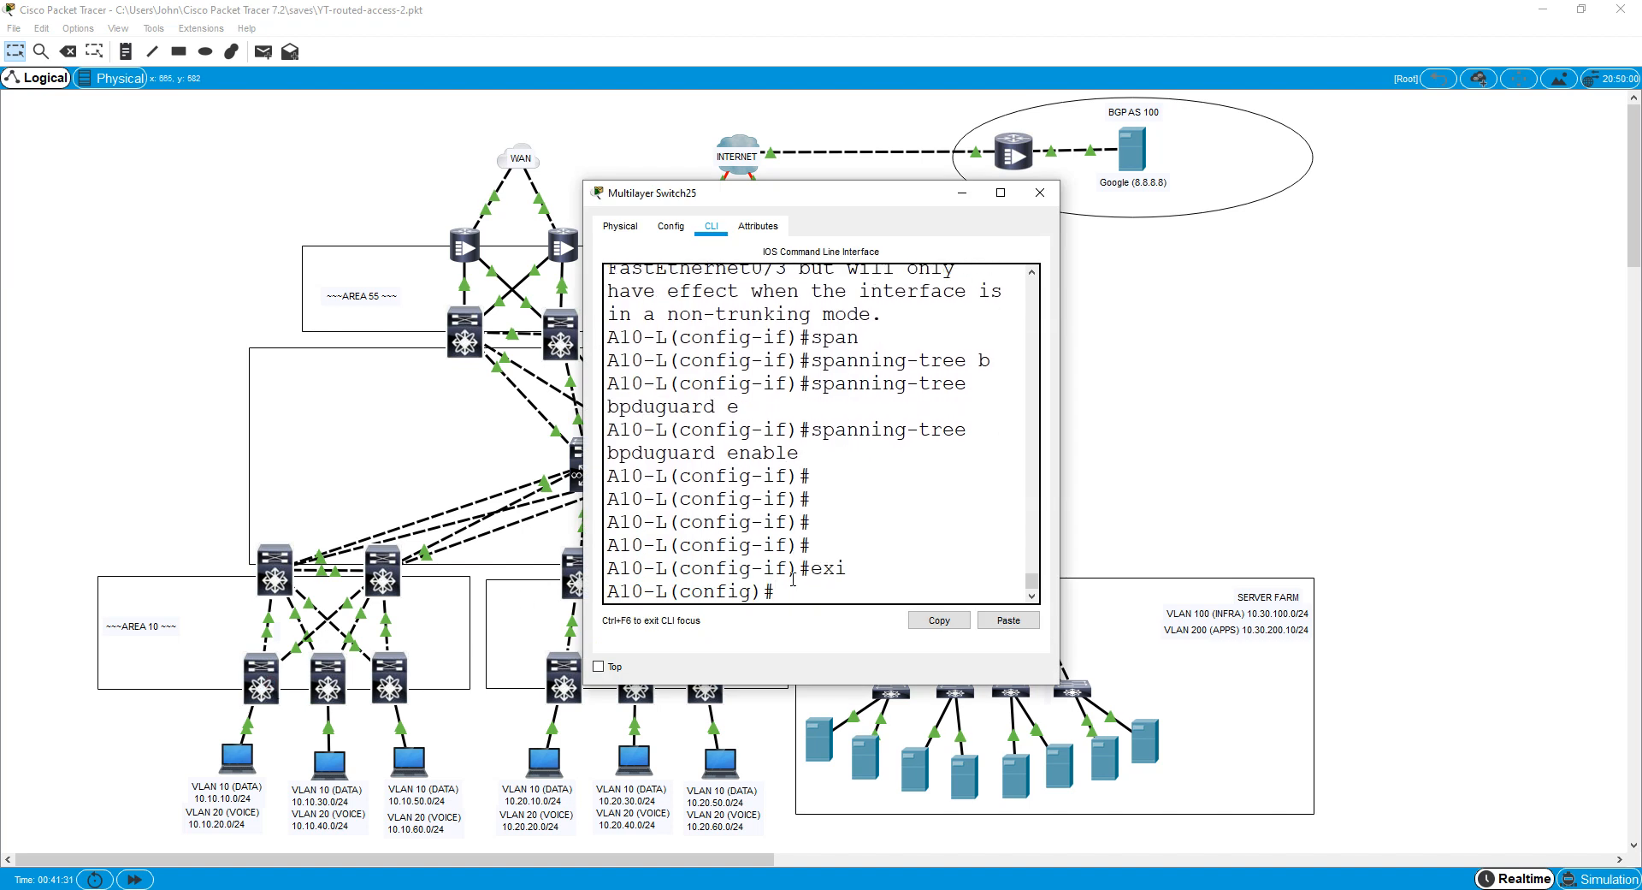
type("int vl 10")
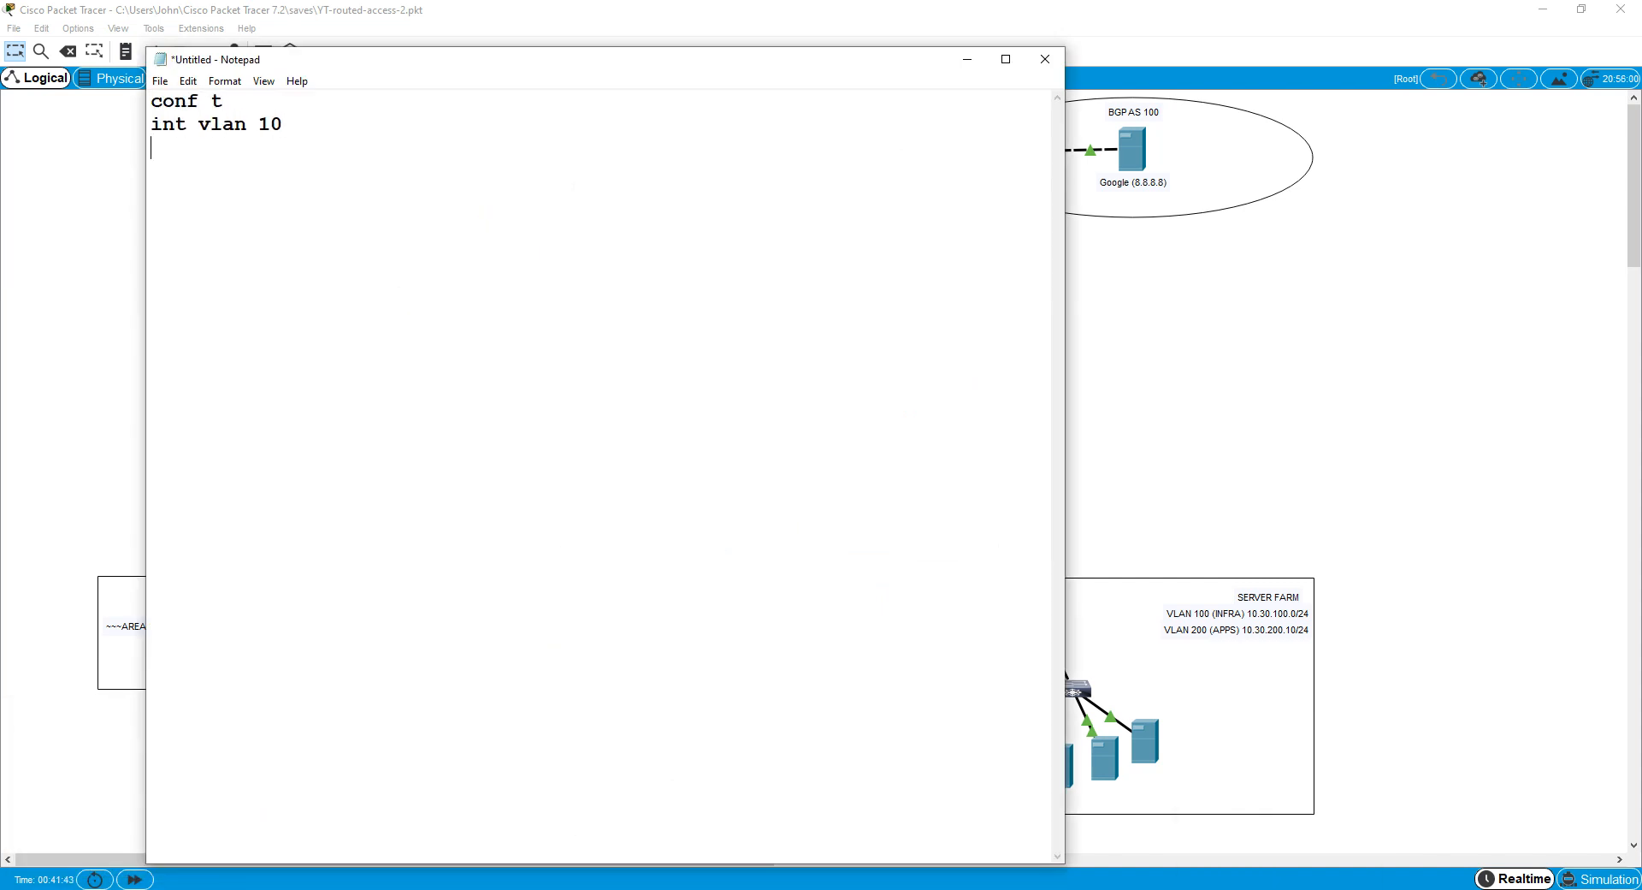
type("ip helper-")
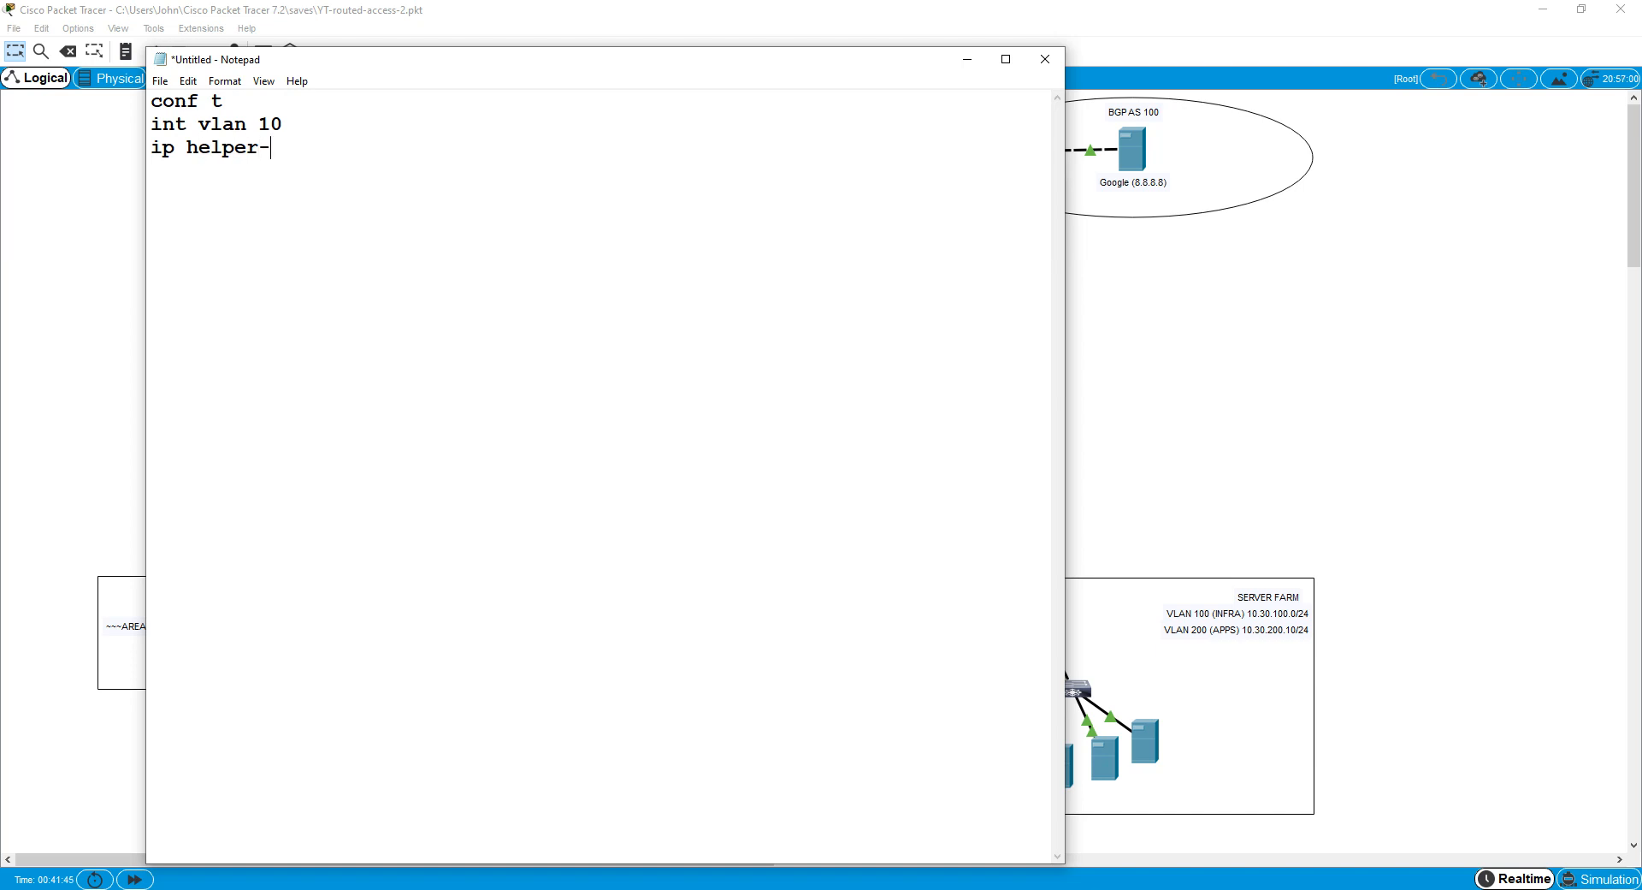
type("address 10.30.100.254")
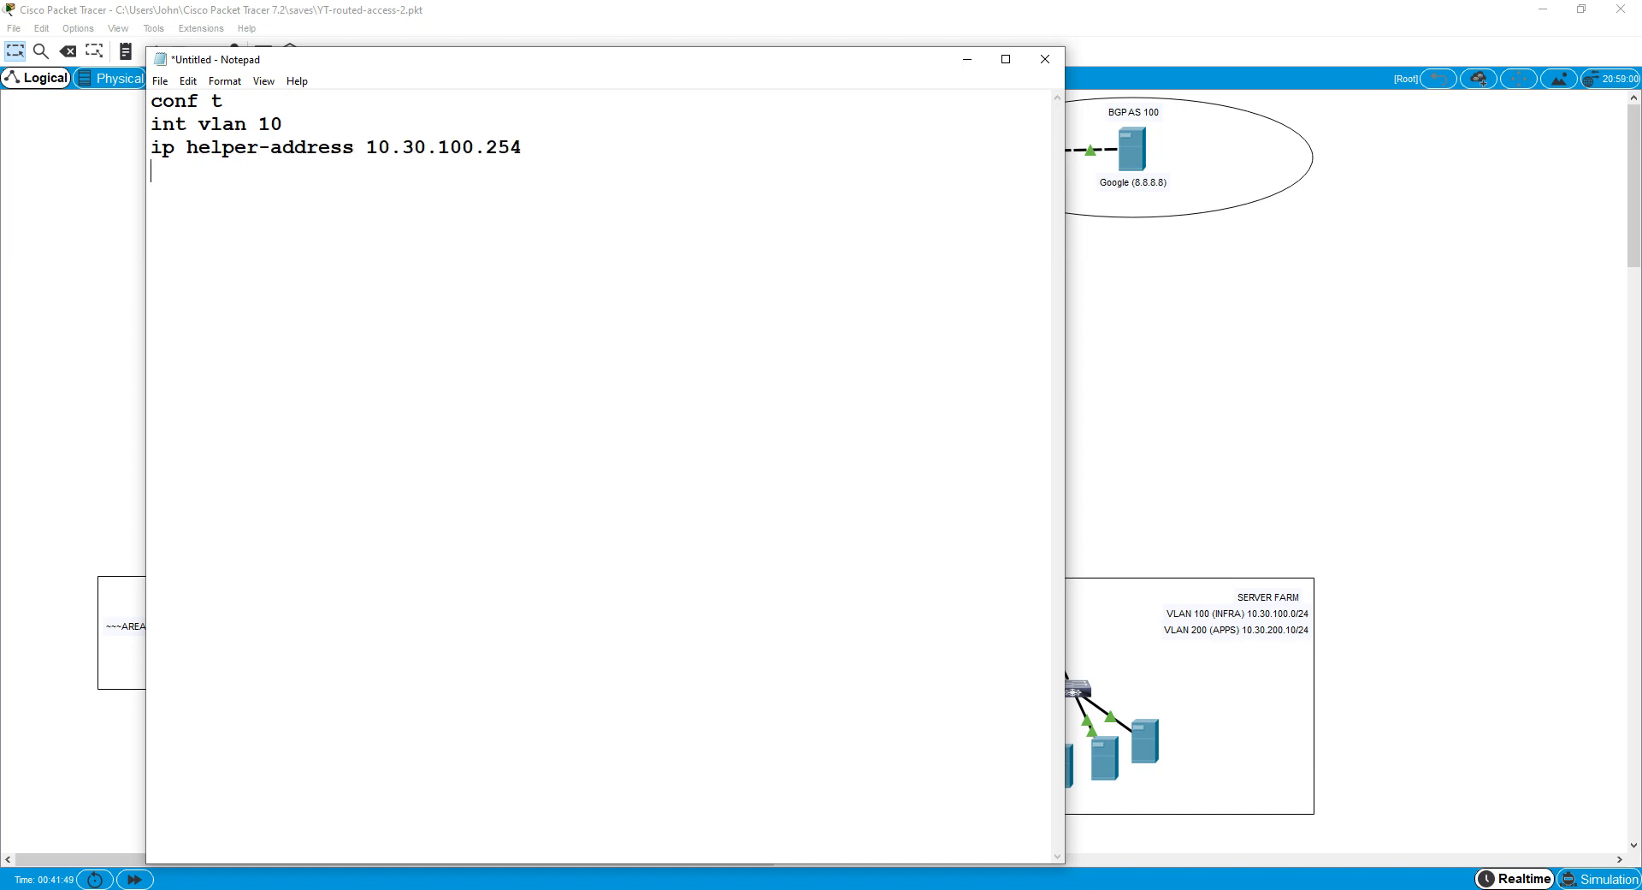
left_click_drag(151, 123, 522, 147)
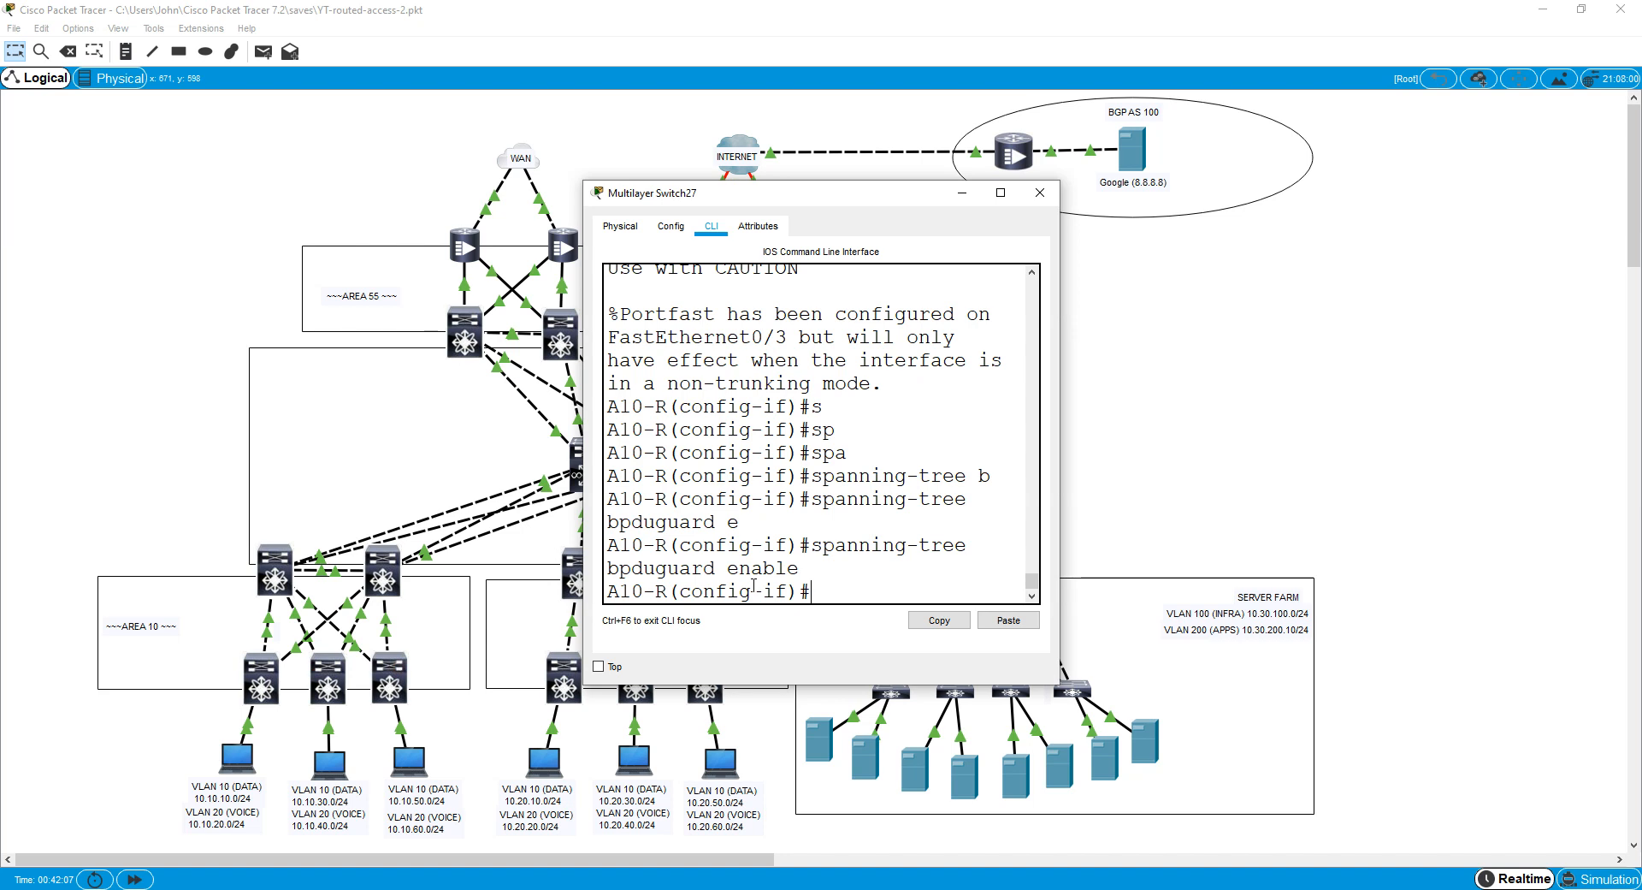
Apply the helper-address 10.30.100.254 commands on A10-R and A20-C and close their consoles.
key("Return")
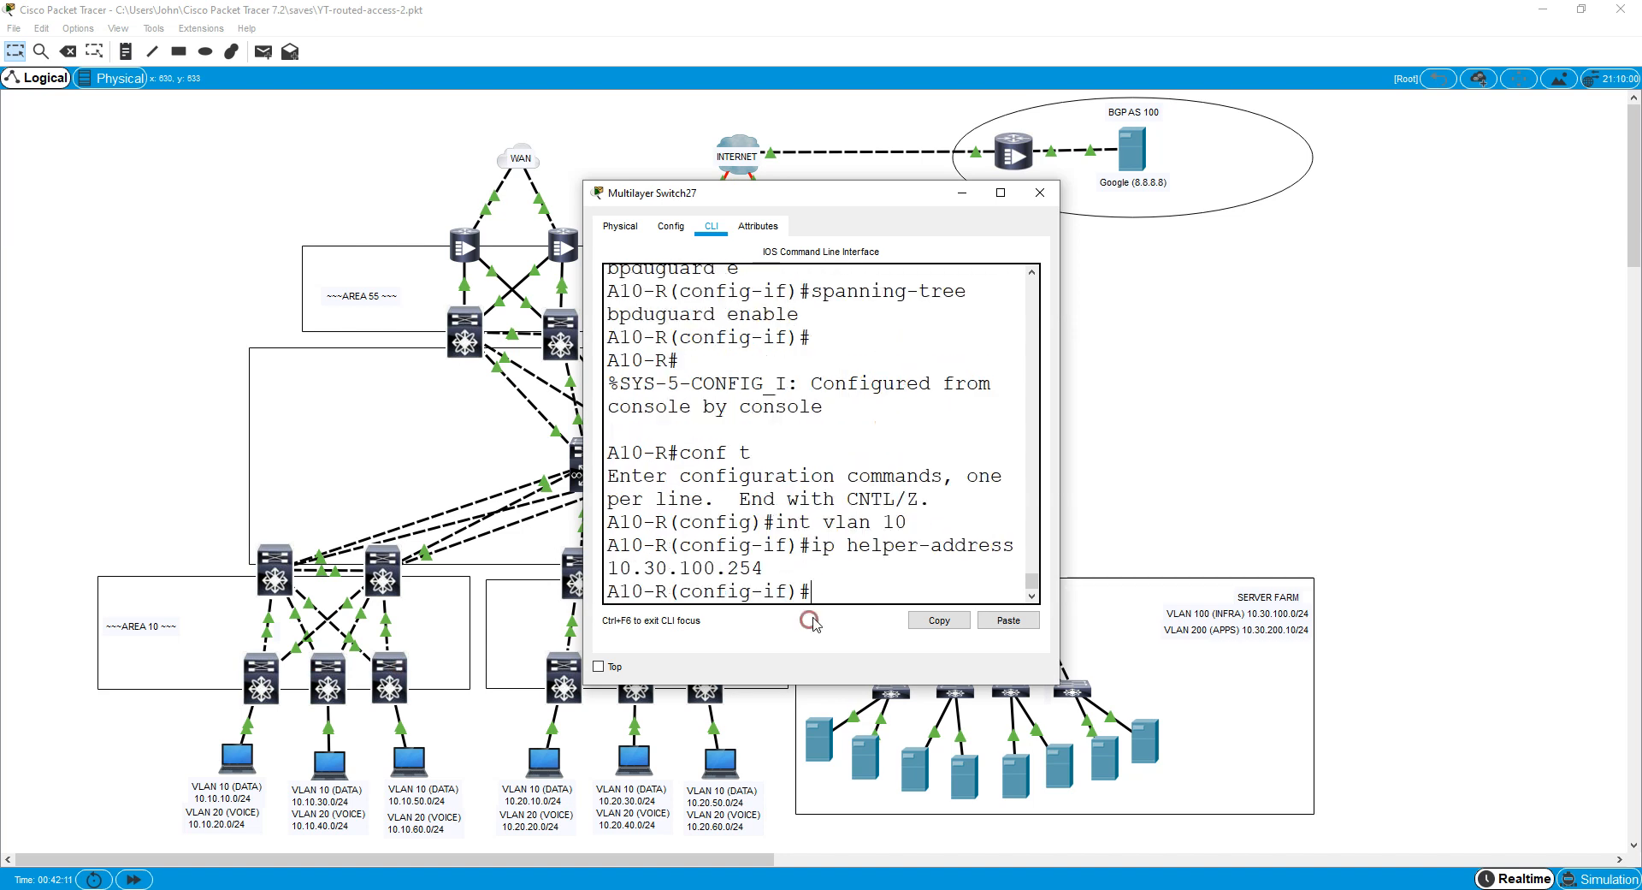
left_click(1039, 194)
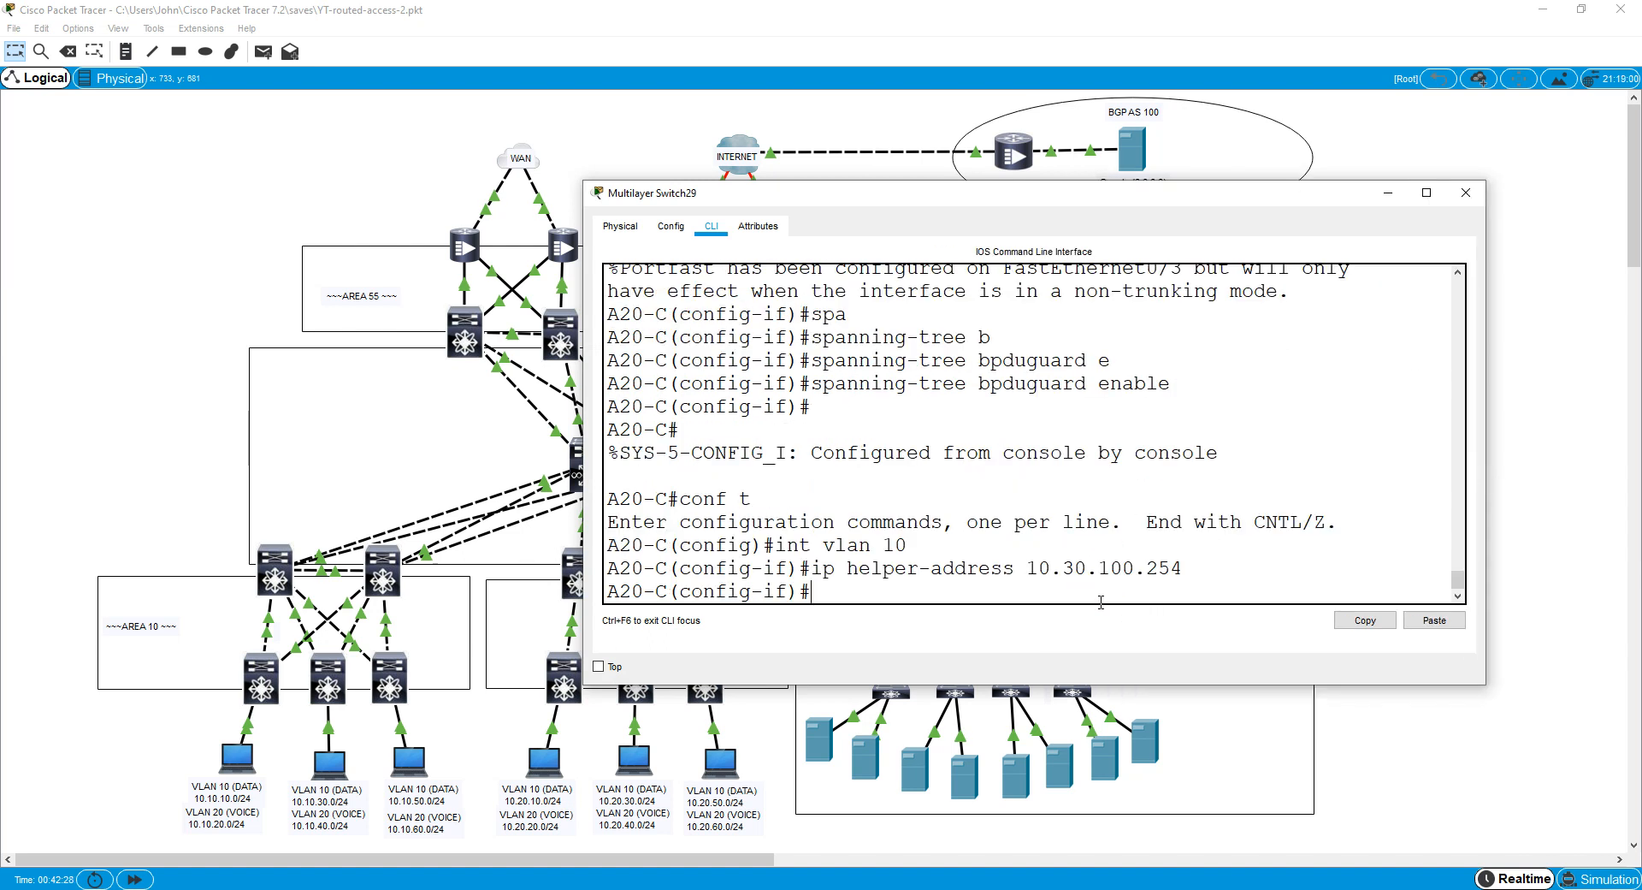
left_click(1464, 194)
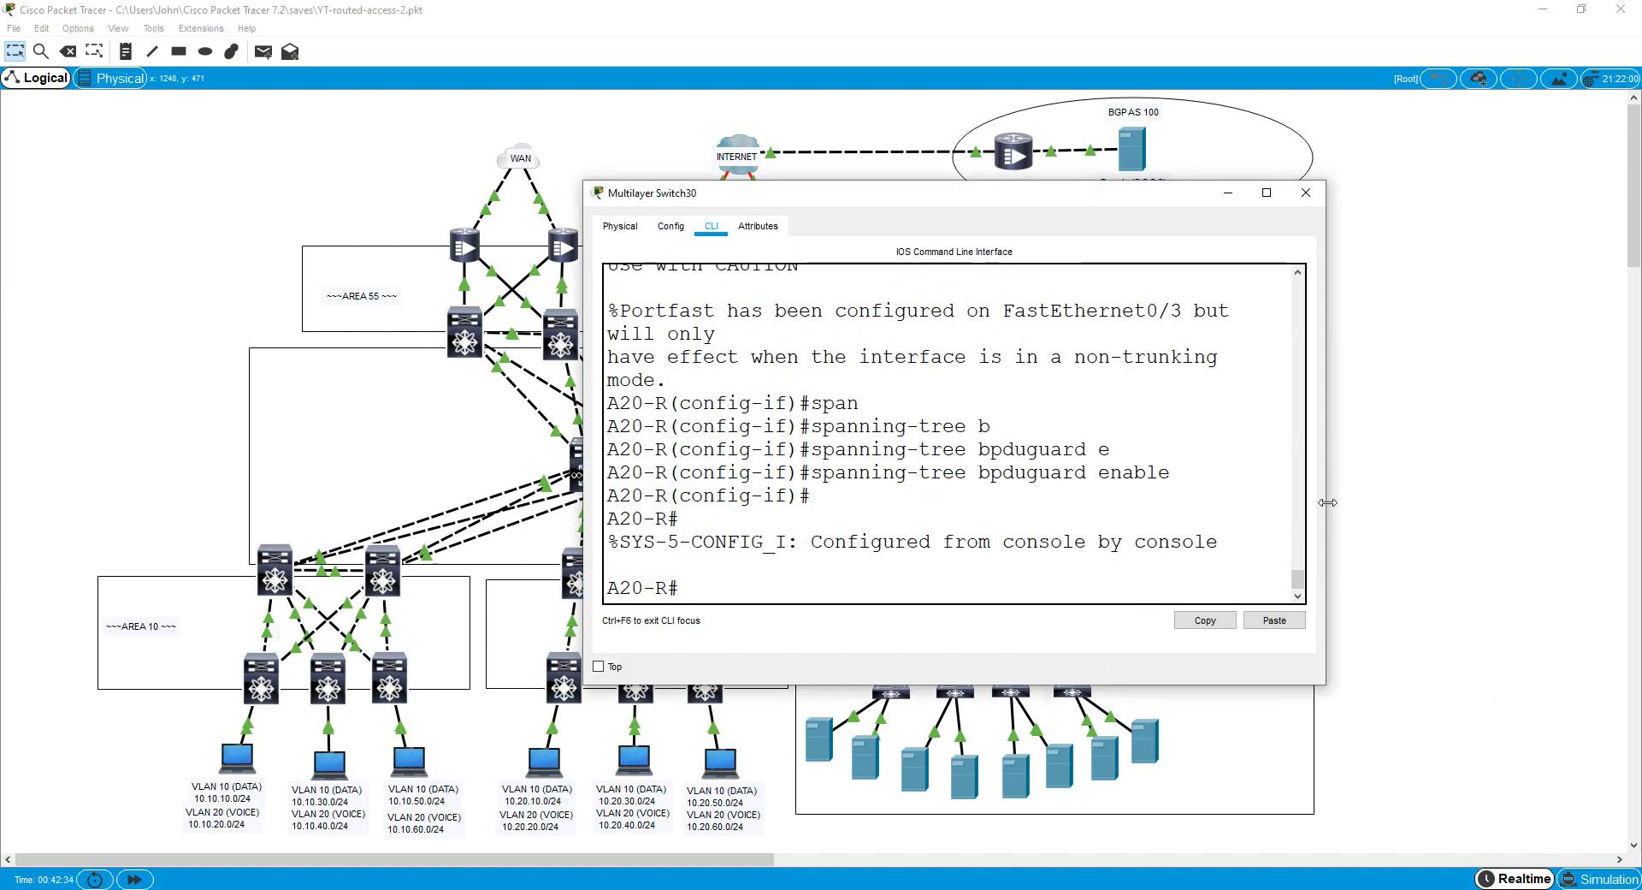
Paste the VLAN 10 helper-address commands into A20-R's console.
right_click(1024, 592)
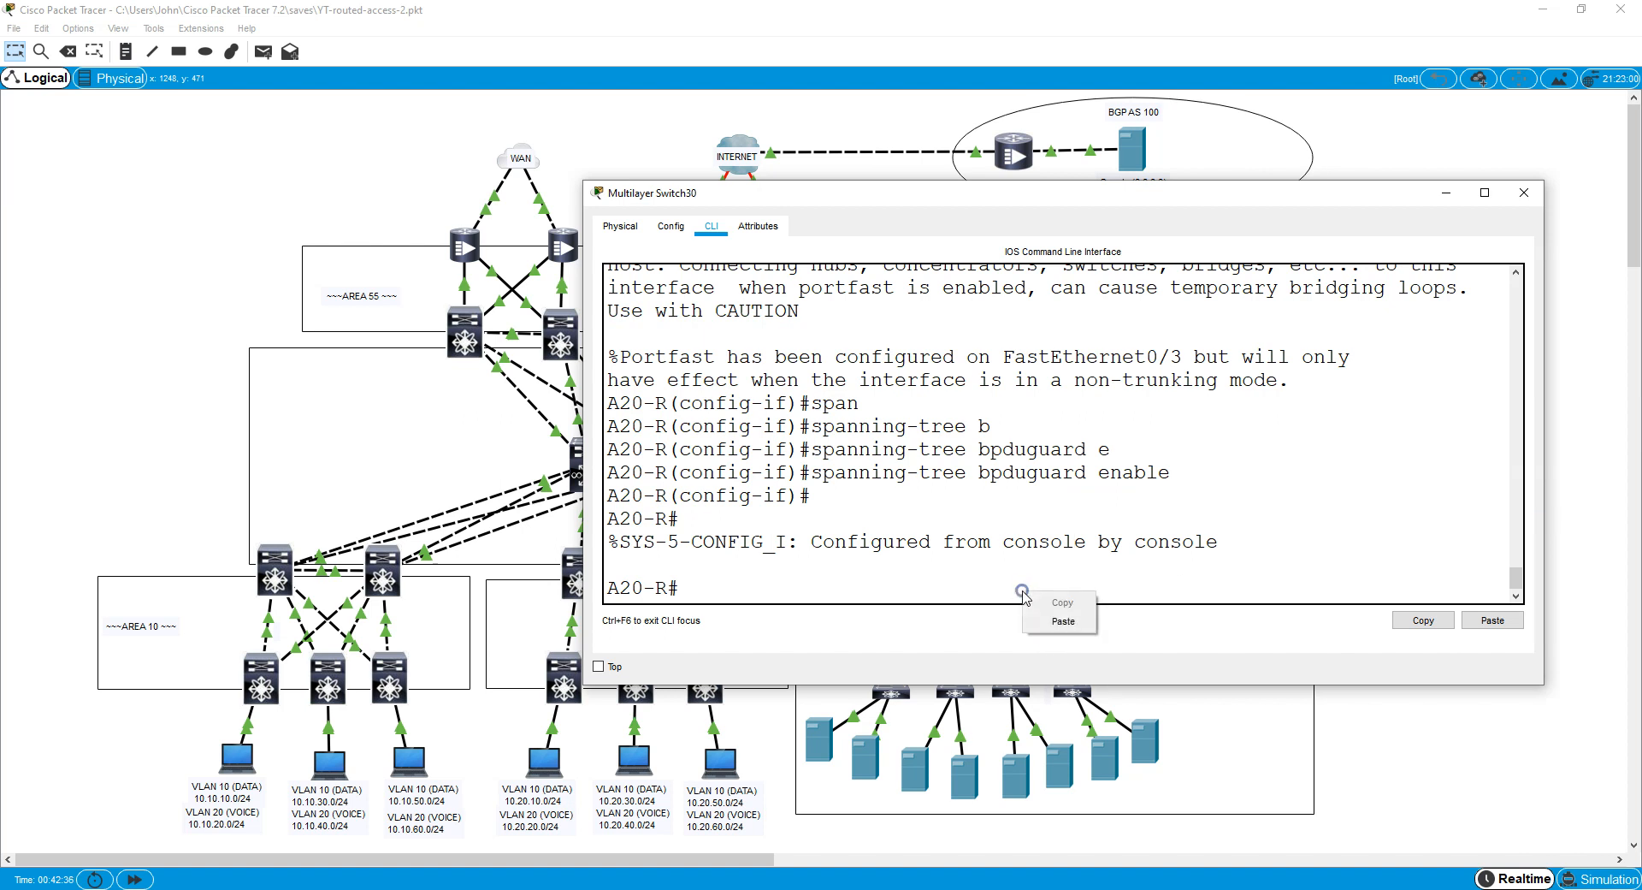
left_click(1062, 621)
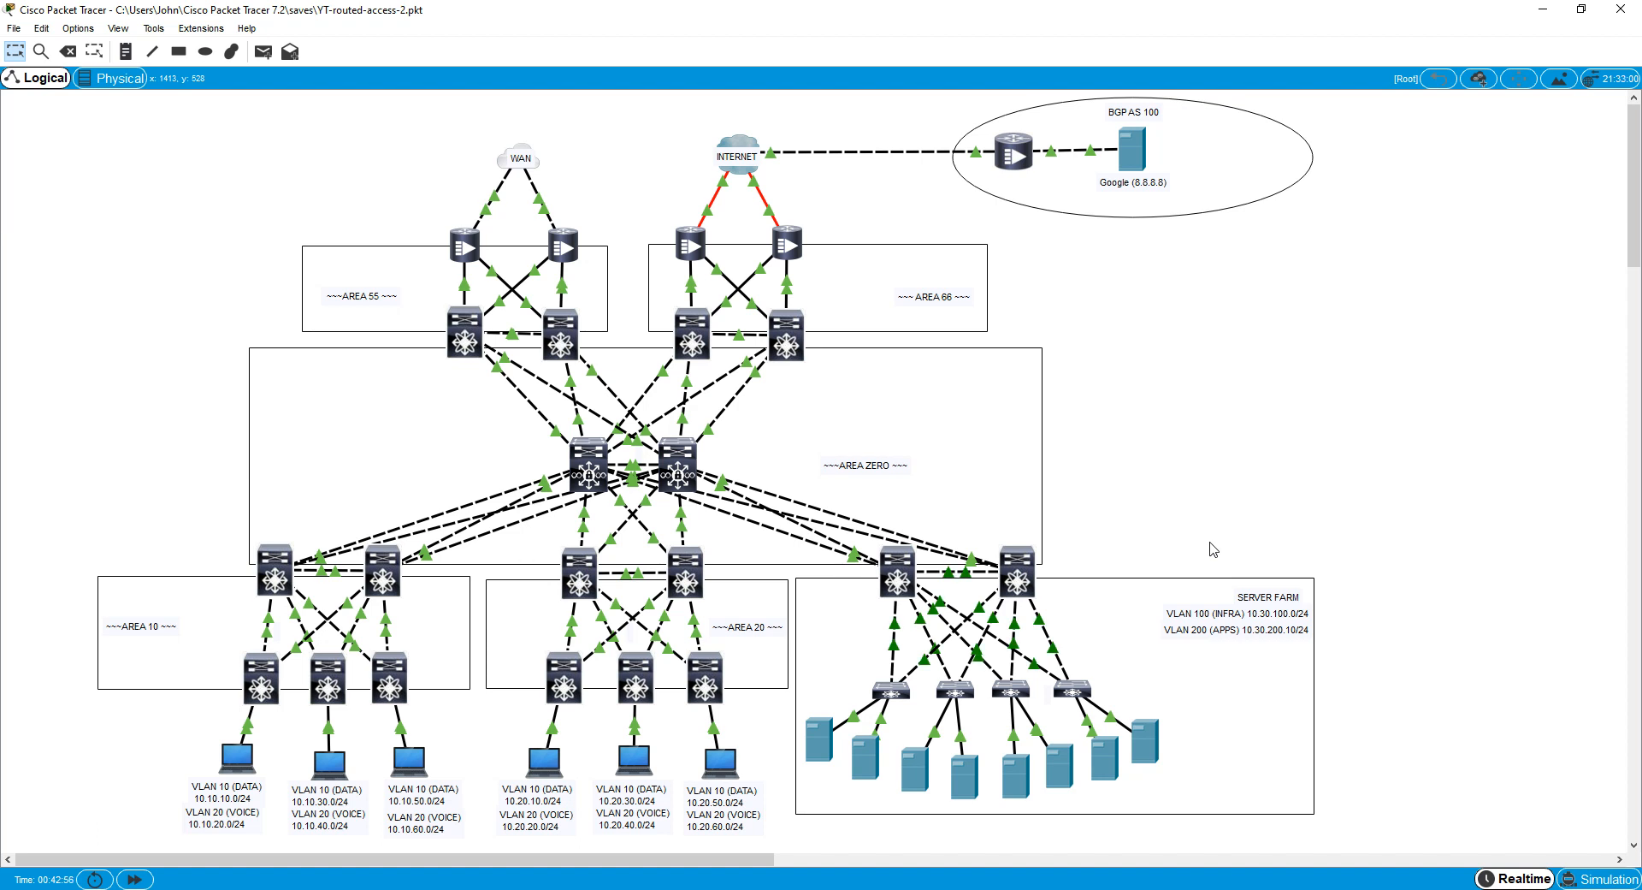
mouse_move(1376, 487)
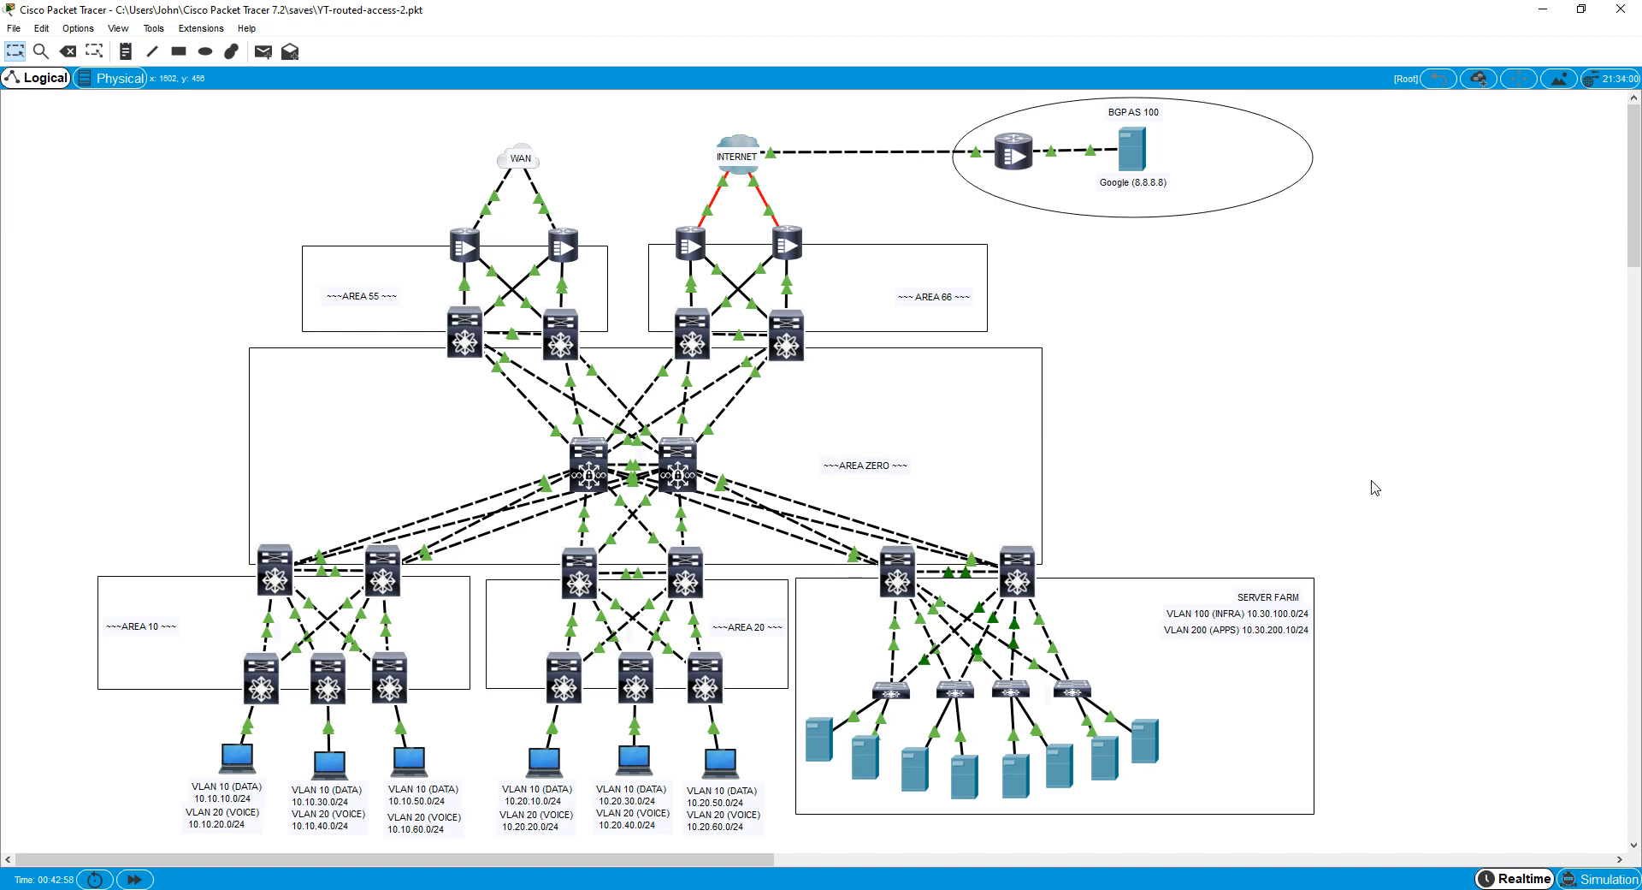